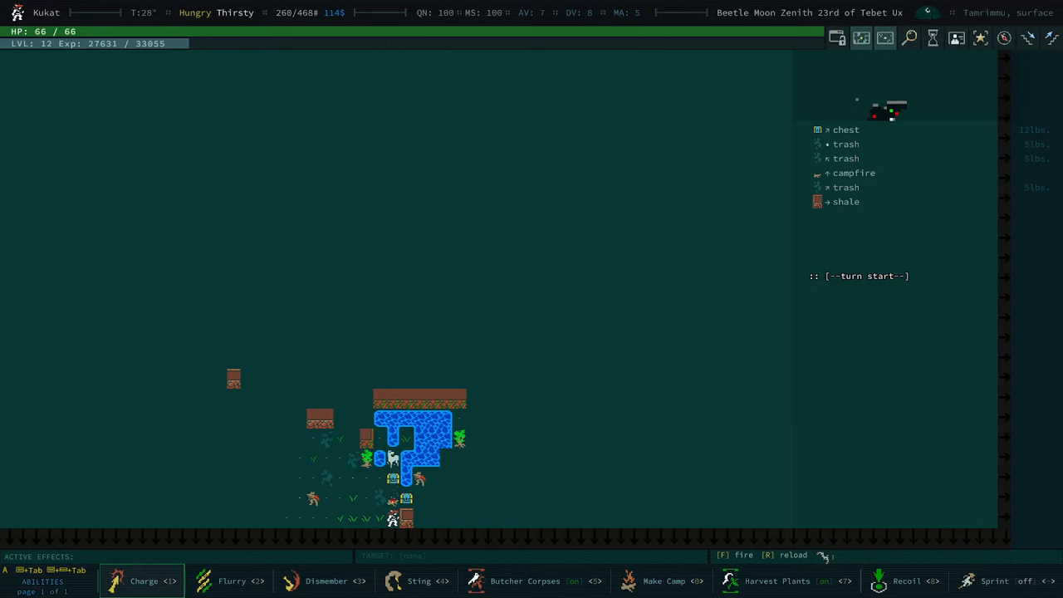
mouse_move(659, 400)
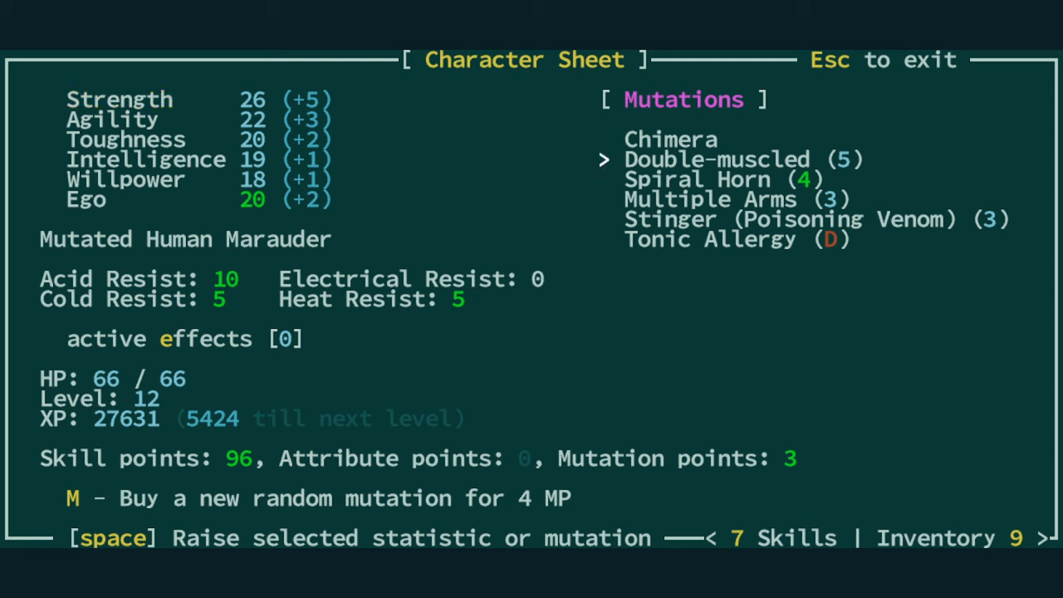
key("Down")
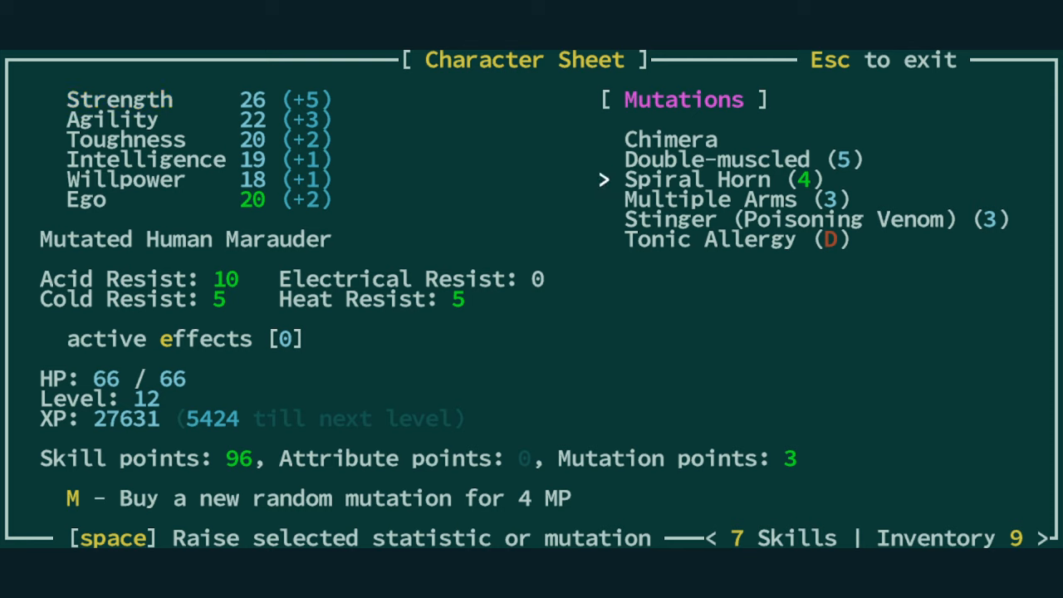
key("Down")
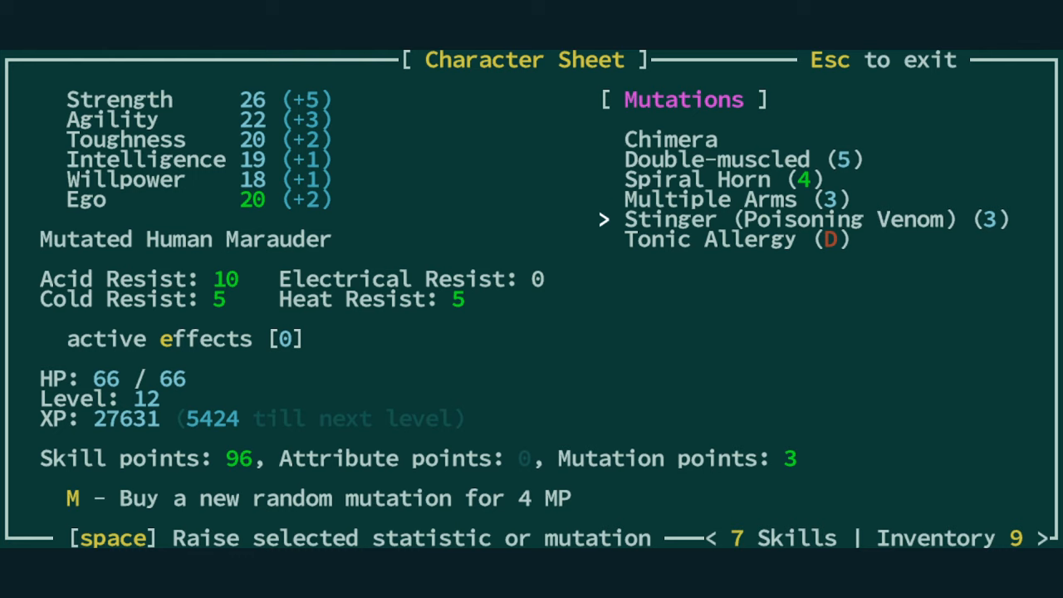
key("Down")
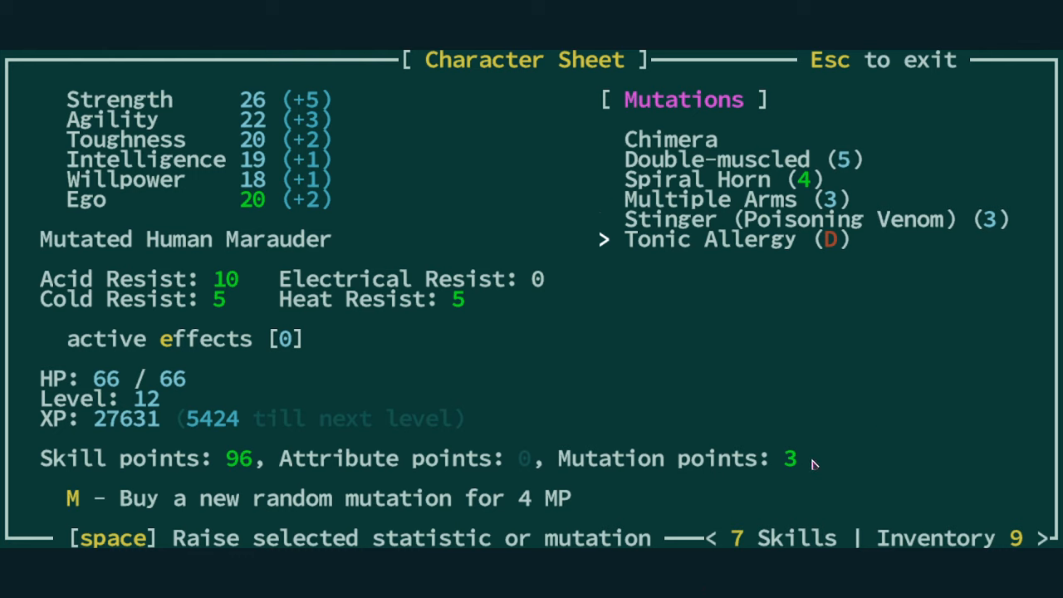
mouse_move(775, 463)
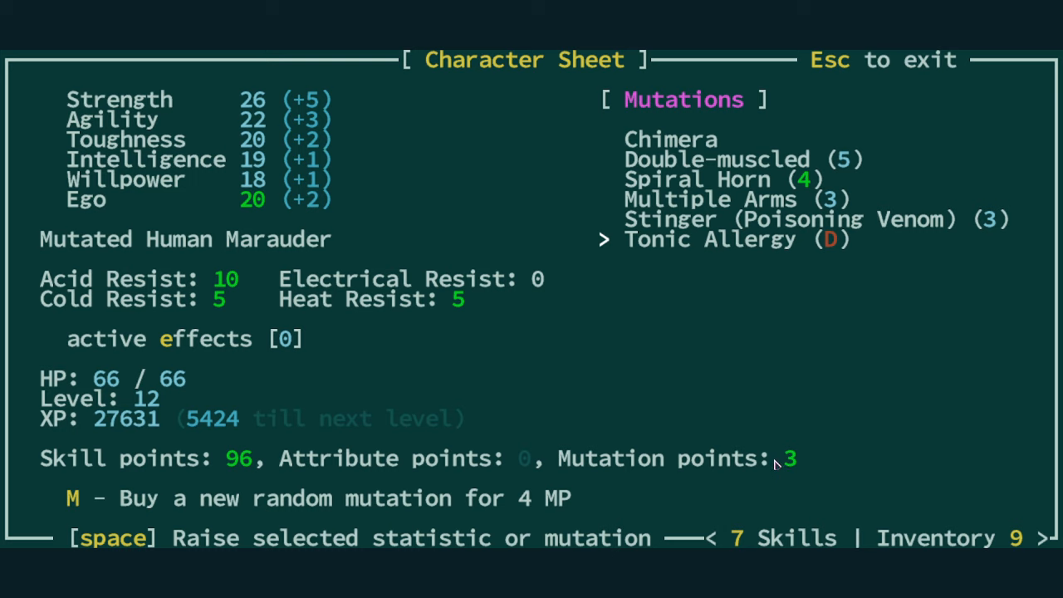
mouse_move(802, 424)
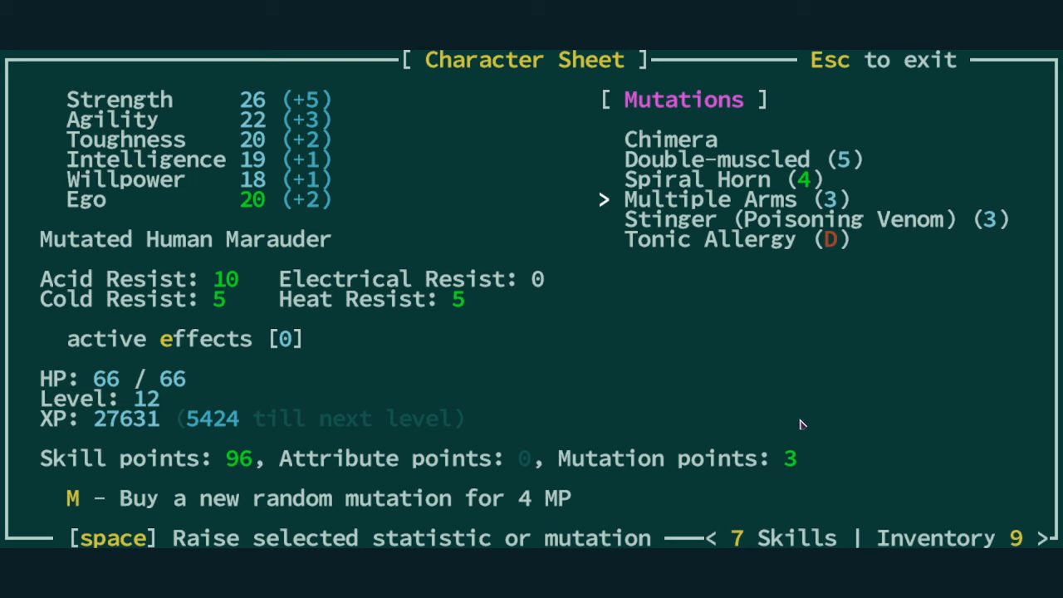
key("space")
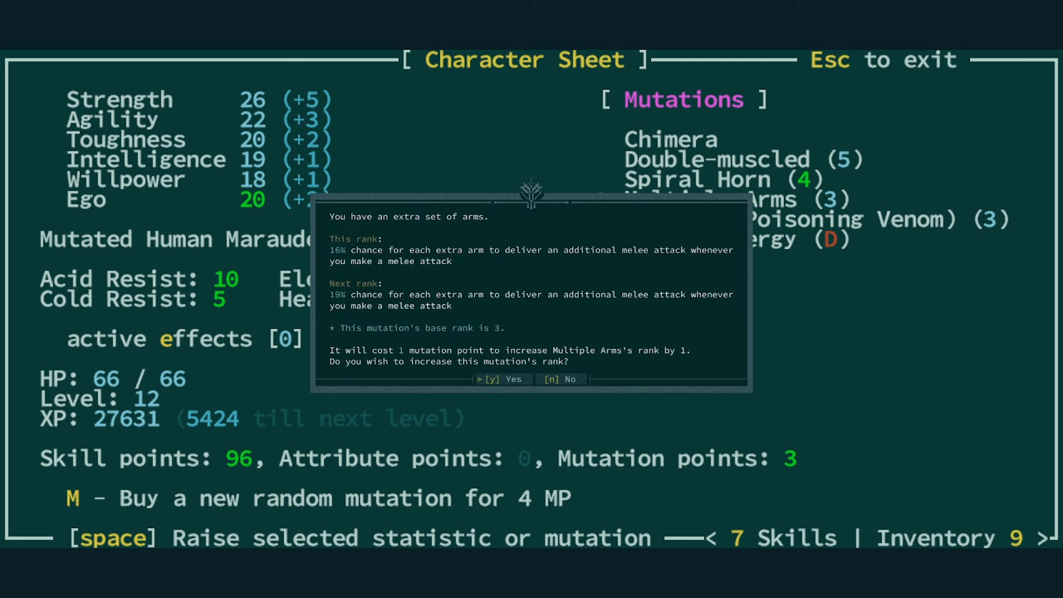
key("n")
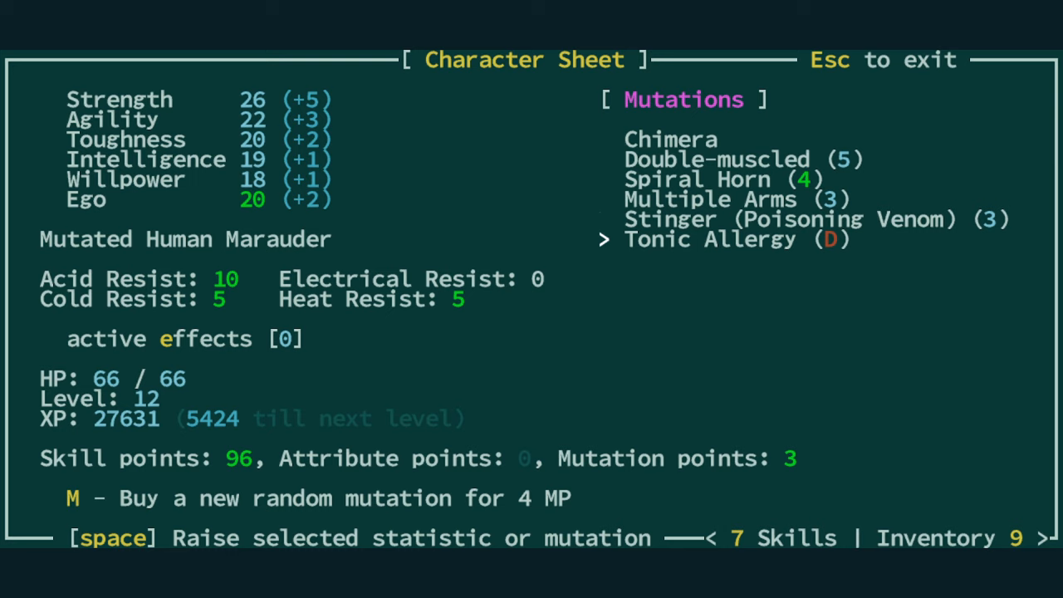
key("up")
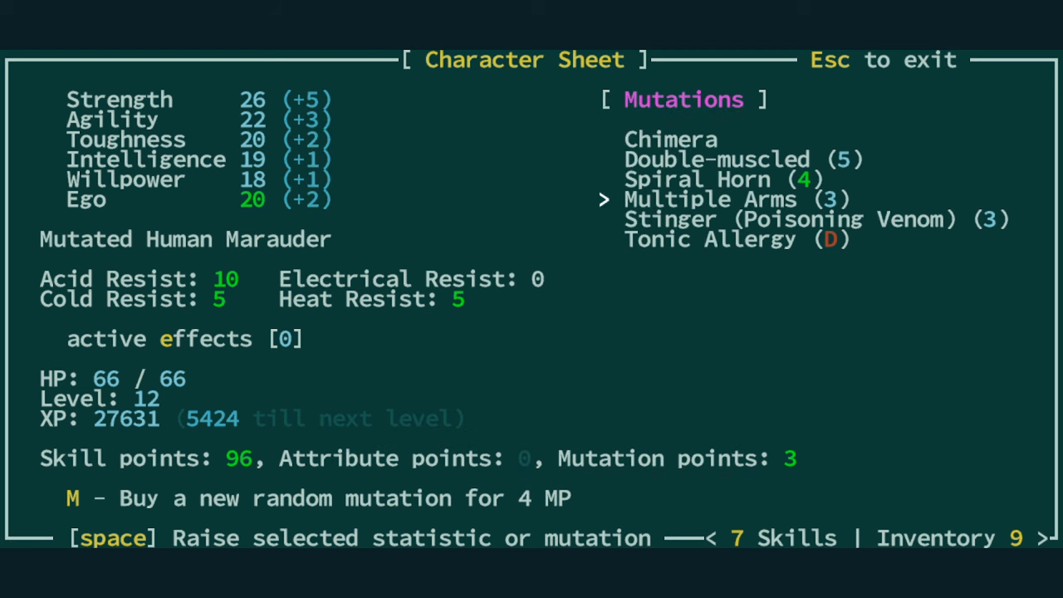
key("up")
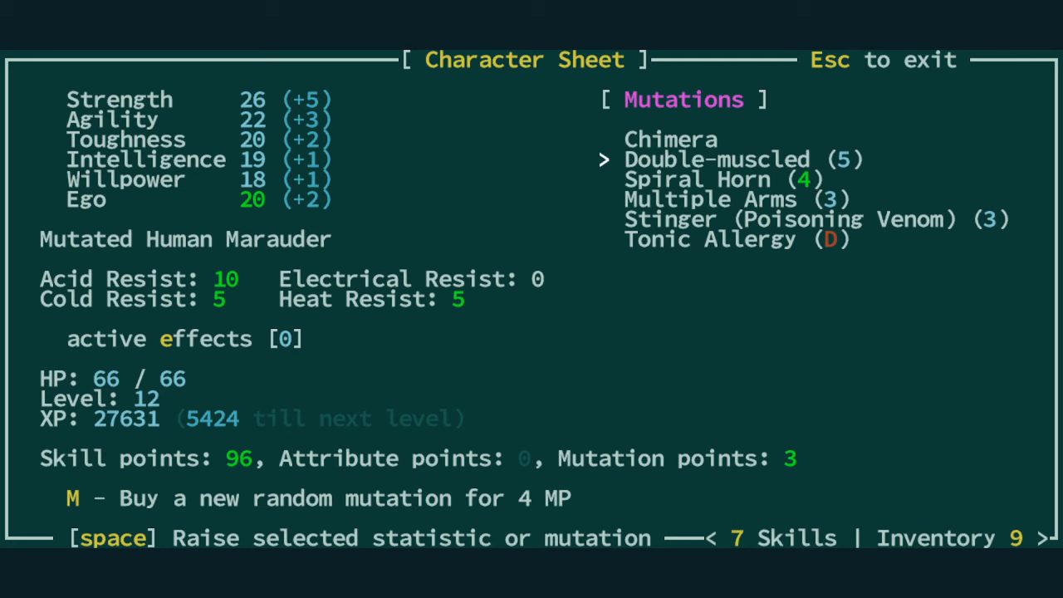
- Select the Stinger mutation and decline raising its rank
key("Down")
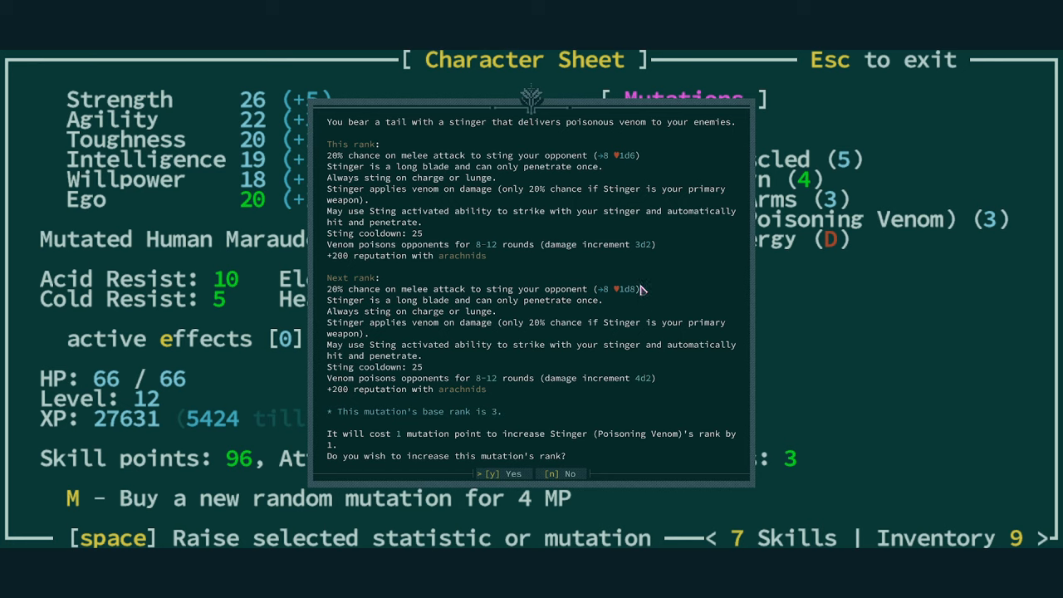
mouse_move(609, 345)
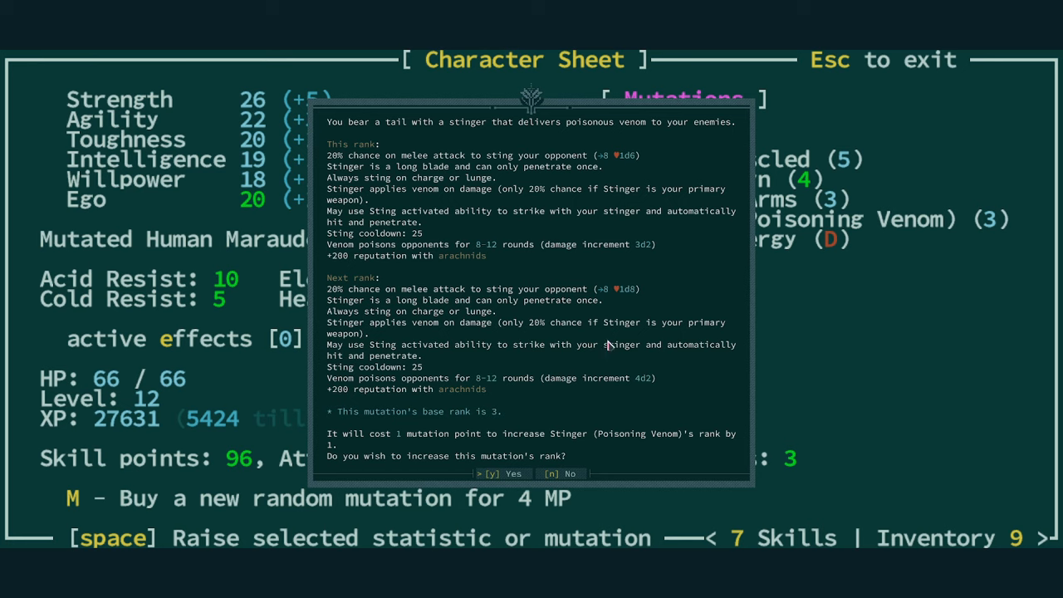
mouse_move(587, 372)
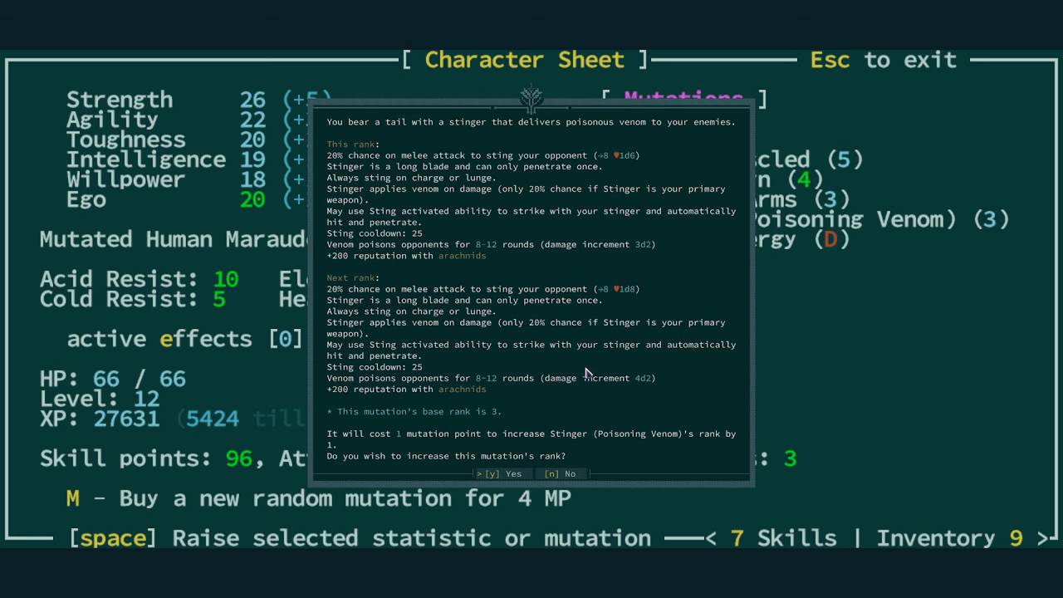
mouse_move(631, 388)
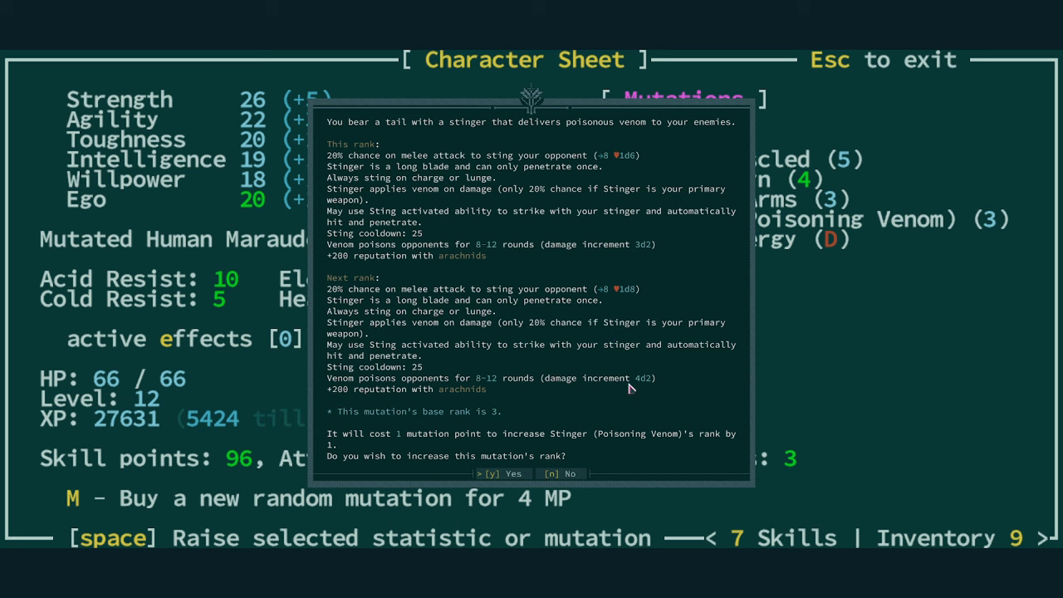
mouse_move(494, 383)
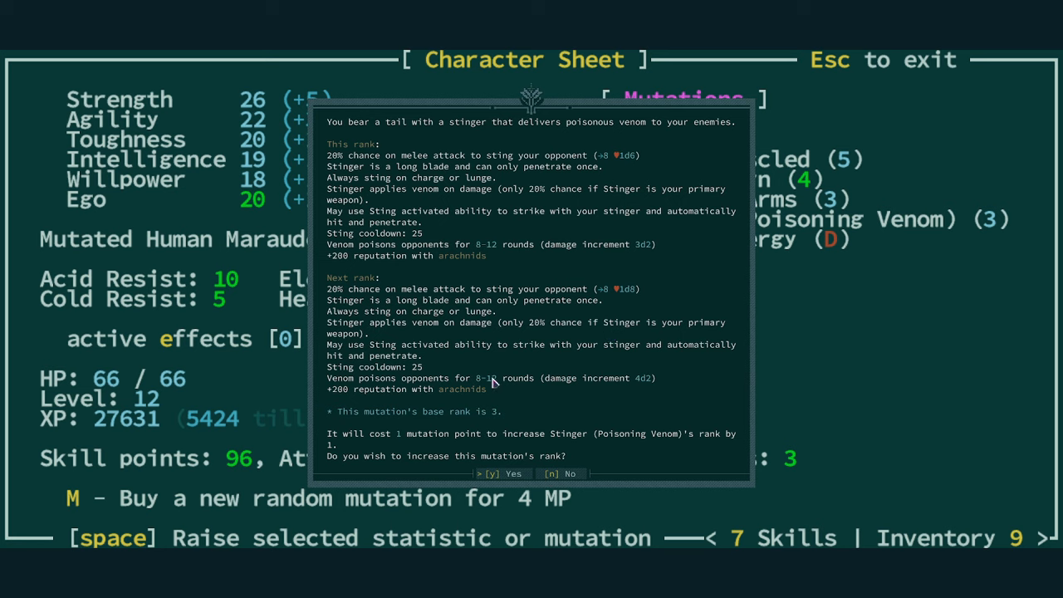
mouse_move(469, 375)
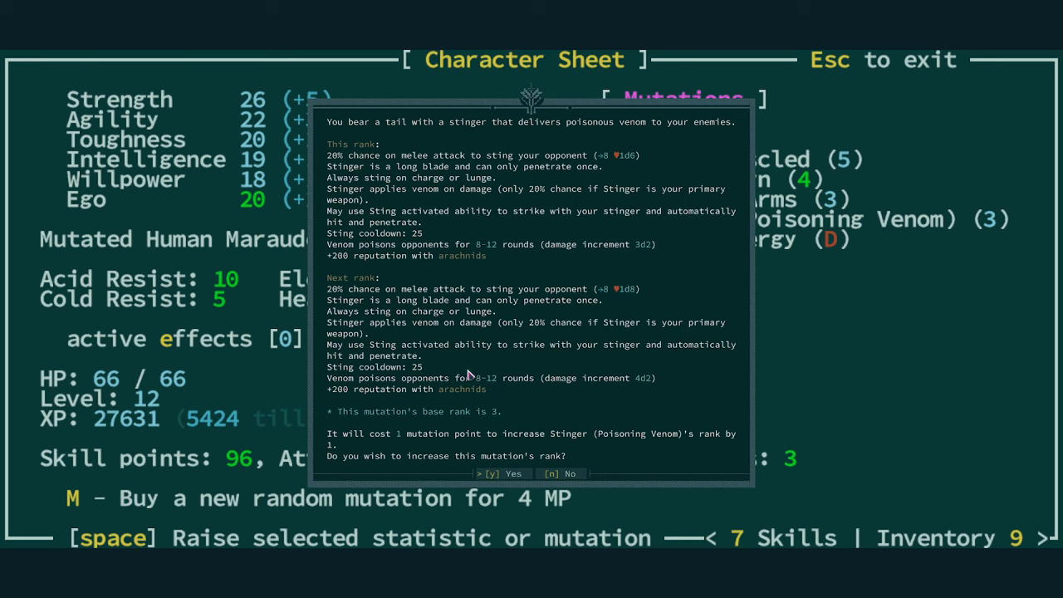
mouse_move(518, 395)
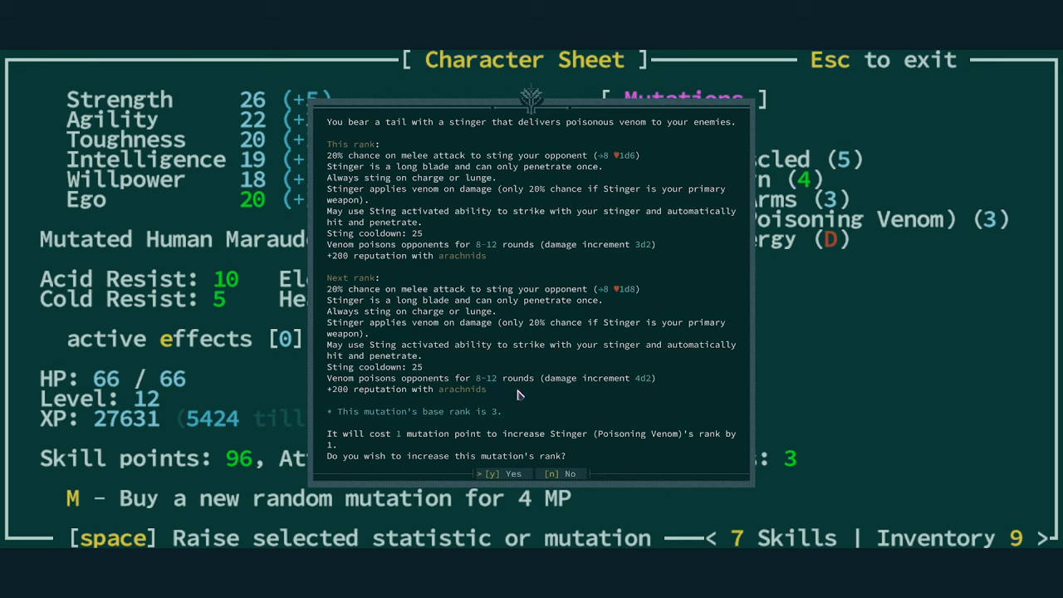
mouse_move(535, 368)
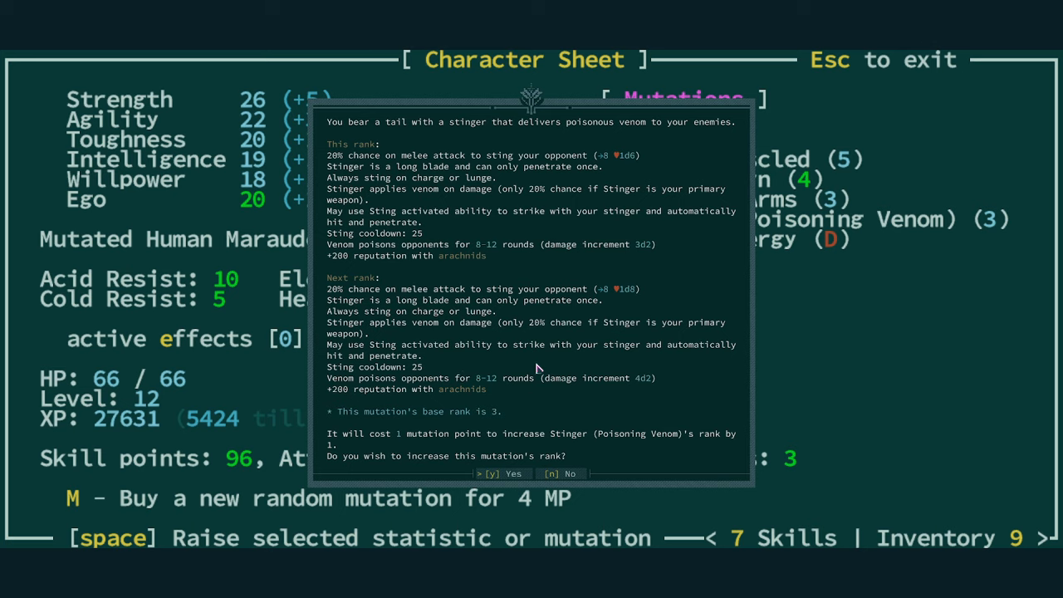
left_click(561, 473)
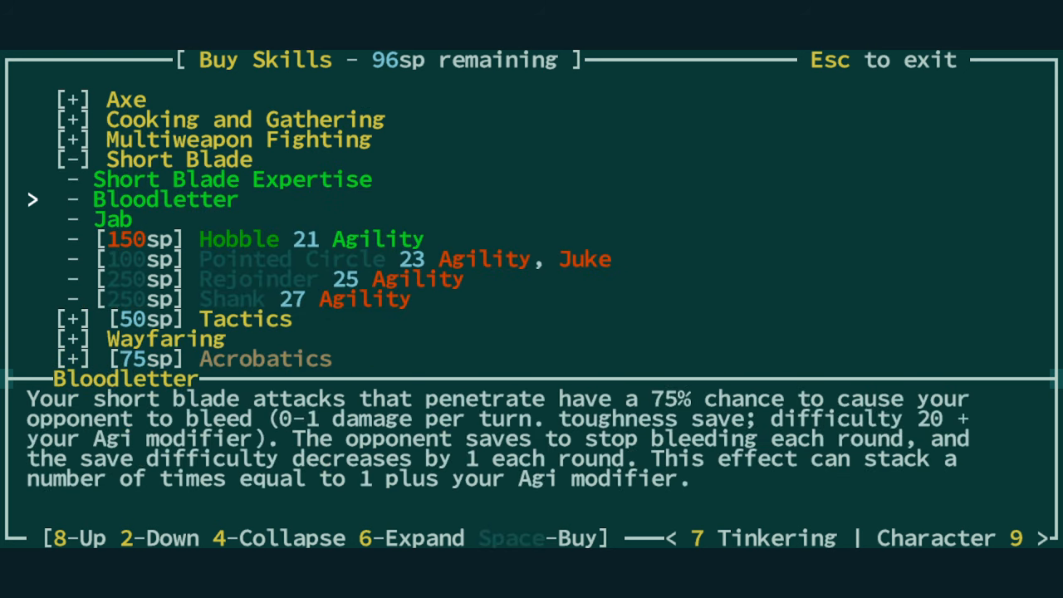
- Browse the Short Blade, Axe and Multiweapon skill trees, then exit to the map
key("4")
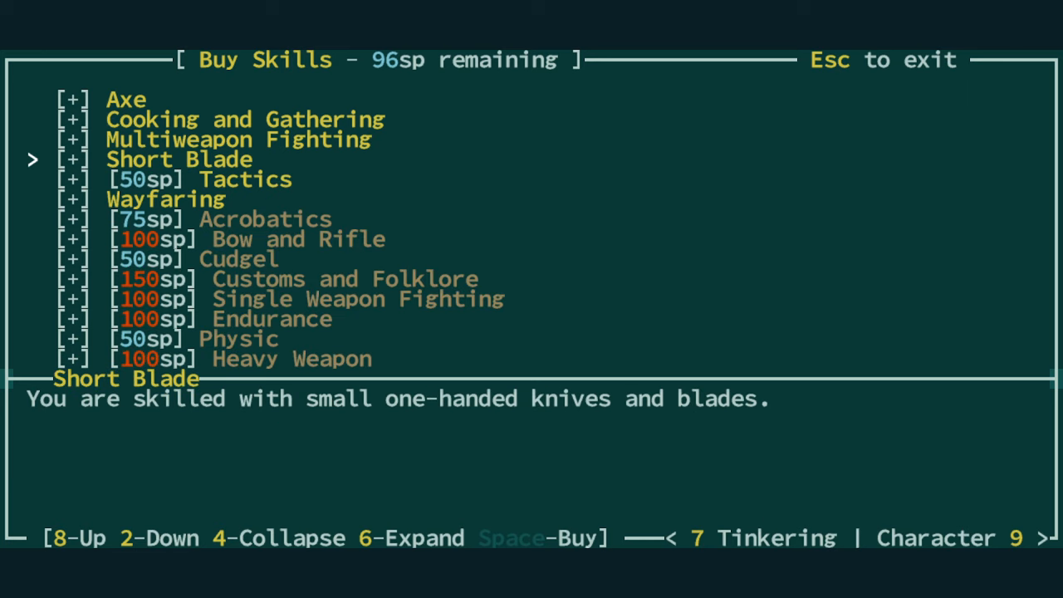
key("9")
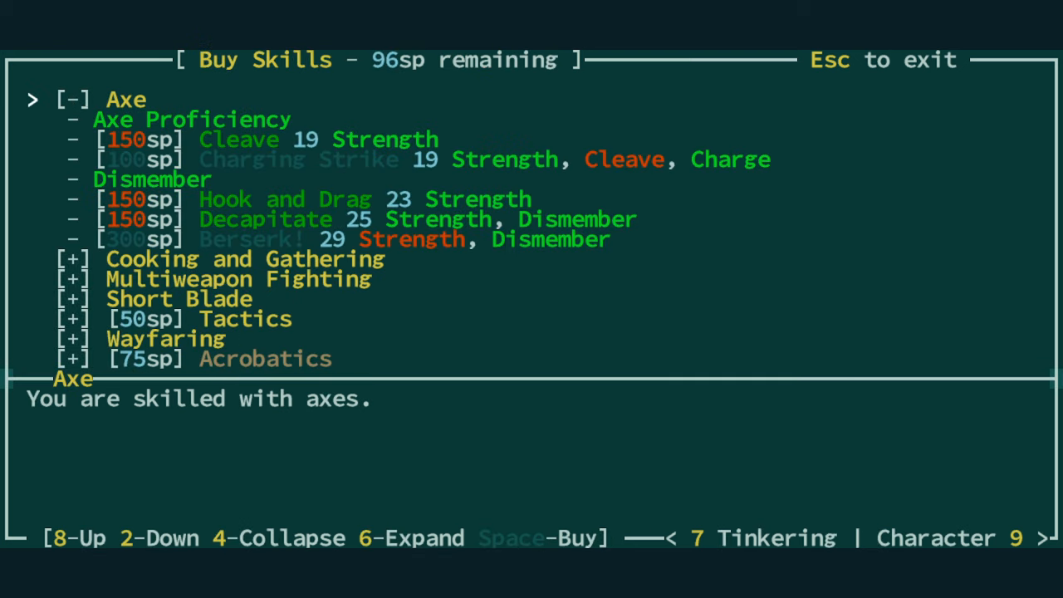
key("4")
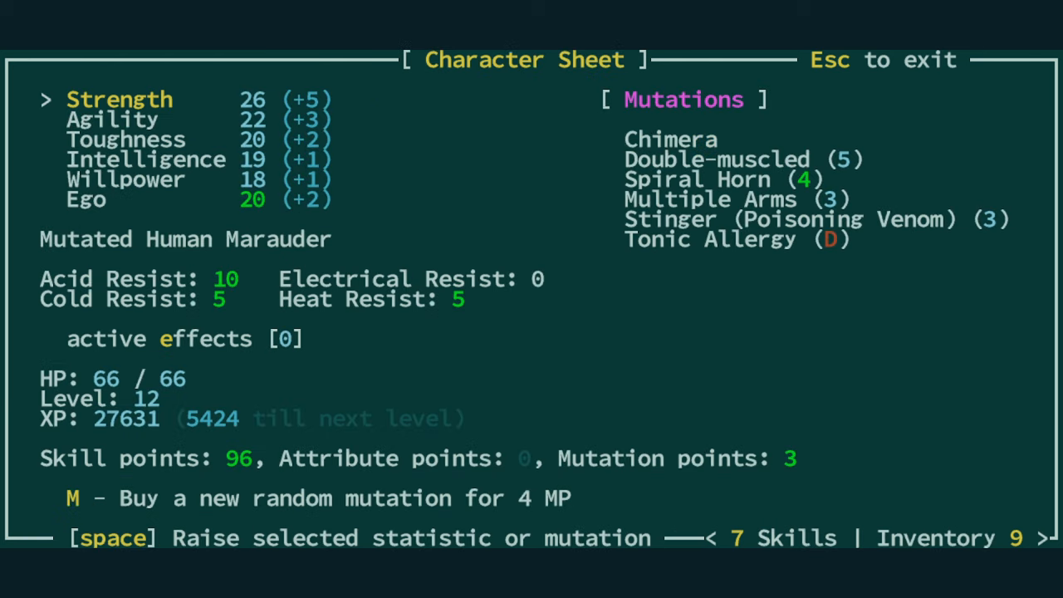
mouse_move(811, 207)
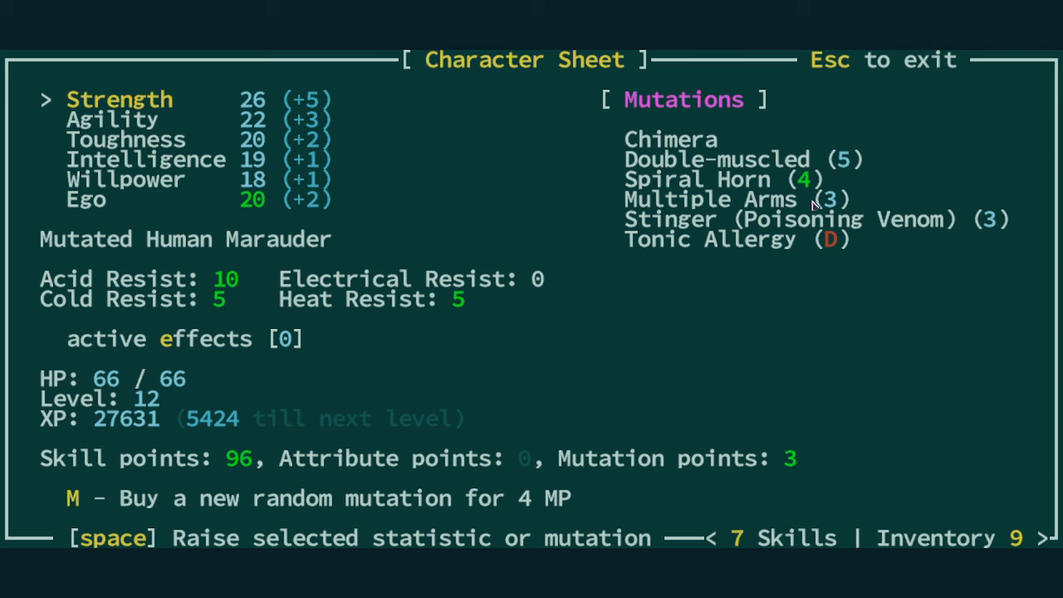
mouse_move(804, 231)
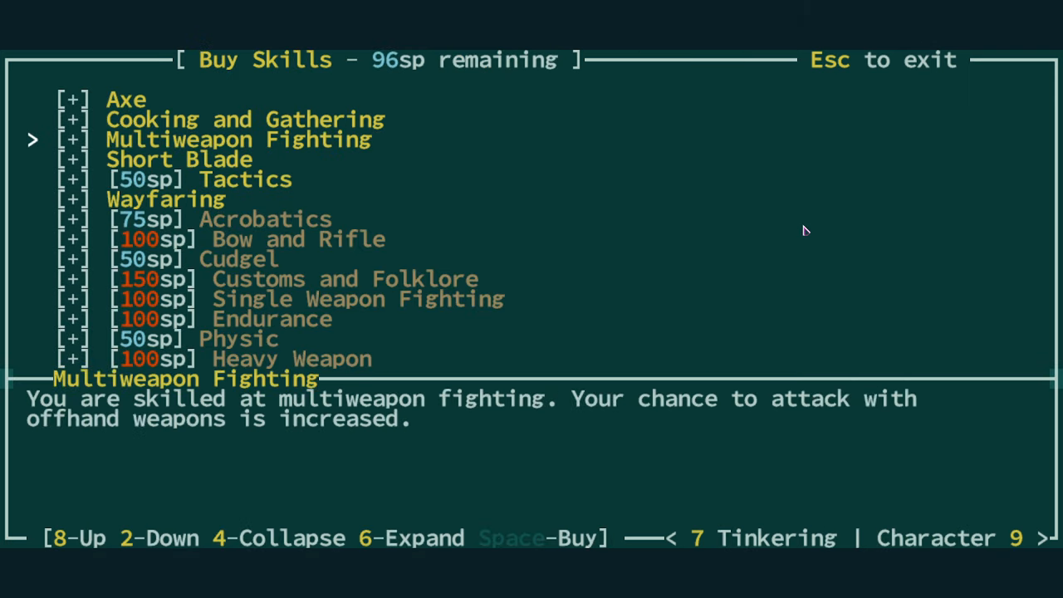
key("6")
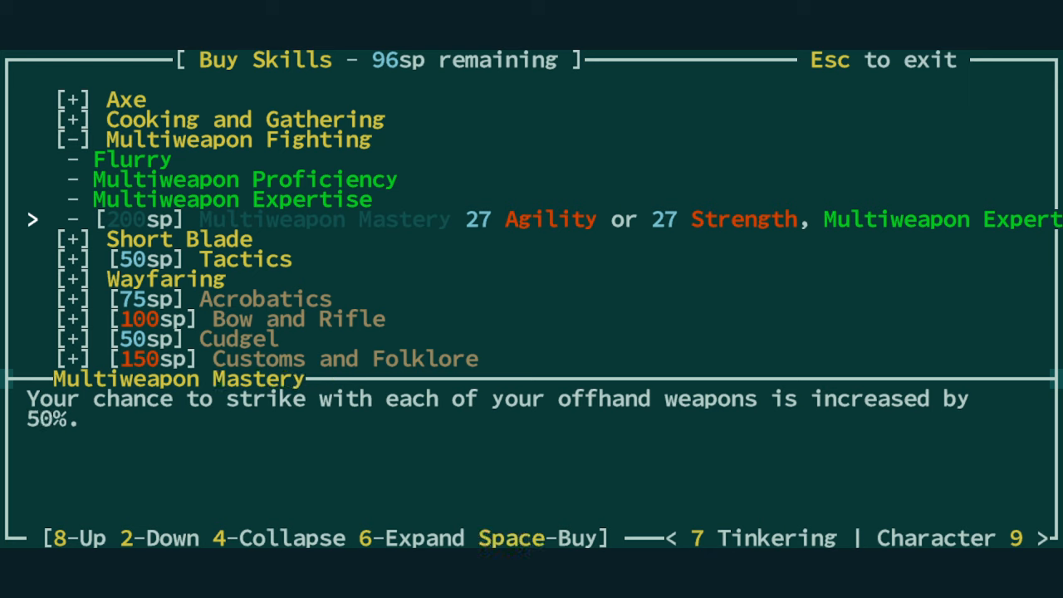
key("8")
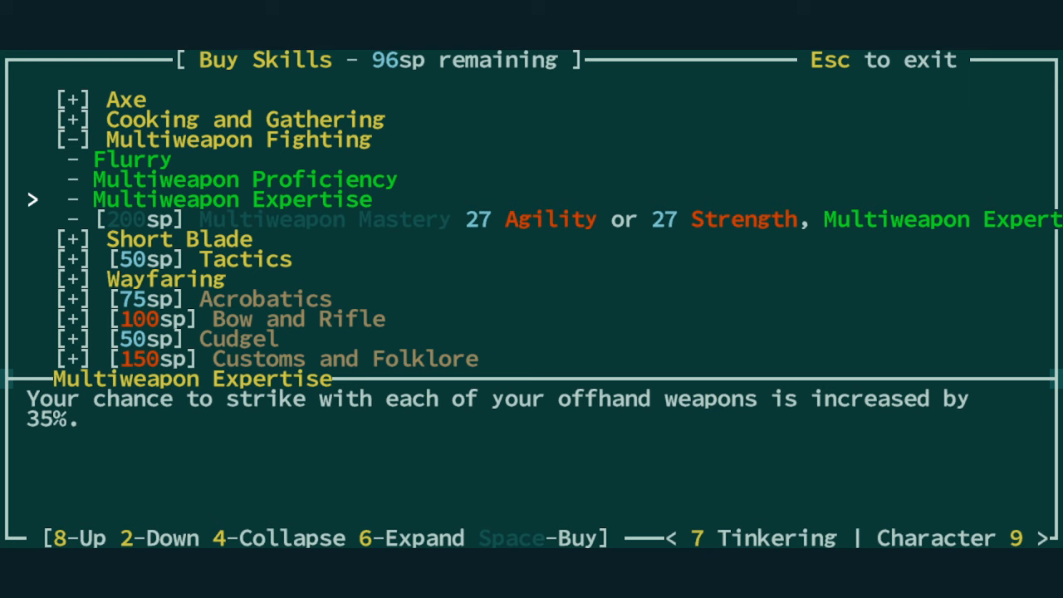
key("2")
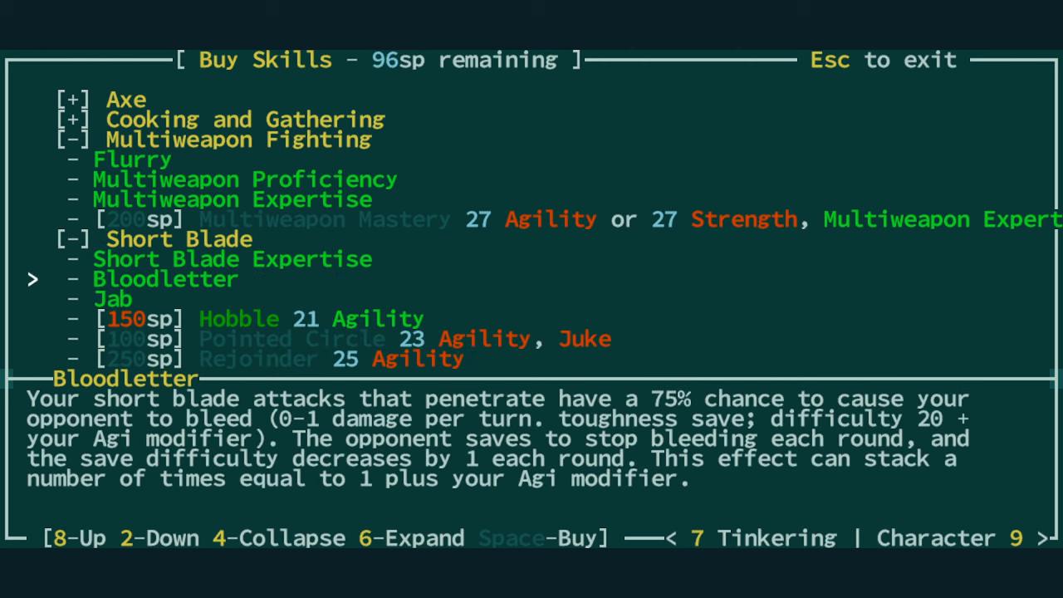
key("2")
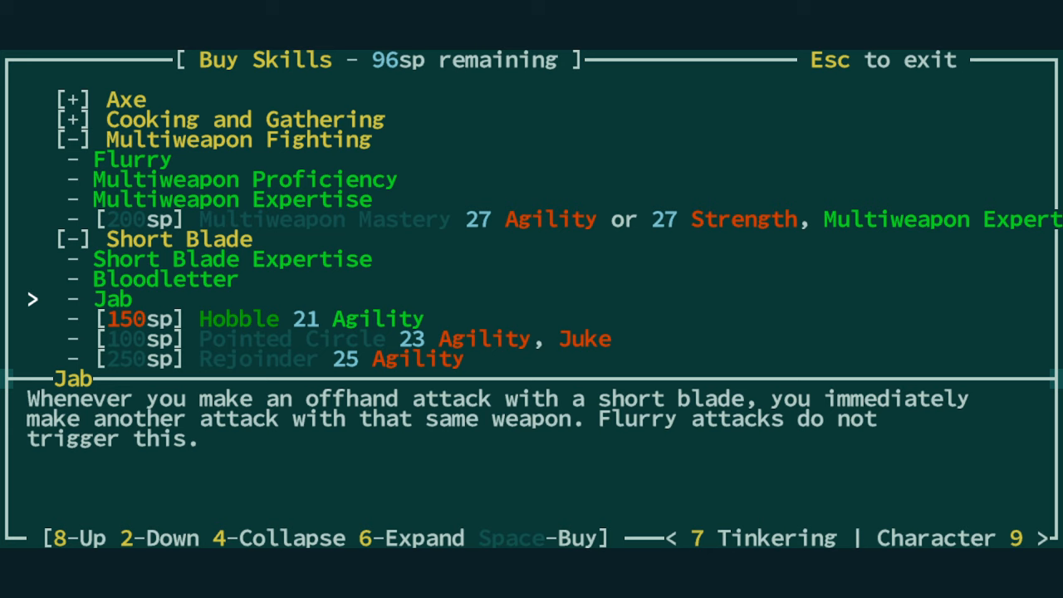
key("Escape")
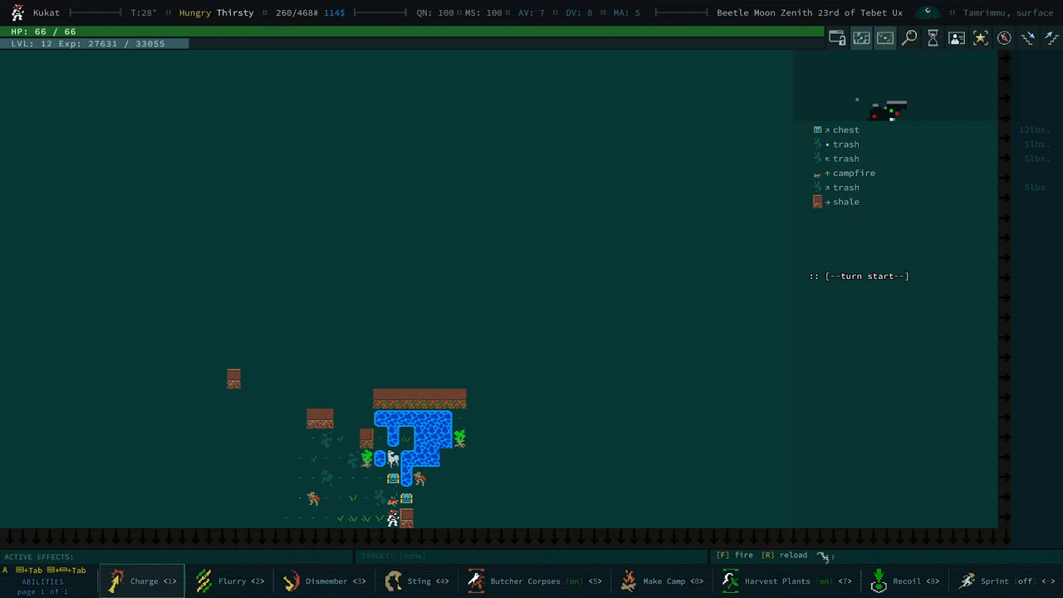
- Charge and kill the remaining three snapjaw scavengers with the spiral horn
left_click(141, 580)
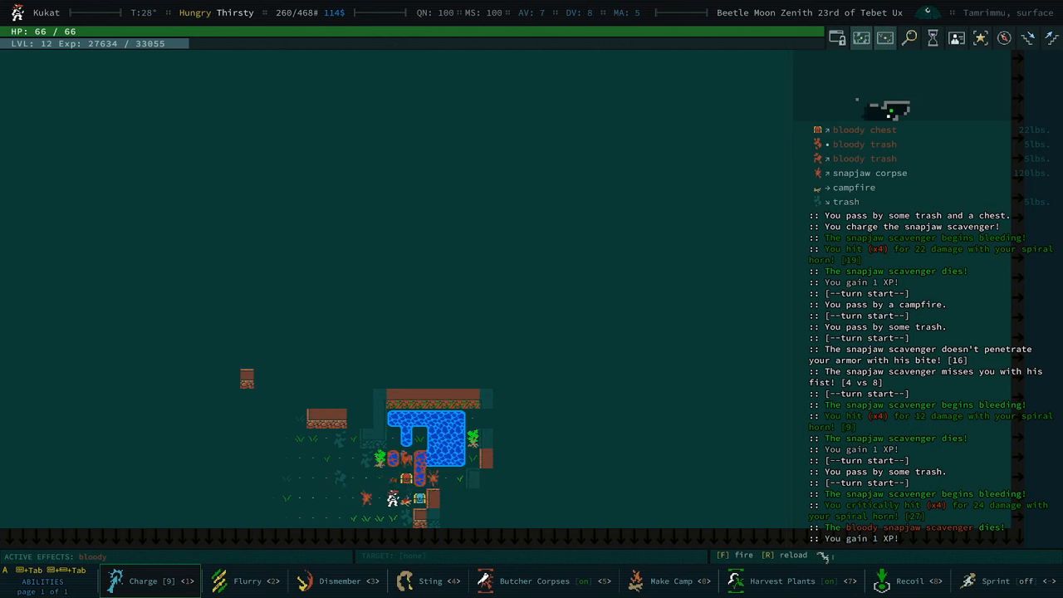
mouse_move(780, 308)
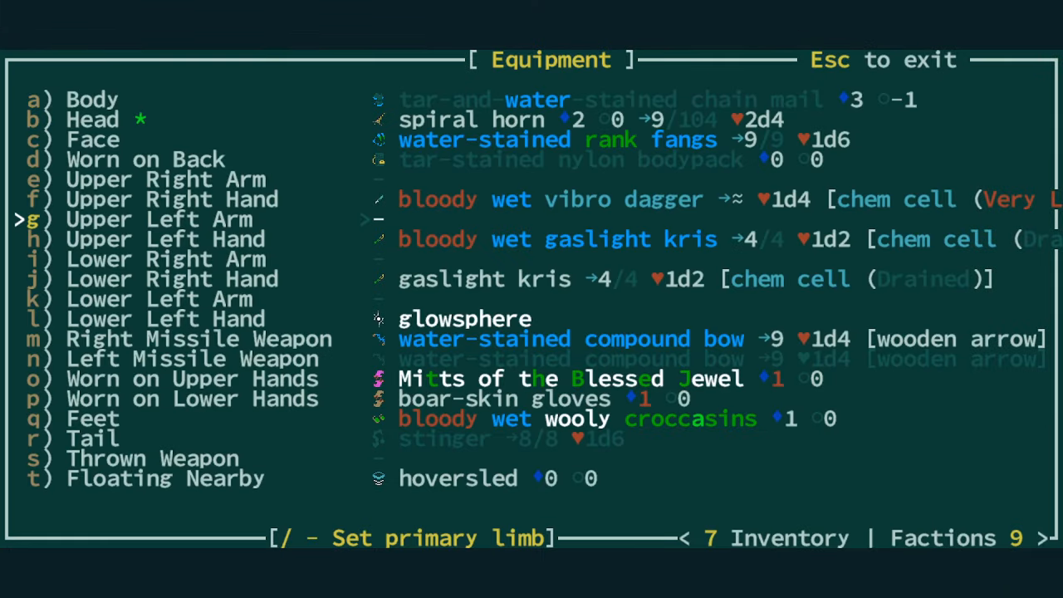
- Put charged cells in both gaslight krises and read the Mitts of the Blessed Jewel description
key("Down")
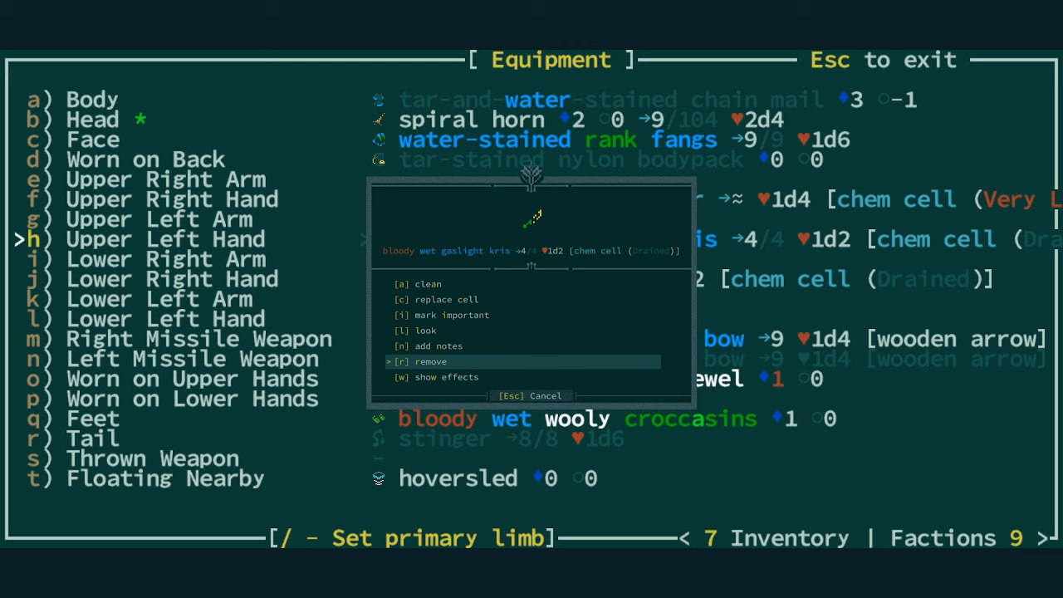
left_click(444, 299)
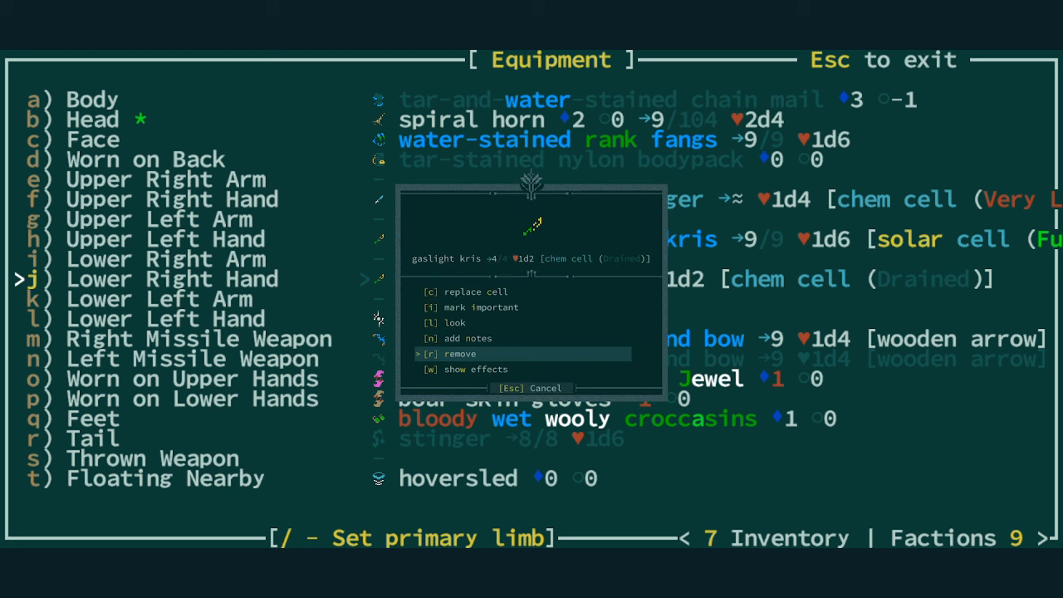
left_click(475, 291)
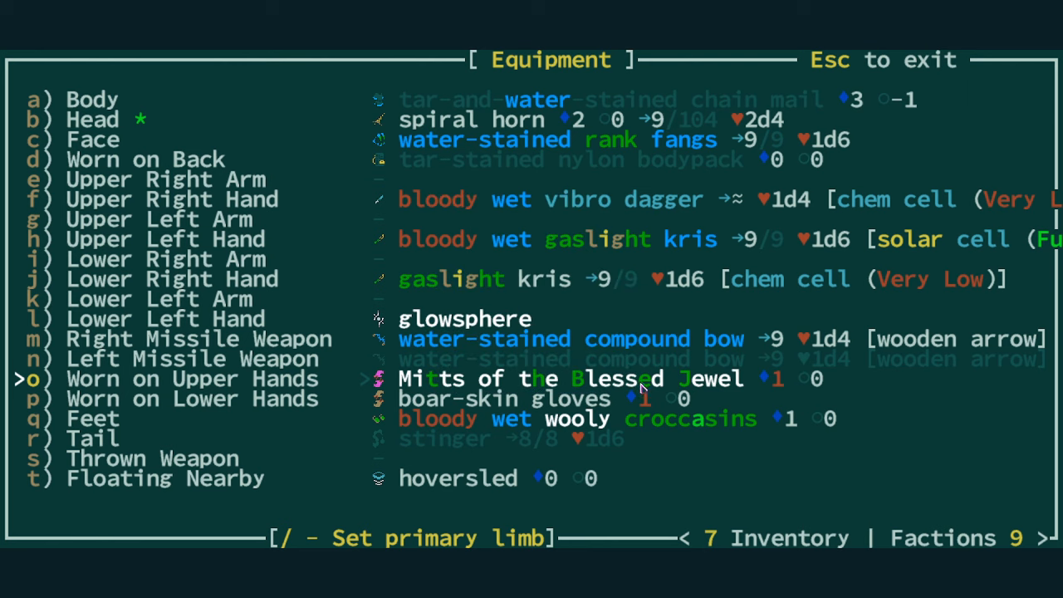
mouse_move(496, 267)
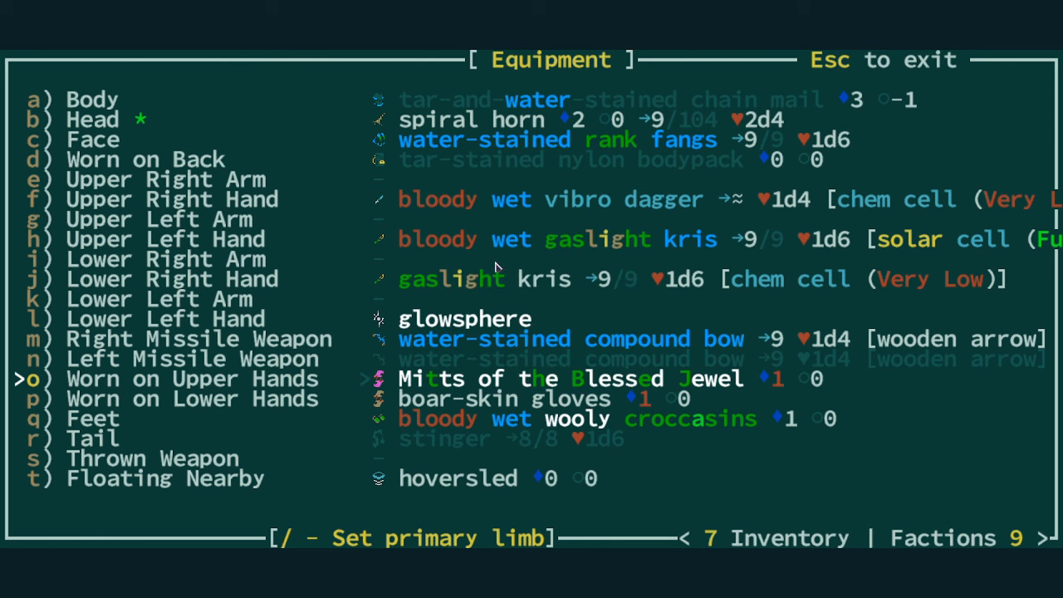
mouse_move(649, 390)
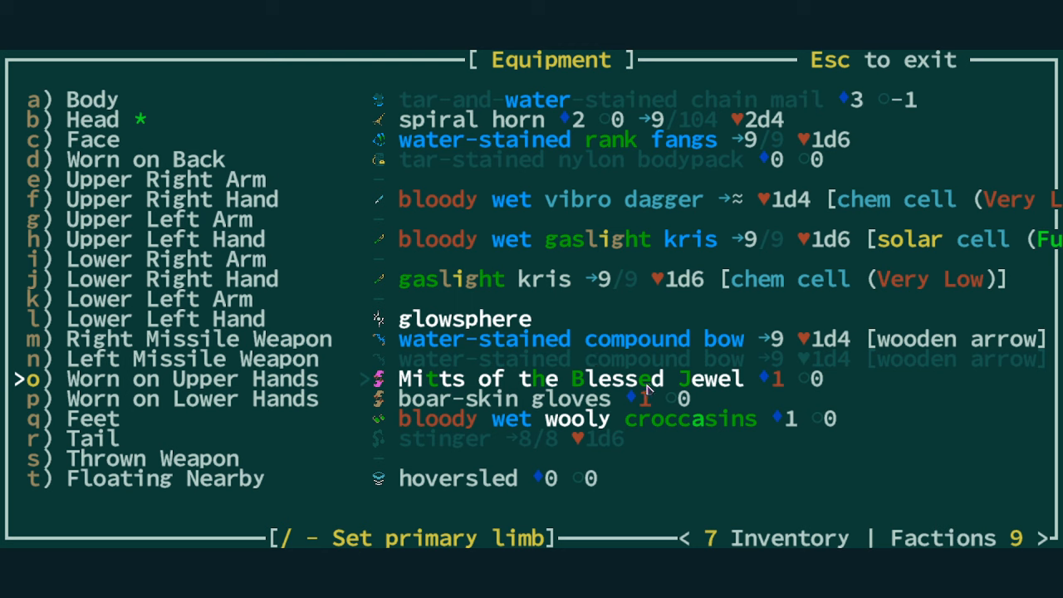
mouse_move(649, 390)
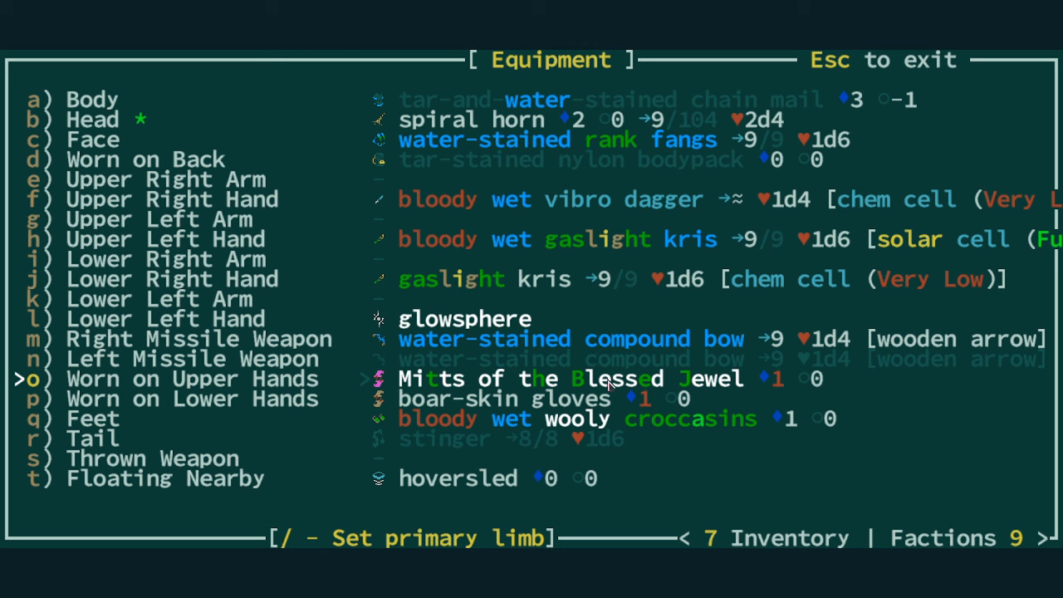
mouse_move(780, 372)
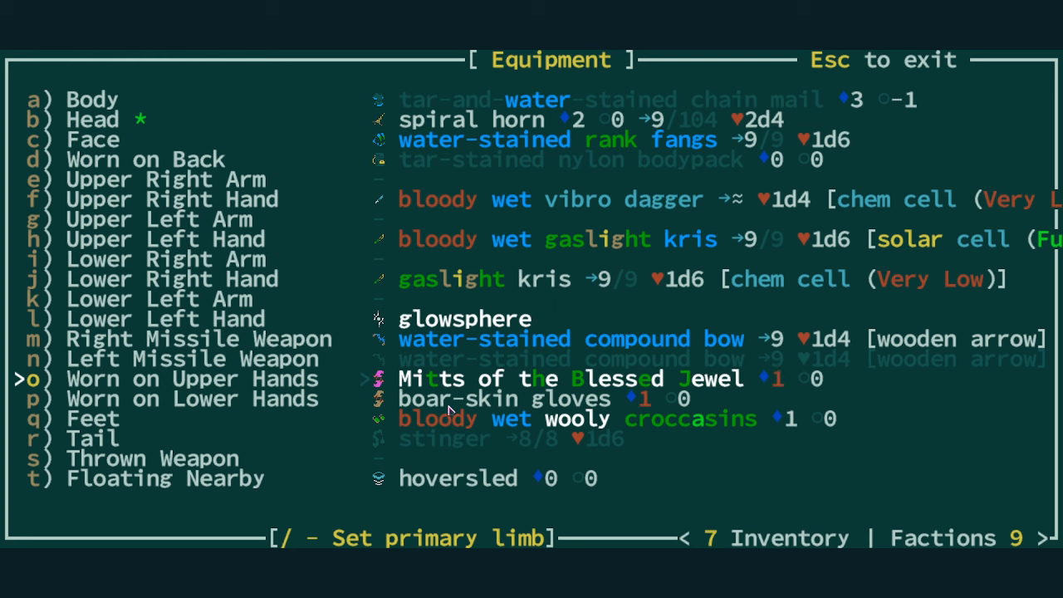
mouse_move(450, 412)
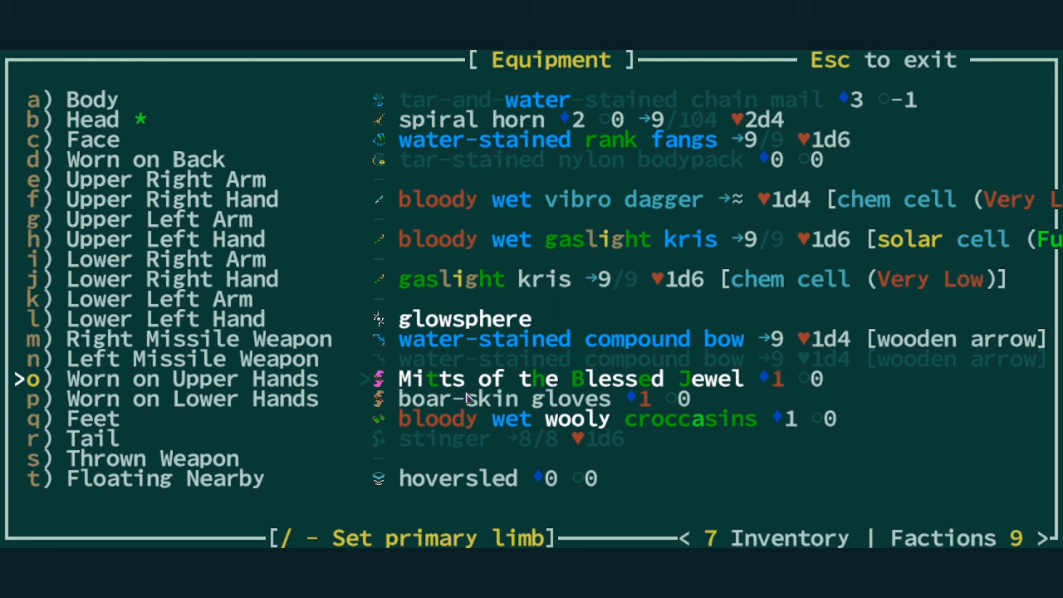
mouse_move(774, 372)
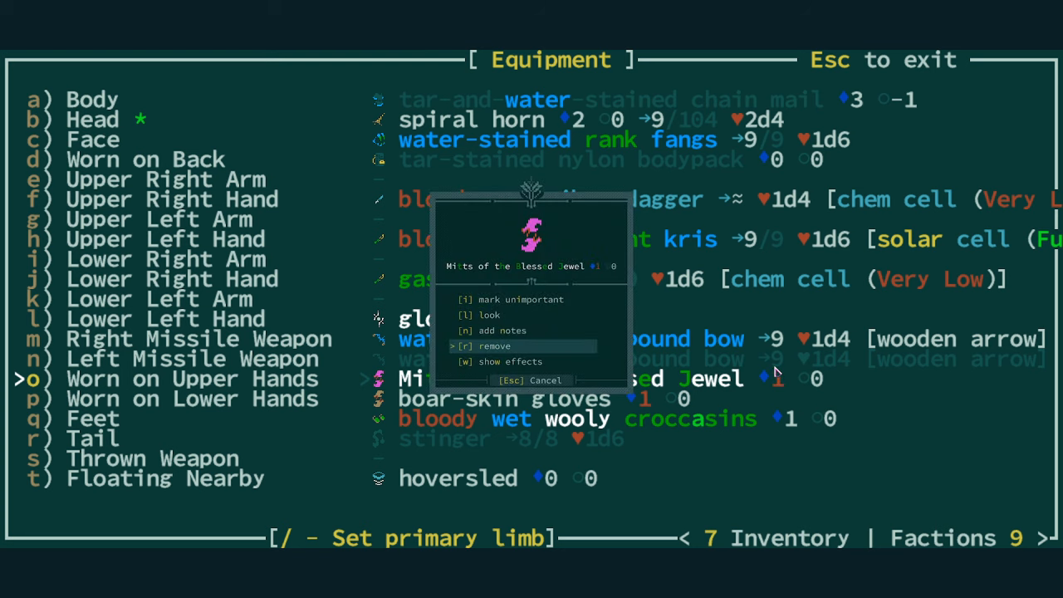
left_click(488, 314)
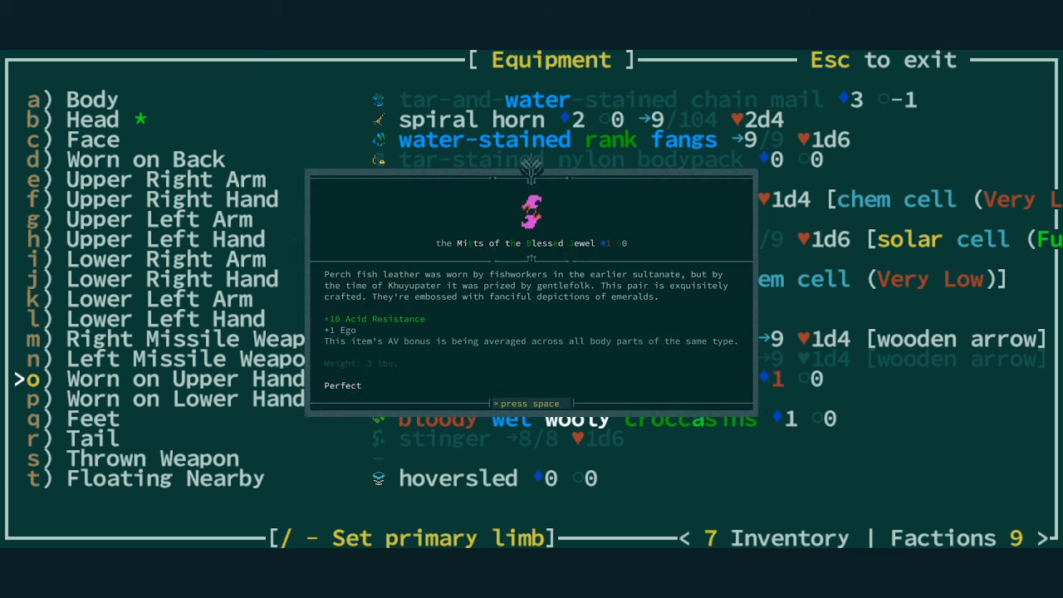
mouse_move(396, 351)
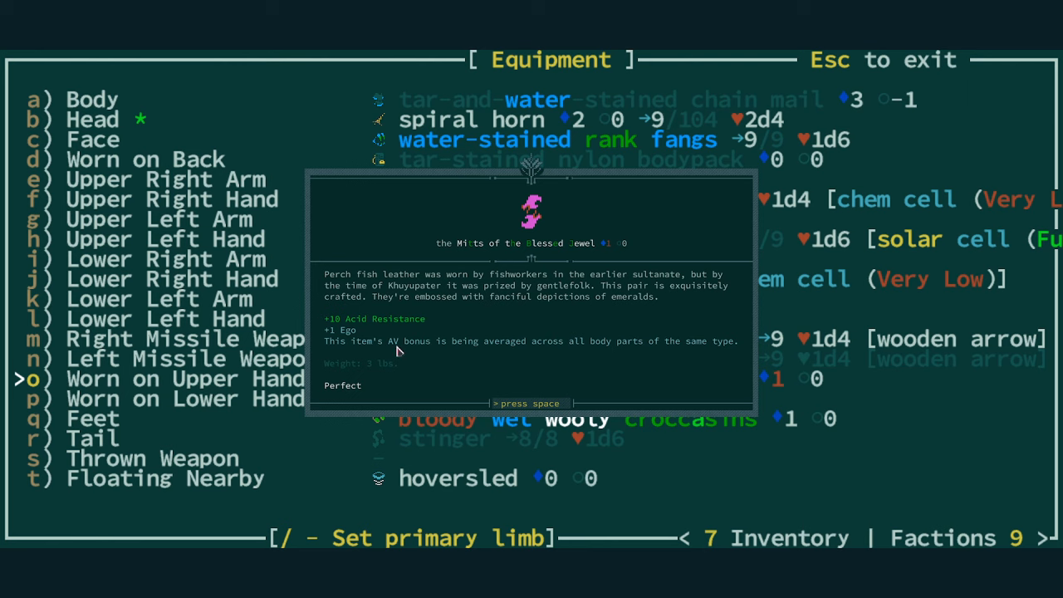
mouse_move(602, 347)
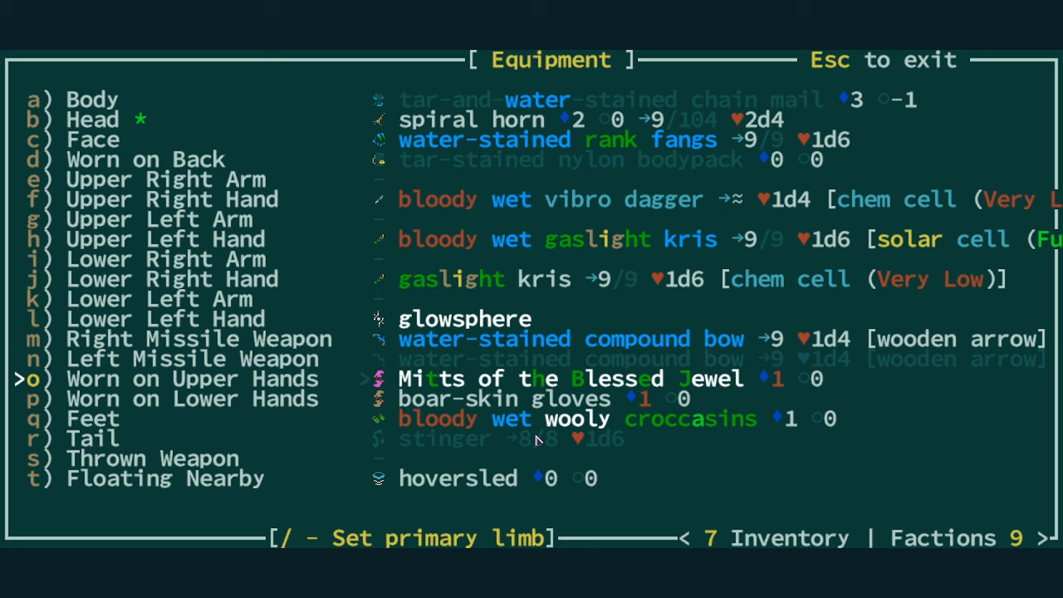
mouse_move(535, 438)
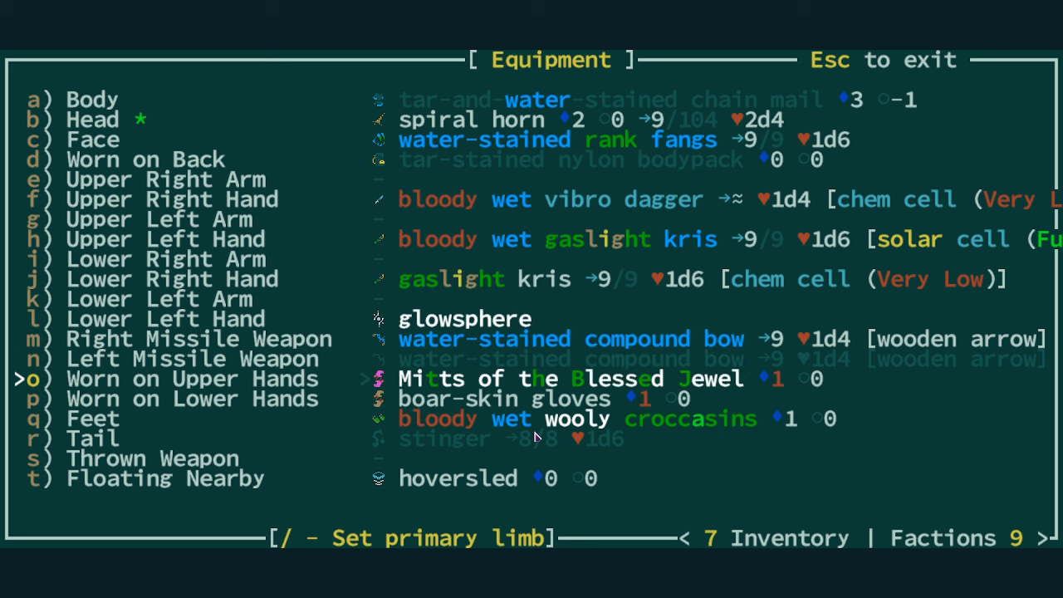
mouse_move(397, 415)
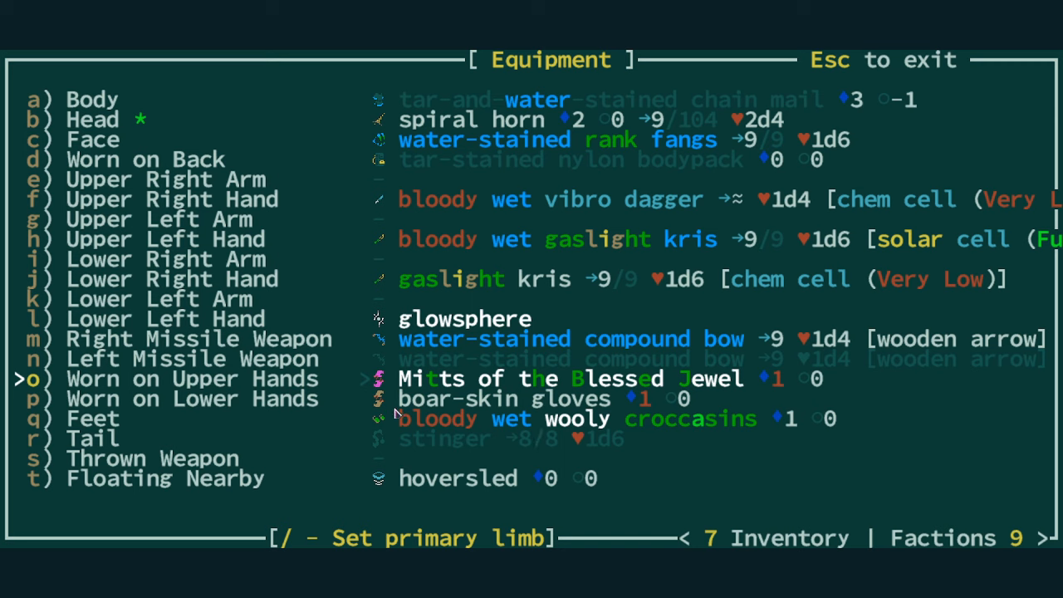
mouse_move(759, 383)
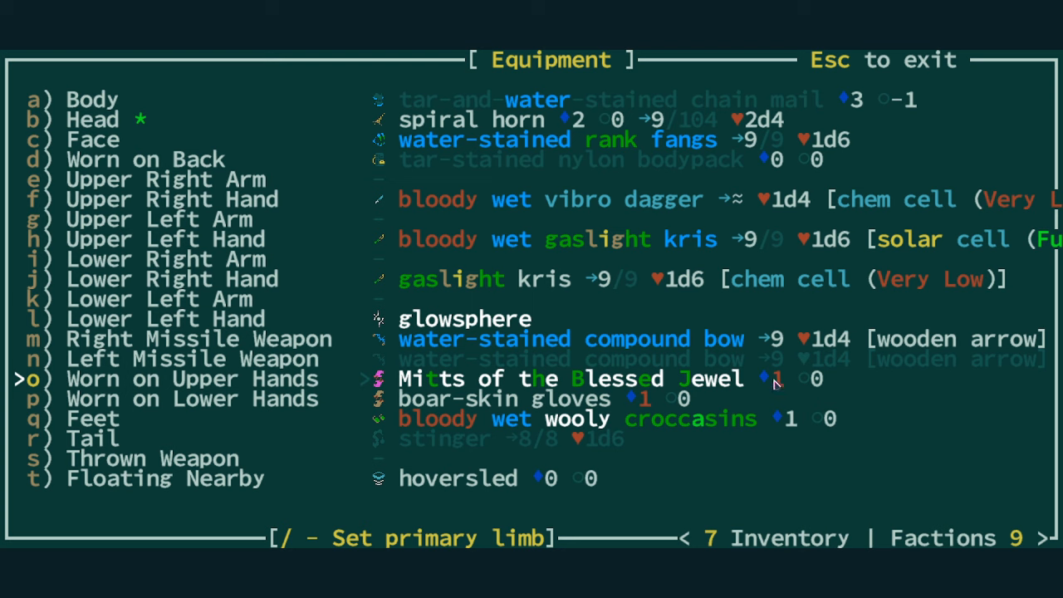
mouse_move(791, 392)
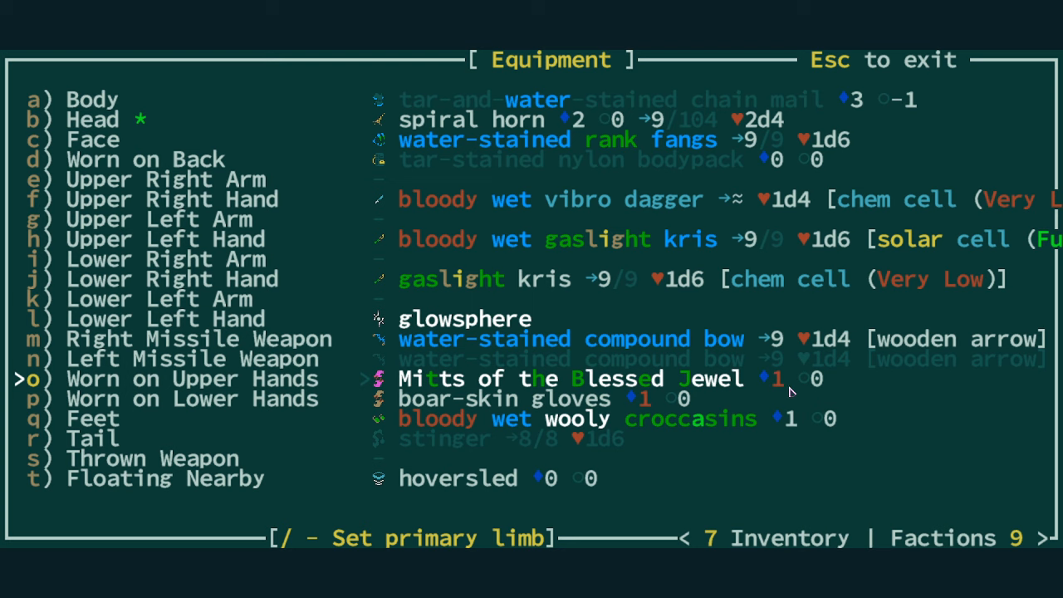
mouse_move(629, 412)
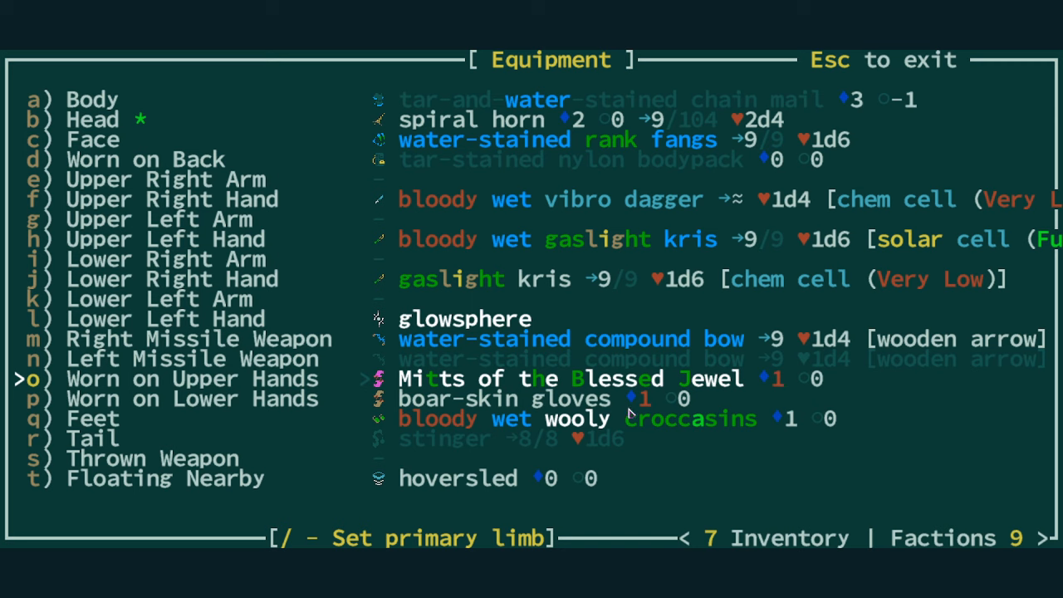
mouse_move(782, 385)
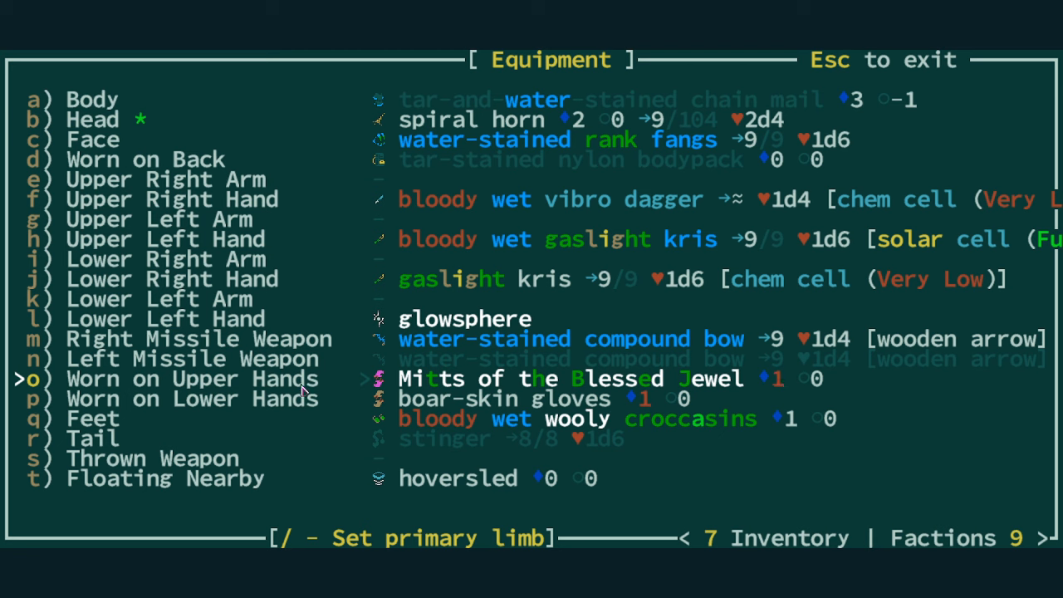
- Return to the map, Sting and kill the irritable tortoise, then slay a goat
key("Escape")
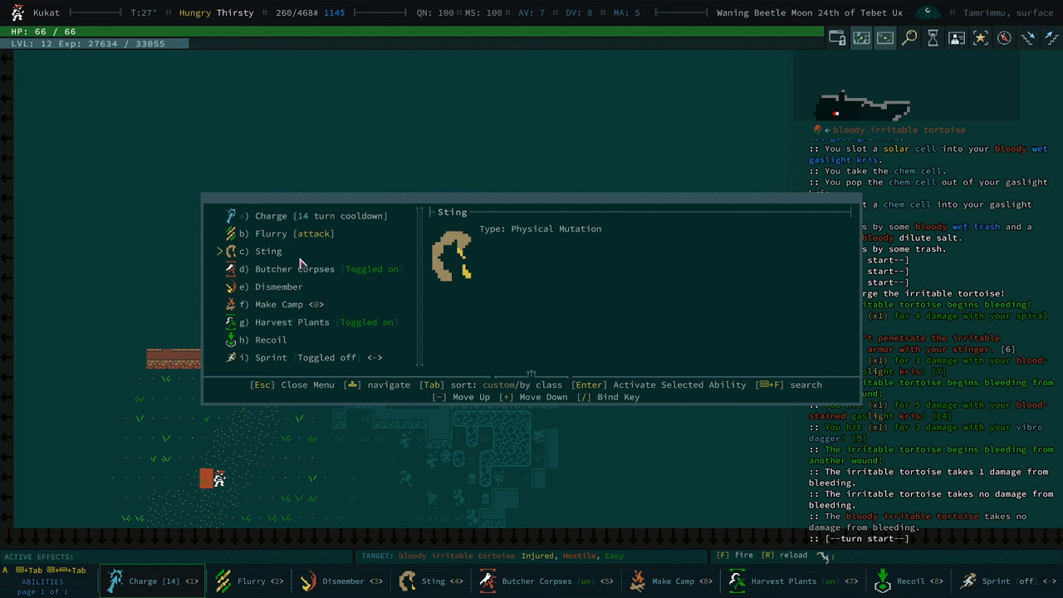
key("Escape")
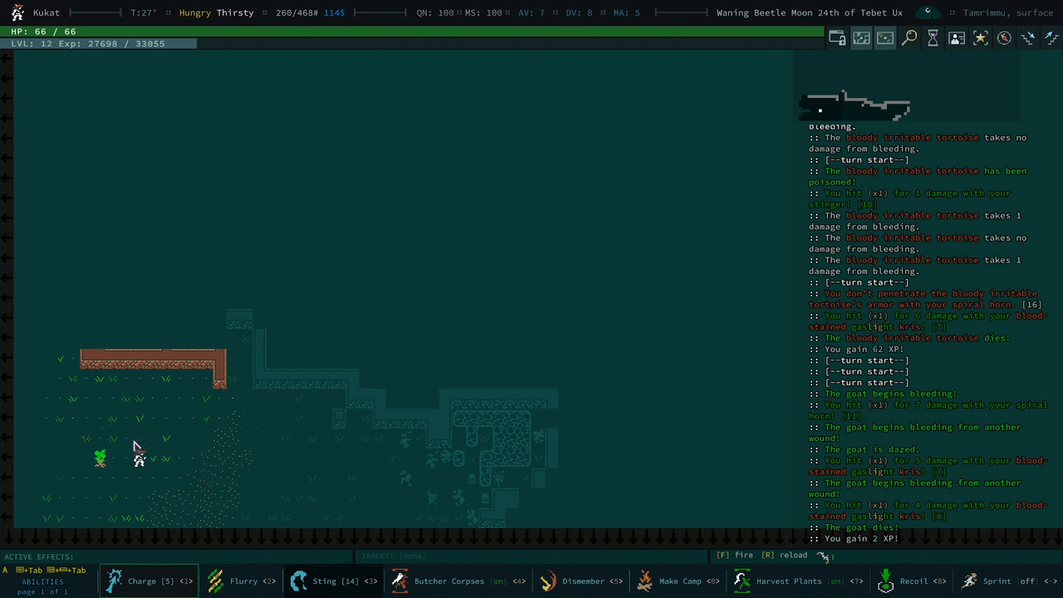
mouse_move(146, 436)
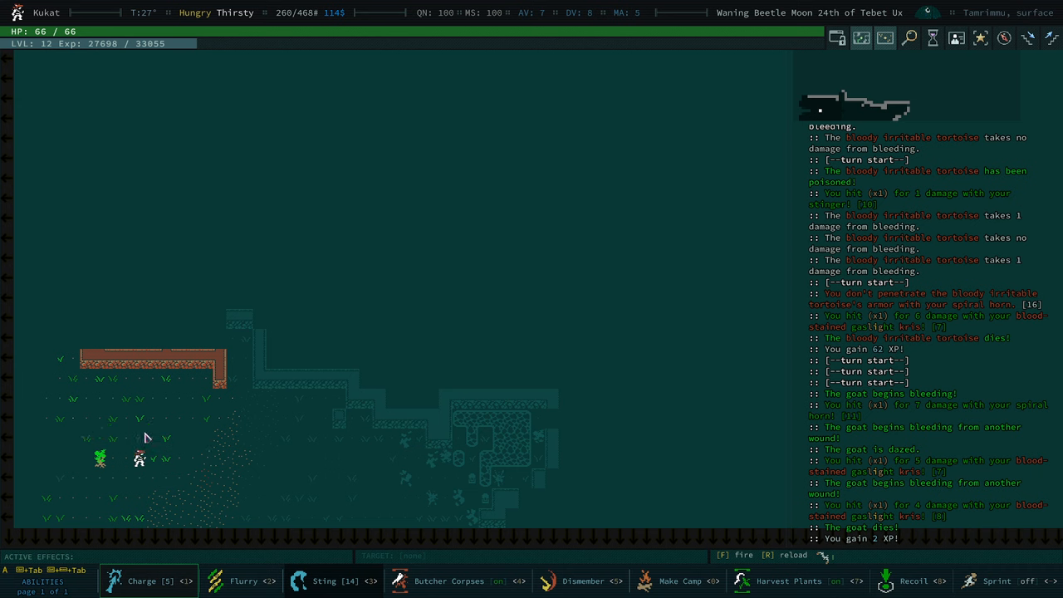
mouse_move(149, 463)
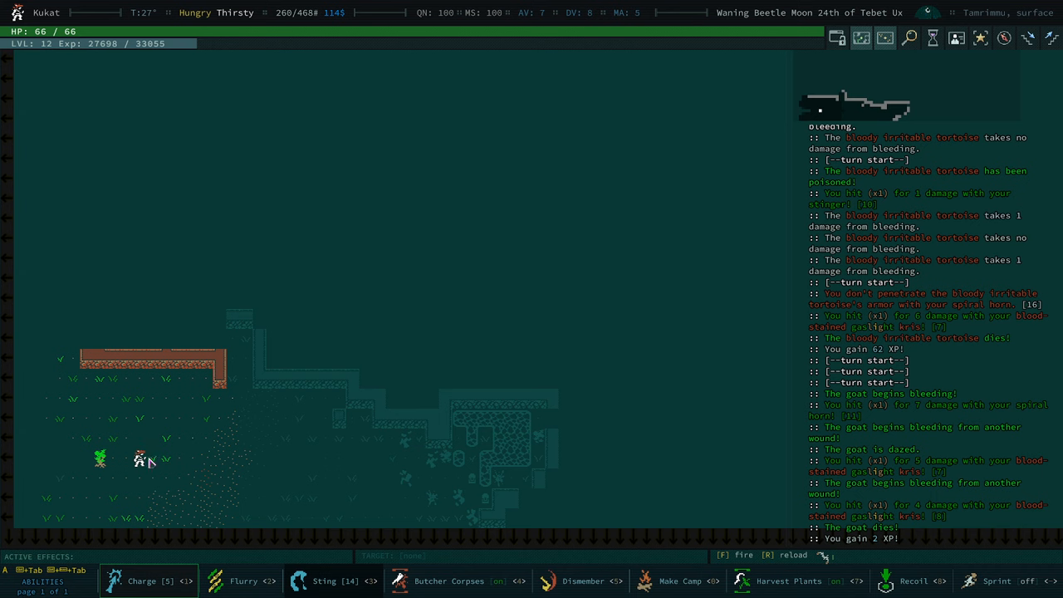
mouse_move(252, 503)
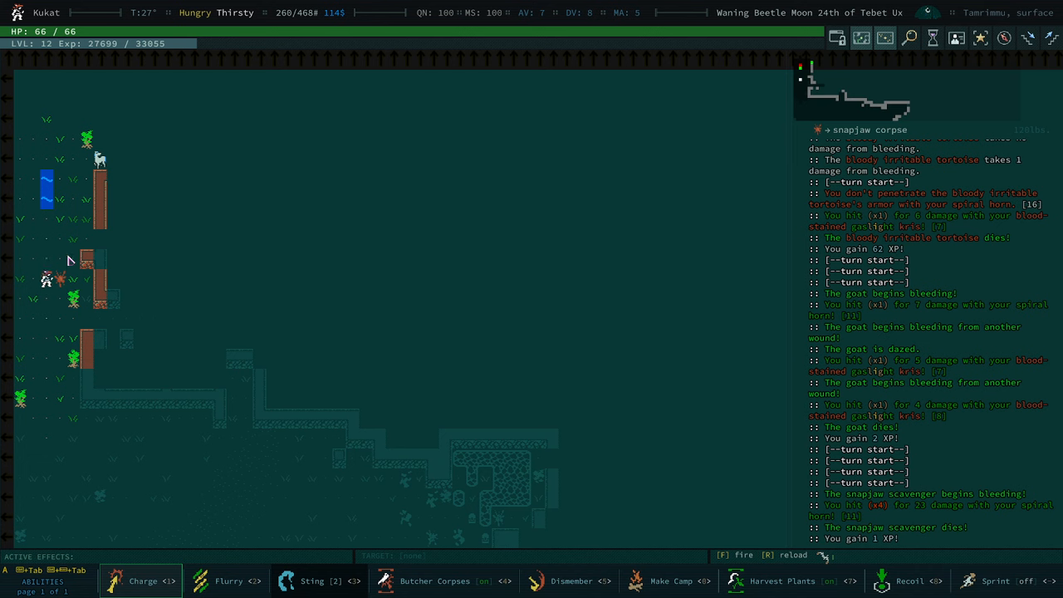
mouse_move(89, 250)
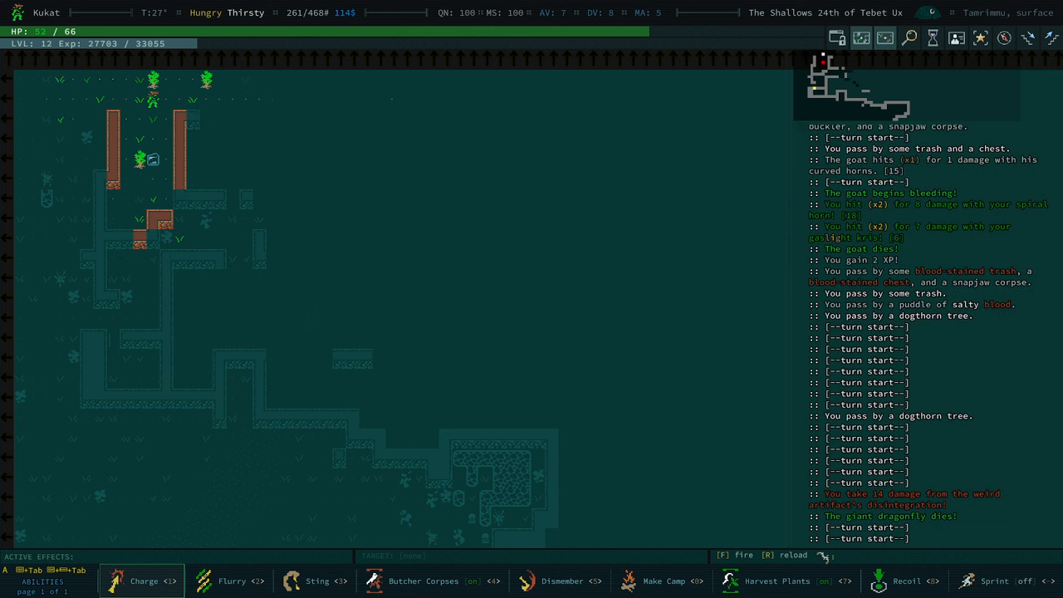
- Kill the boar and glowfish in the ruins and examine the wooden bookshelf
left_click(141, 580)
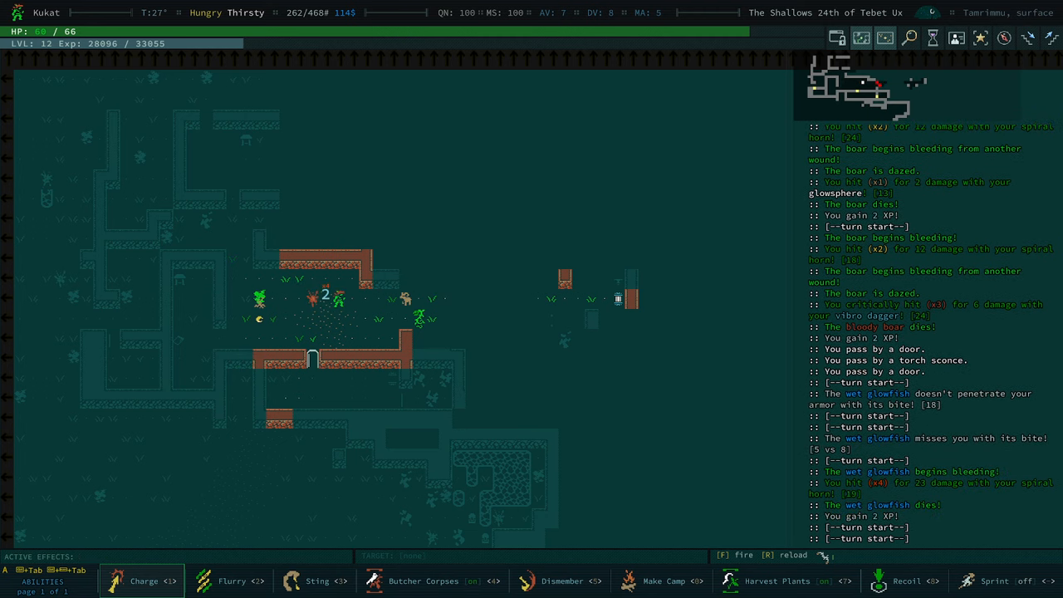
left_click(141, 580)
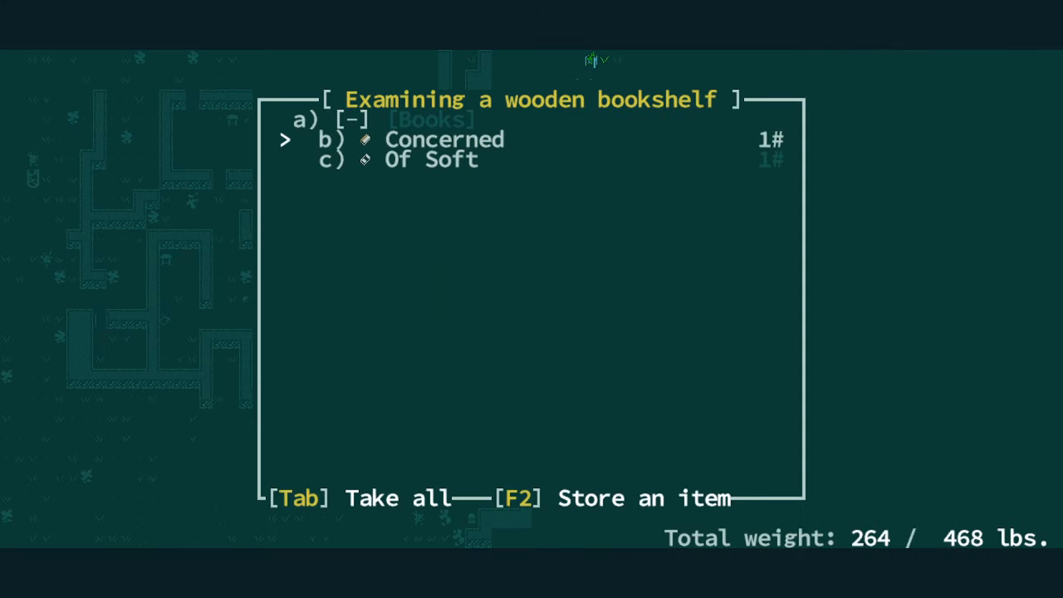
- Leave the books on the shelf and shoot down the giant dragonfly with the compound bow
key("Tab")
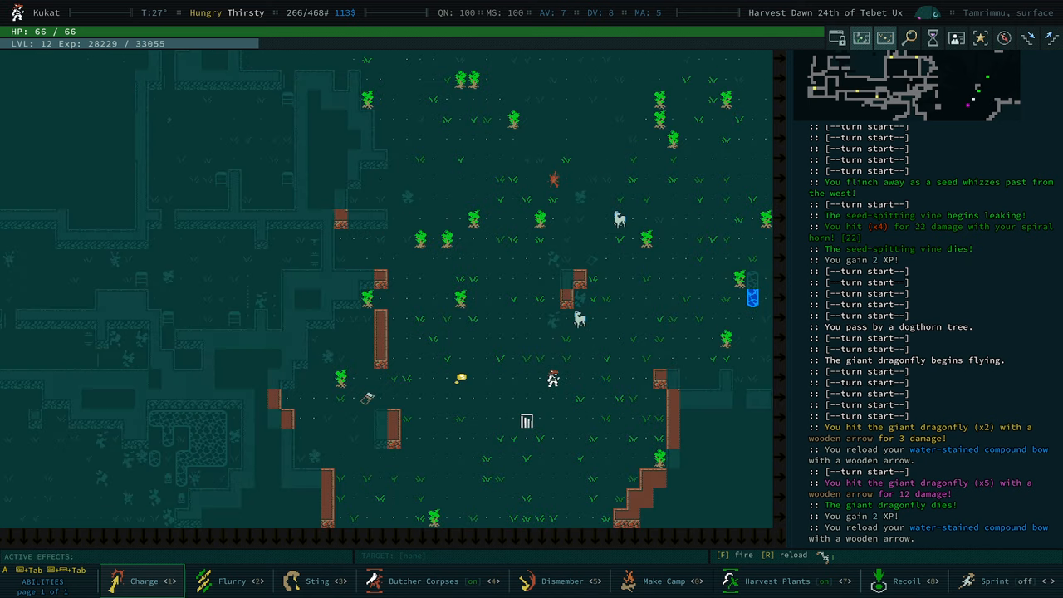
- Cook and eat a camp meal for +4 DV, then descend to the Orbital Wastes
left_click(663, 580)
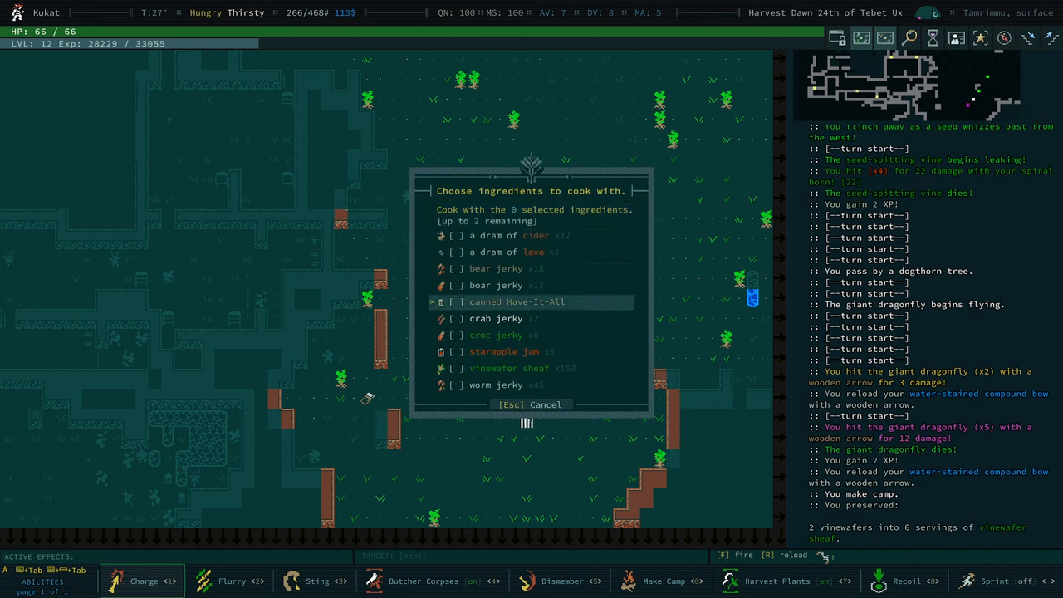
left_click(454, 301)
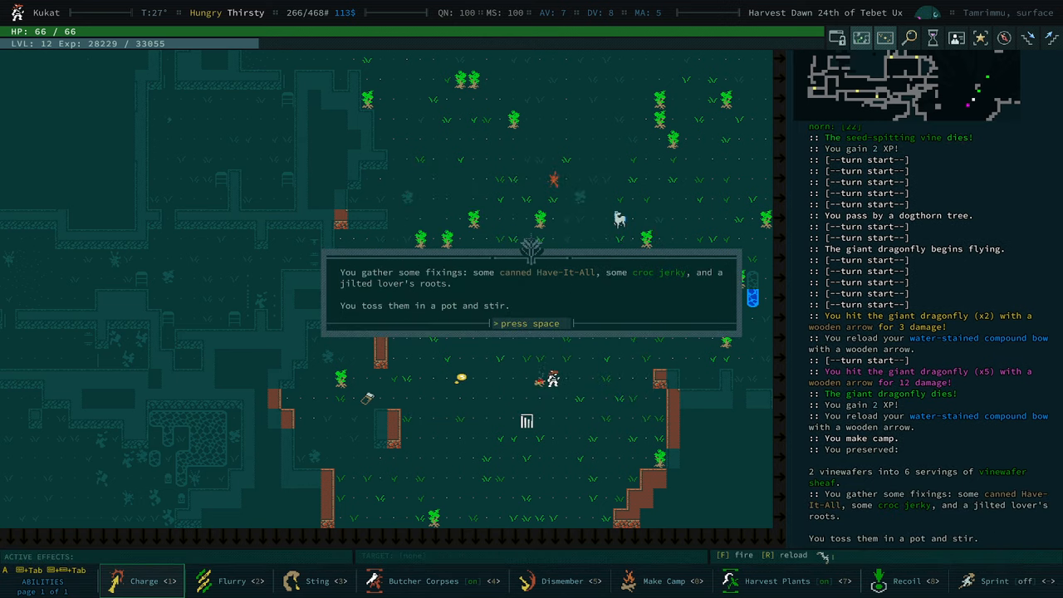
key("space")
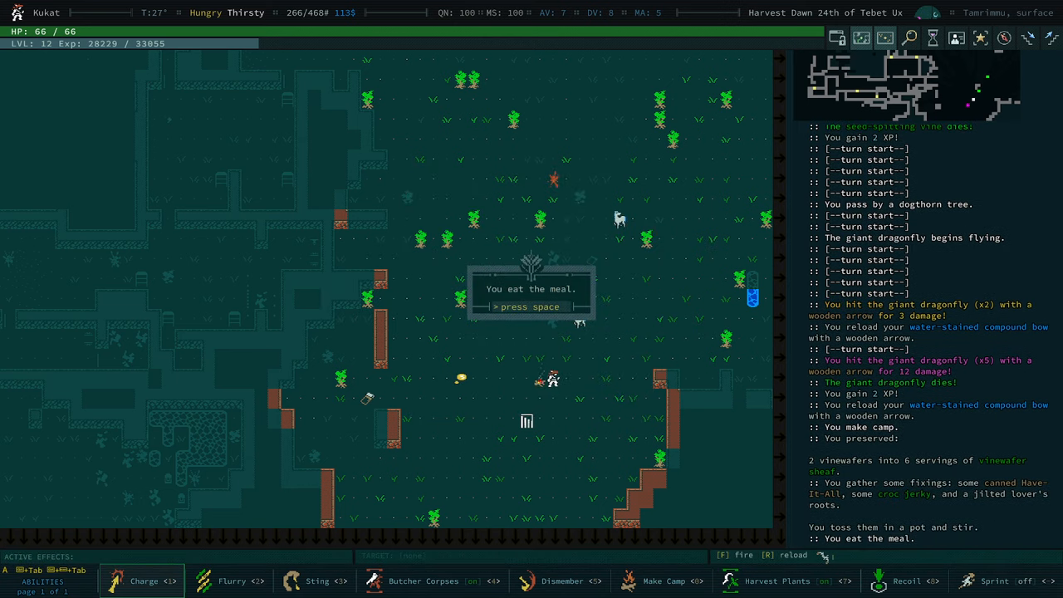
key("space")
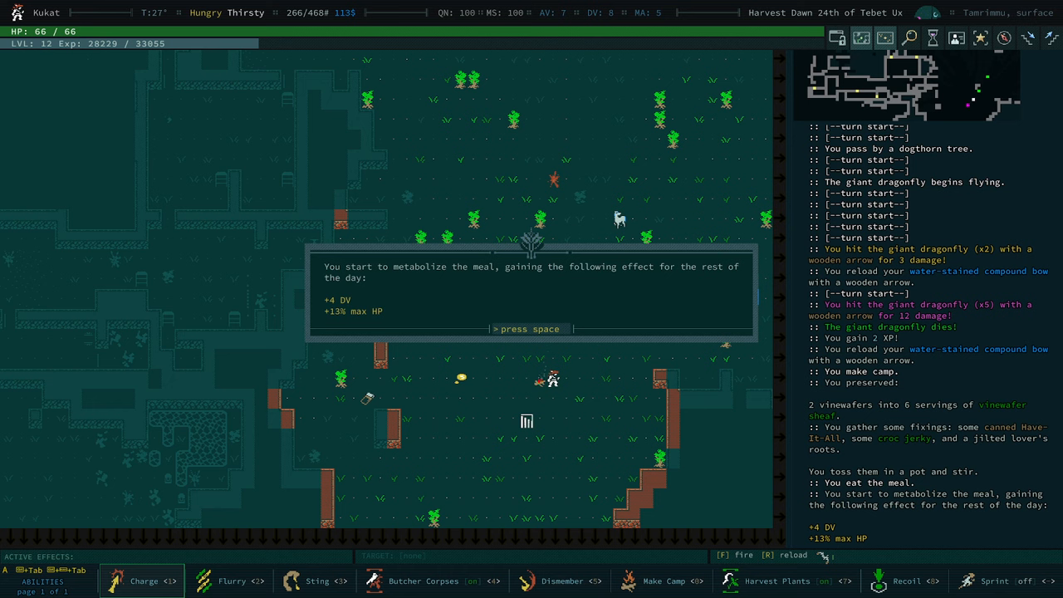
key("space")
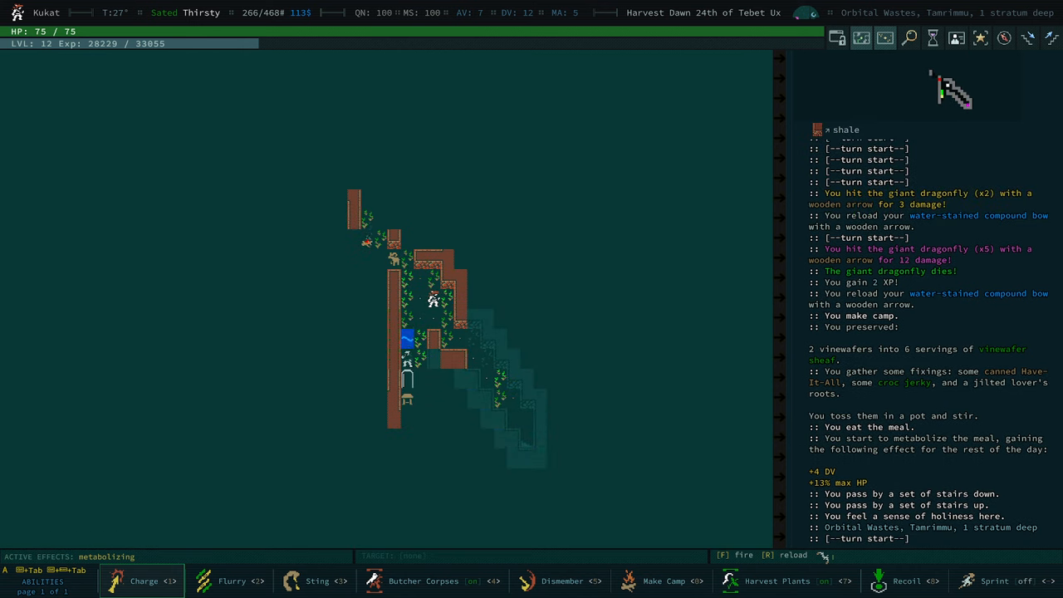
- Check off Tumur in the journal's locations, then charge and kill the goat
key("j")
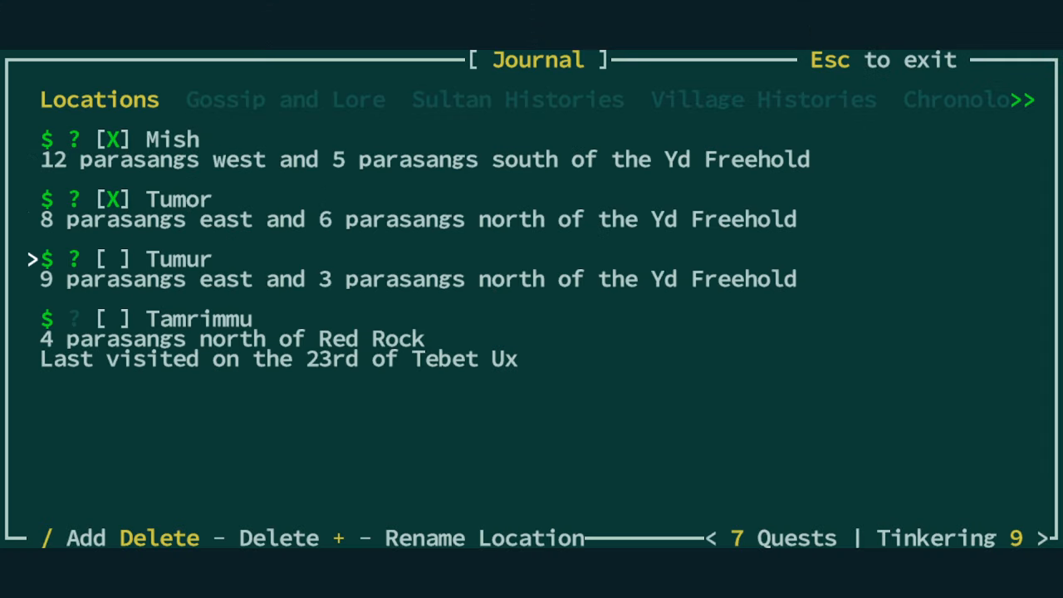
left_click(112, 258)
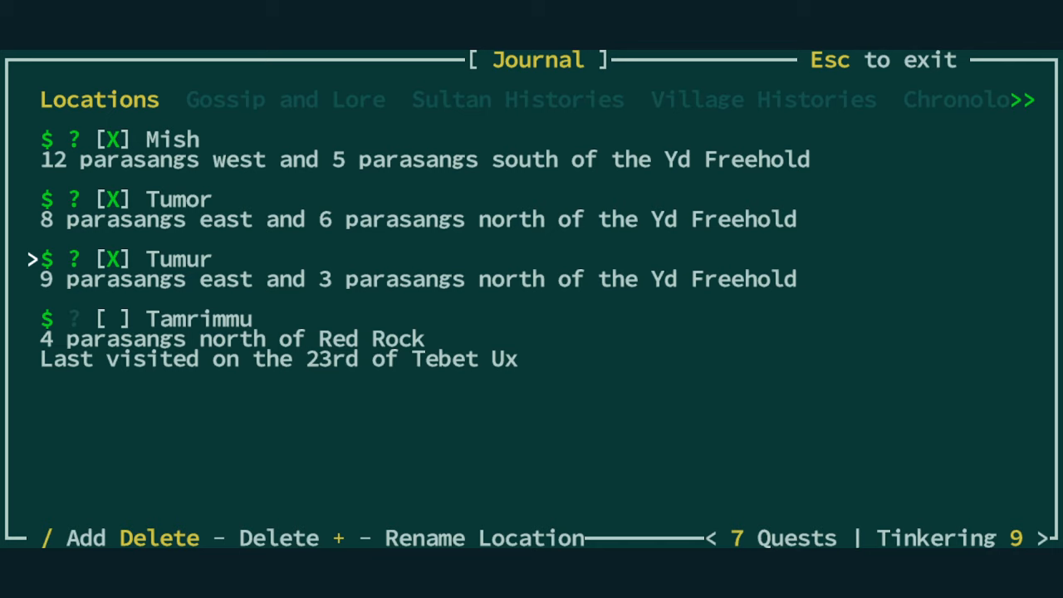
key("up")
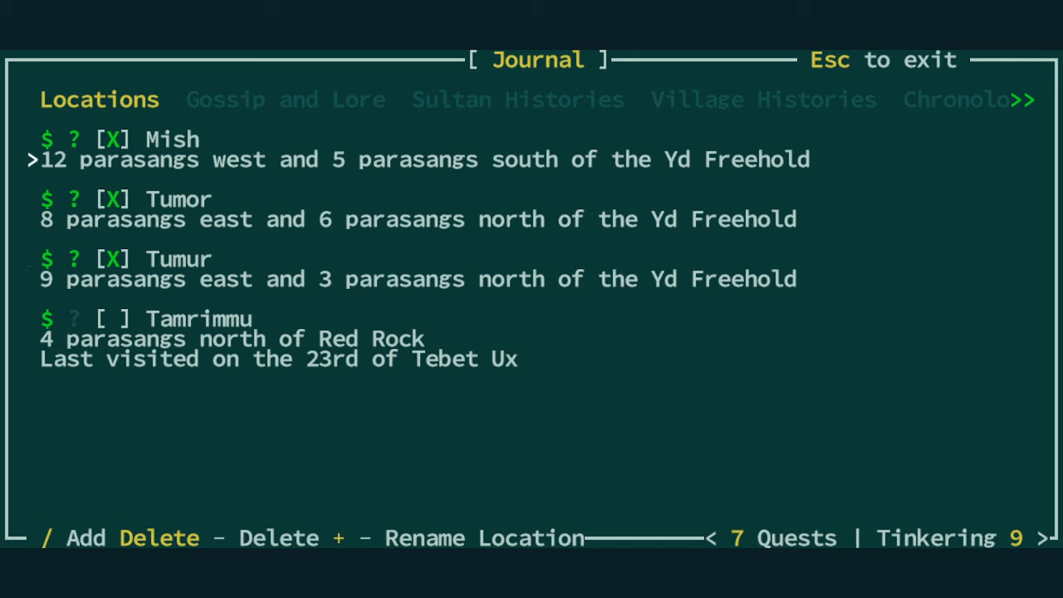
key("up")
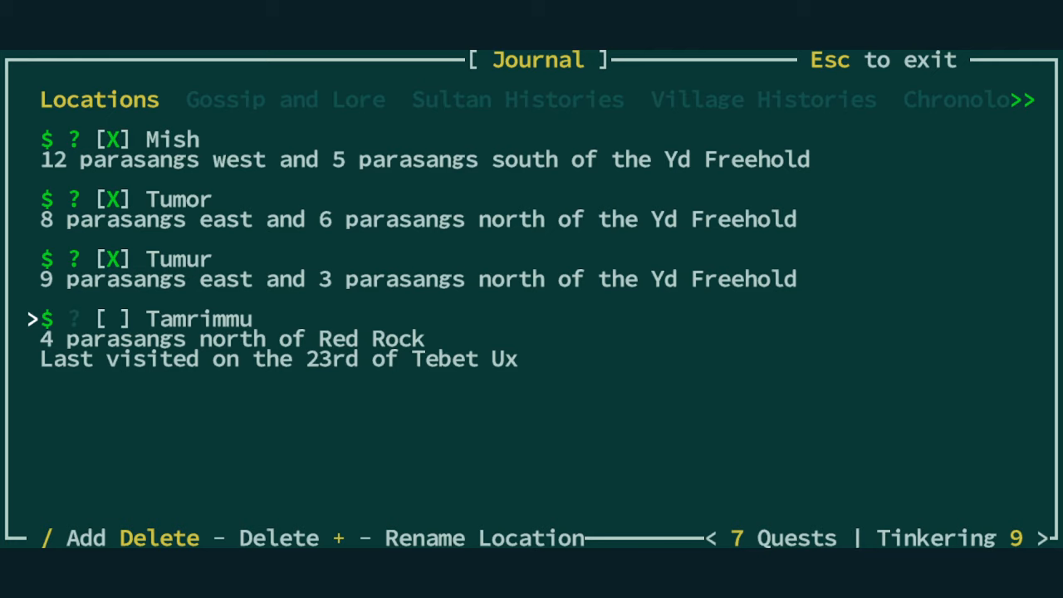
key("Escape")
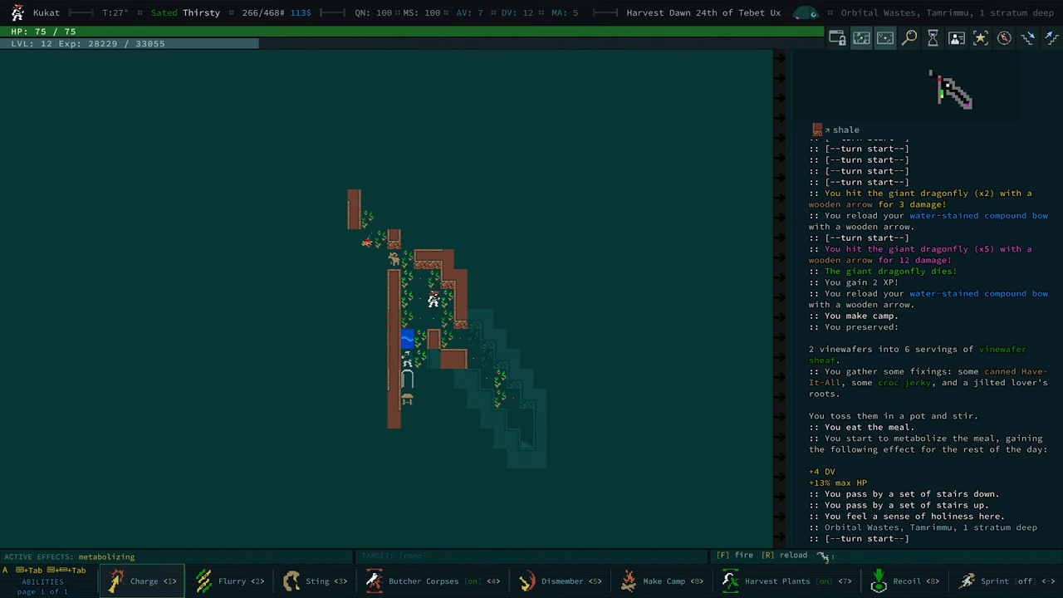
left_click(141, 581)
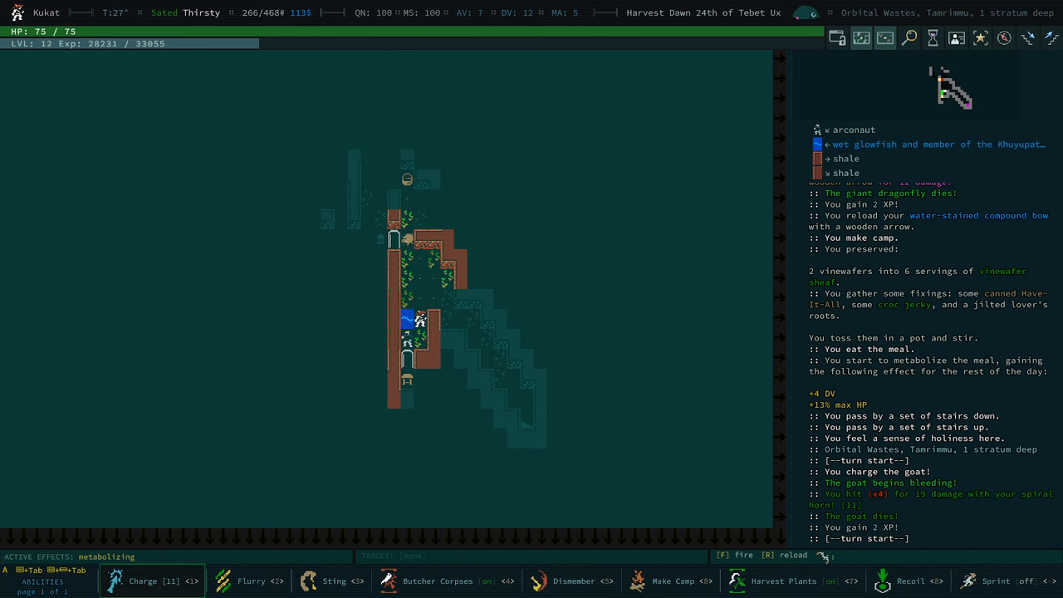
- Read Khuyupater's history under the journal's Sultan Histories section
key("j")
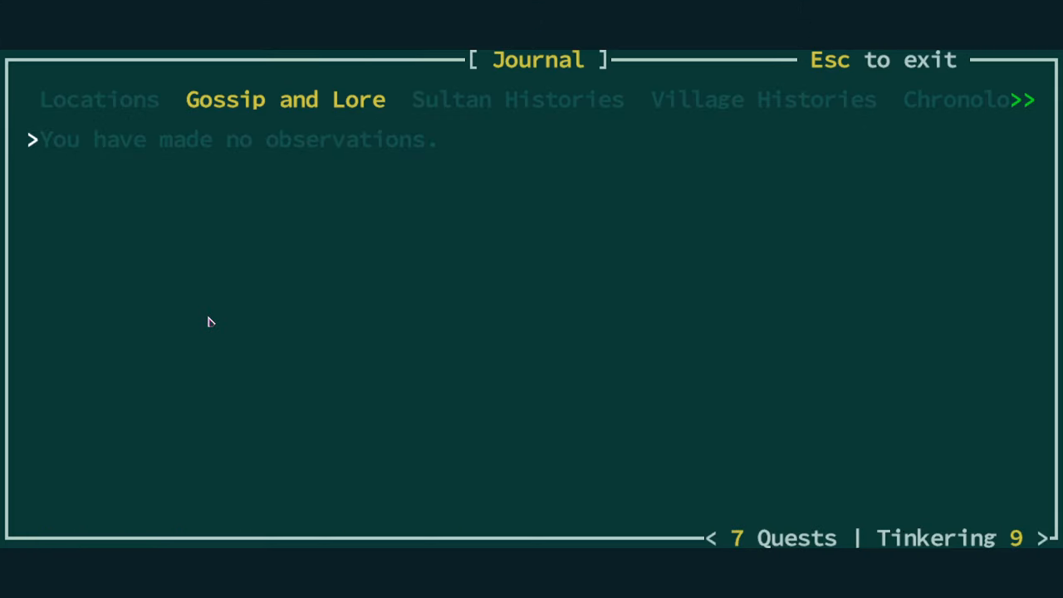
left_click(517, 99)
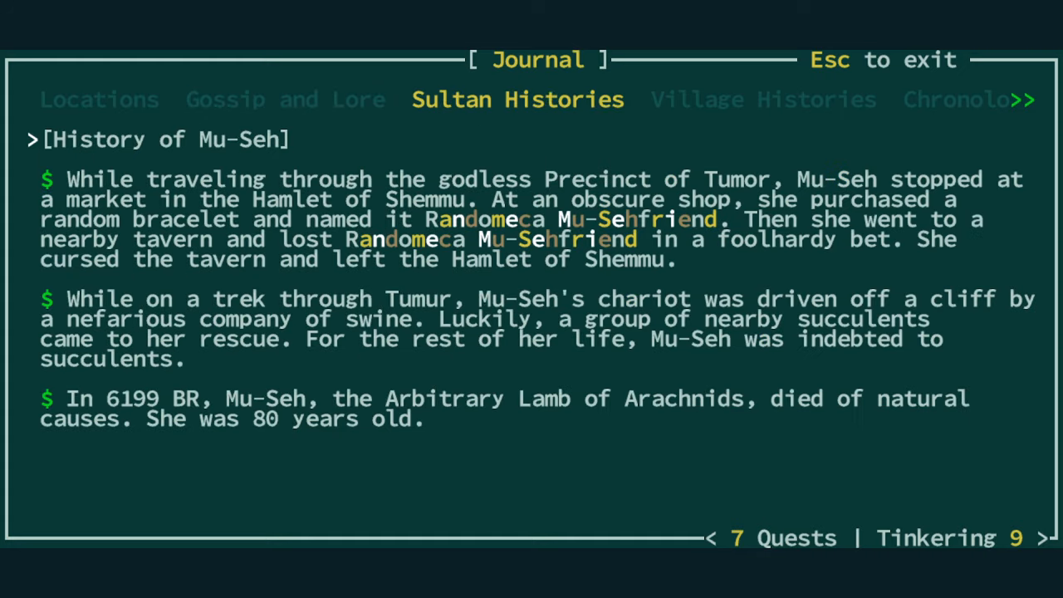
mouse_move(394, 370)
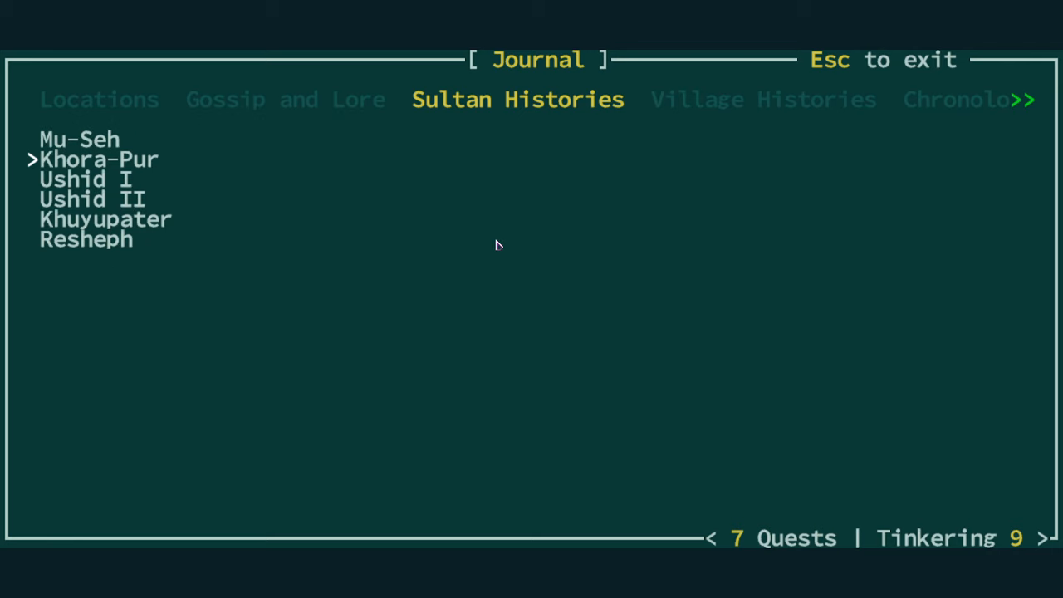
key("Down")
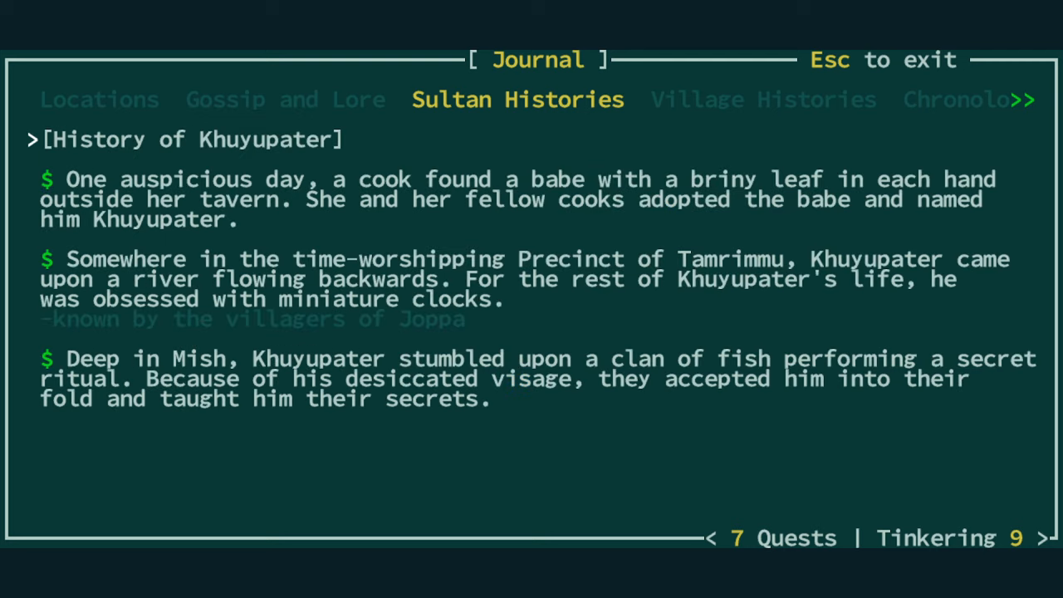
mouse_move(253, 265)
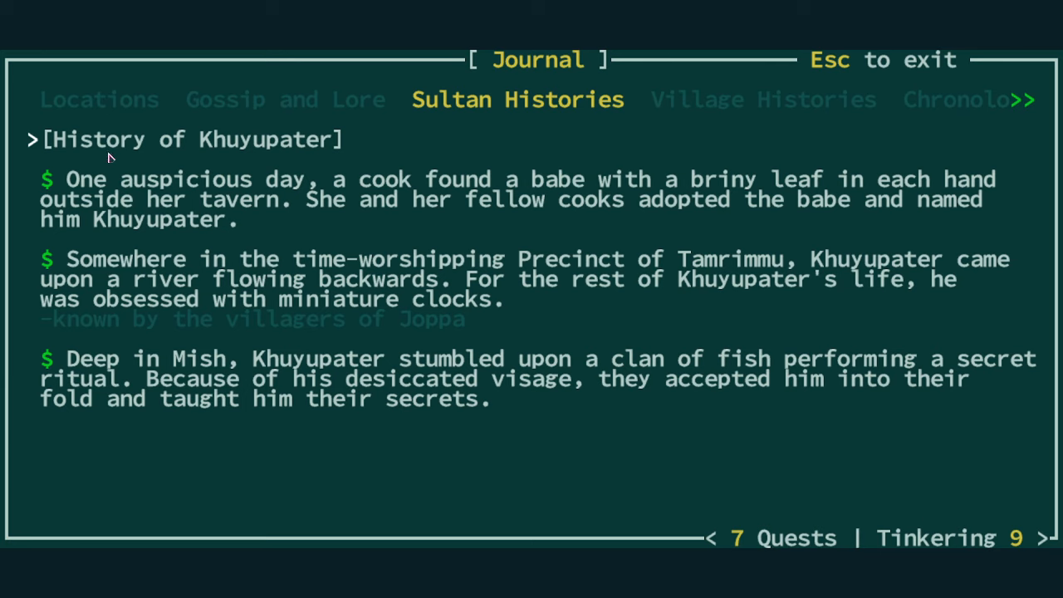
mouse_move(221, 151)
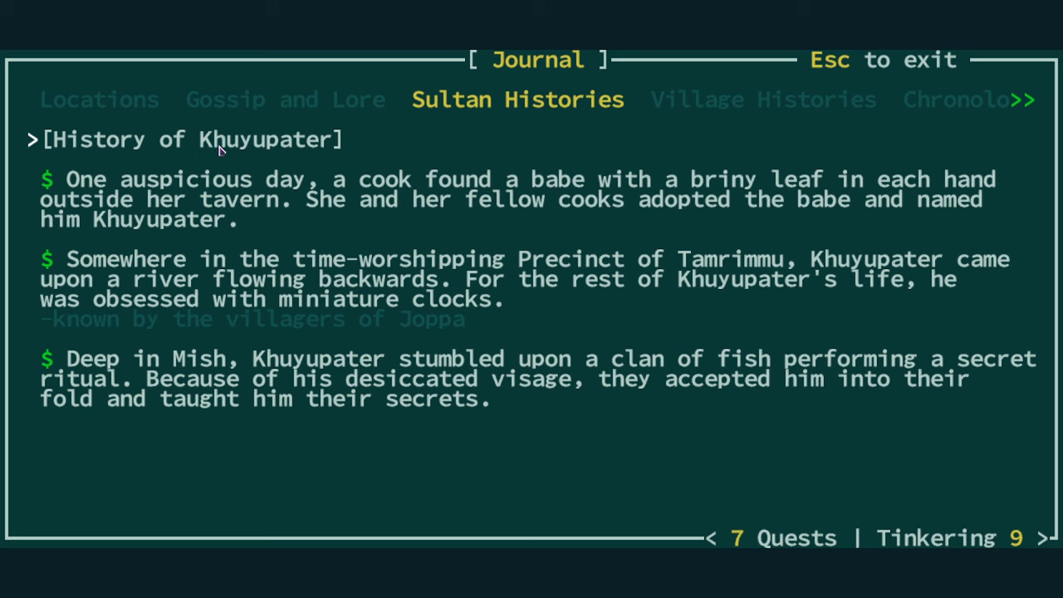
mouse_move(256, 155)
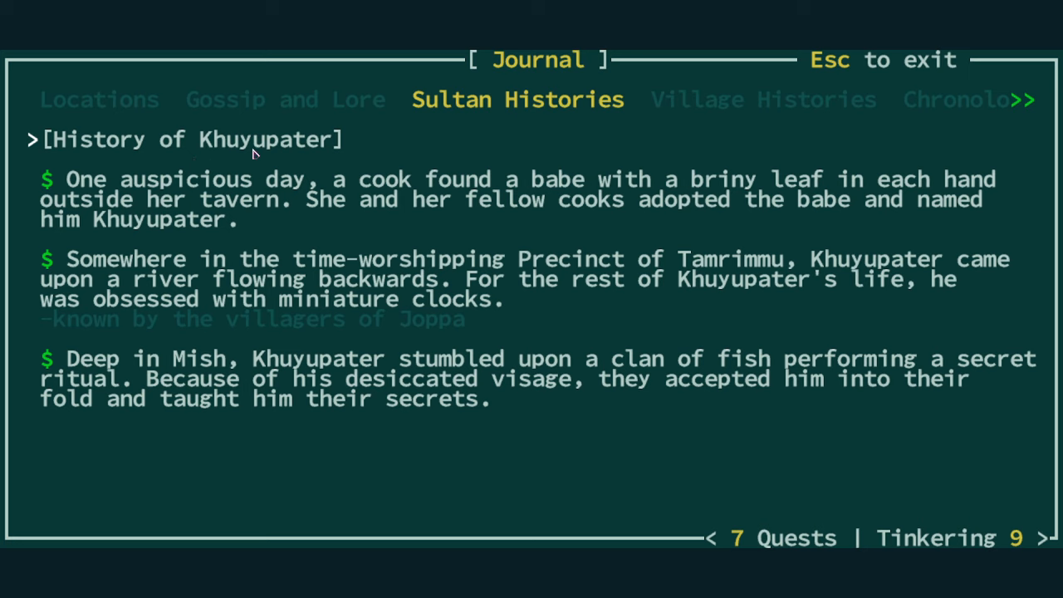
mouse_move(402, 278)
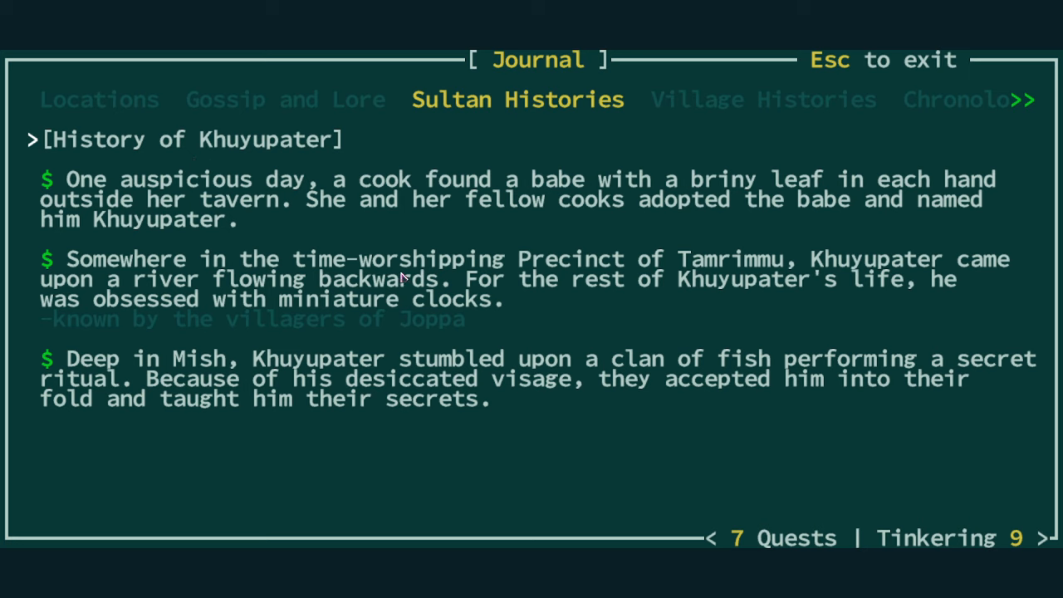
mouse_move(631, 284)
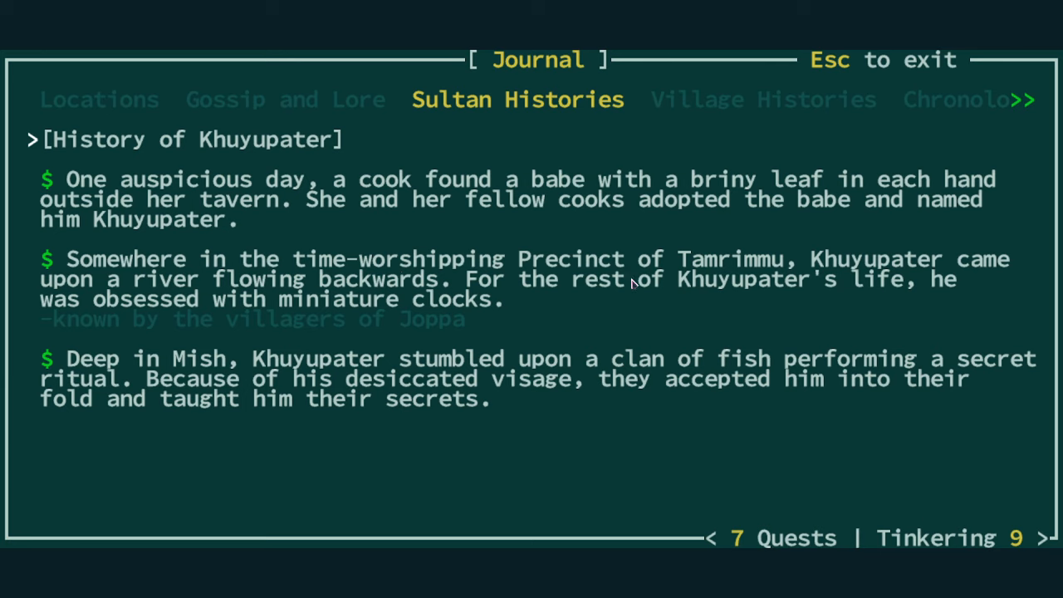
mouse_move(913, 276)
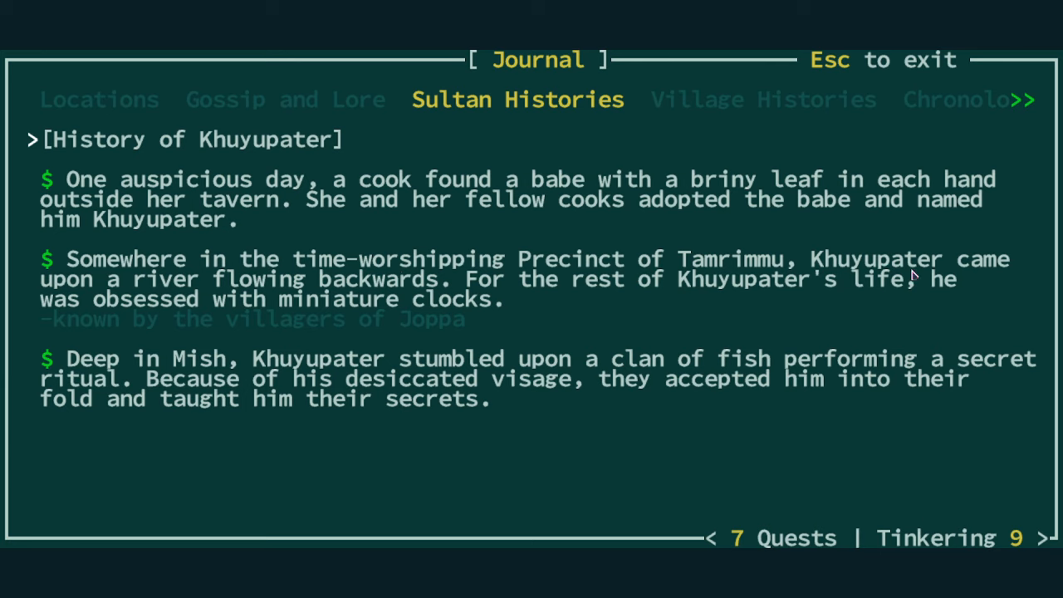
mouse_move(262, 291)
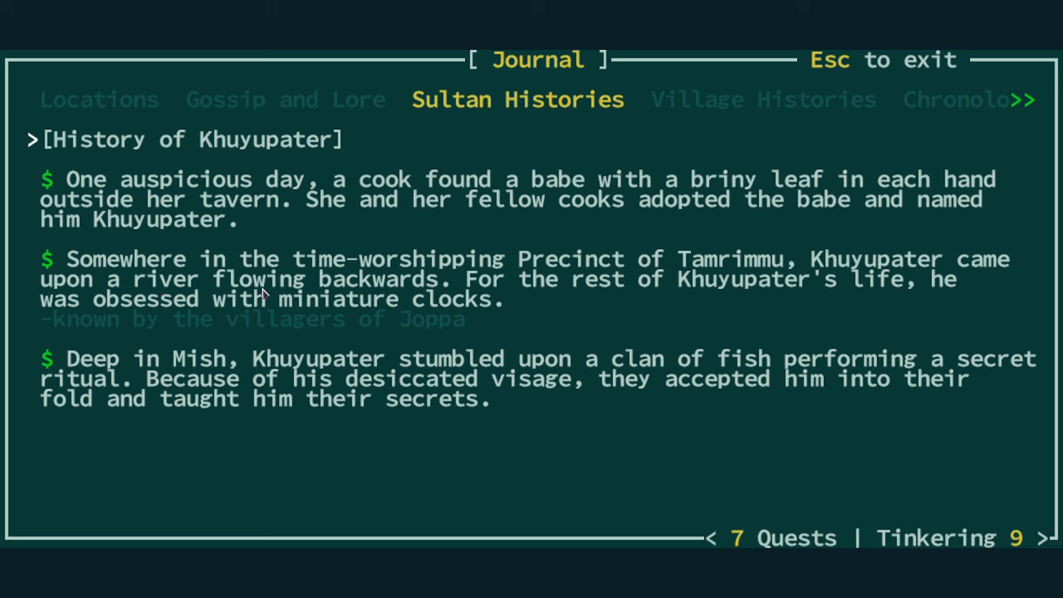
mouse_move(535, 282)
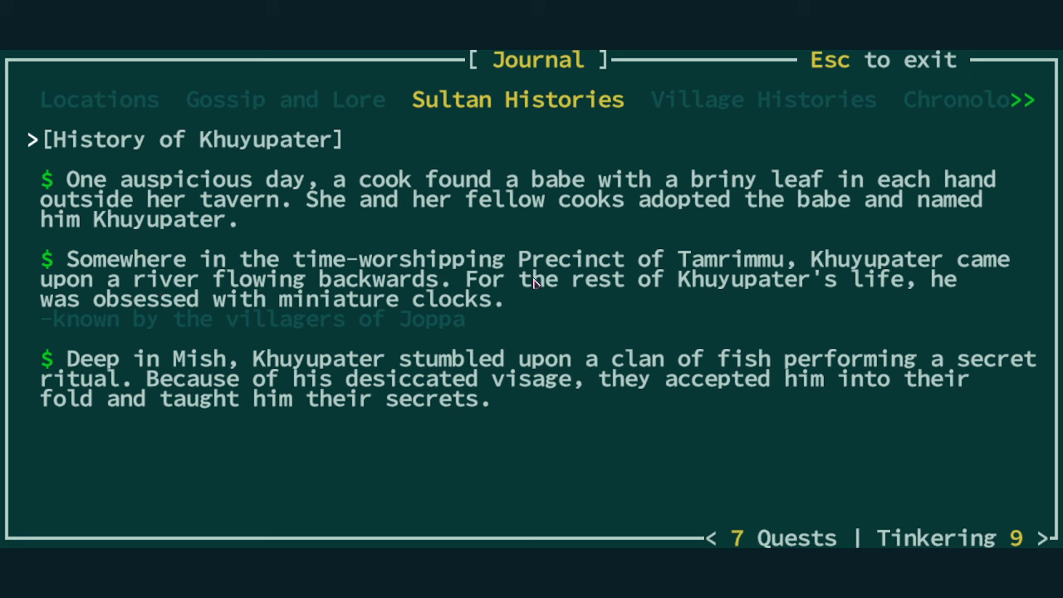
mouse_move(918, 294)
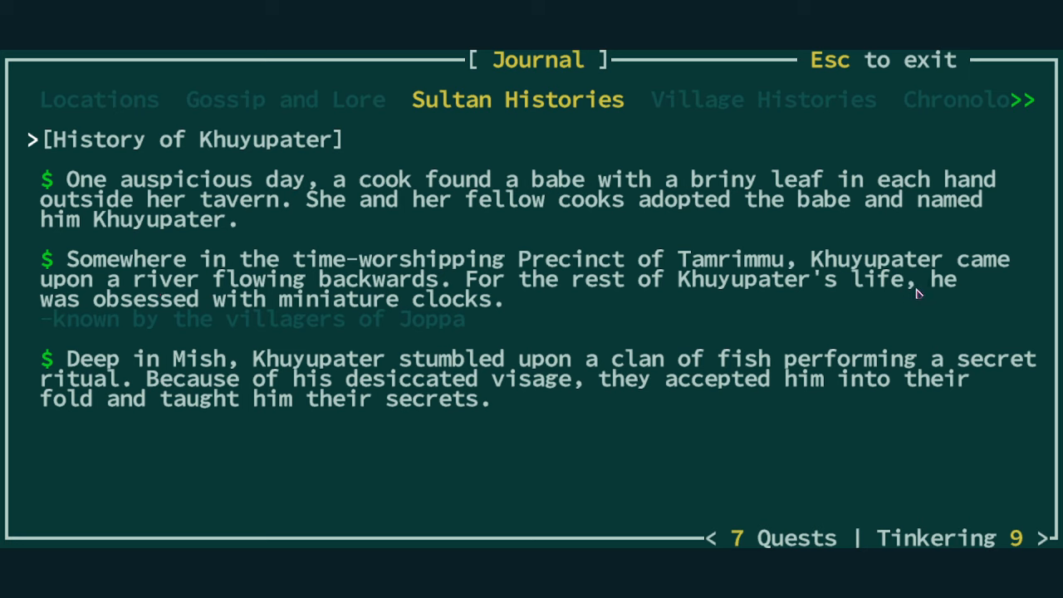
mouse_move(222, 309)
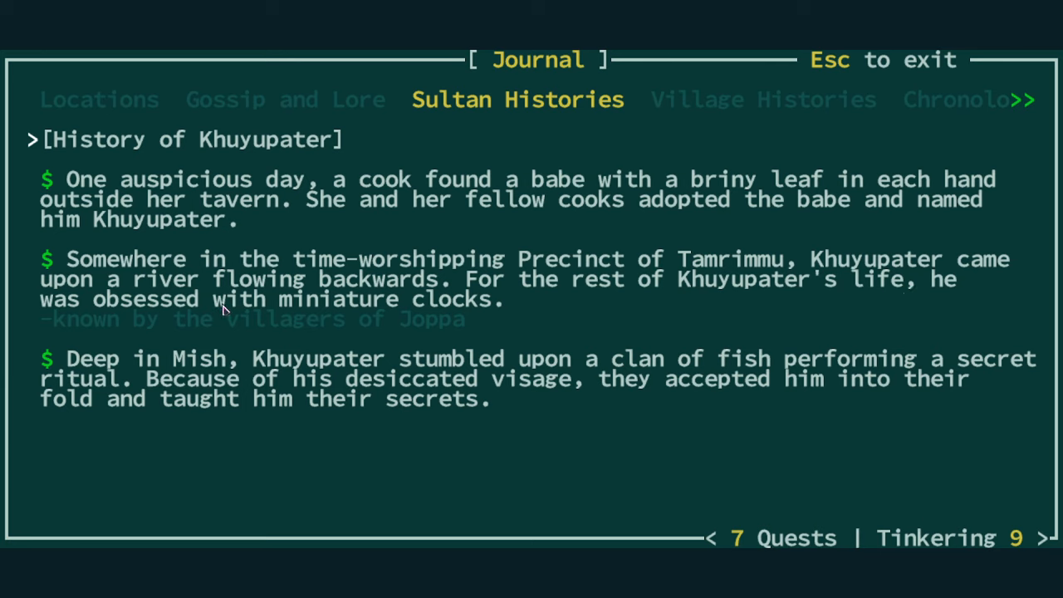
mouse_move(399, 311)
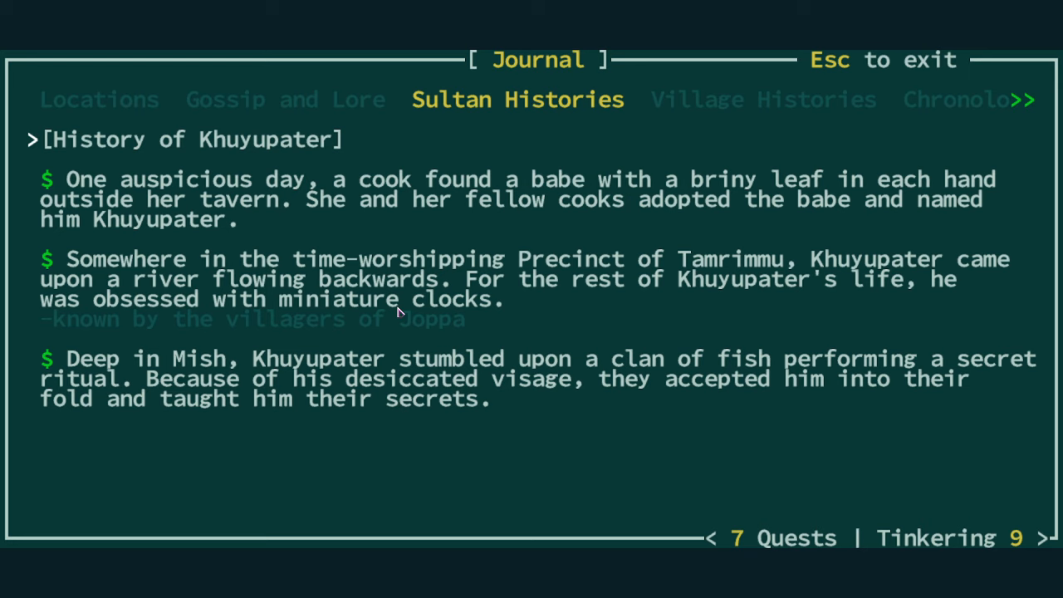
mouse_move(390, 280)
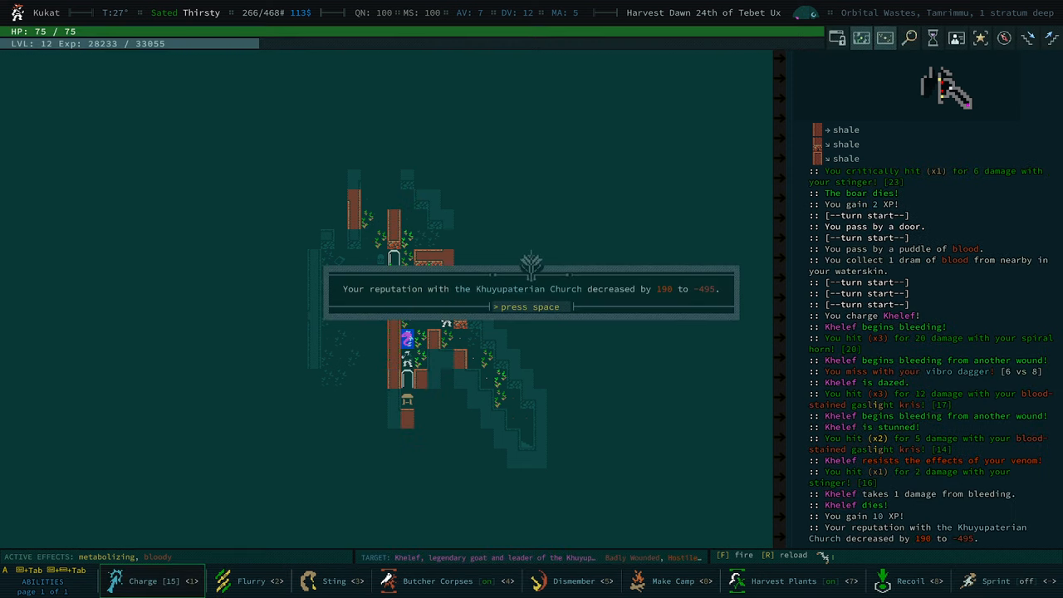
- Dismiss the Khuyupaterian Church (-495) and arachnid (-170) reputation messages after killing Khelef
key("space")
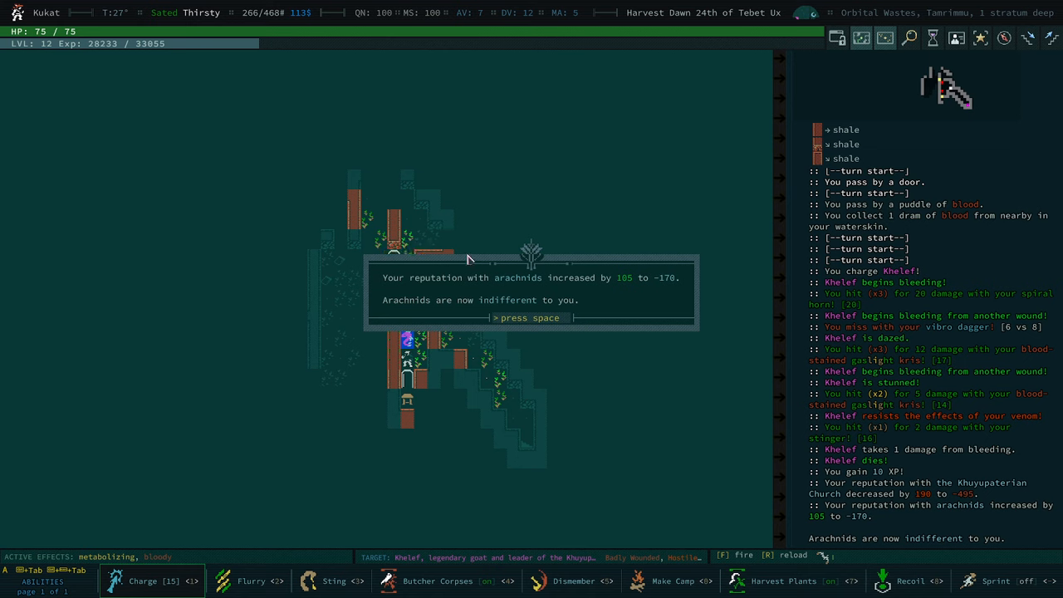
mouse_move(508, 318)
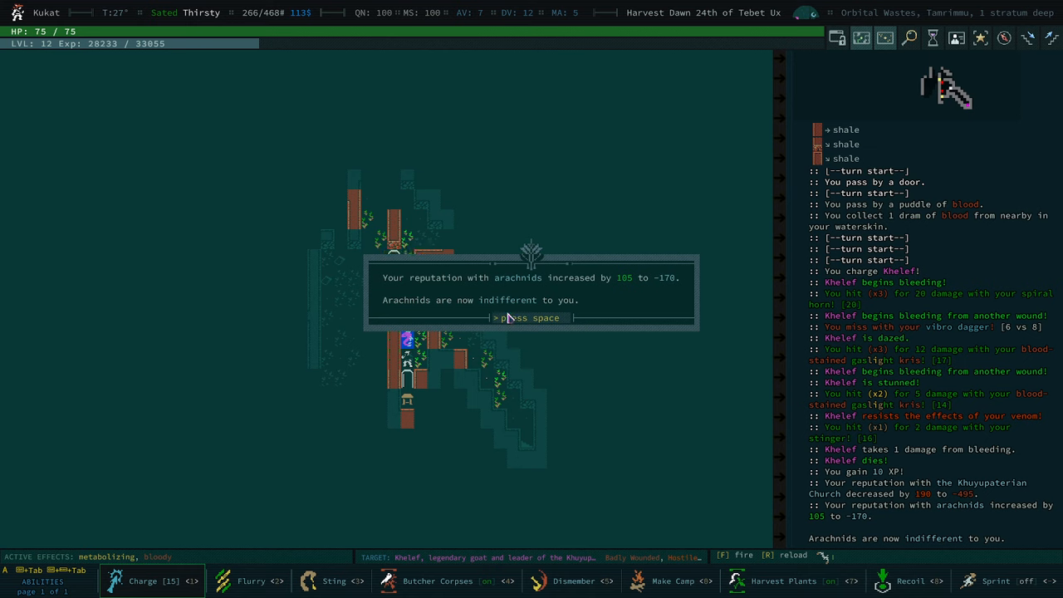
key("space")
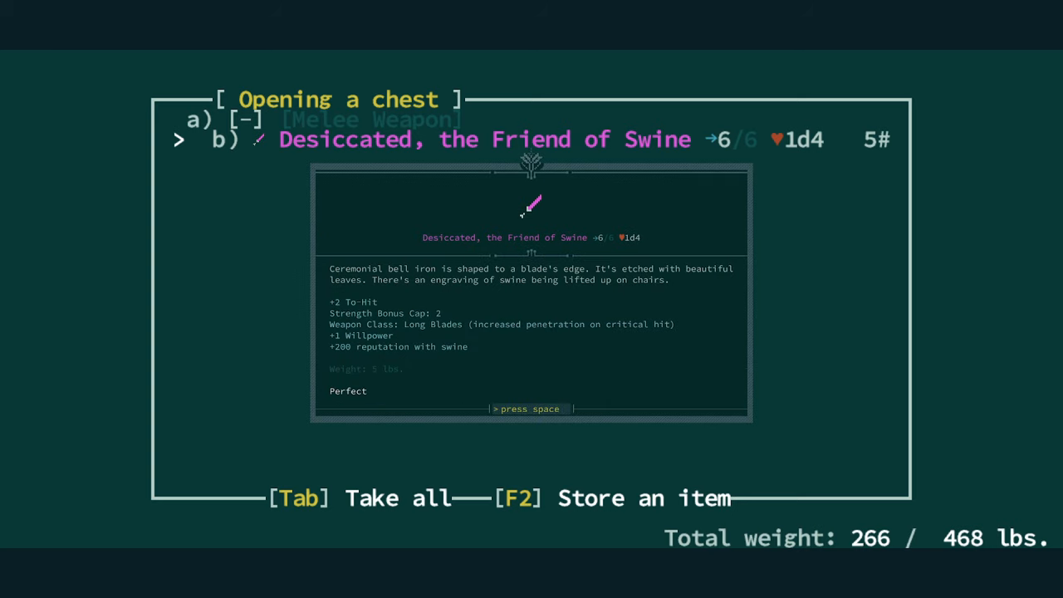
mouse_move(347, 300)
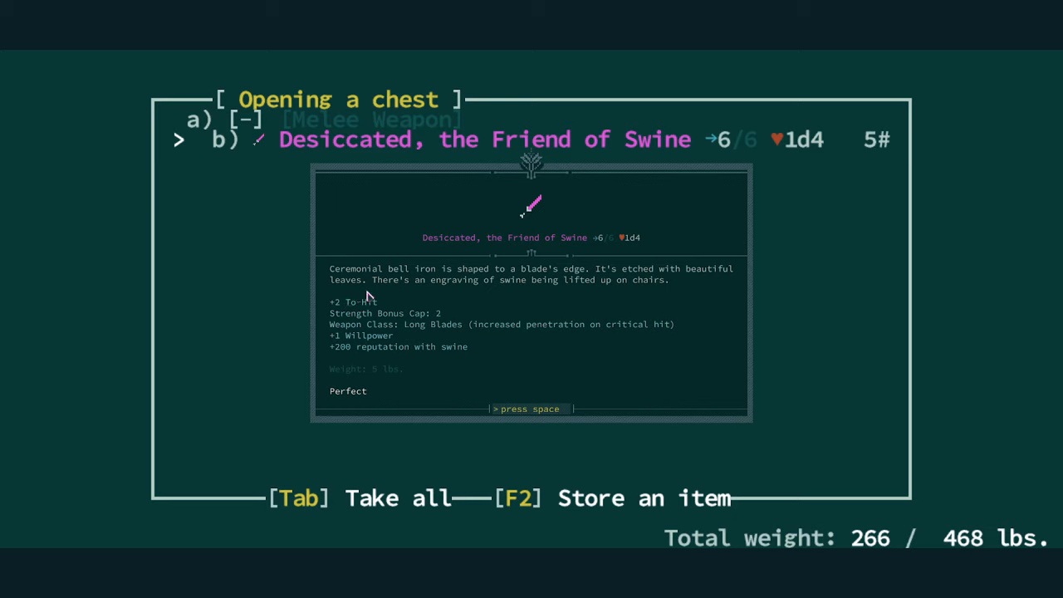
mouse_move(459, 331)
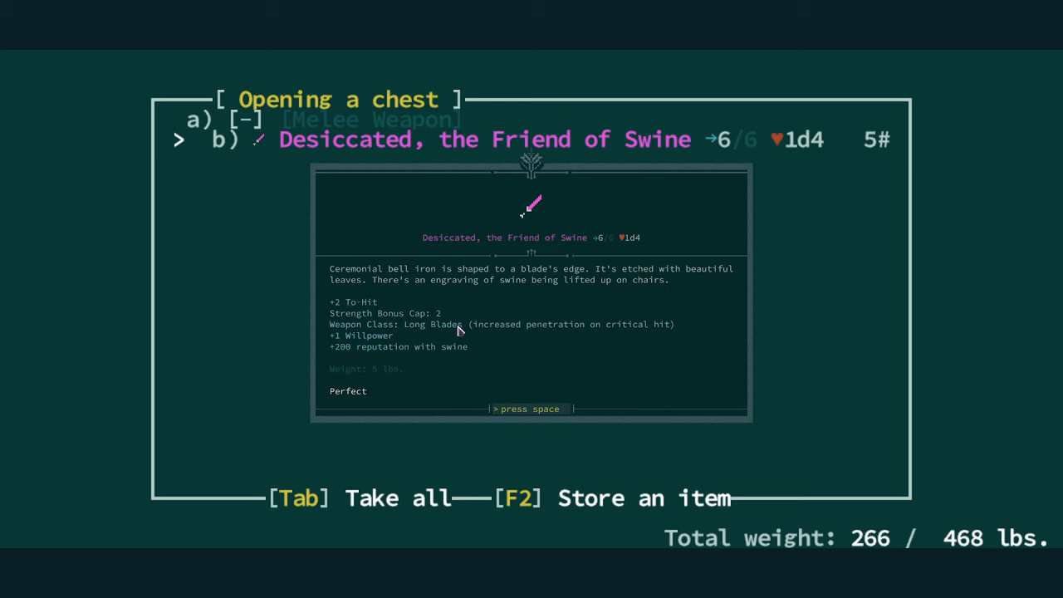
mouse_move(332, 344)
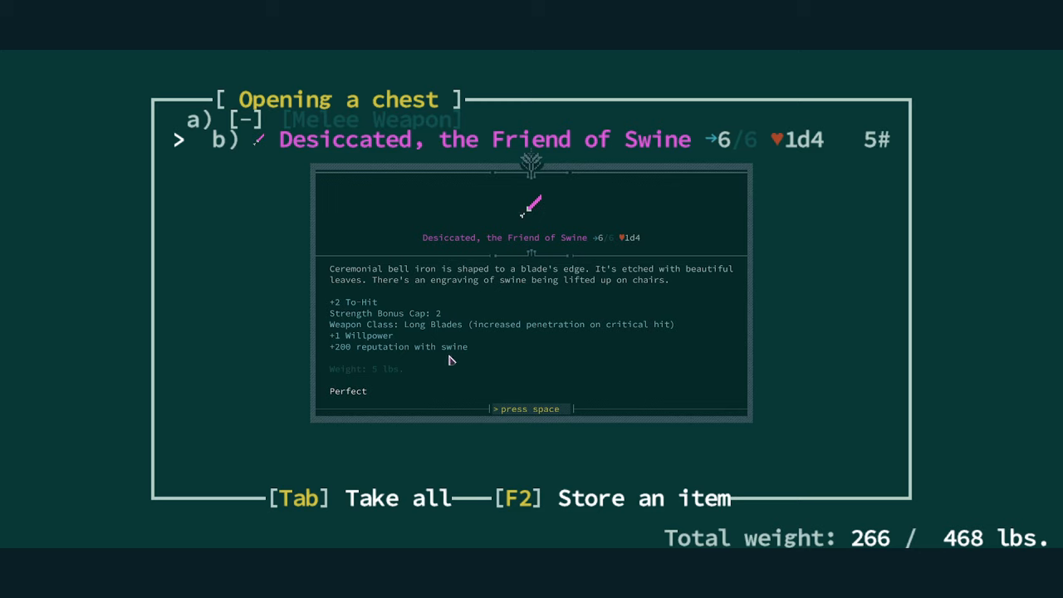
mouse_move(379, 332)
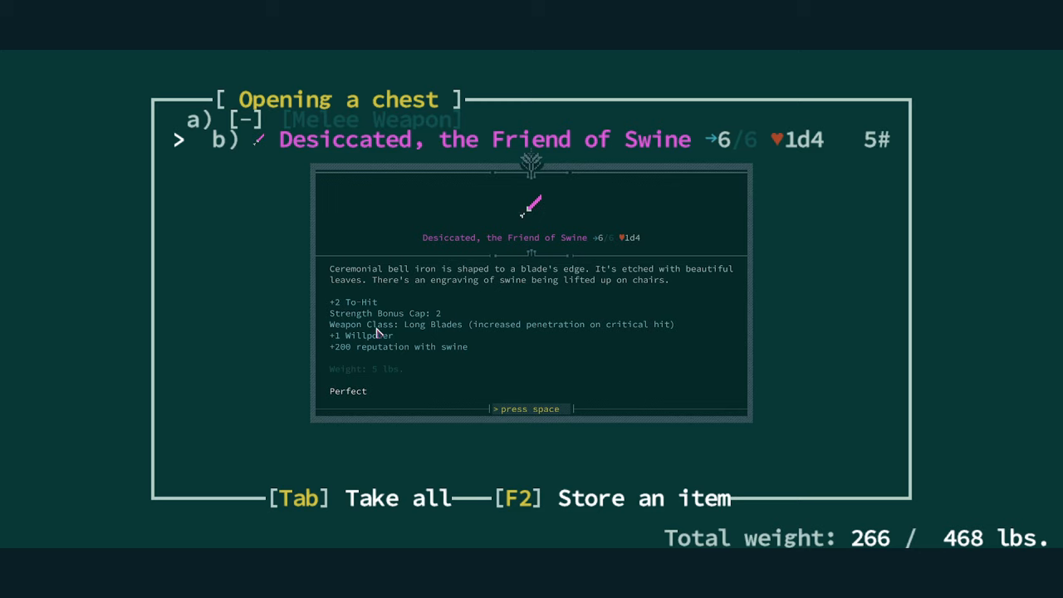
mouse_move(381, 295)
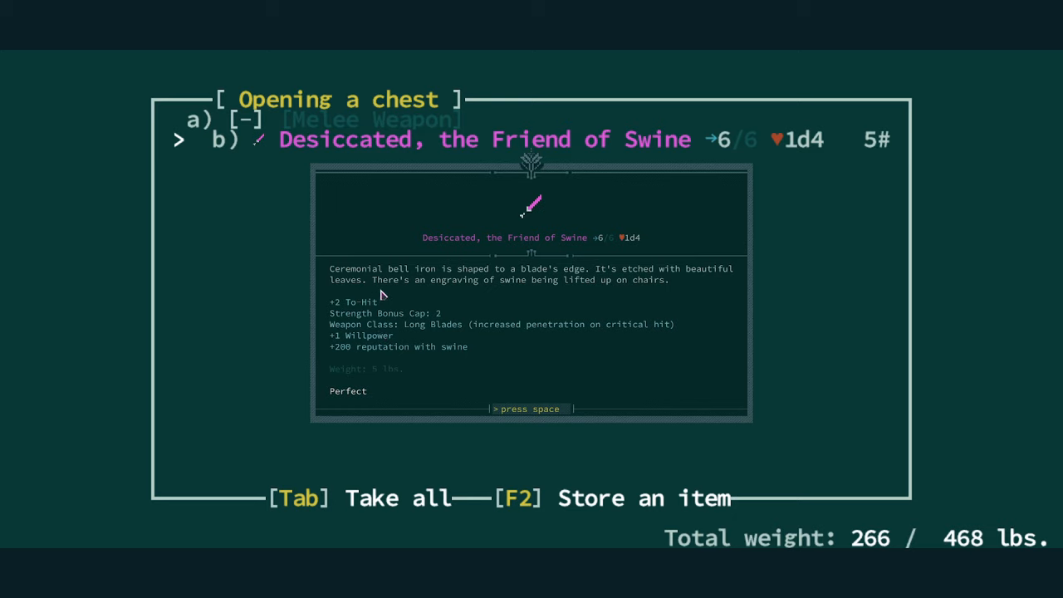
mouse_move(346, 344)
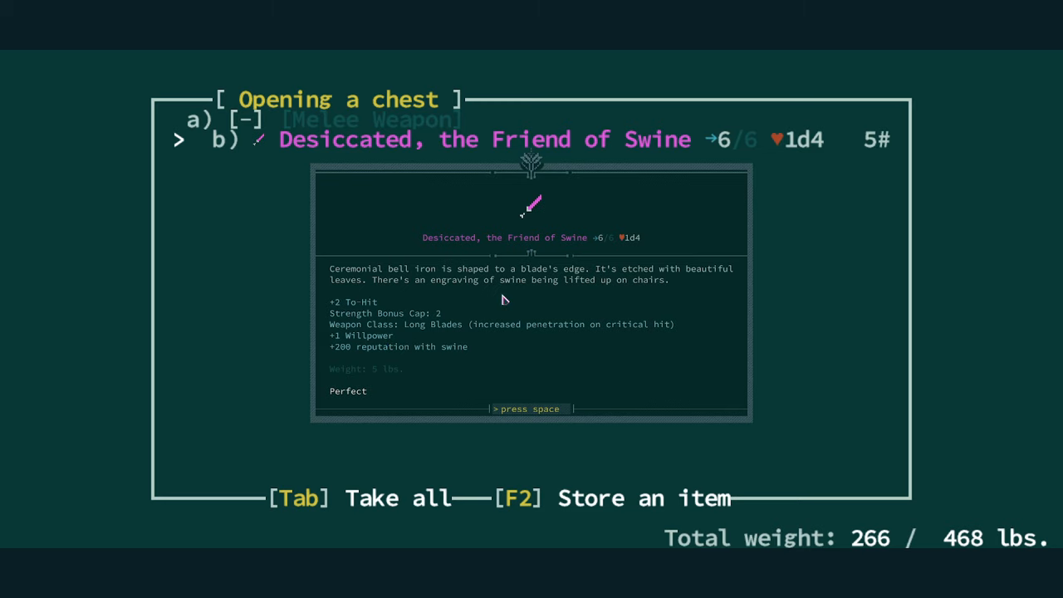
mouse_move(452, 322)
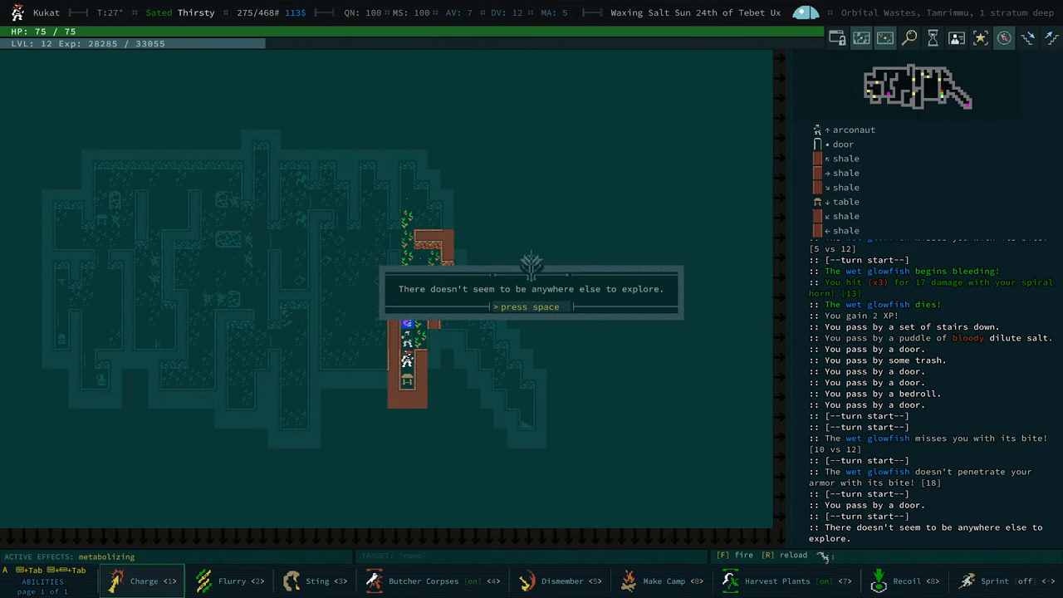
- Dismiss the nothing-left-to-explore message and examine the nearby arconaut
key("space")
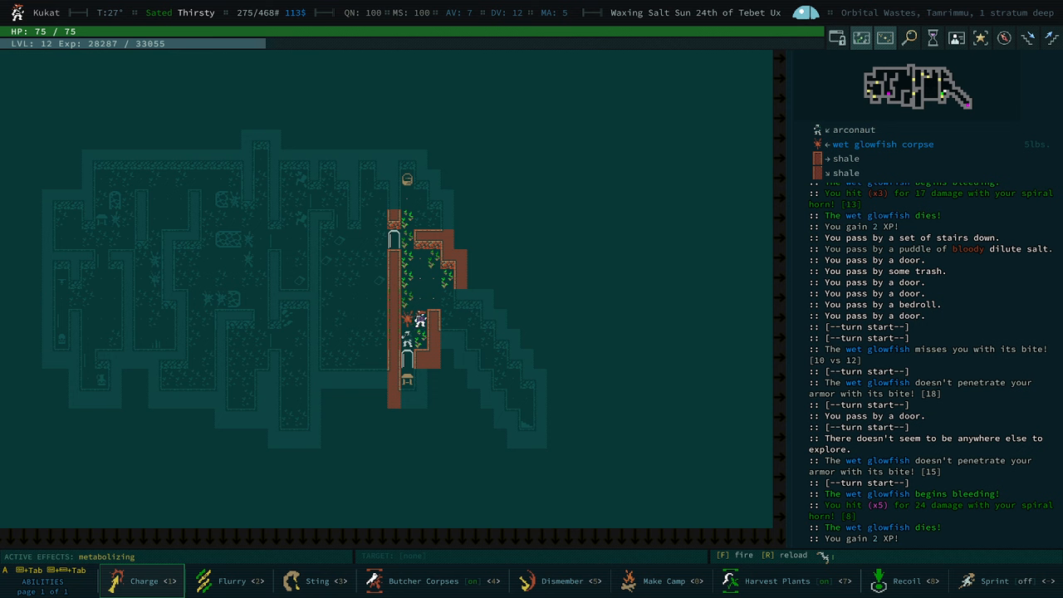
left_click(407, 342)
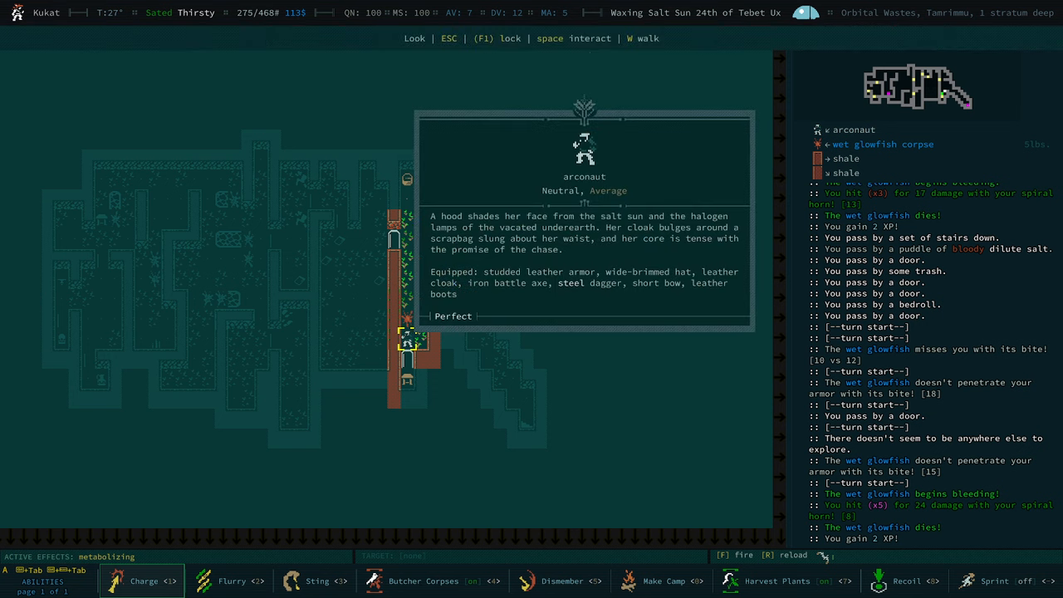
mouse_move(662, 303)
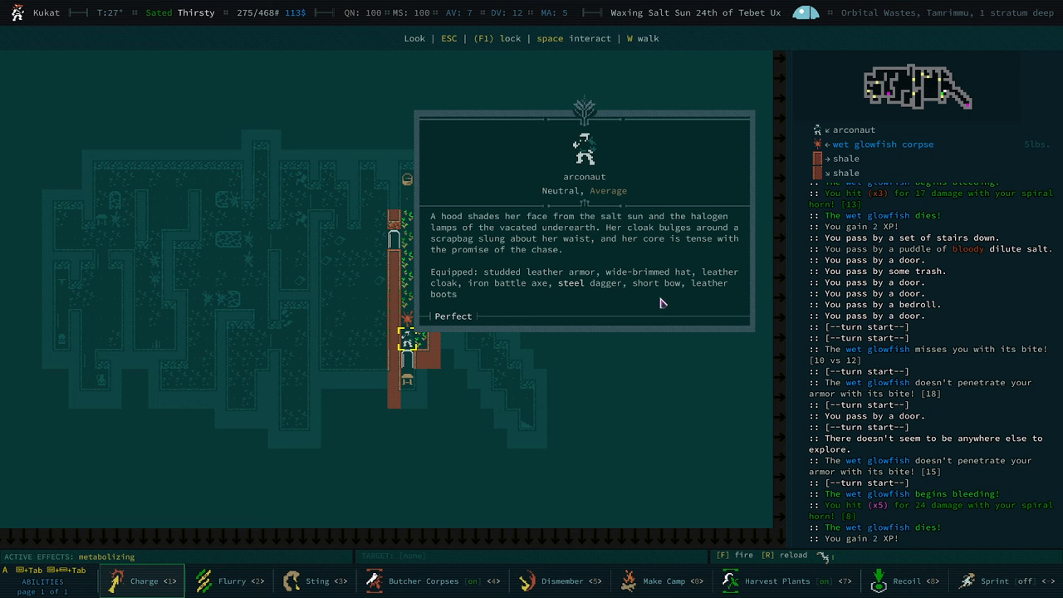
mouse_move(688, 300)
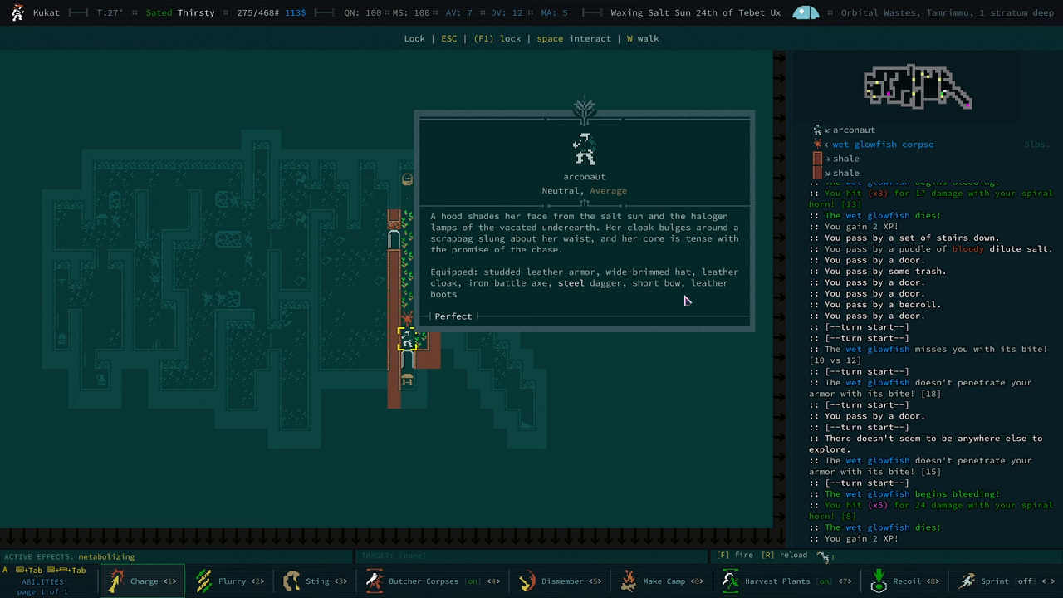
mouse_move(672, 295)
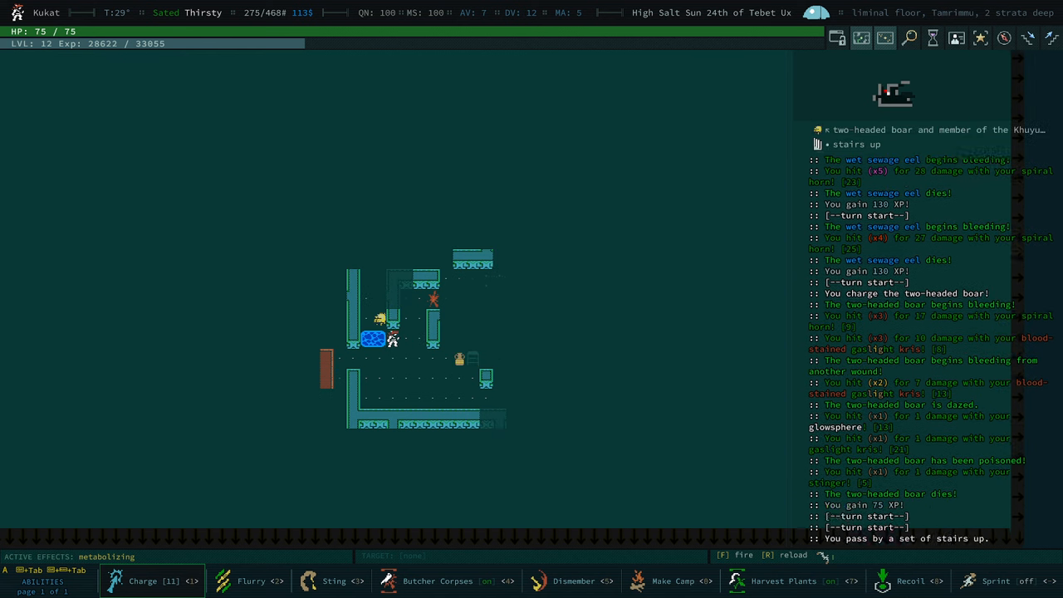
- Inspect the hostile Khuyupaterian arconaut and close its description
left_click(249, 580)
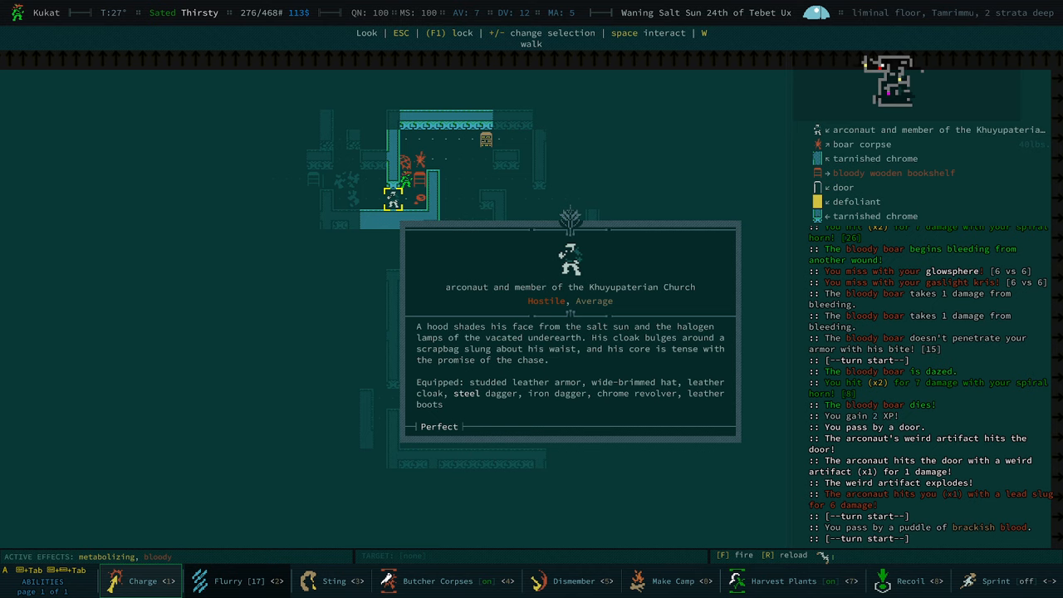
mouse_move(649, 396)
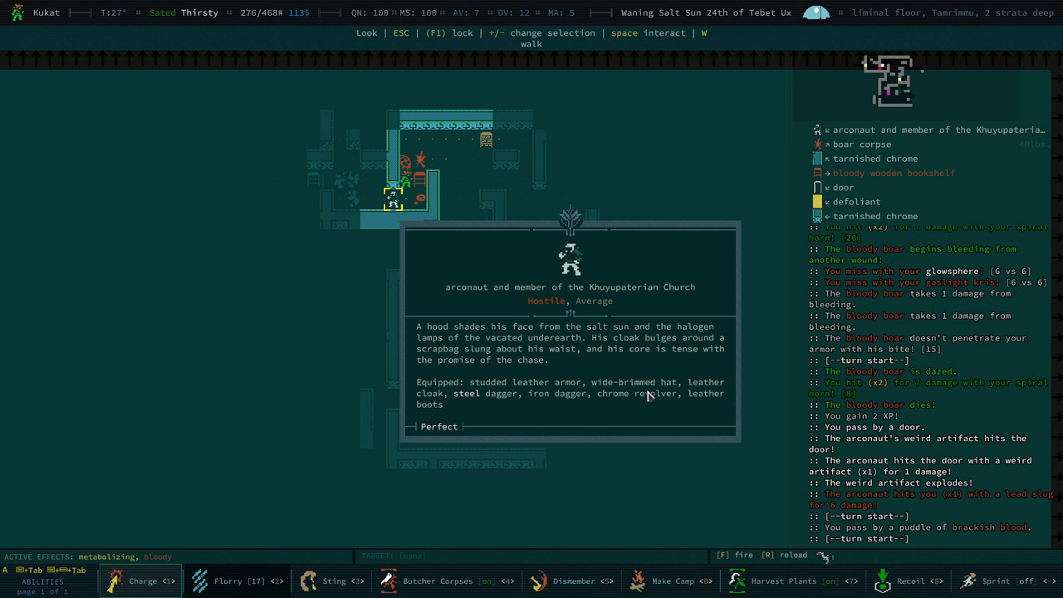
key("Escape")
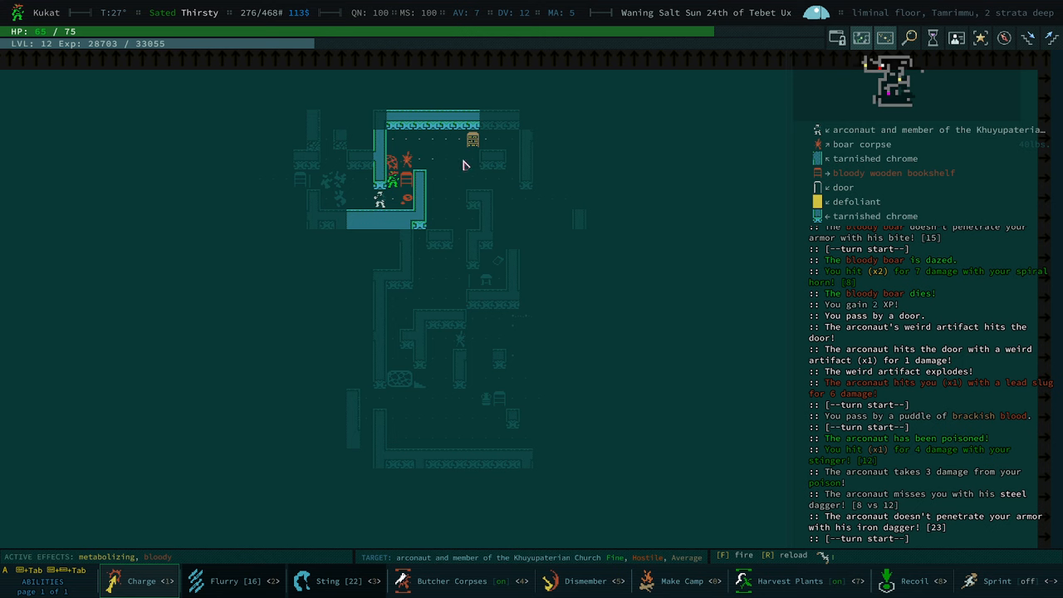
mouse_move(465, 160)
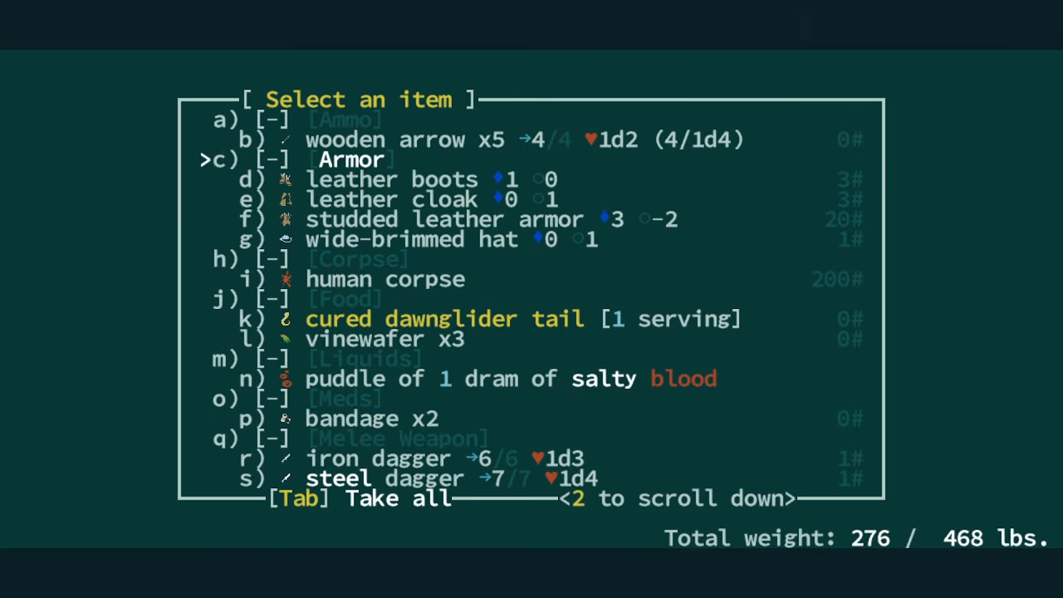
- Wield the bloody steel dagger from the loot pile in the upper right hand
key("down")
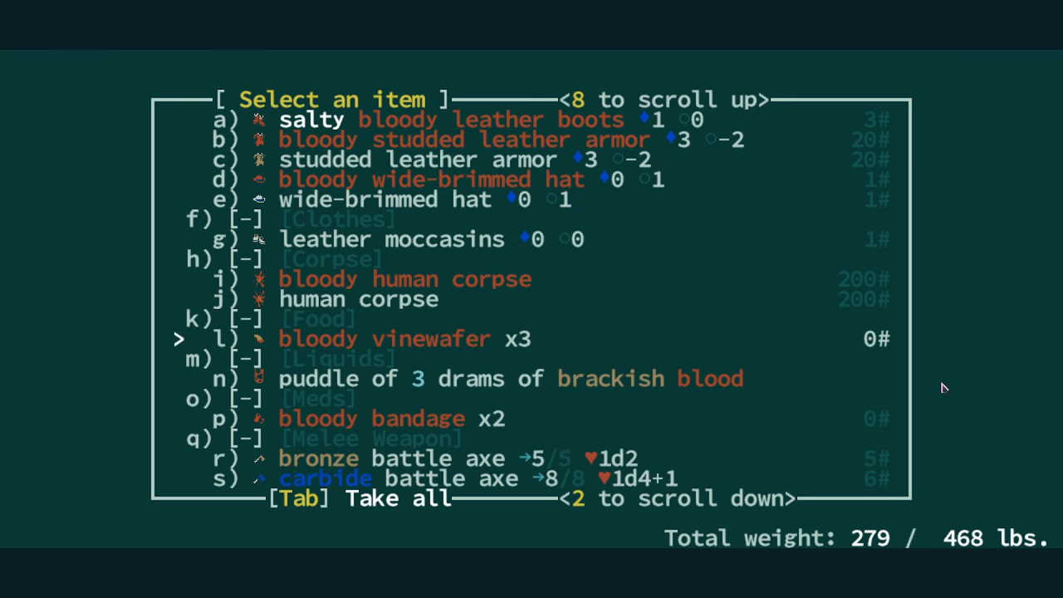
mouse_move(865, 351)
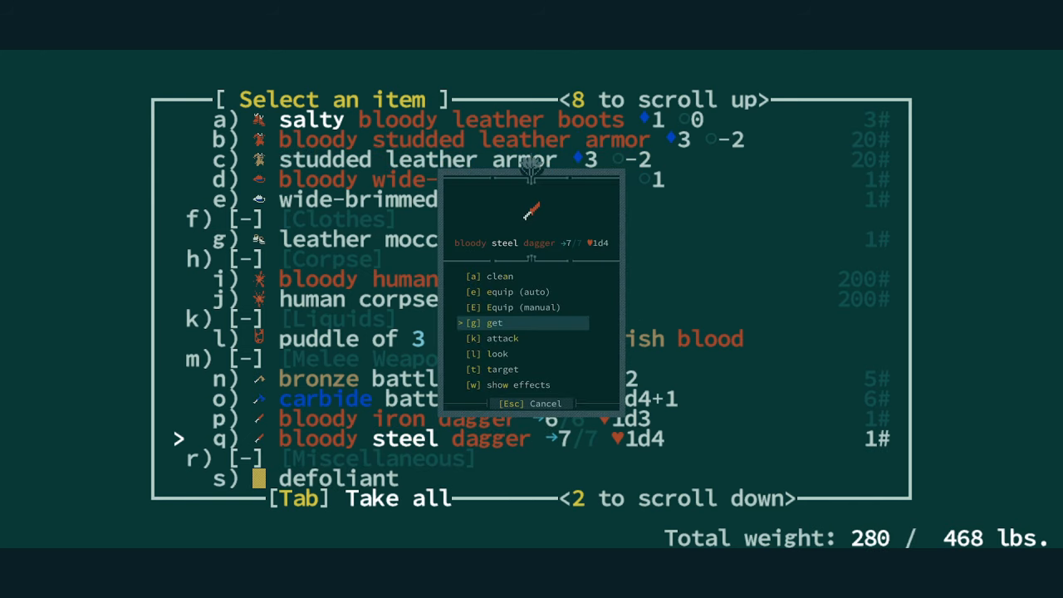
left_click(488, 307)
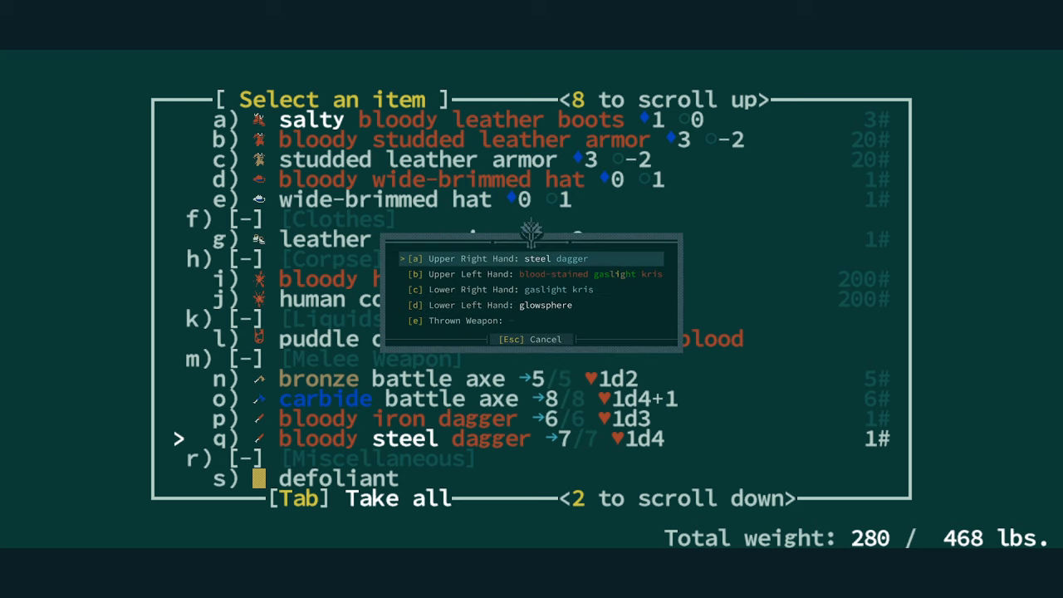
key("Down")
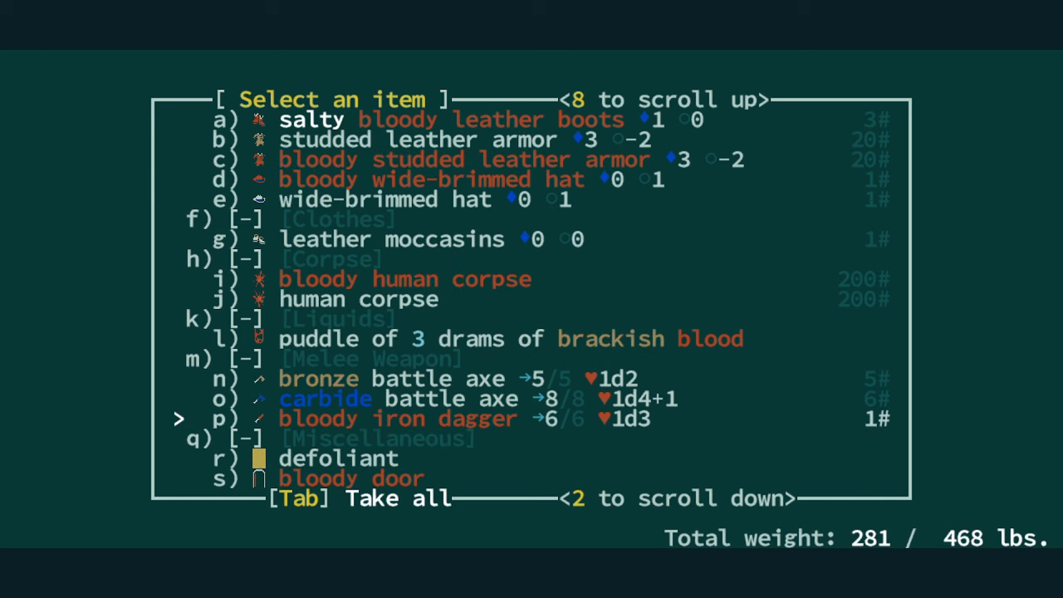
- Take the carbide battle axe and the bloody waterskin of fresh water
left_click(324, 398)
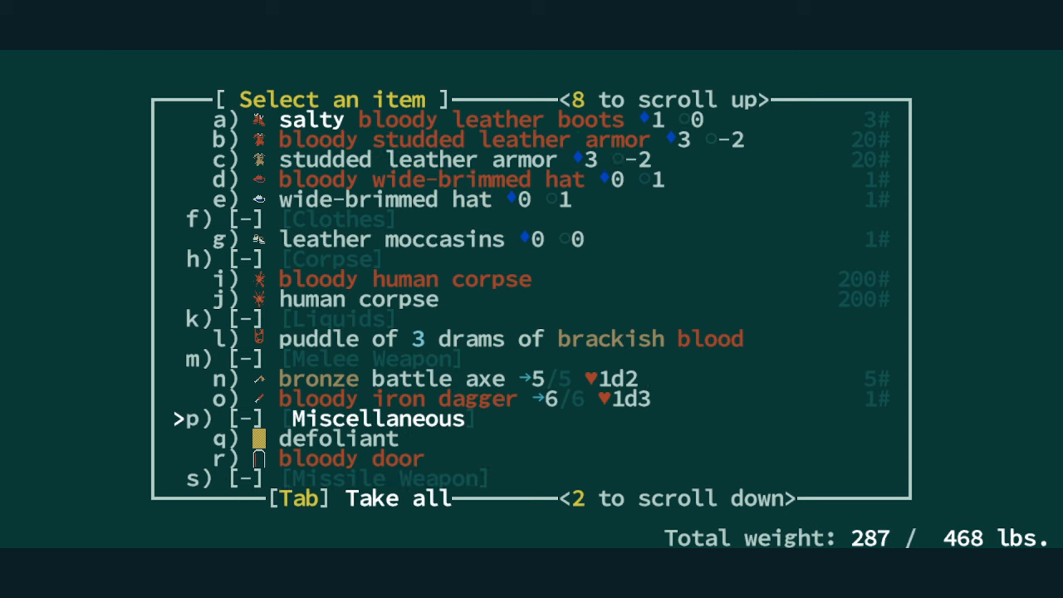
scroll("down", 3)
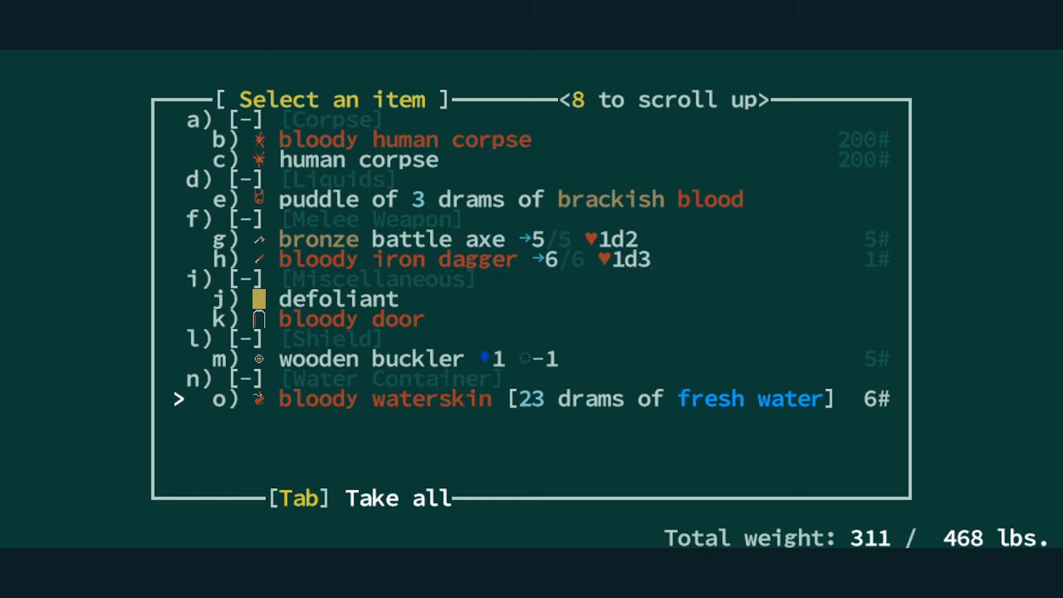
key("Tab")
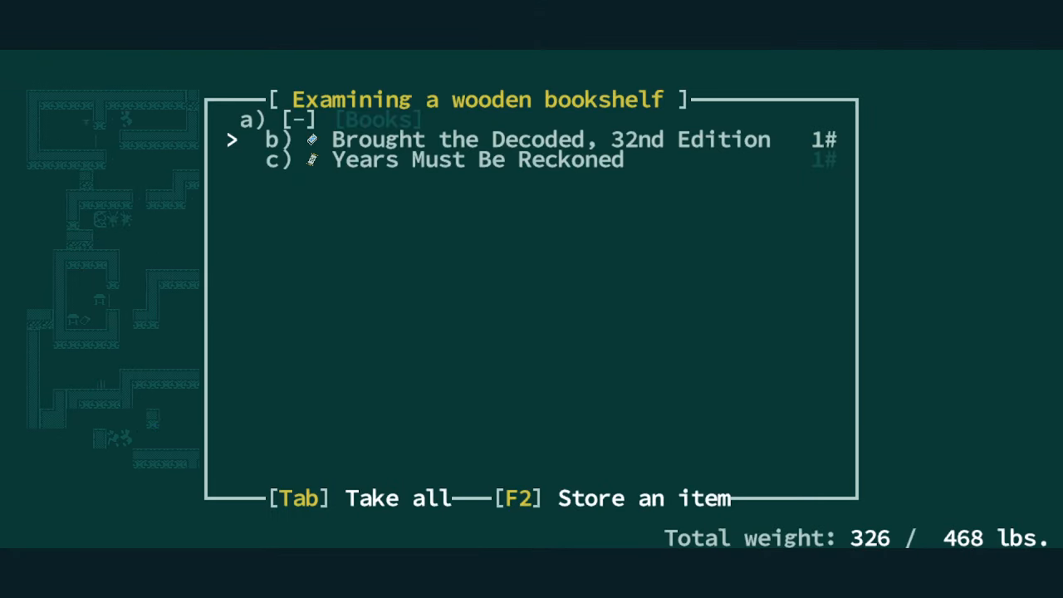
- Take both books from the wooden bookshelf and dismiss the Ushid II journal note
key("Tab")
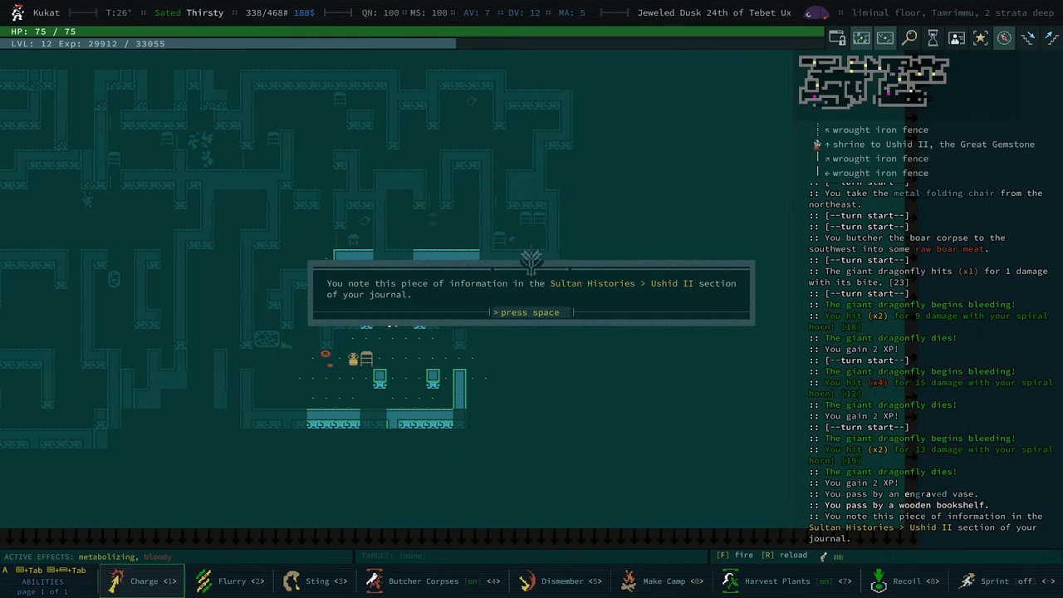
key("space")
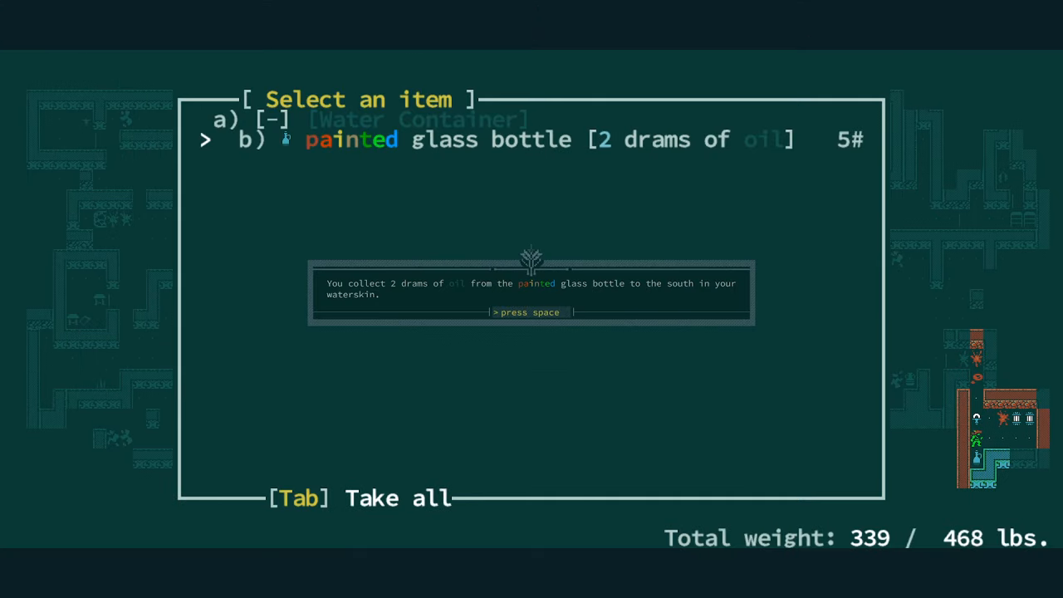
- Dismiss the message confirming 2 drams of oil collected from the painted glass bottle
key("space")
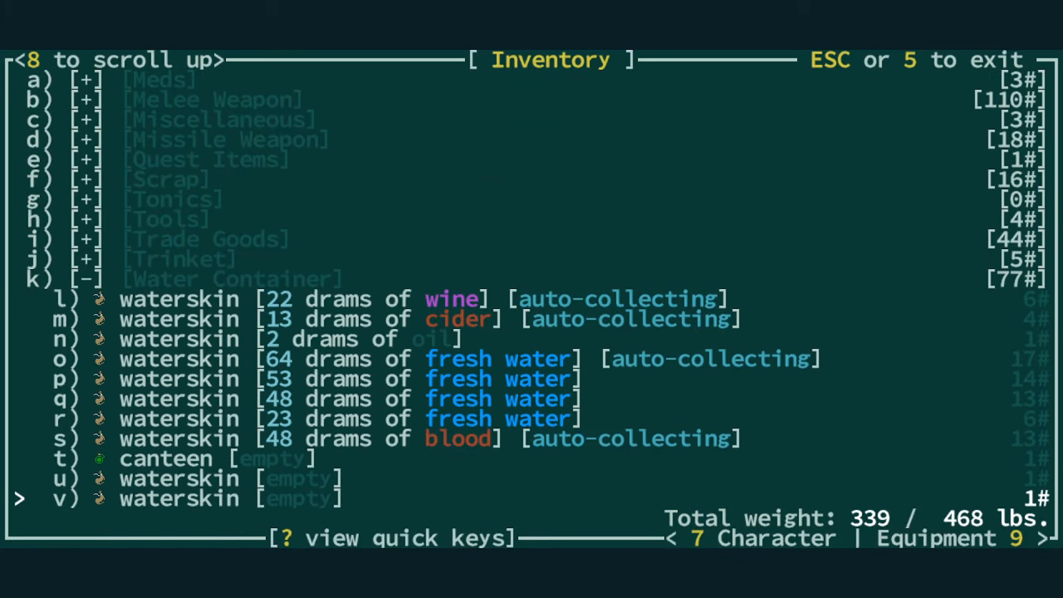
- Set the oil-filled waterskin to auto-collect and leave the inventory
key("up")
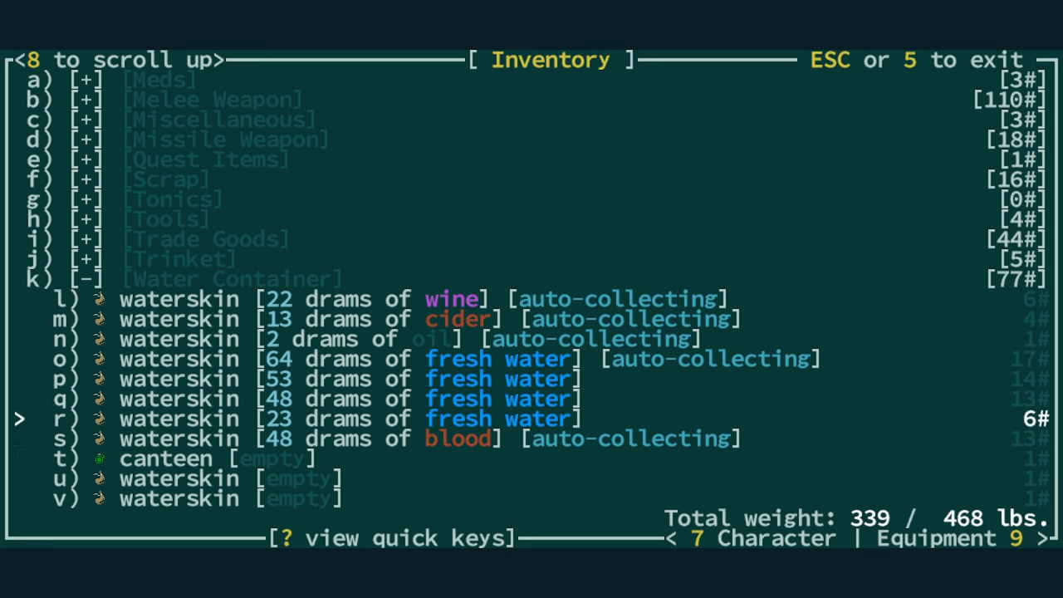
key("Escape")
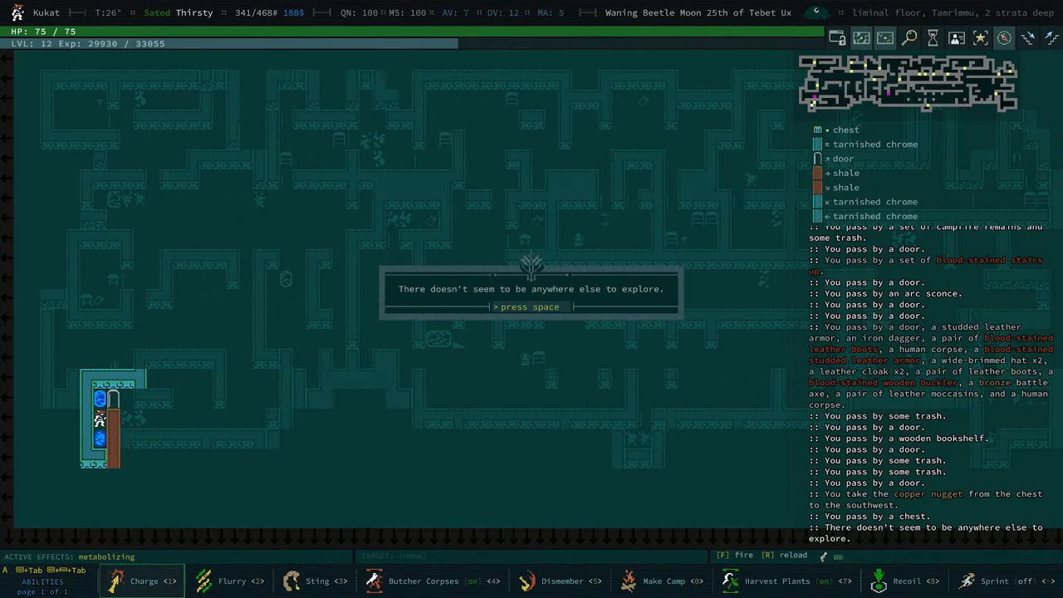
- Dismiss the nothing-left-to-explore message and open the inventory on the third stratum
key("space")
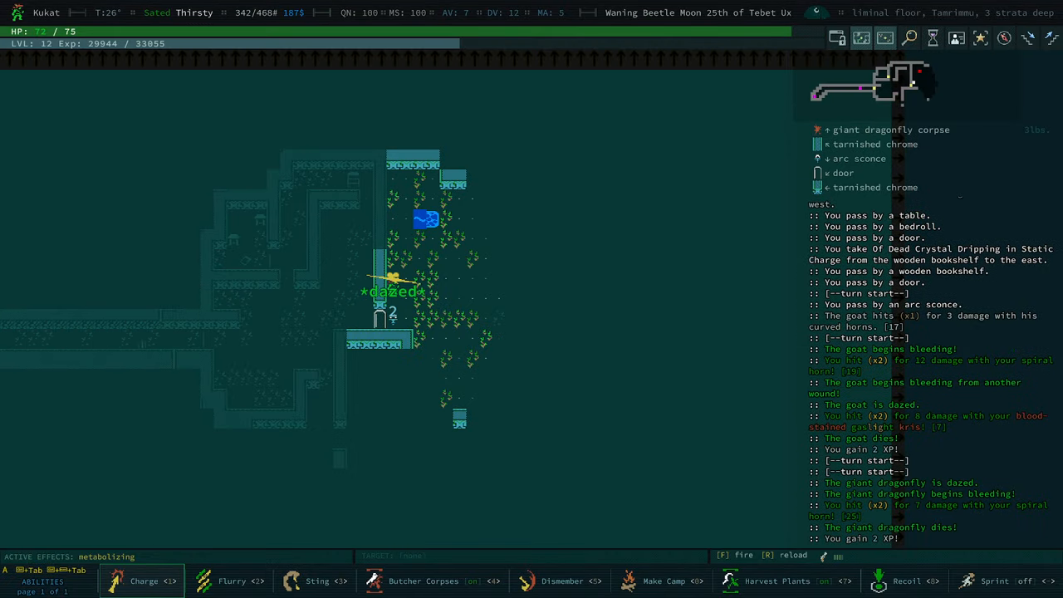
key("i")
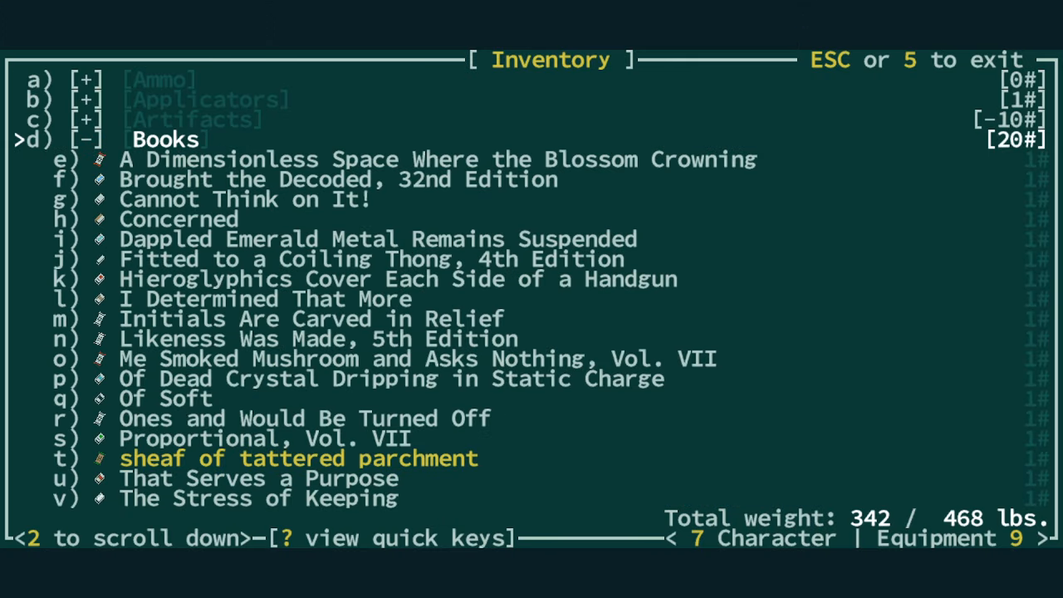
- Find the sheaf of tattered parchment among the books, read it, and close it
key("down")
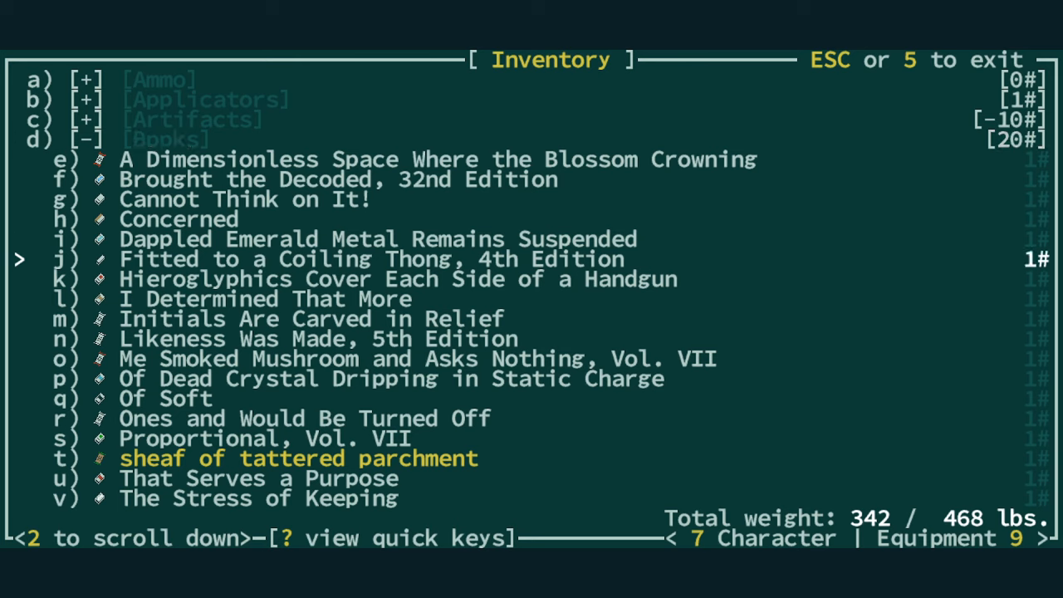
key("up")
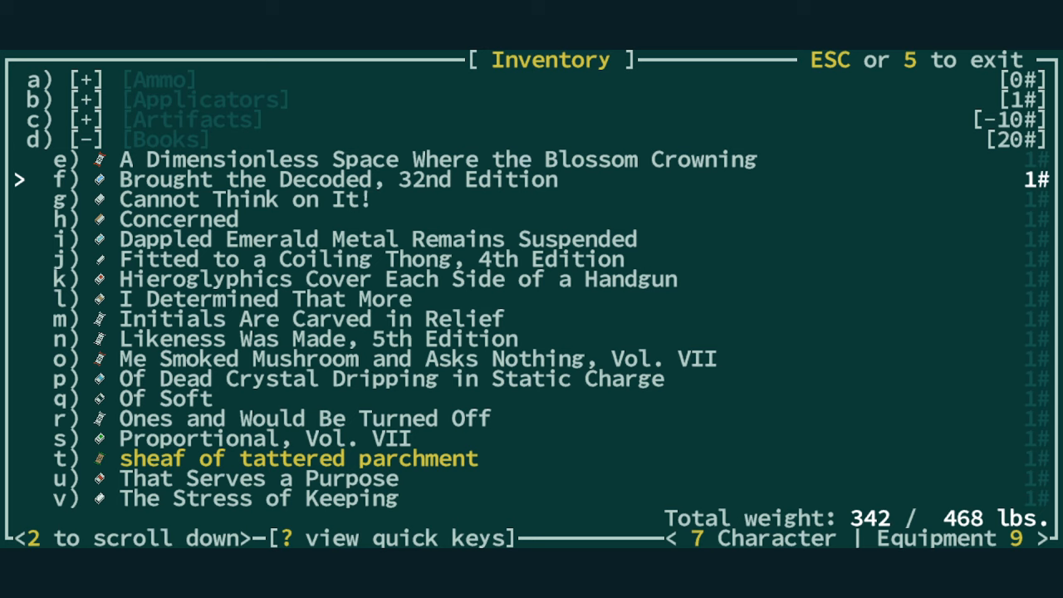
key("down")
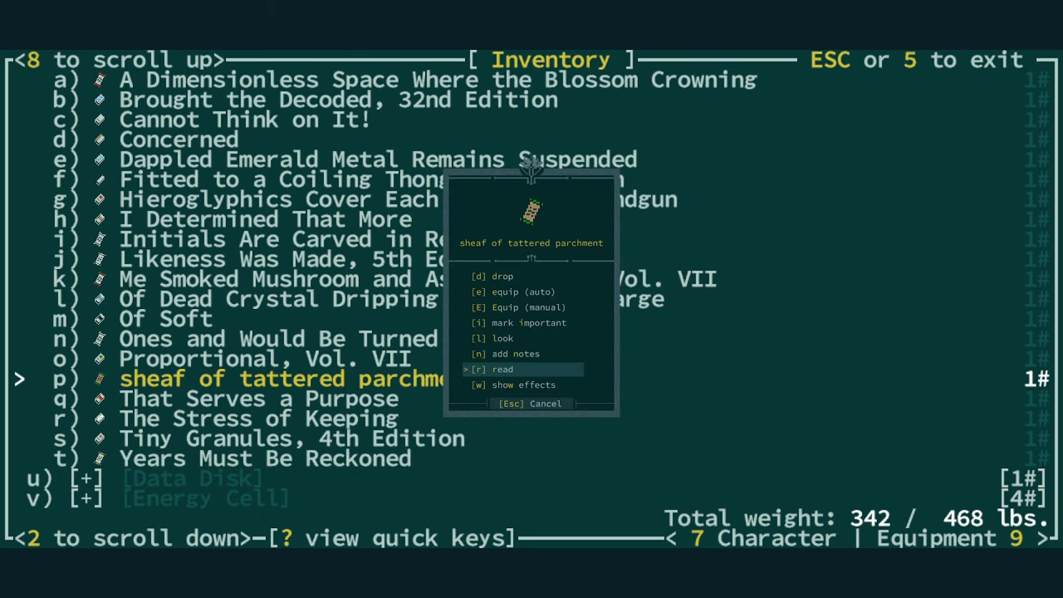
left_click(501, 369)
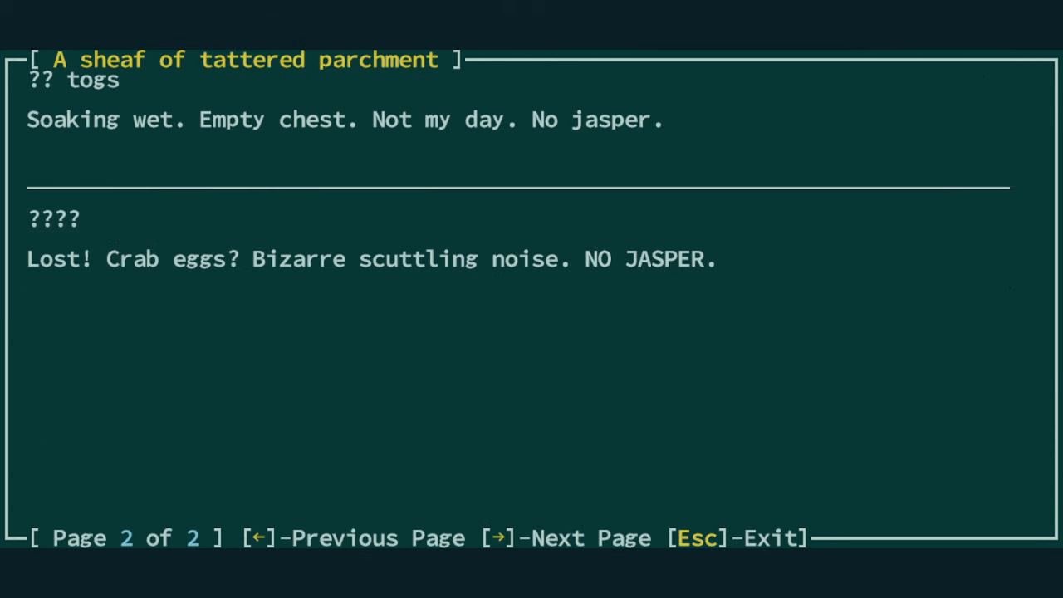
key("Escape")
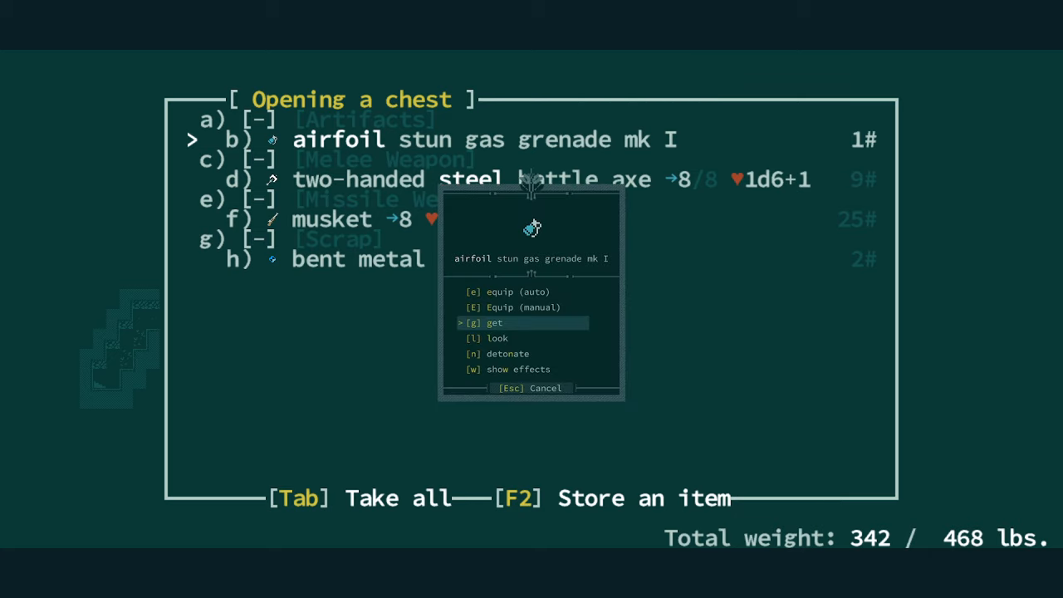
- Take the stun gas grenade and two-handed steel battle axe from the chest
left_click(494, 322)
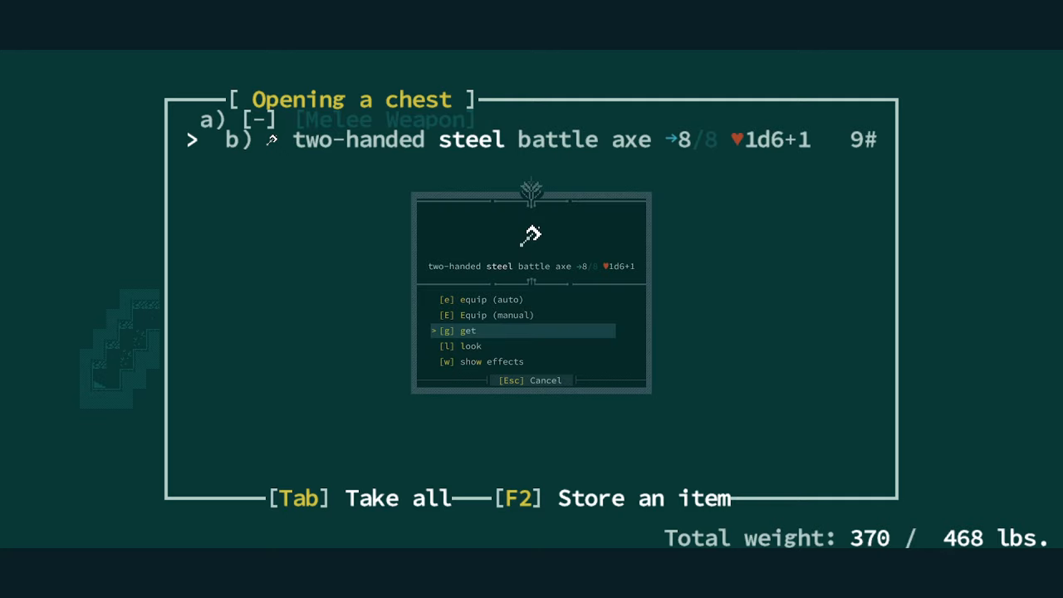
key("g")
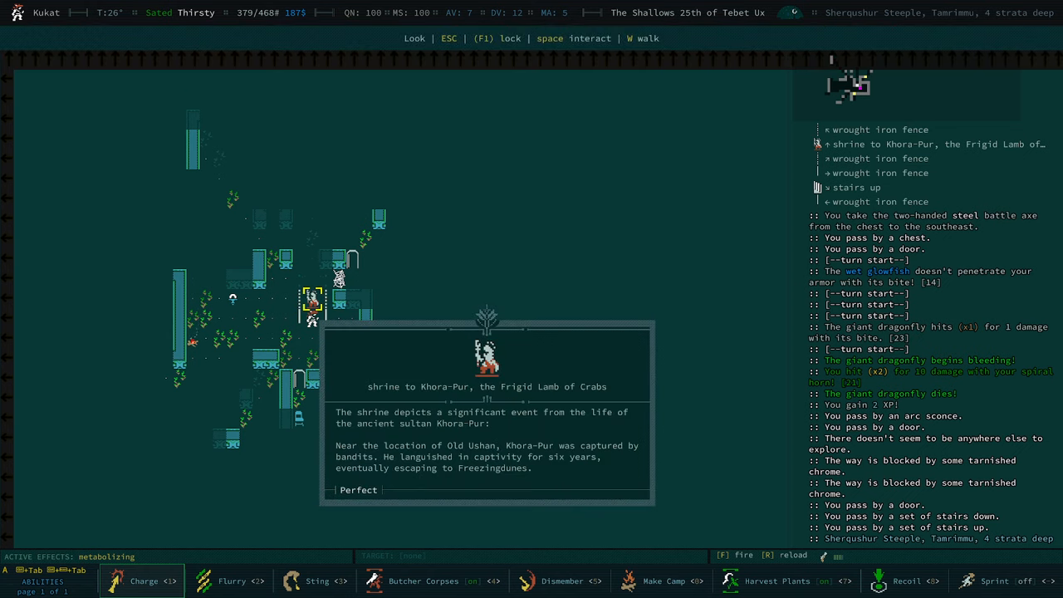
- Dismiss the Khora-Pur shrine, painted vase, and Resheph shrine descriptions
key("space")
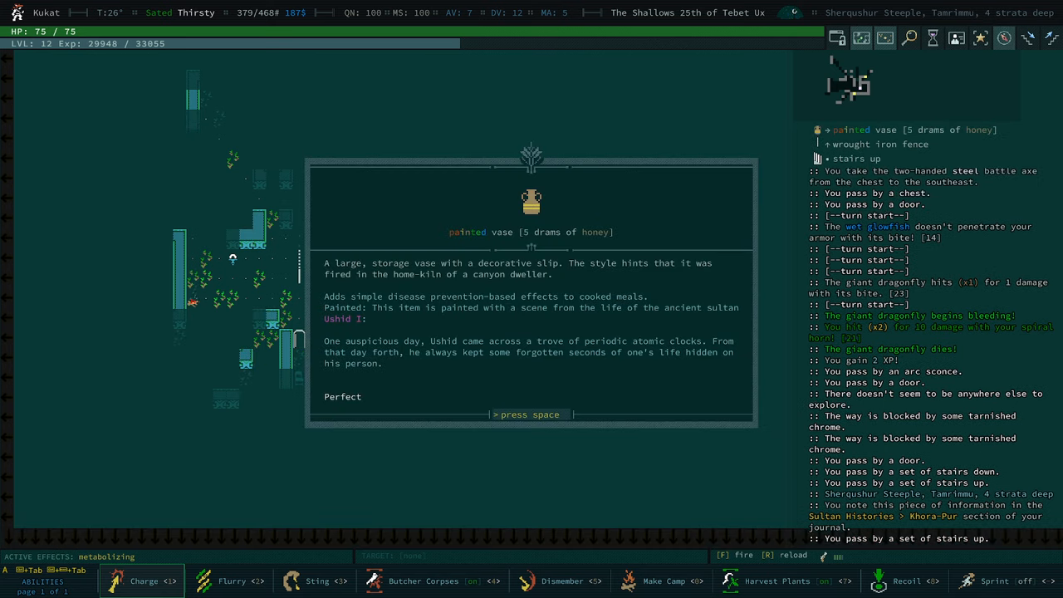
key("space")
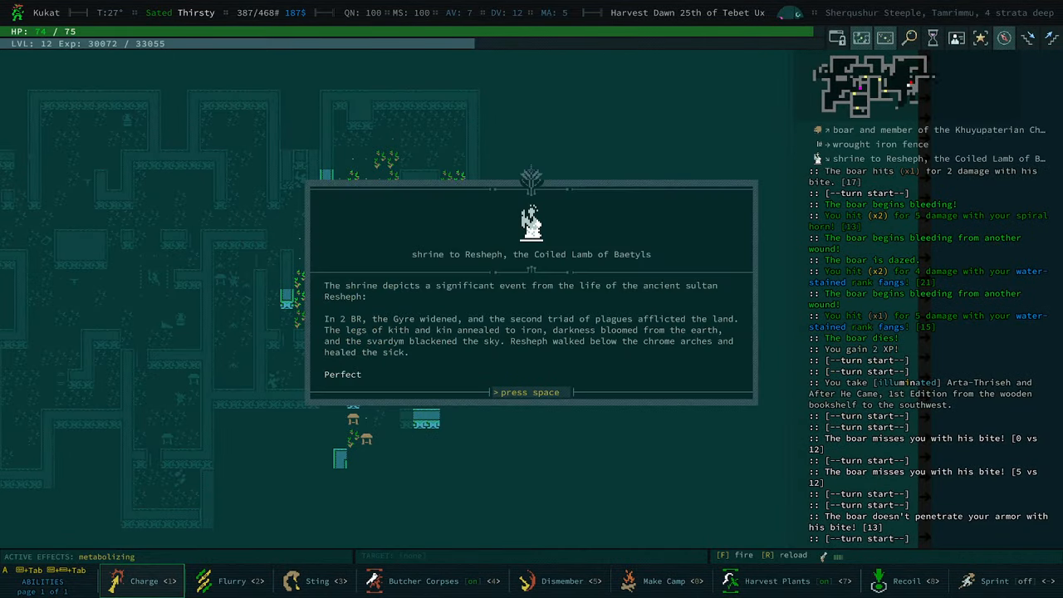
key("space")
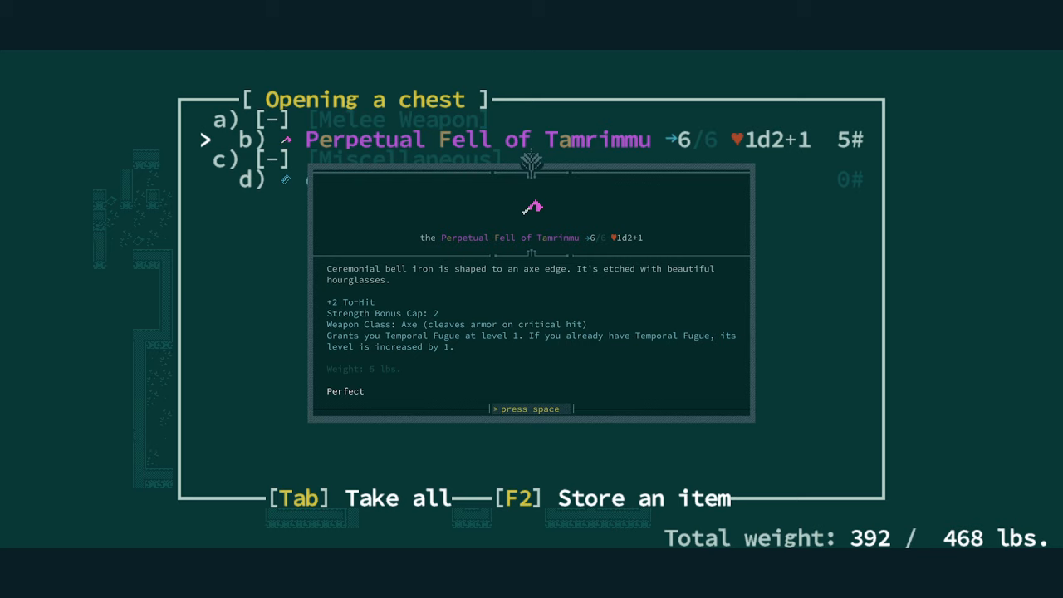
mouse_move(705, 207)
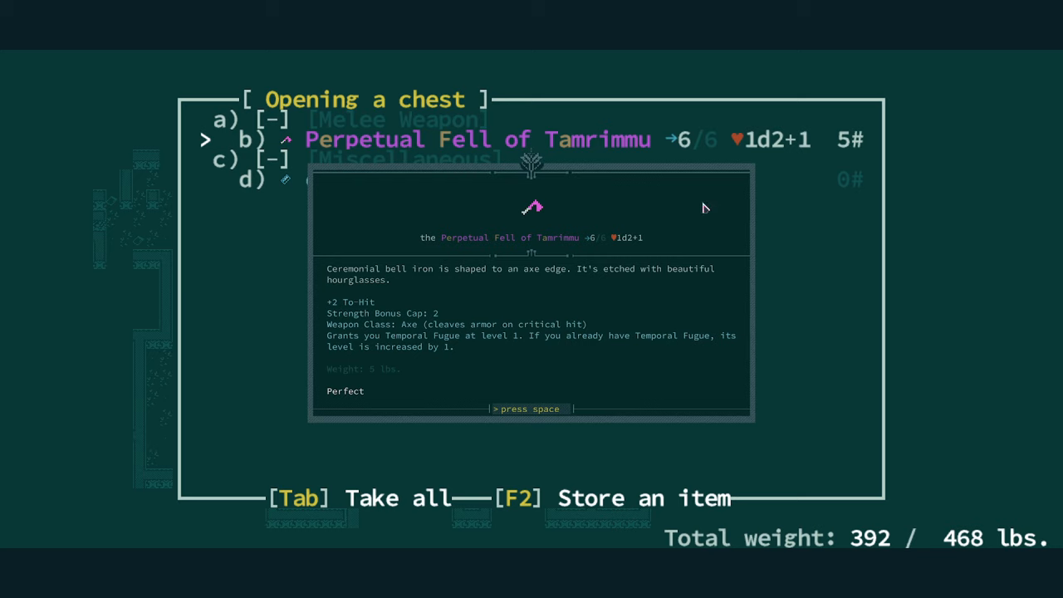
mouse_move(613, 241)
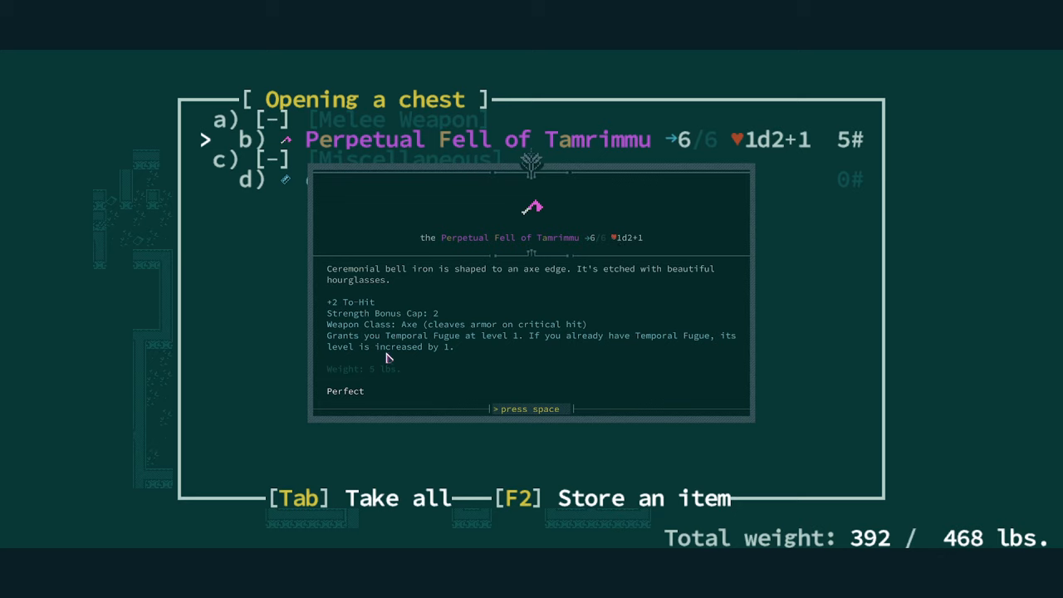
mouse_move(482, 358)
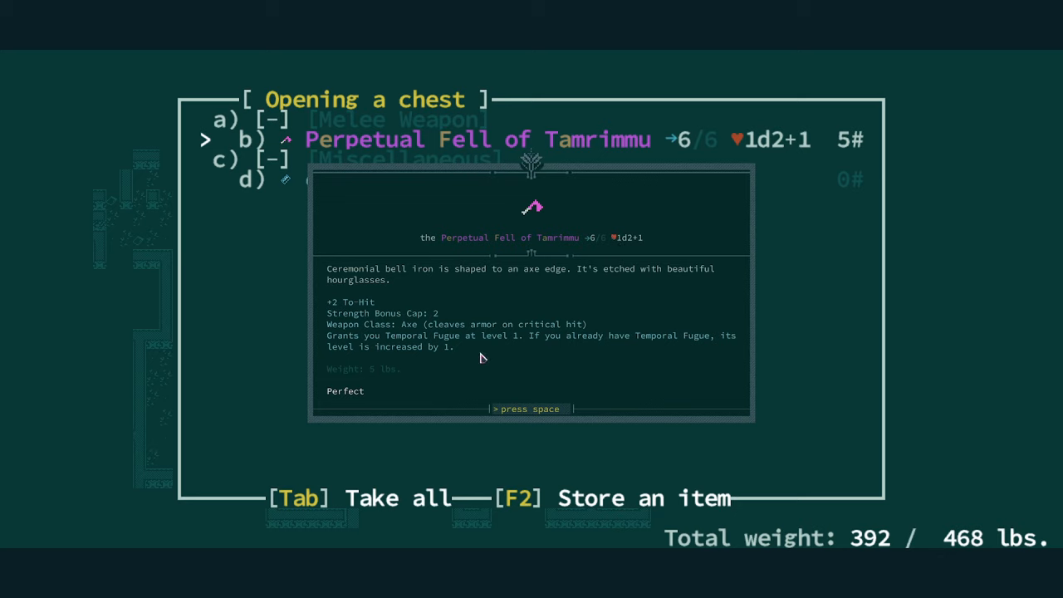
- Take the Perpetual Fell of Tamrimmu and credit wedge from the chest, then open equipment
key("space")
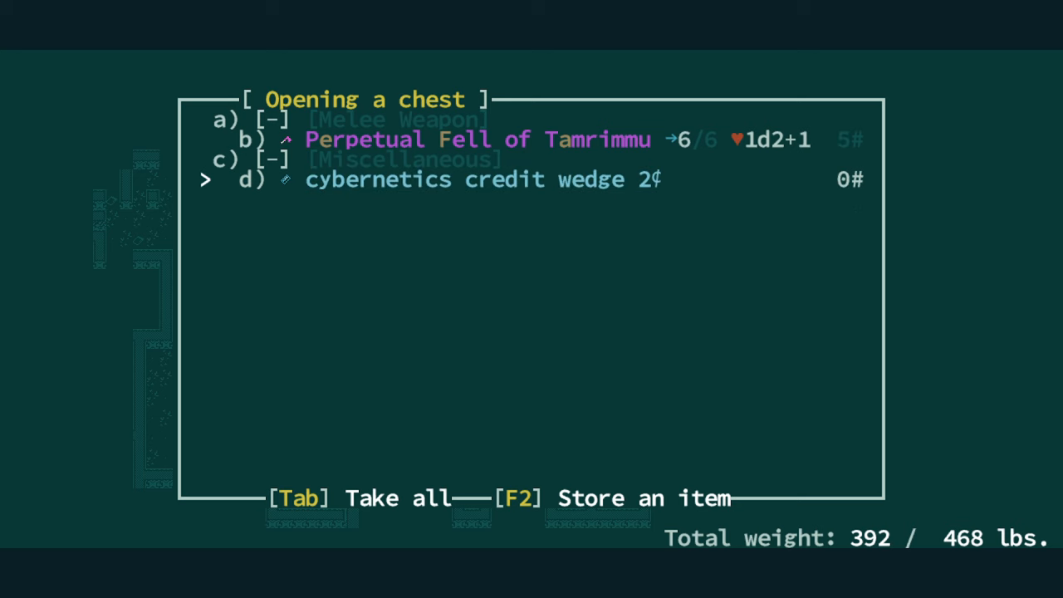
key("Tab")
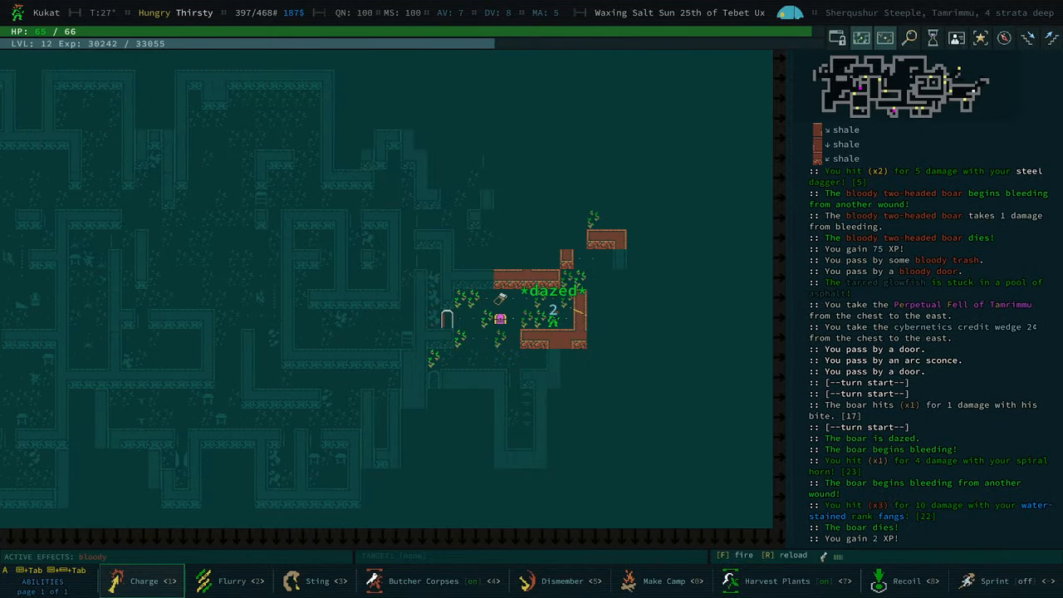
key("e")
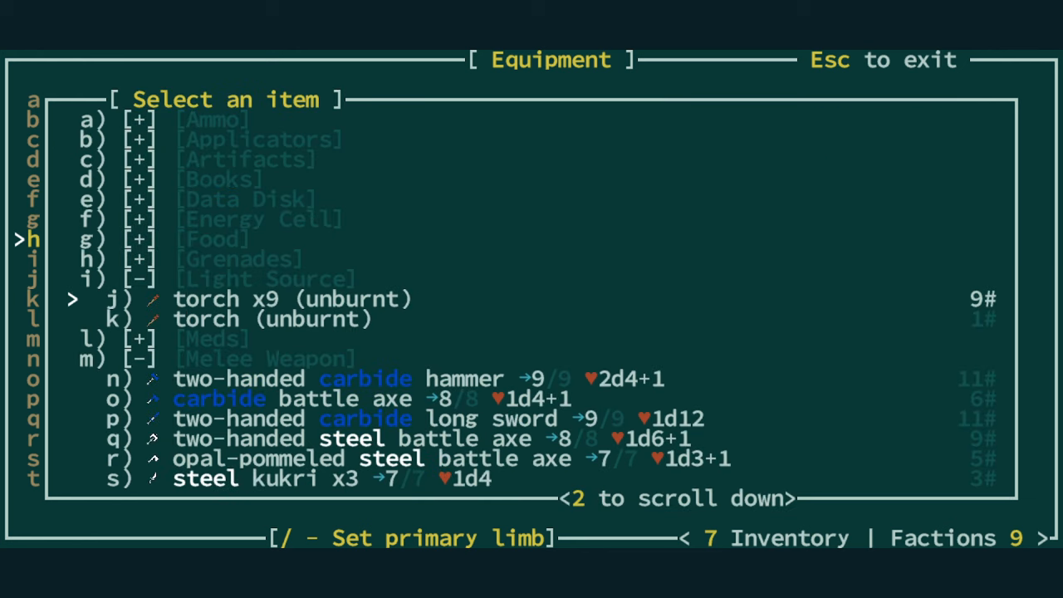
- Scroll through the character sheet attributes, now showing Temporal Fugue at rank 3
scroll("down", 3)
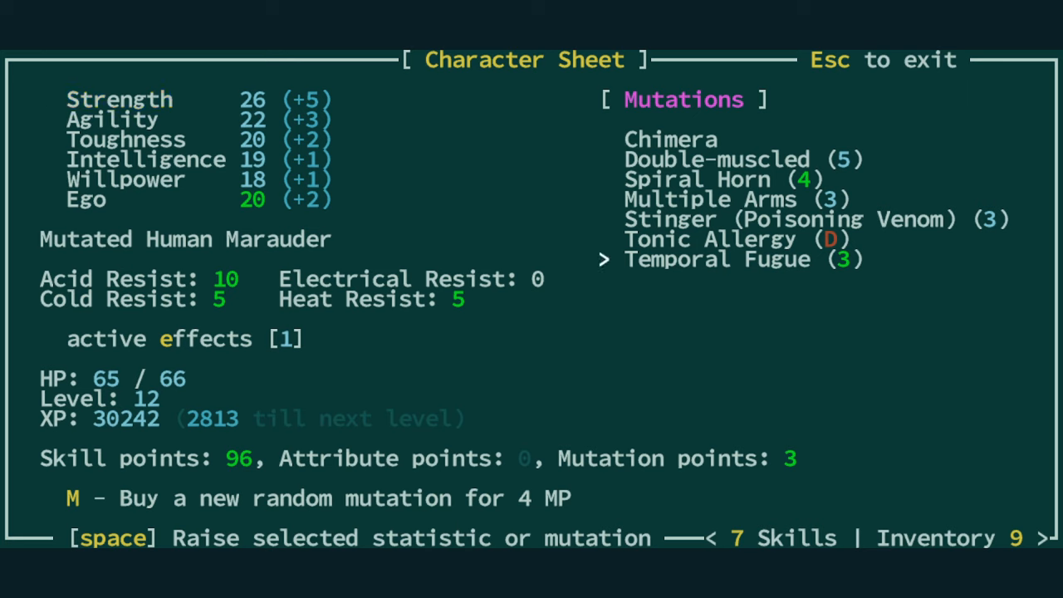
key("Down")
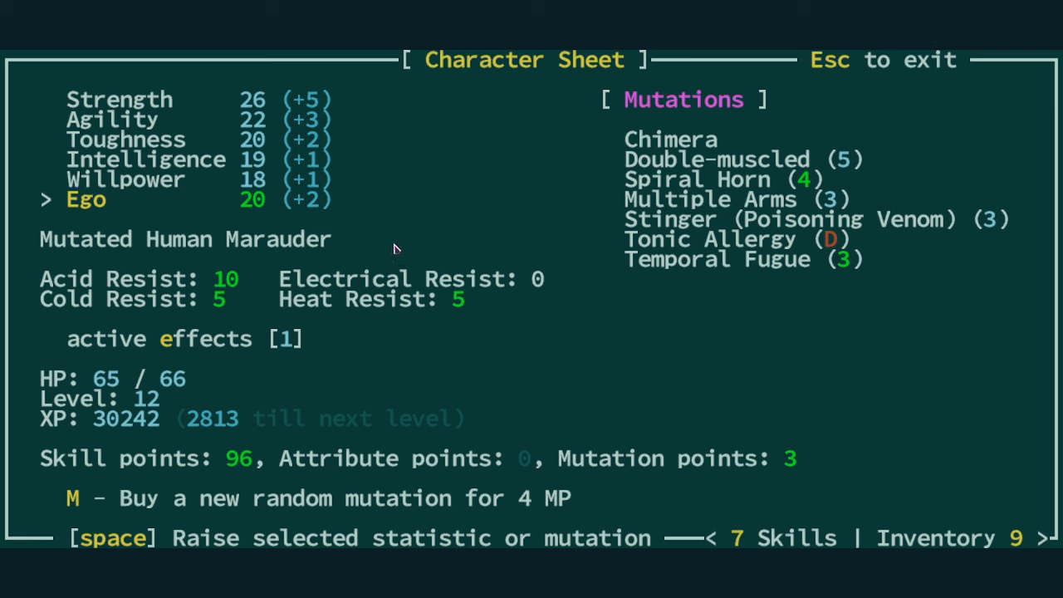
mouse_move(846, 244)
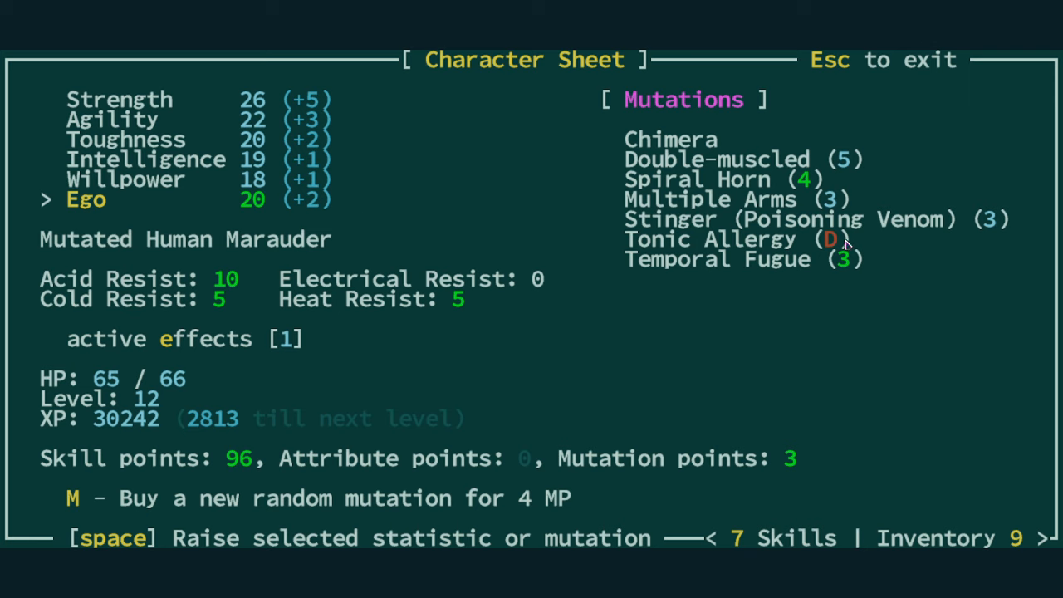
mouse_move(672, 140)
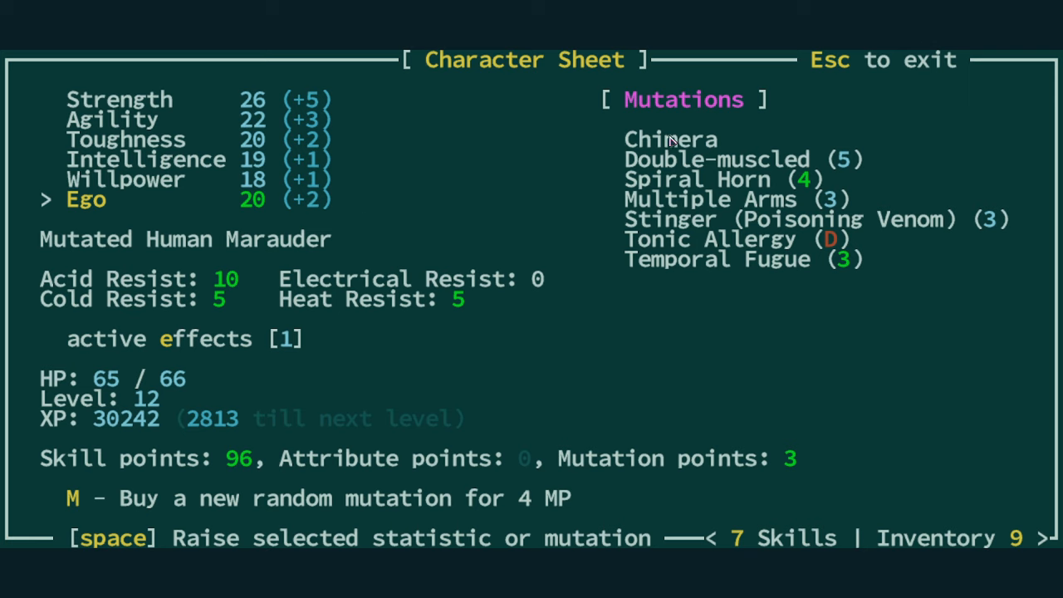
mouse_move(648, 132)
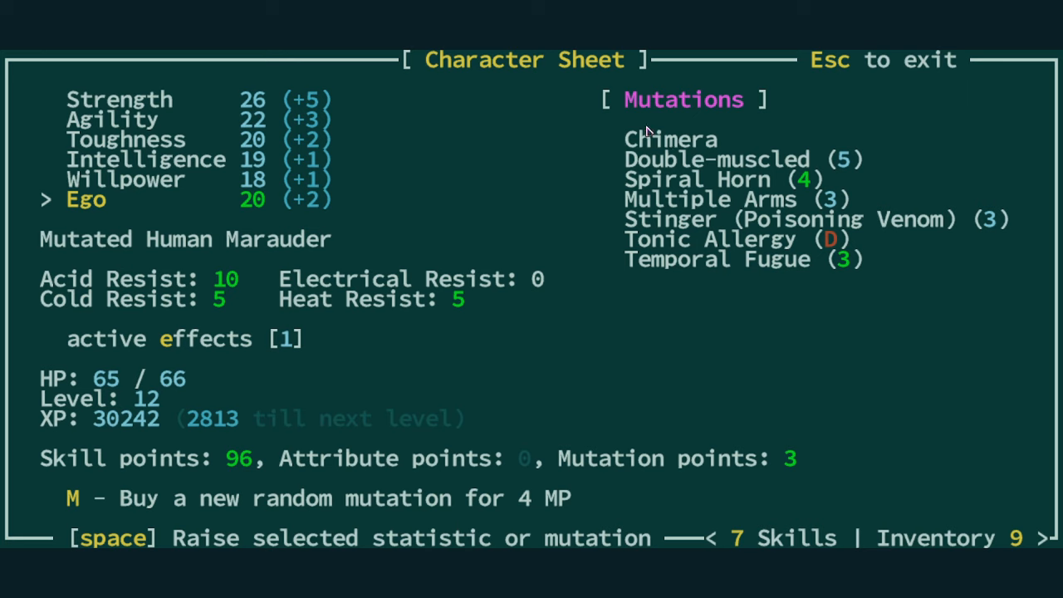
mouse_move(671, 174)
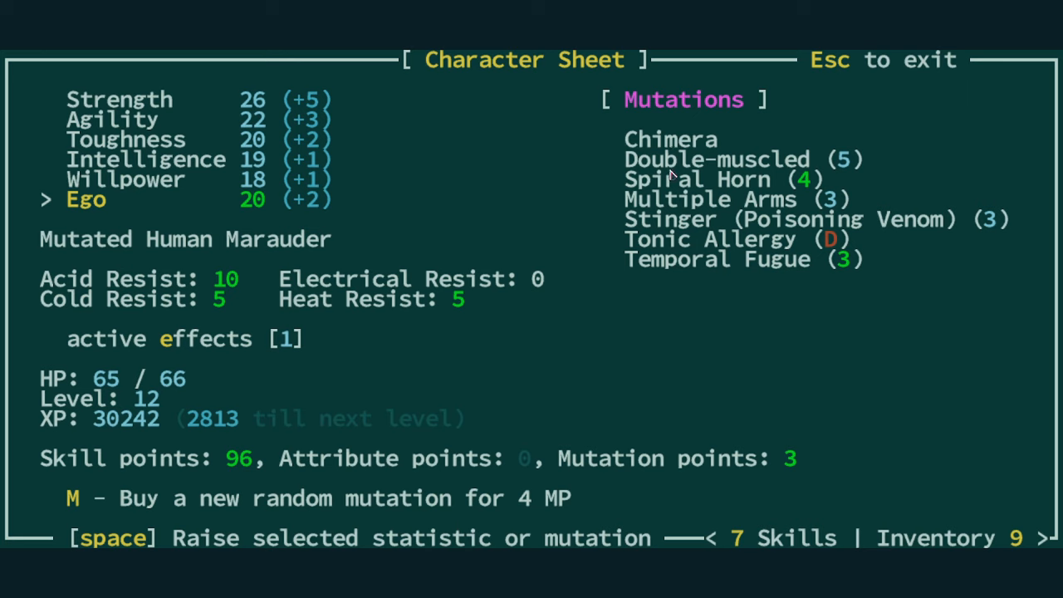
mouse_move(709, 264)
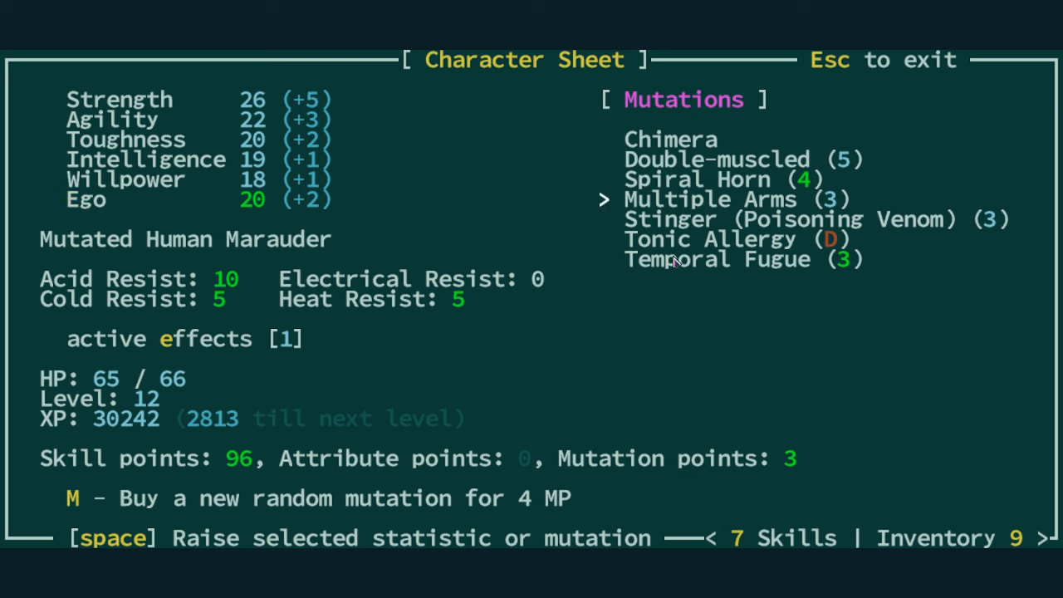
mouse_move(701, 258)
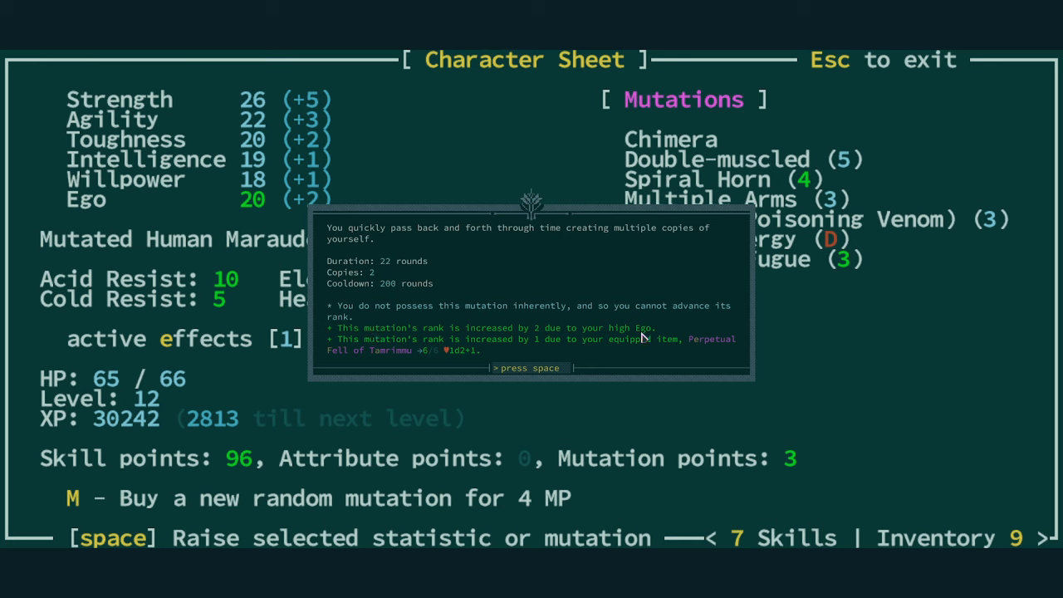
mouse_move(651, 334)
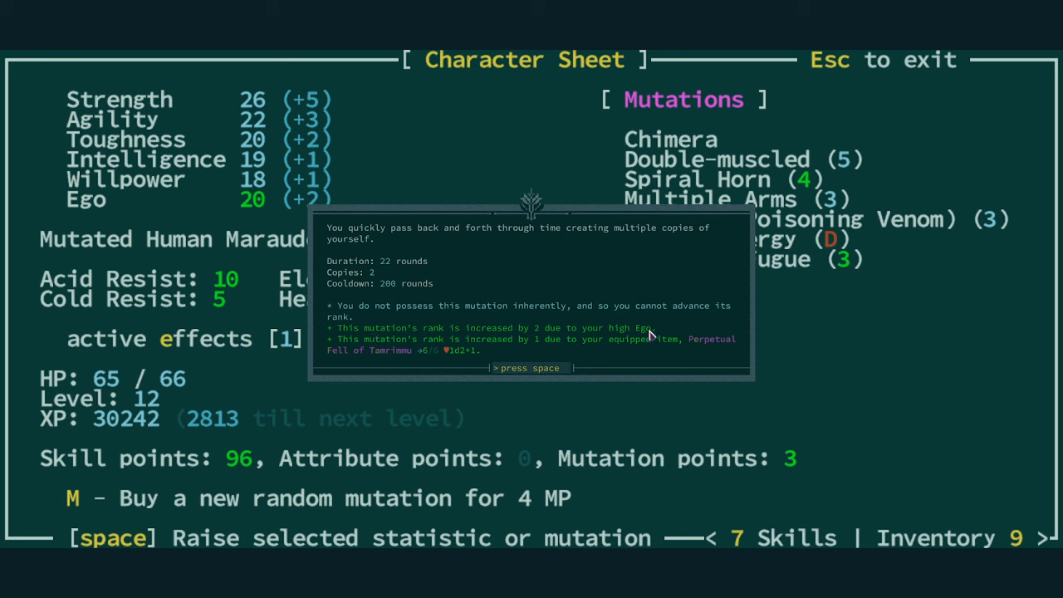
mouse_move(376, 289)
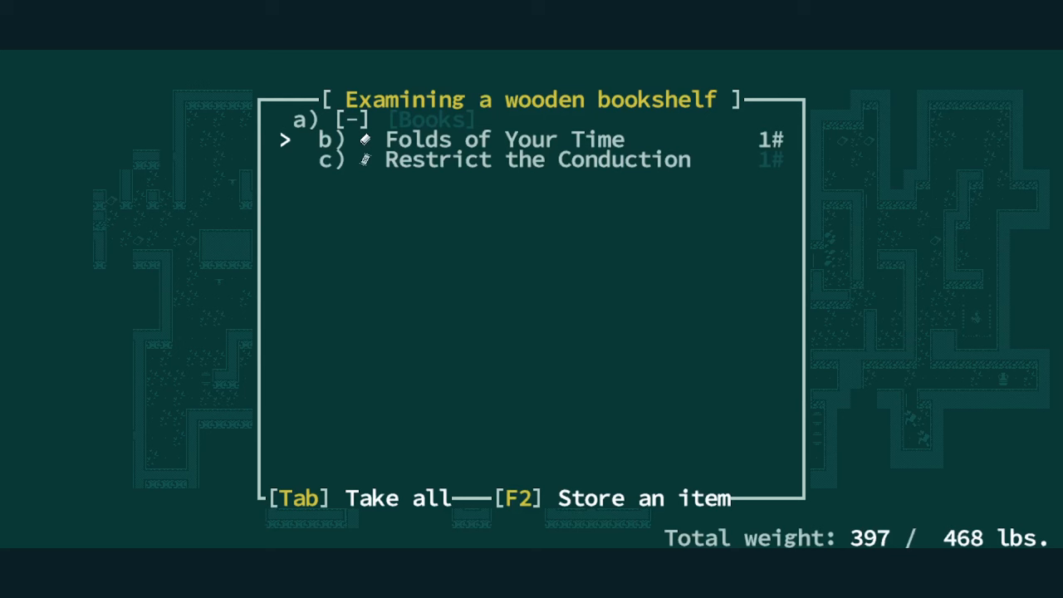
- Take Folds of Your Time from the wooden bookshelf
key("Tab")
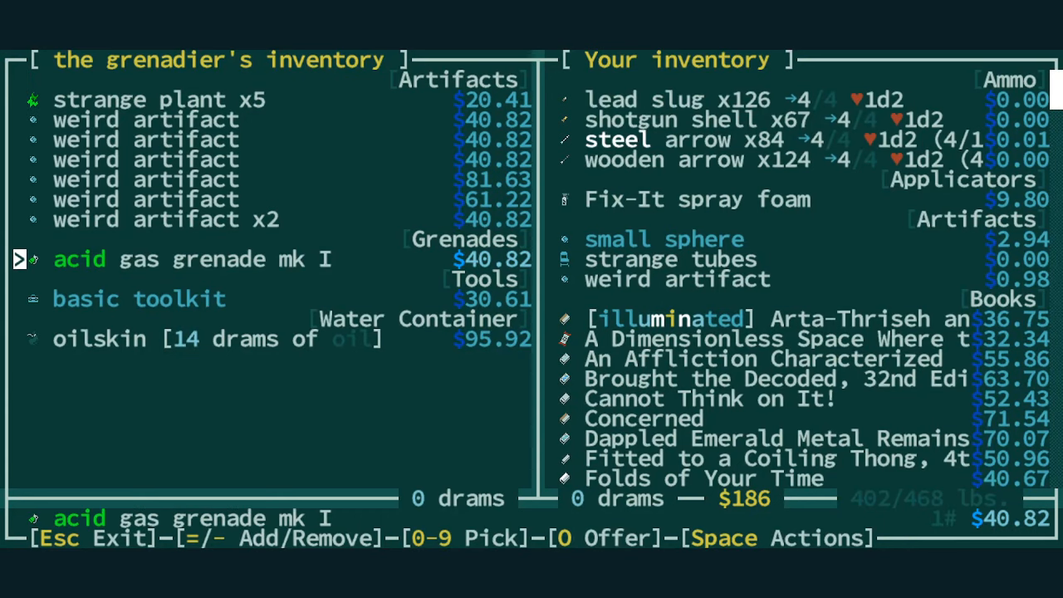
- End the trade with the grenadier
key("Escape")
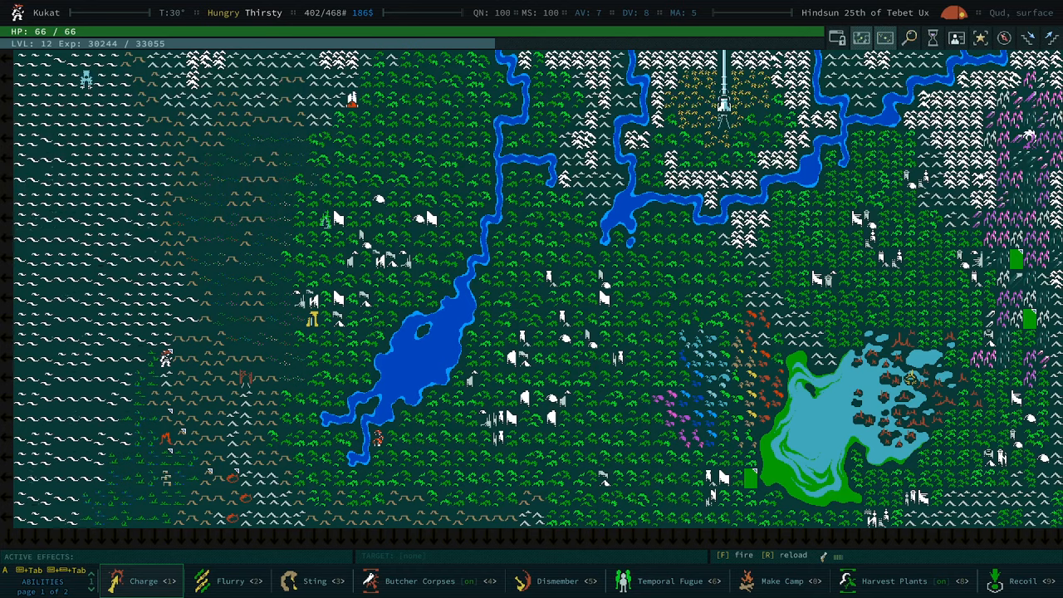
- Identify a weird artifact as an HE Missile from the inventory, then close the menu
key("i")
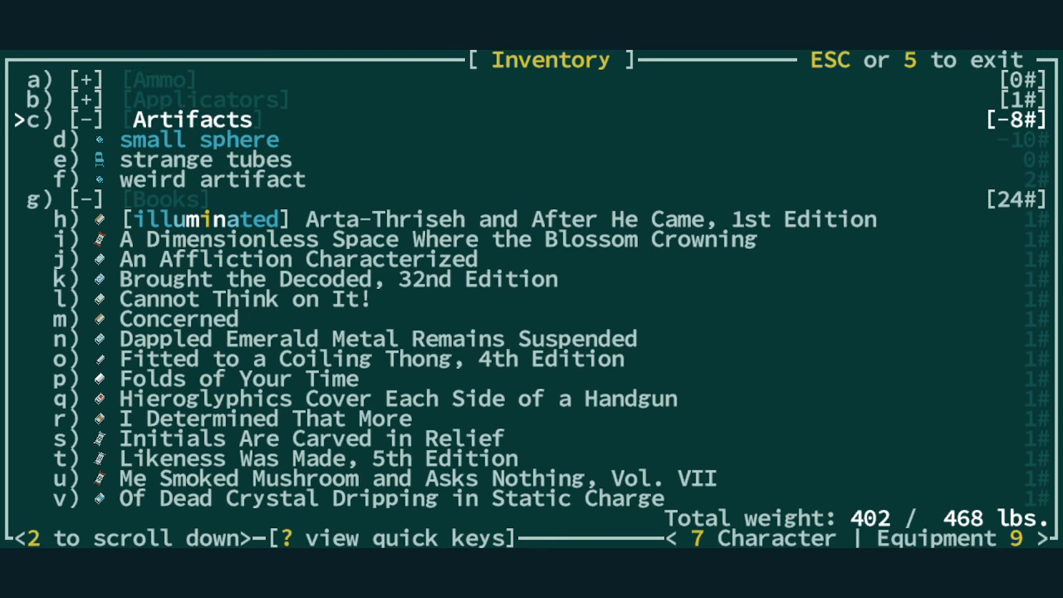
key("down")
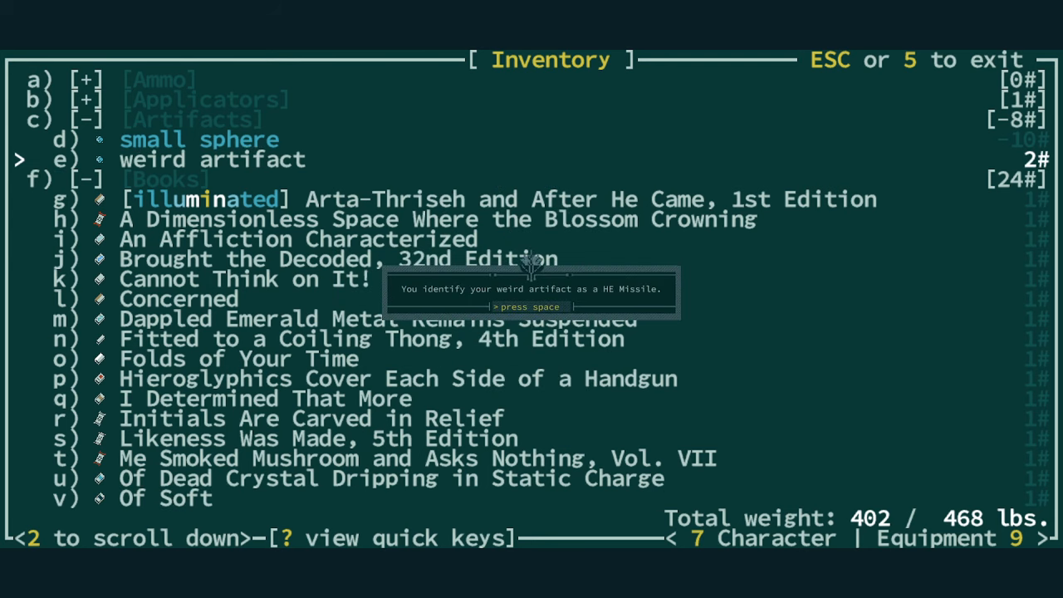
key("space")
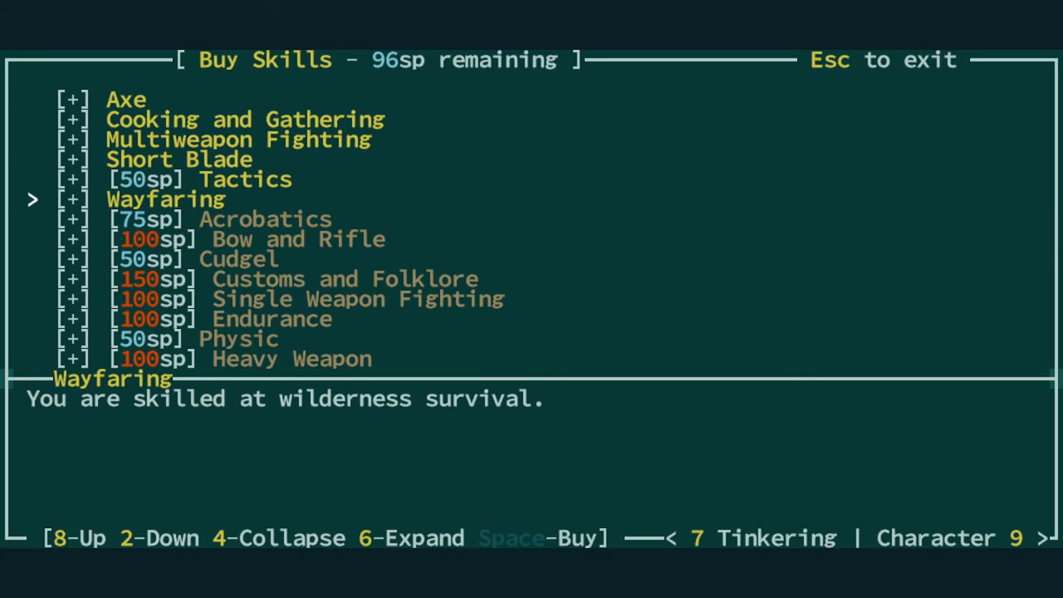
key("Escape")
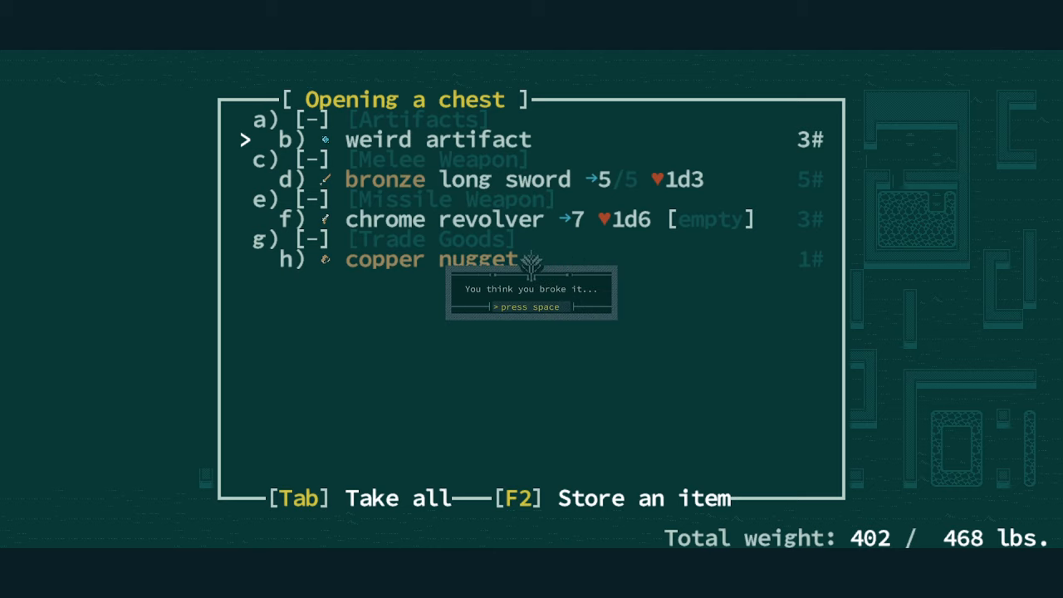
key("space")
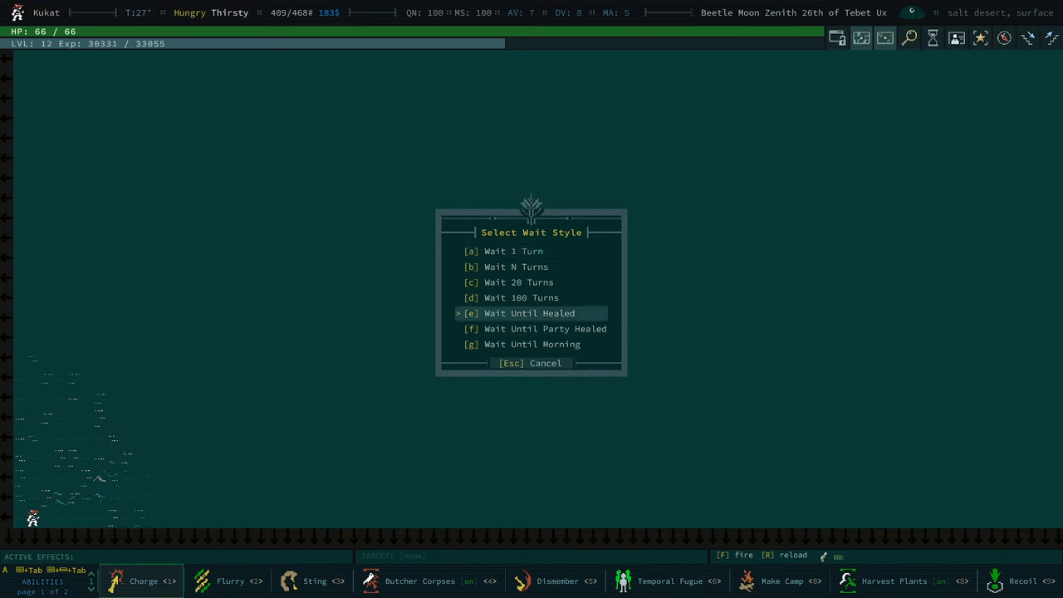
- Choose Wait Until Morning from the wait menu
left_click(531, 344)
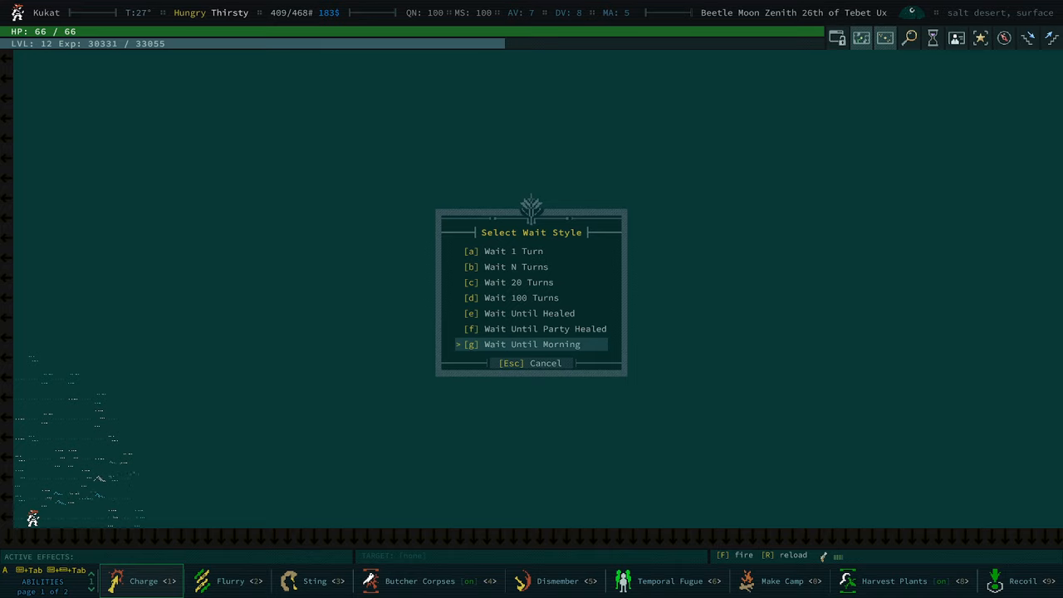
left_click(531, 344)
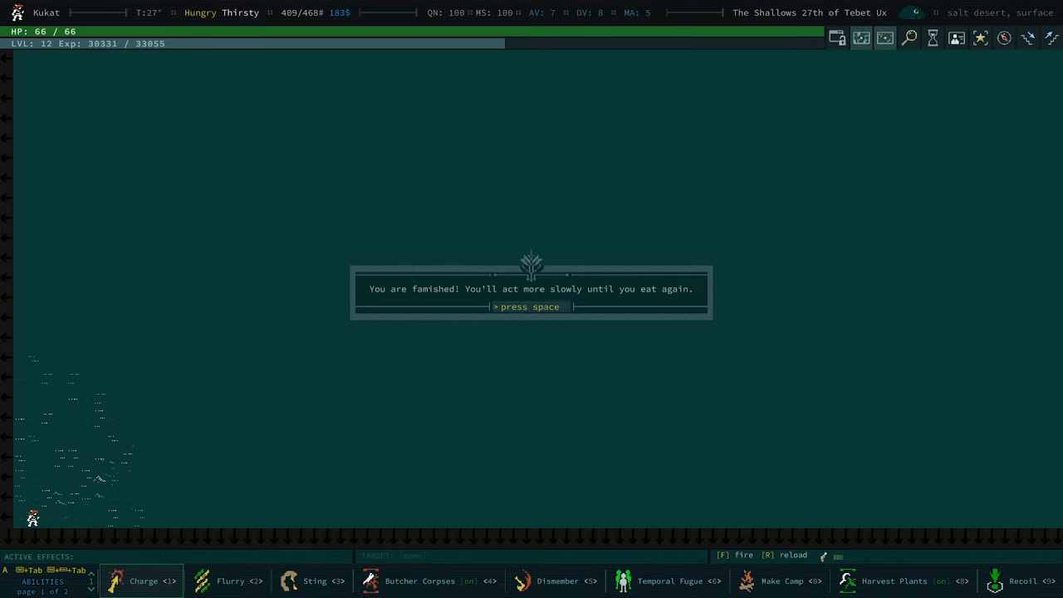
- Dismiss the famished warning and wait twenty turns
key("space")
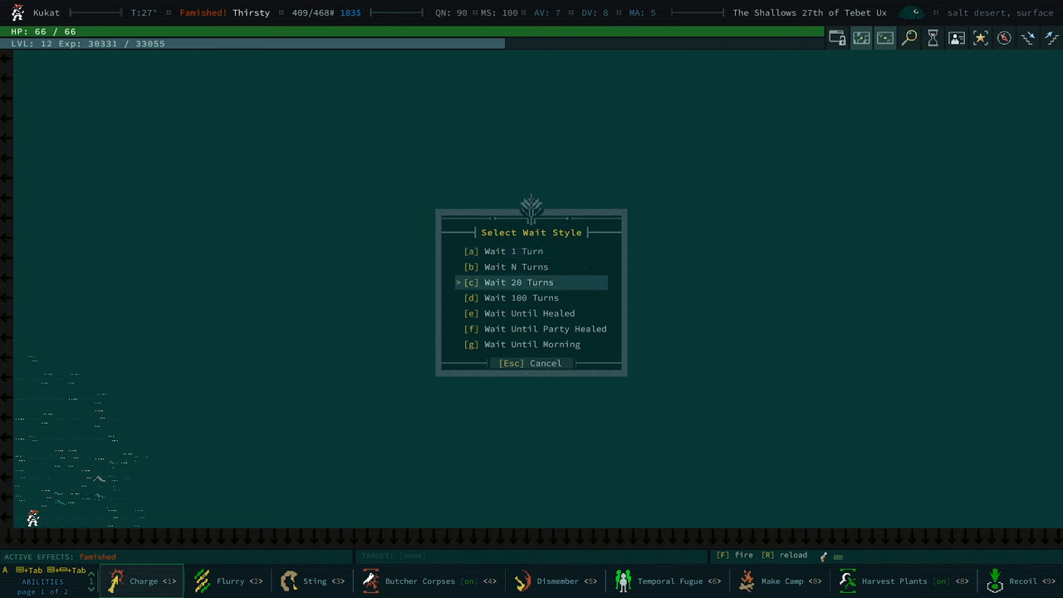
left_click(514, 281)
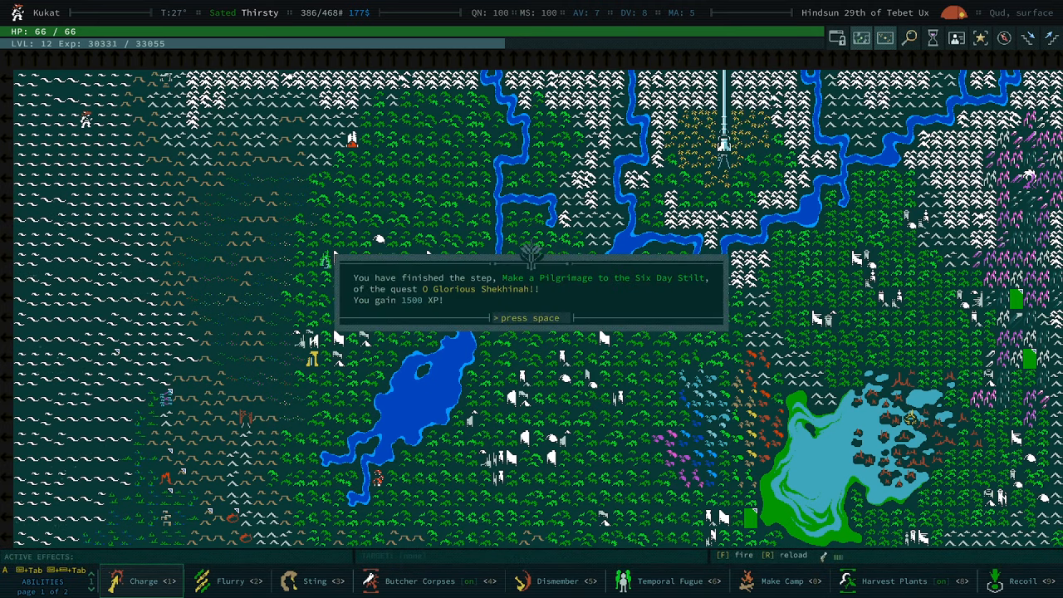
- Dismiss the O Glorious Shekhinah! pilgrimage completion message
key("space")
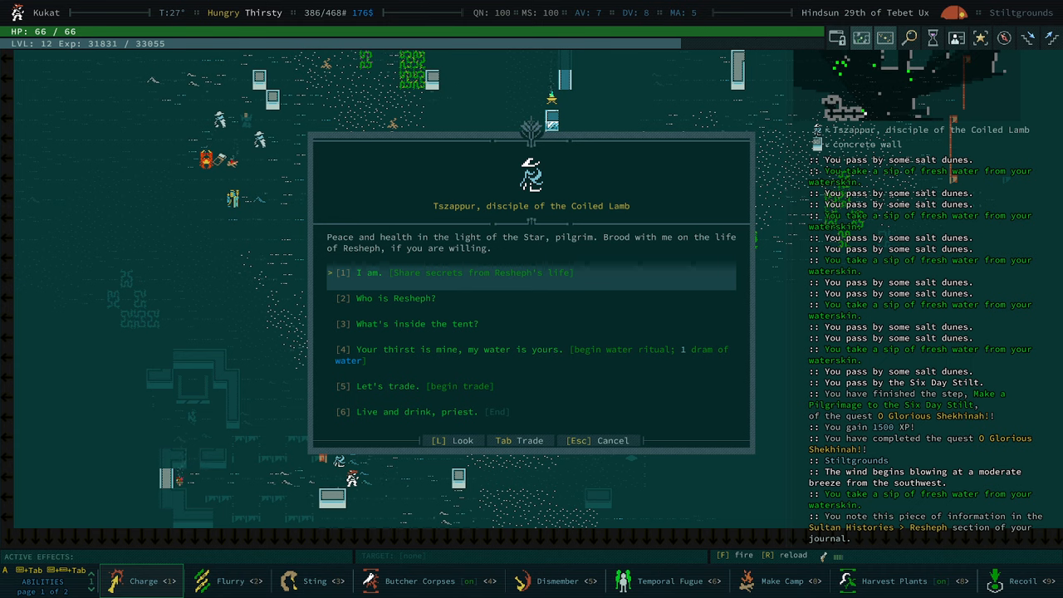
- Answer 'I am.', select all three Resheph secrets, and accept sharing them
left_click(370, 272)
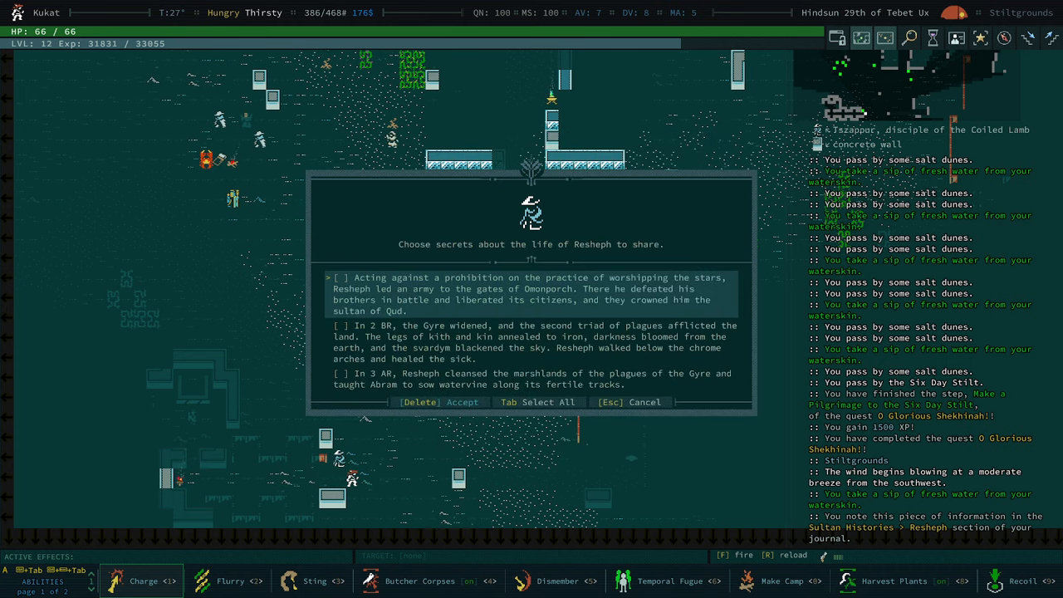
key("Tab")
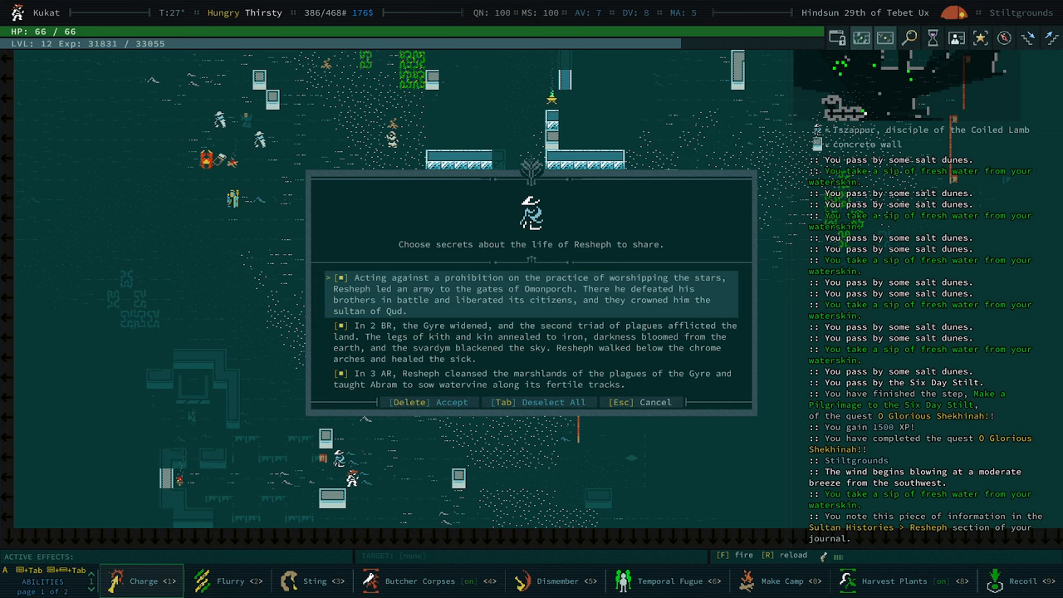
left_click(451, 402)
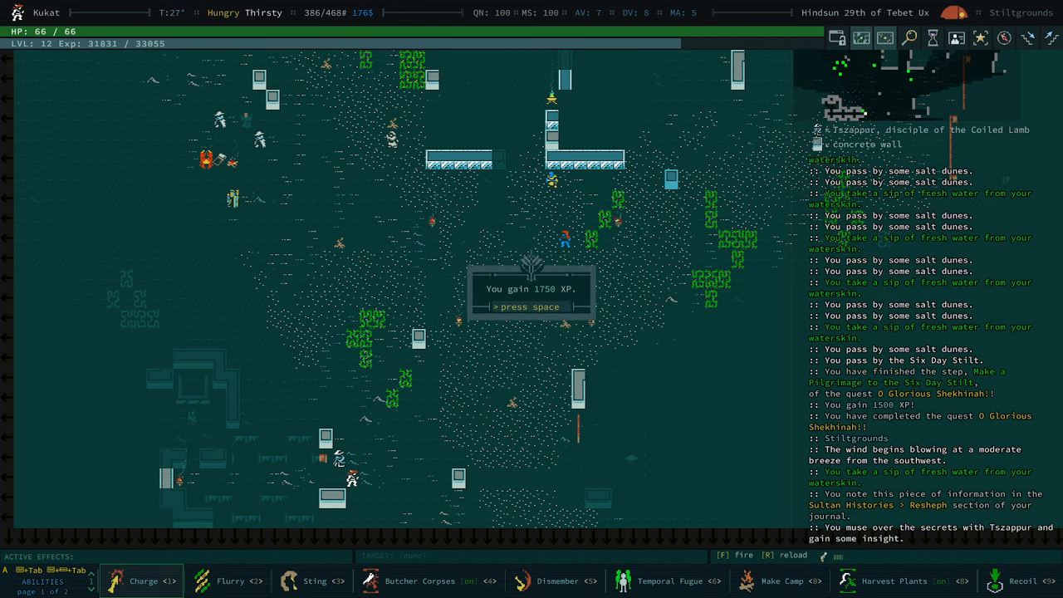
mouse_move(662, 266)
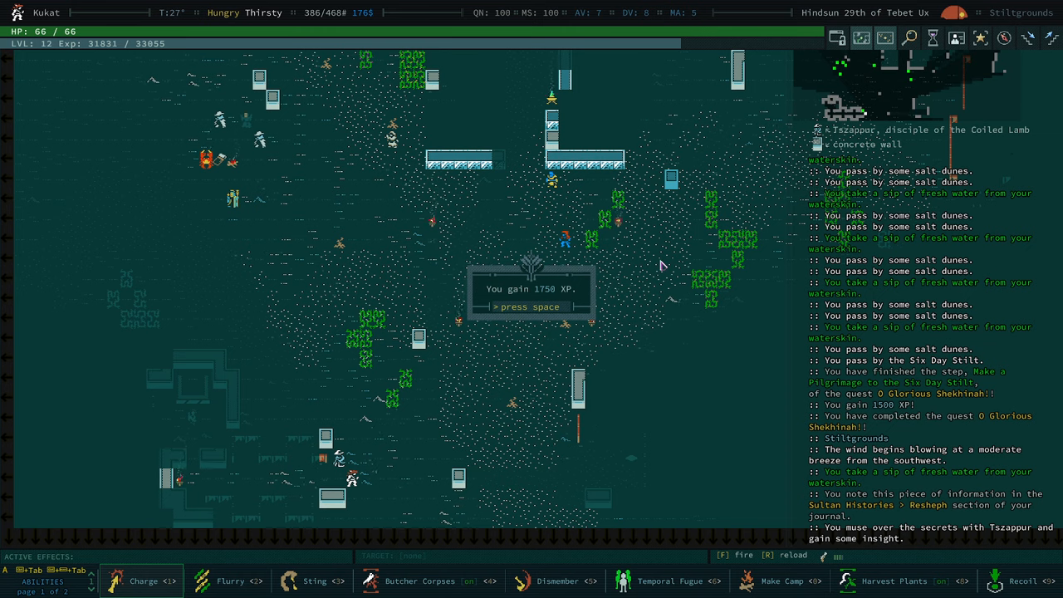
- Dismiss the XP message and name the wooly croccasins based on their qualities
key("space")
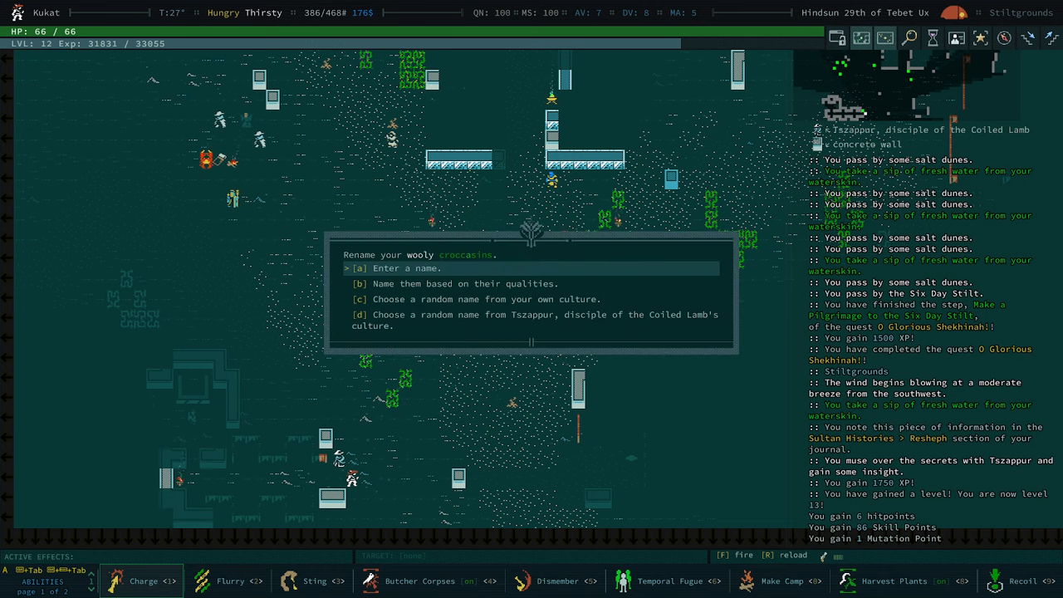
key("Down")
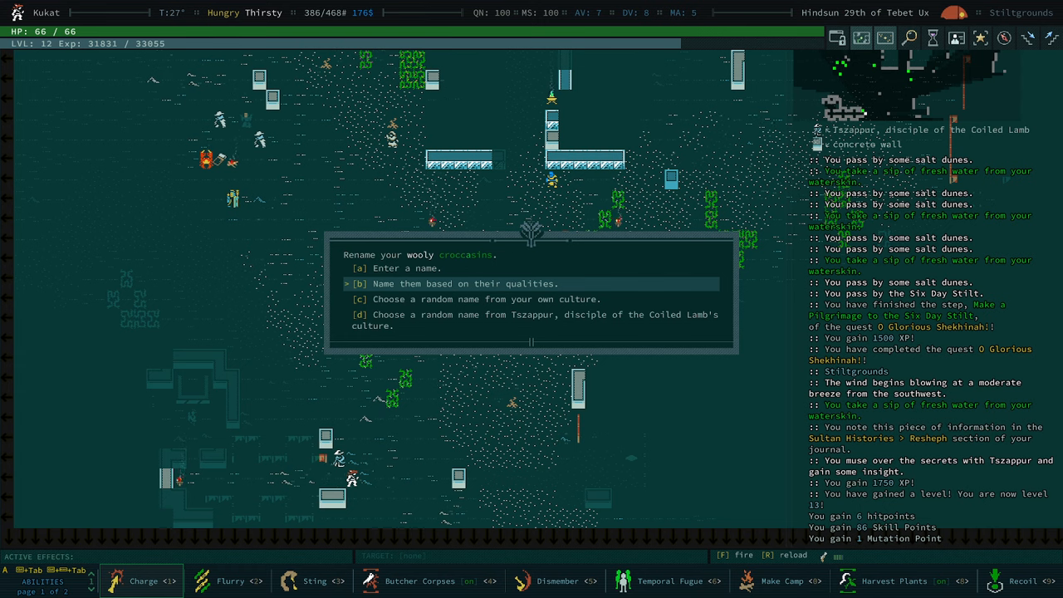
left_click(465, 283)
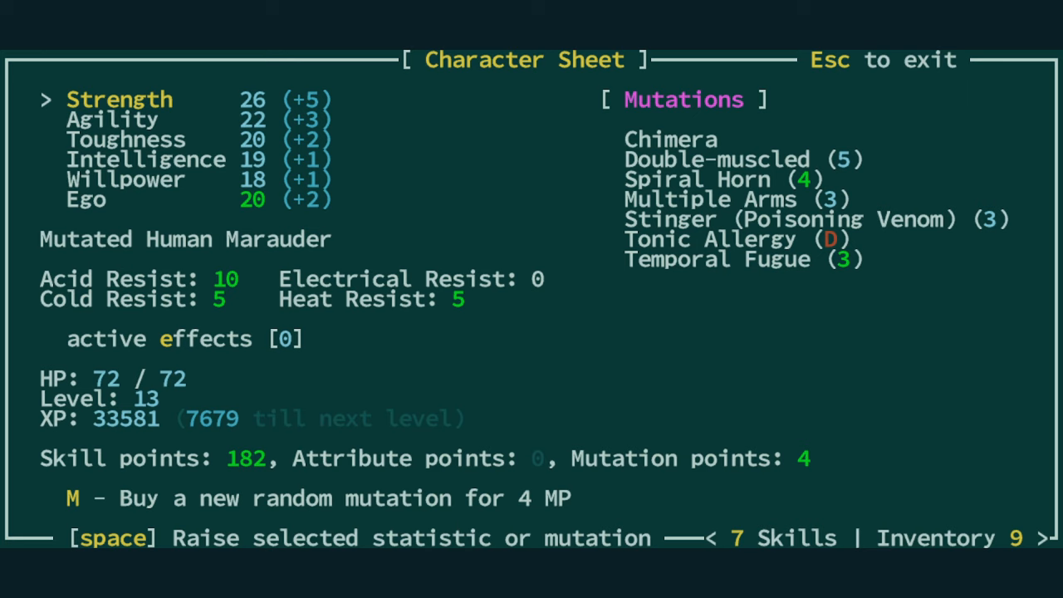
mouse_move(243, 517)
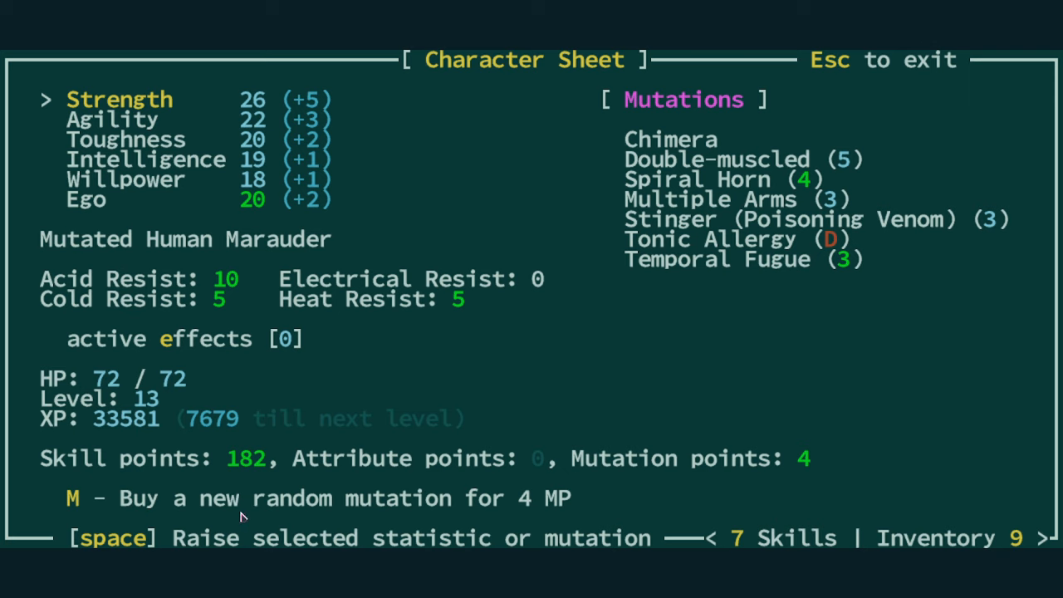
mouse_move(665, 160)
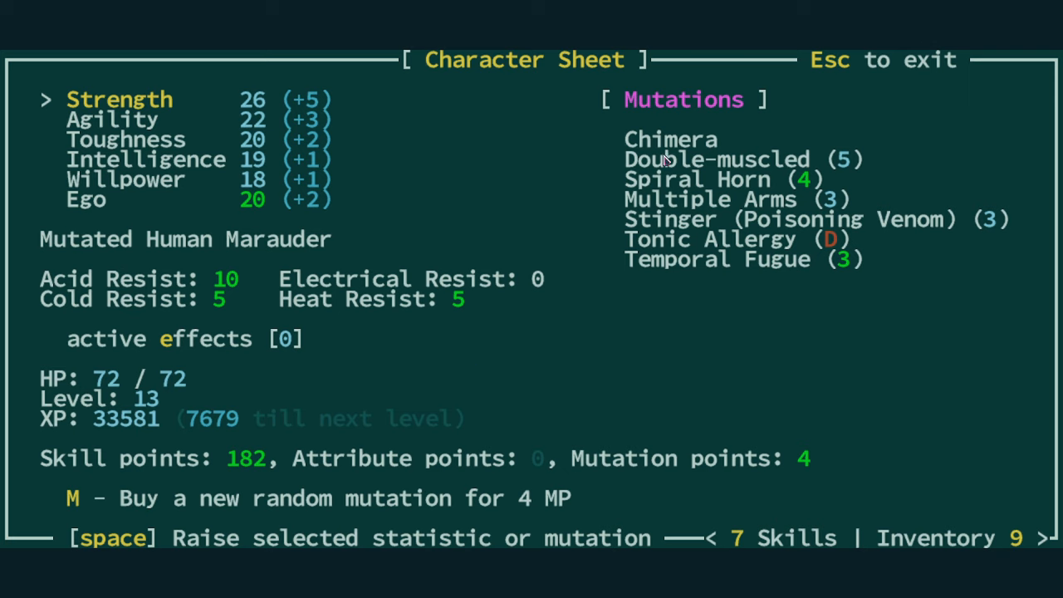
mouse_move(688, 147)
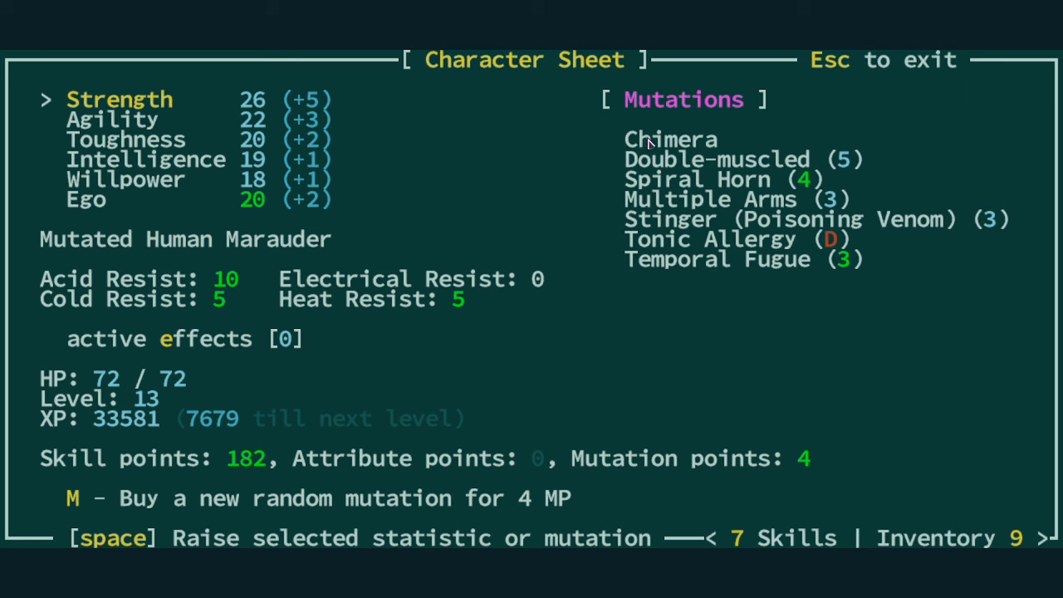
mouse_move(606, 276)
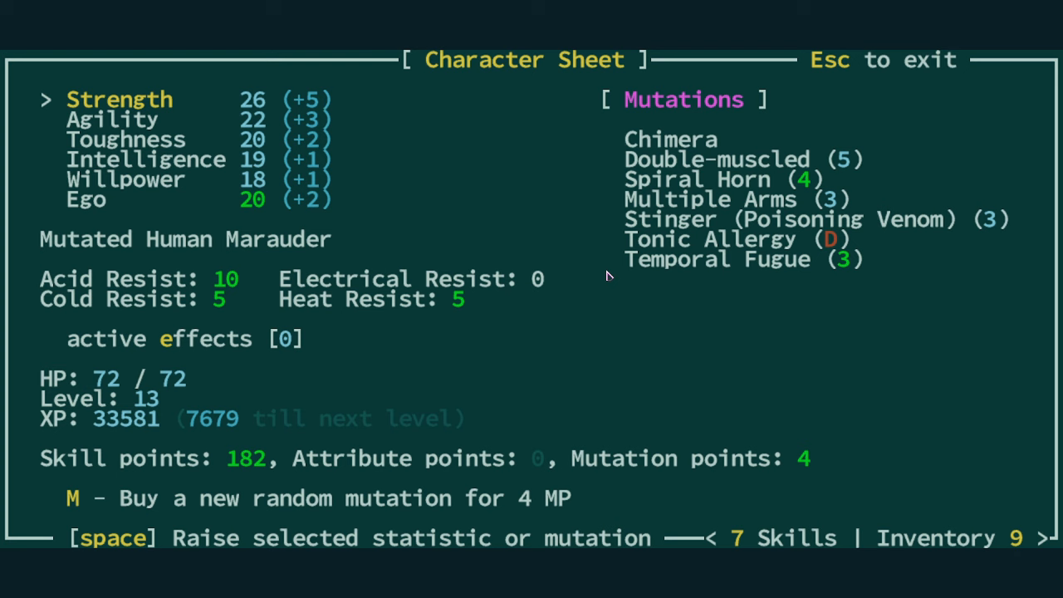
- Spend 4 mutation points on a new random mutation
key("m")
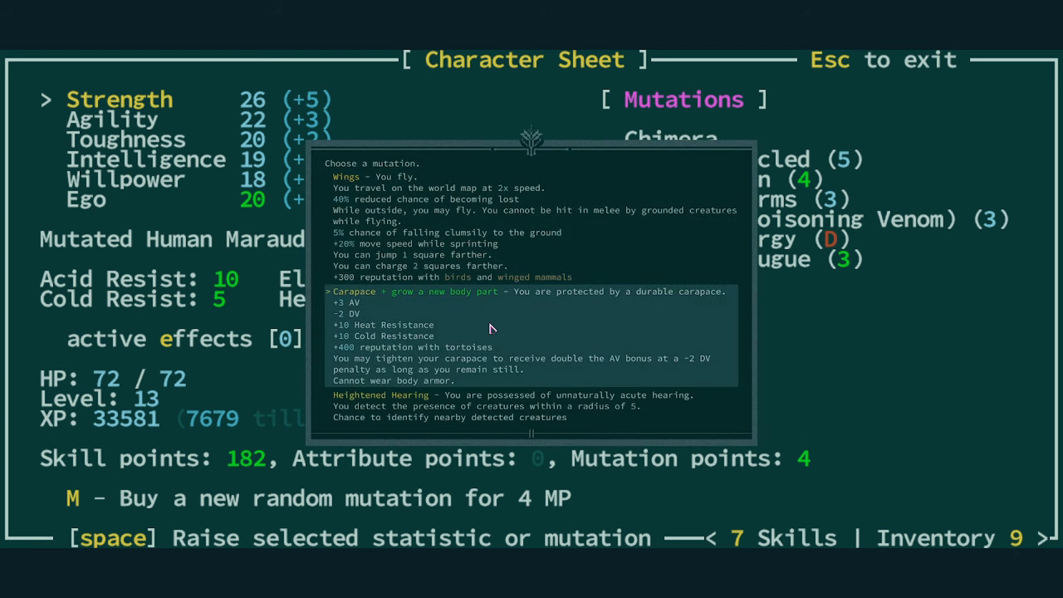
key("up")
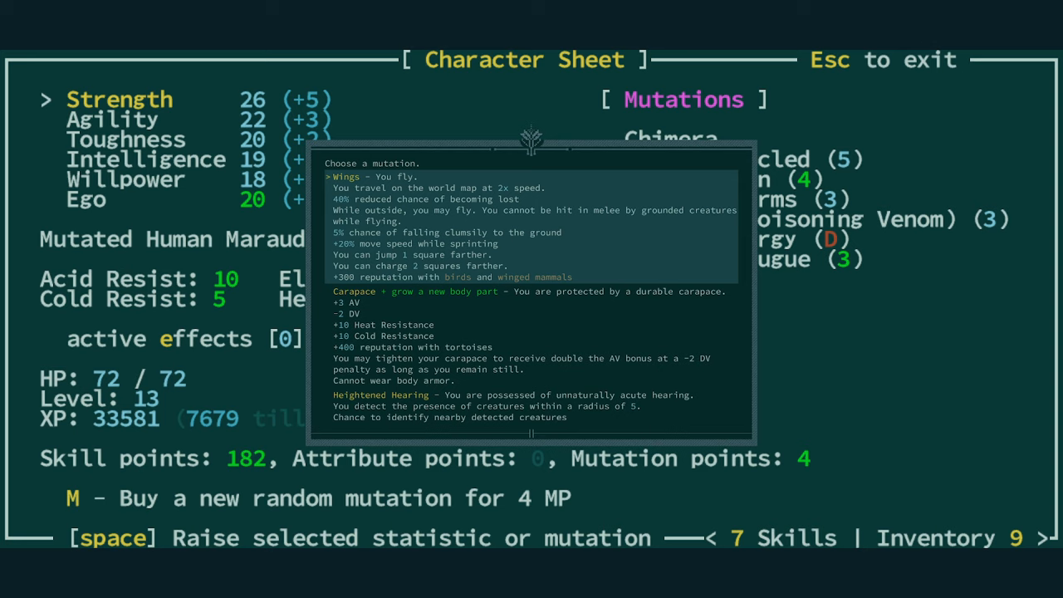
key("Down")
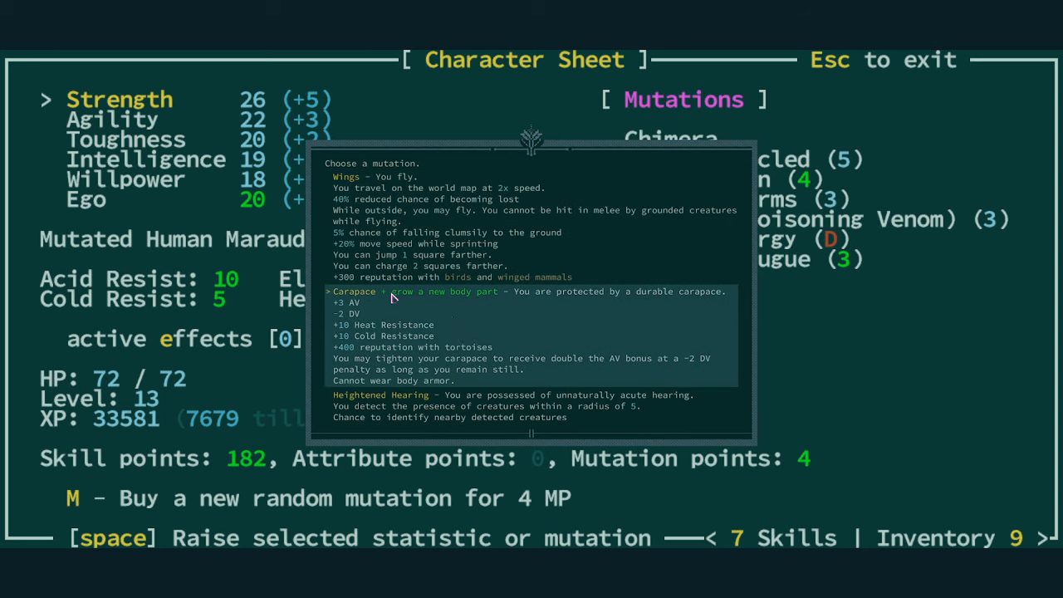
mouse_move(484, 306)
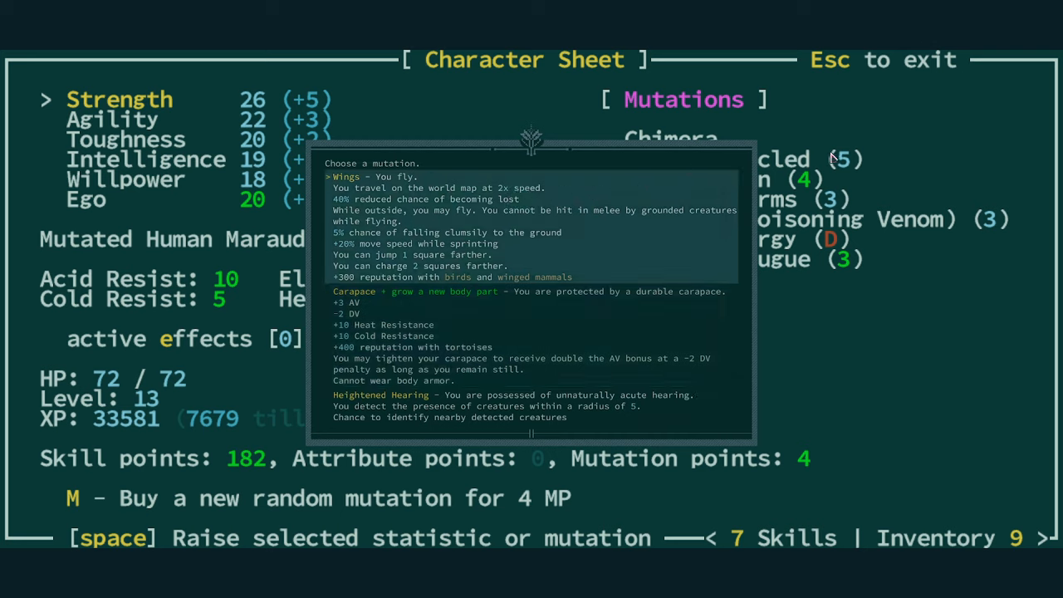
mouse_move(816, 212)
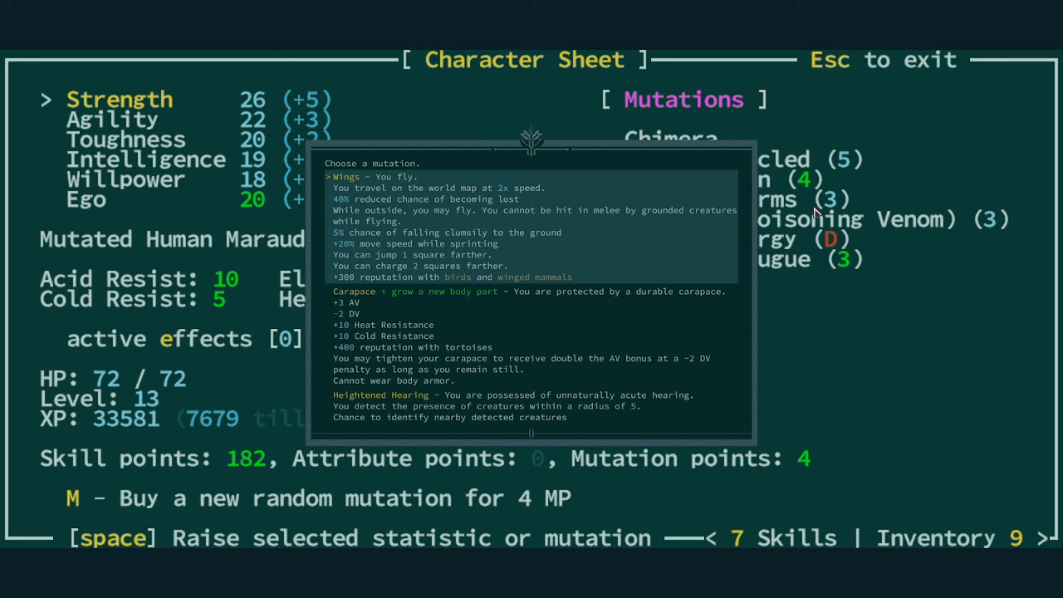
- Choose Carapace as the new mutation and acknowledge its gain message
key("Down")
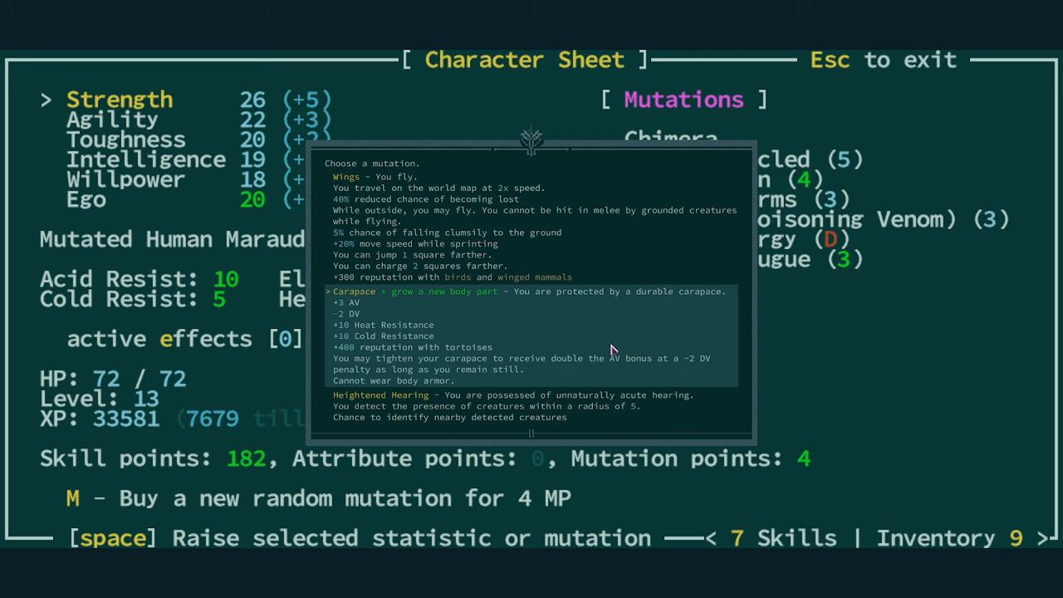
mouse_move(612, 348)
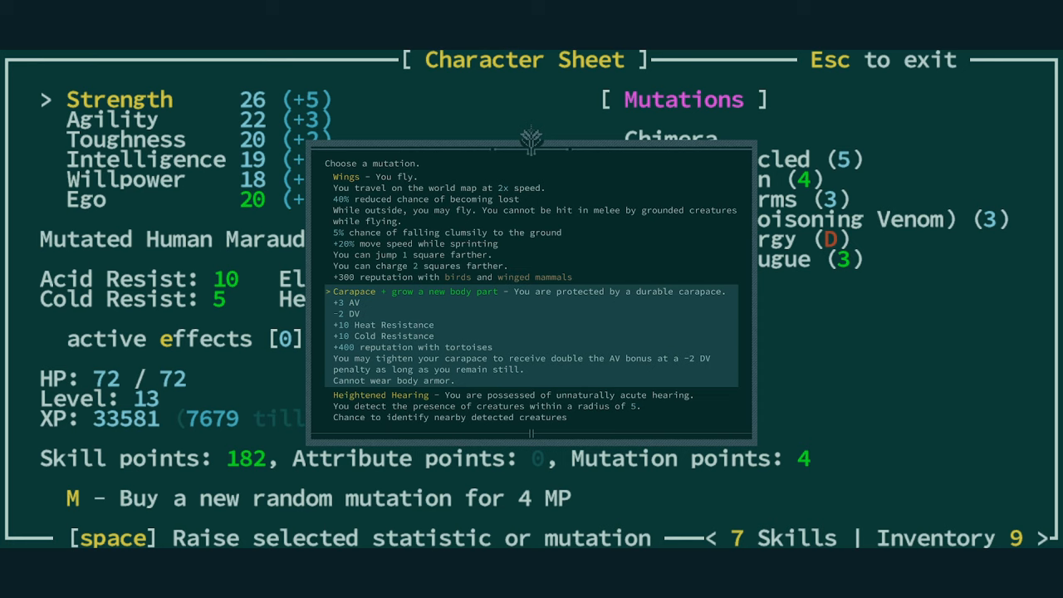
mouse_move(535, 340)
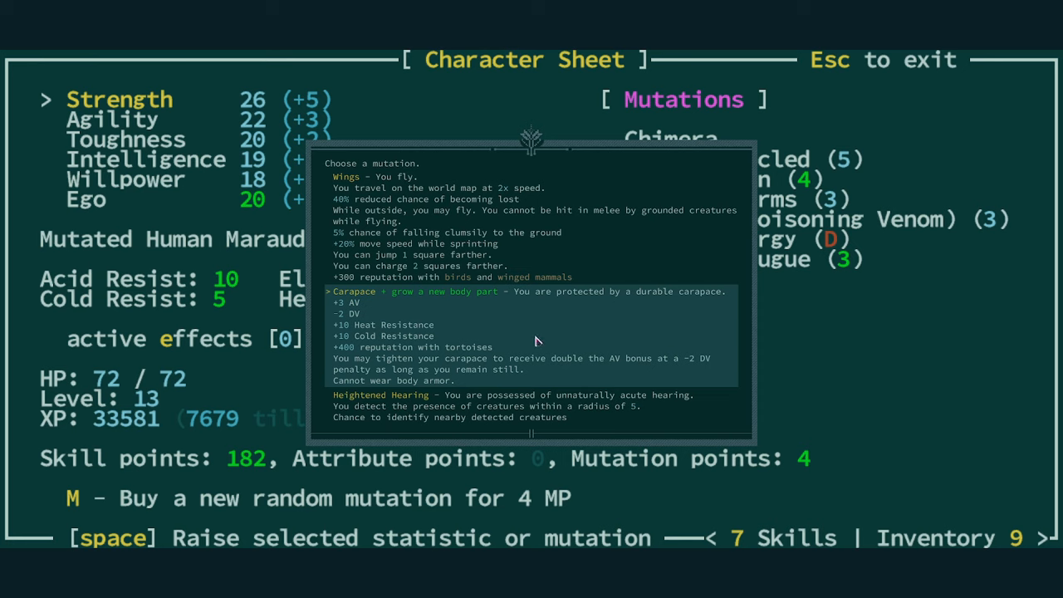
mouse_move(523, 336)
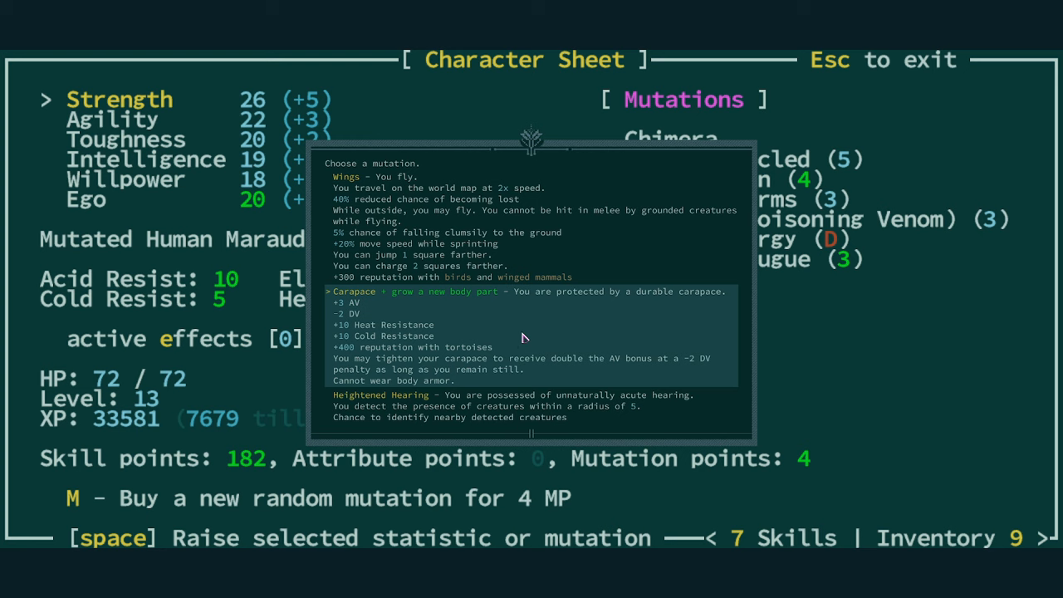
mouse_move(442, 300)
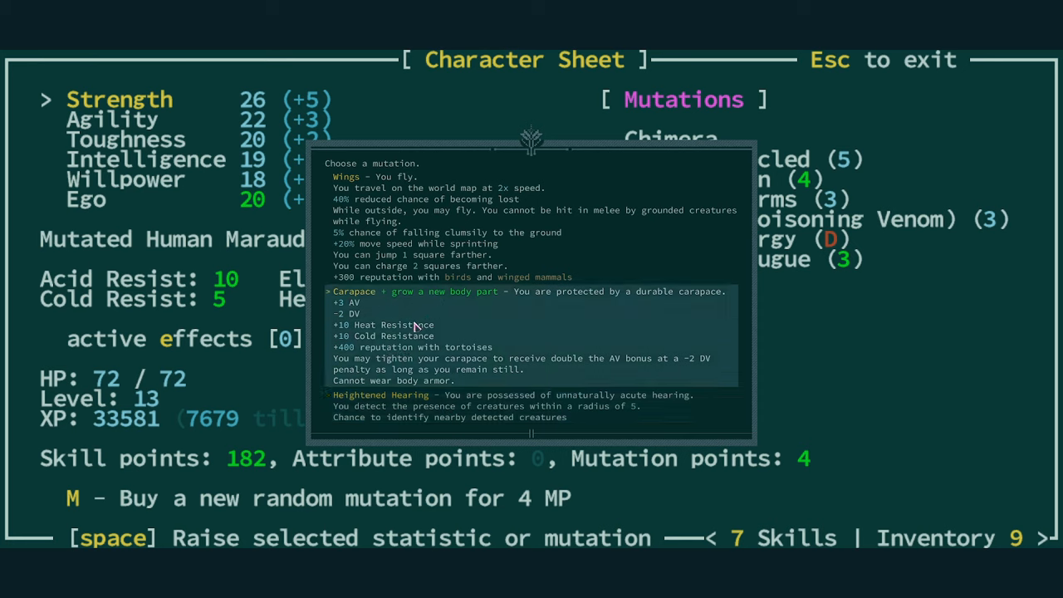
mouse_move(467, 322)
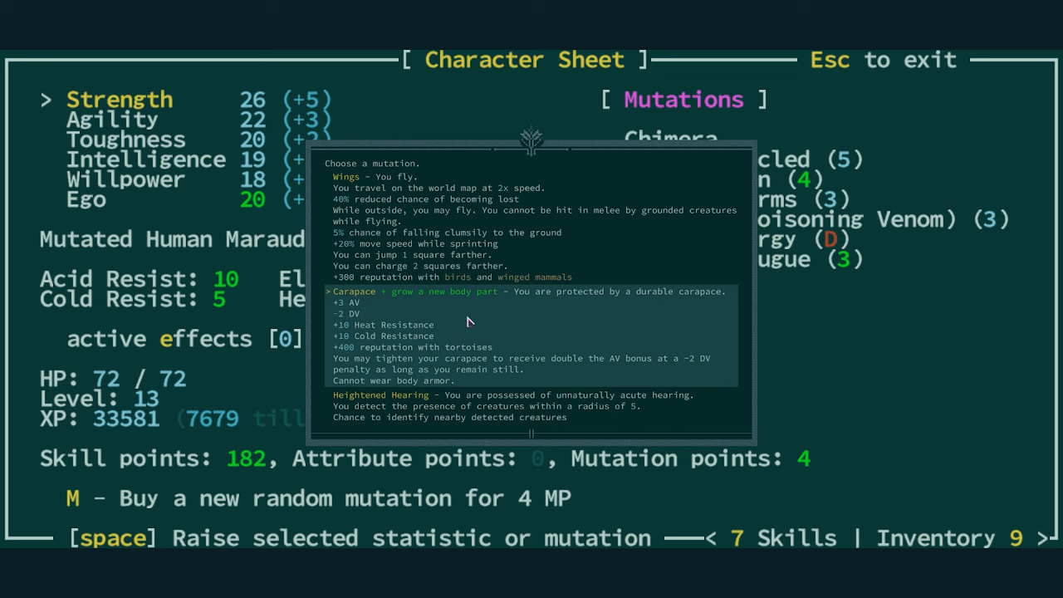
mouse_move(357, 309)
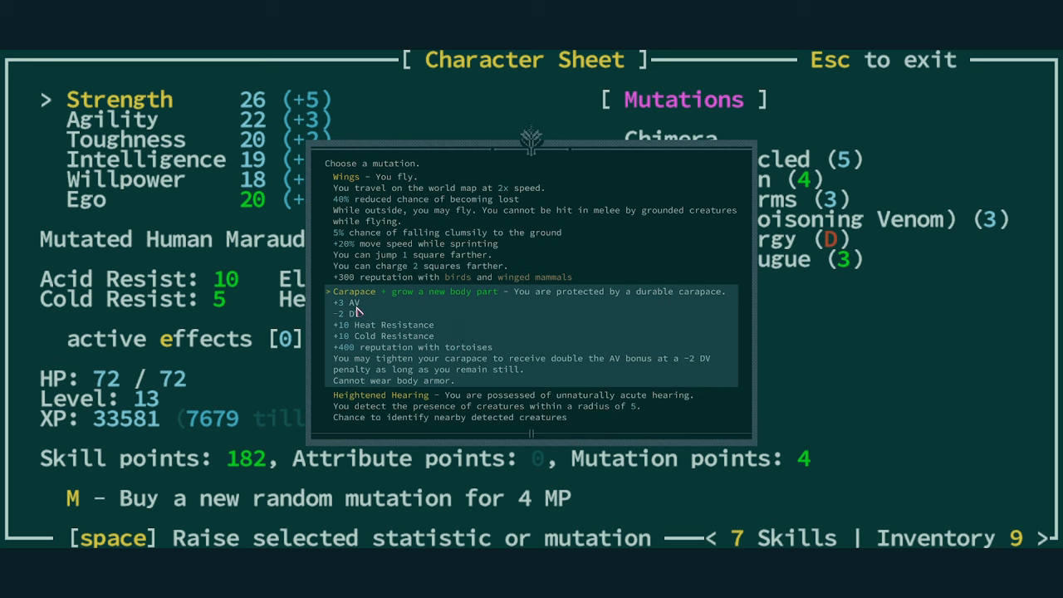
mouse_move(379, 290)
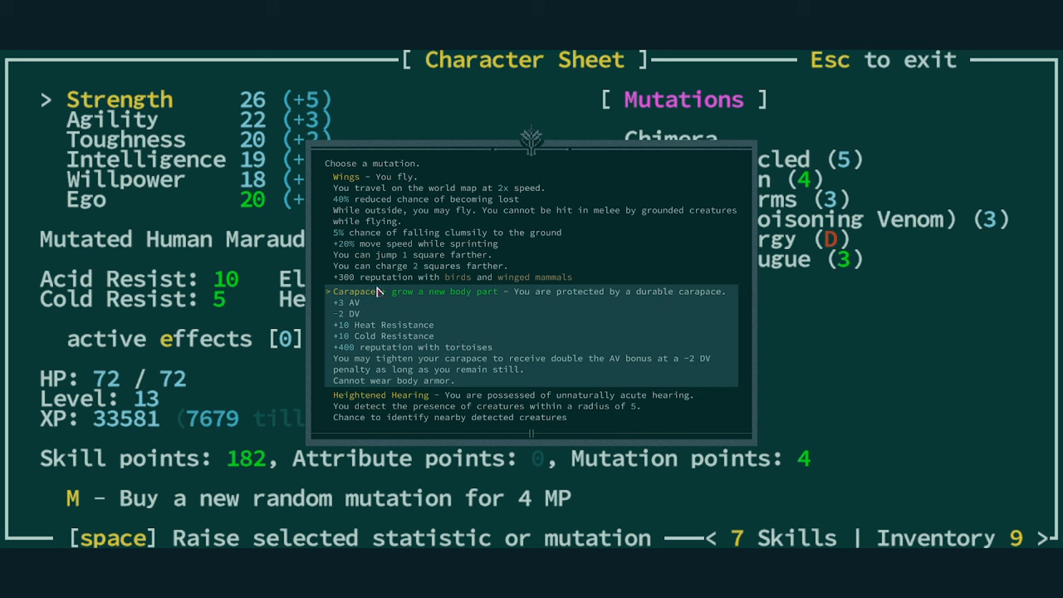
mouse_move(554, 326)
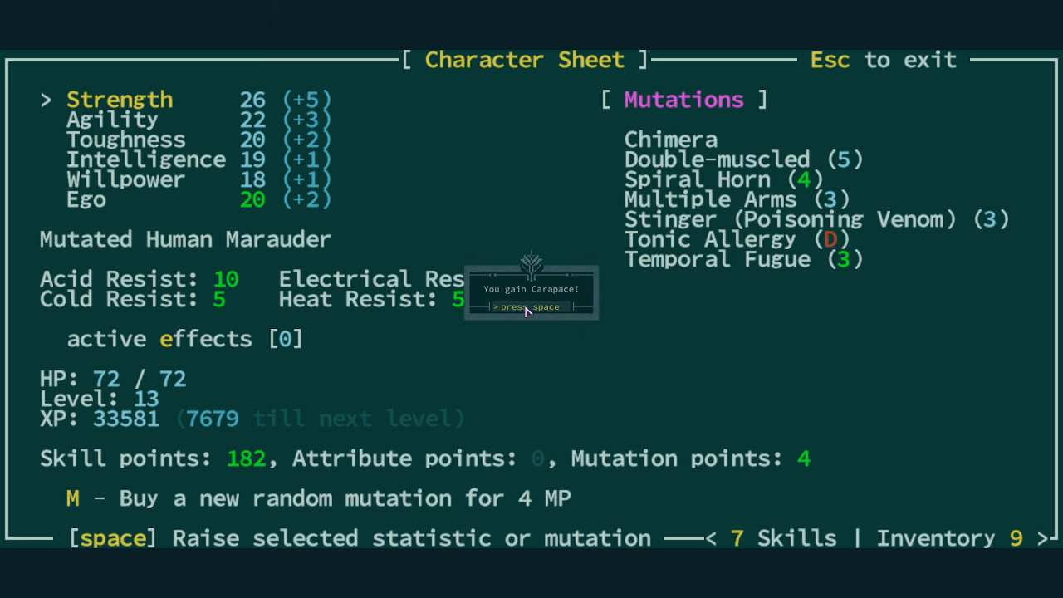
key("space")
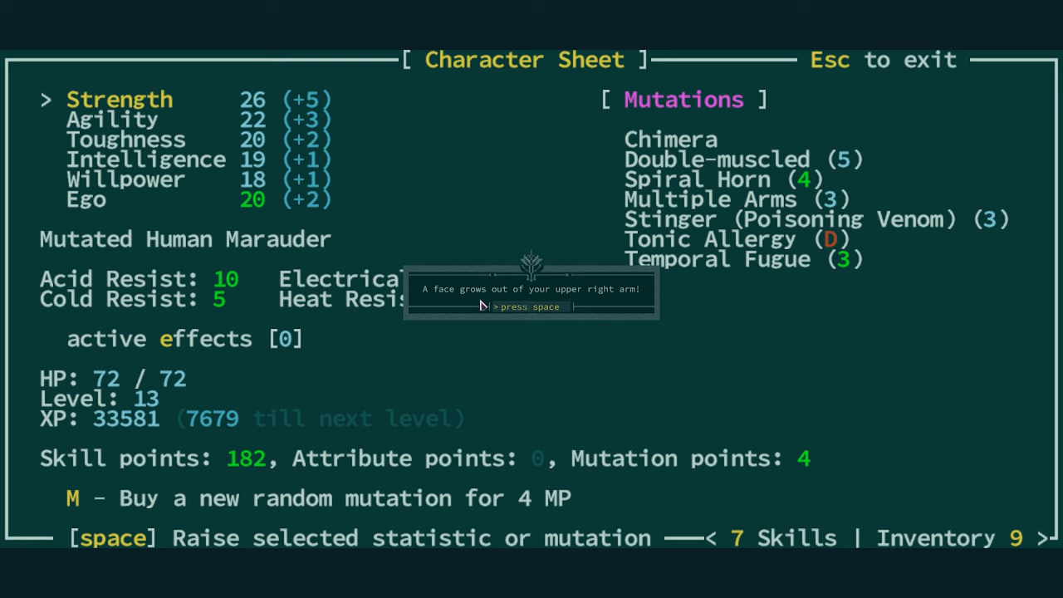
mouse_move(581, 309)
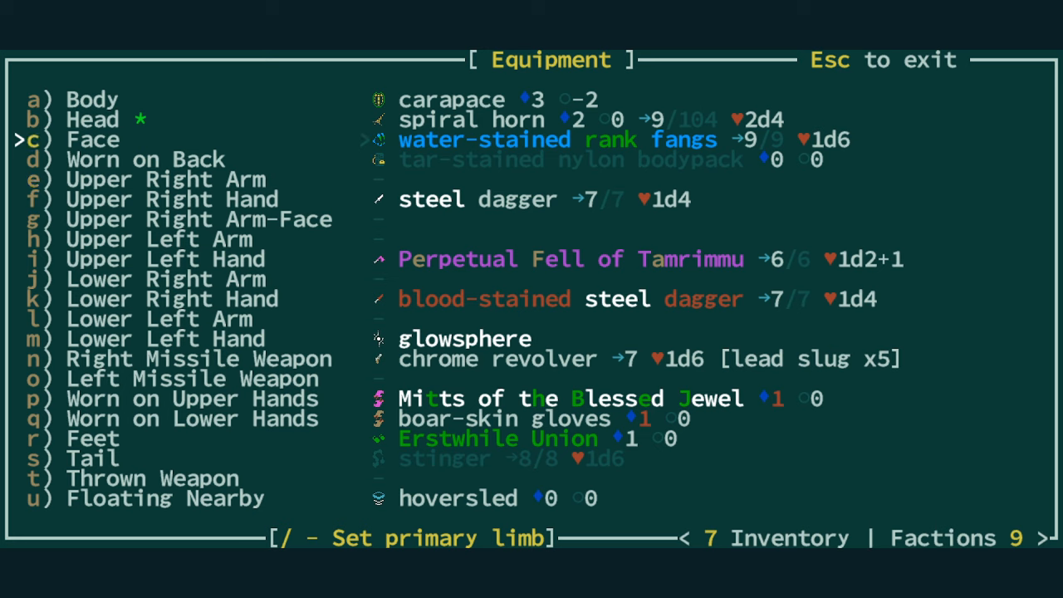
- Read and close the descriptions of the water-stained rank fangs and spiral horn
left_click(485, 139)
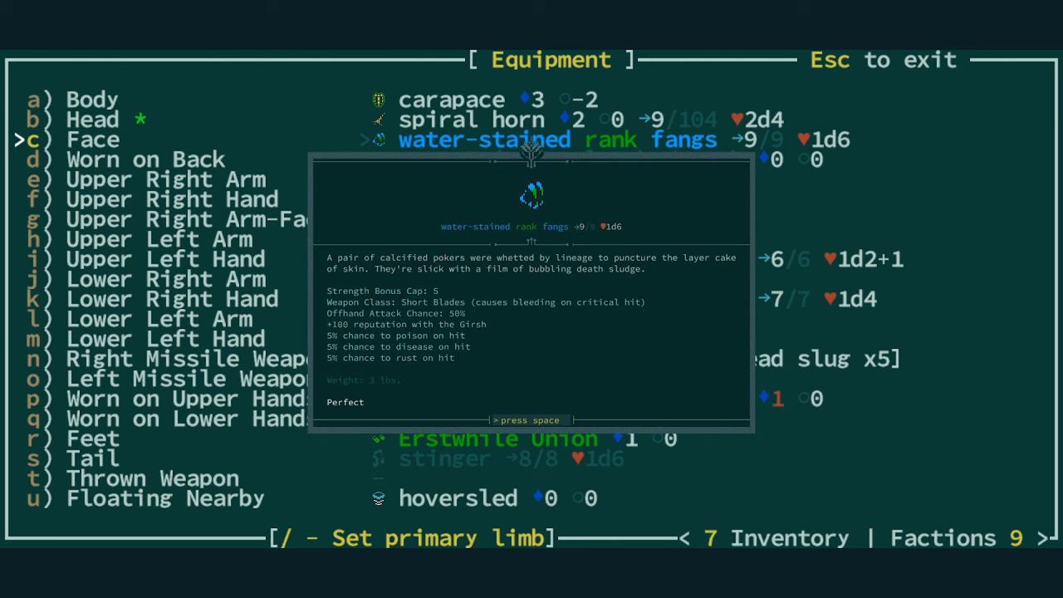
key("space")
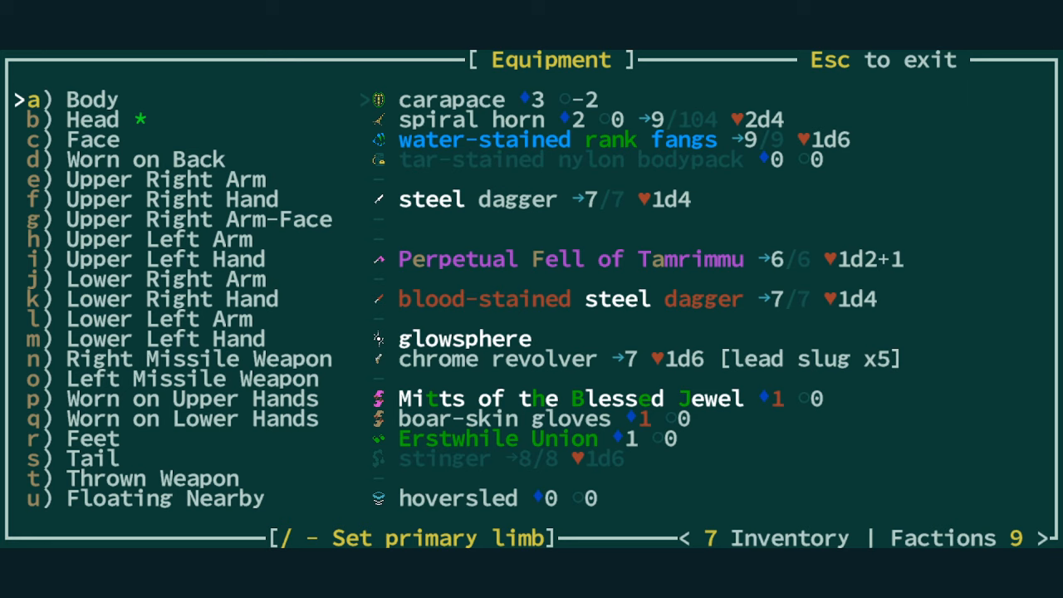
key("Down")
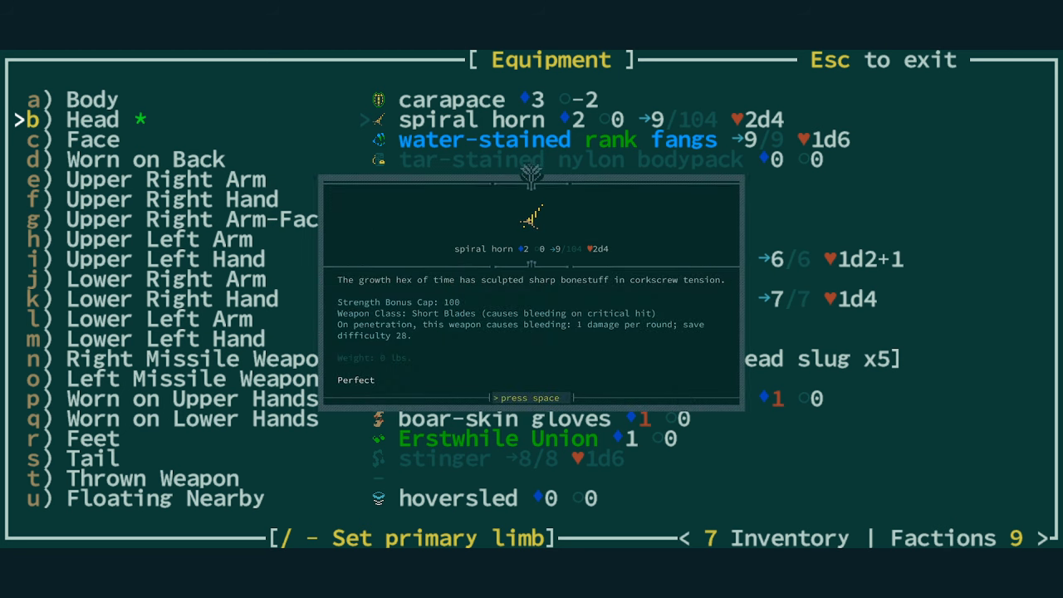
key("space")
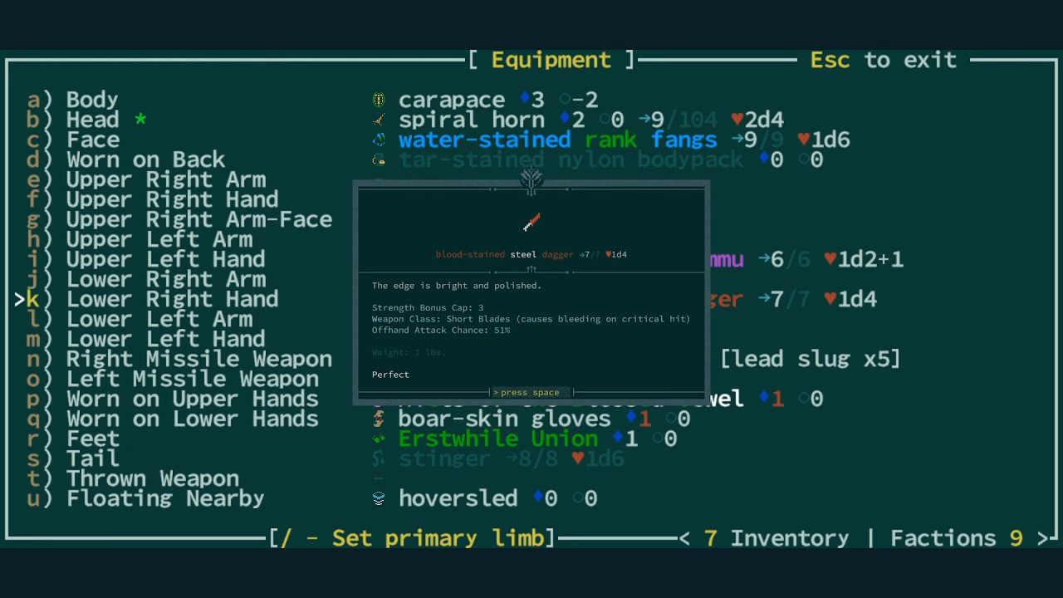
- Close the blood-stained dagger descriptions, then view the water-stained rank fangs' details
key("space")
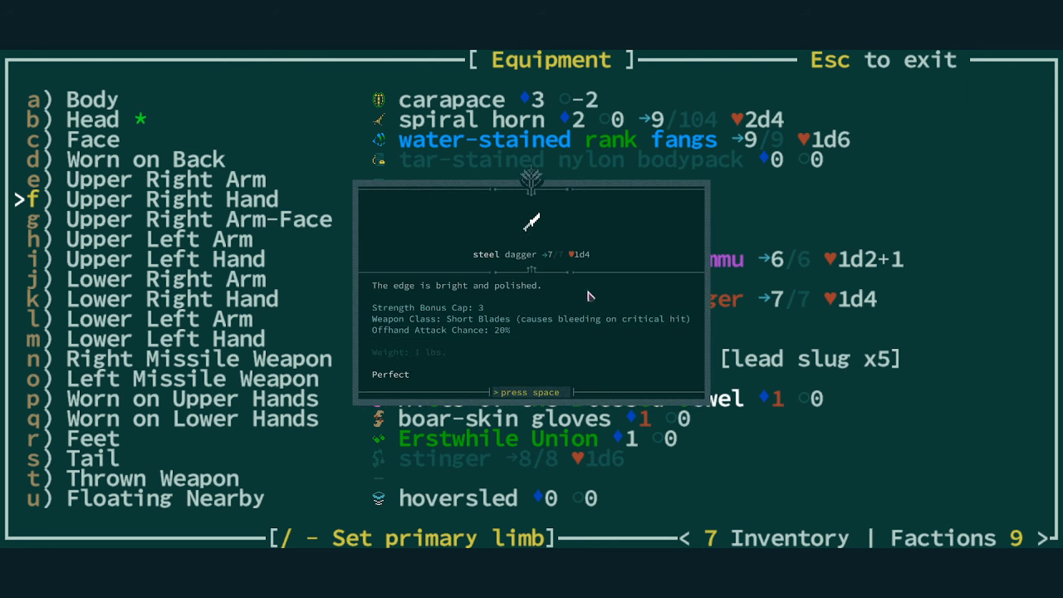
mouse_move(491, 343)
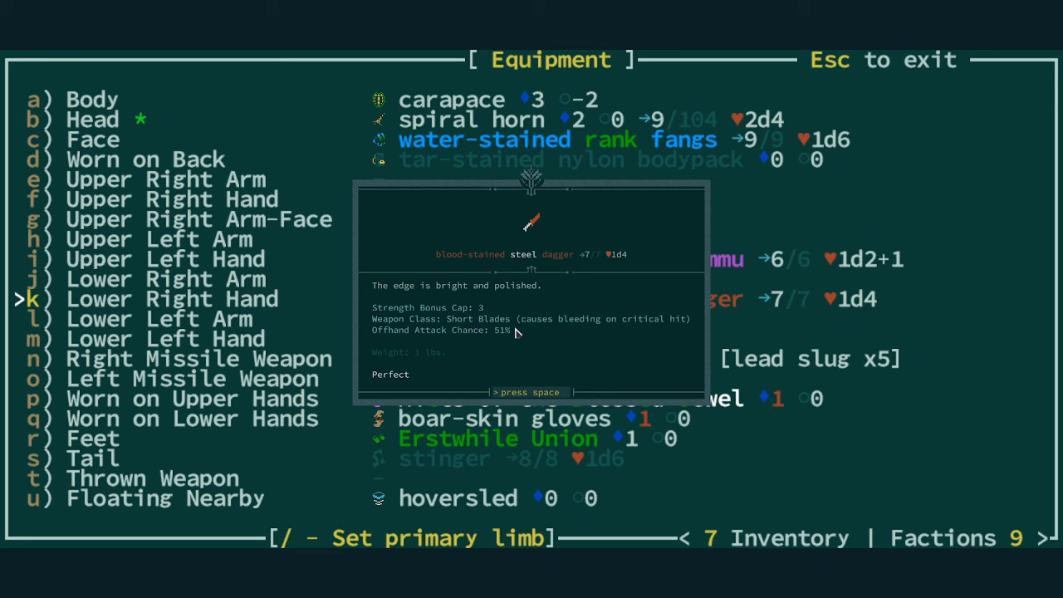
key("space")
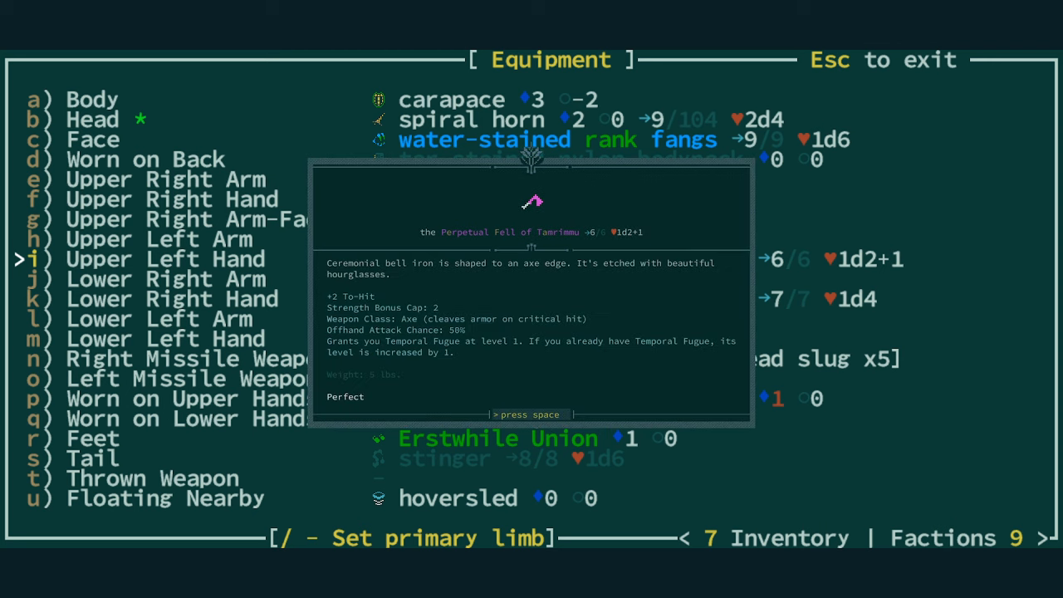
mouse_move(430, 335)
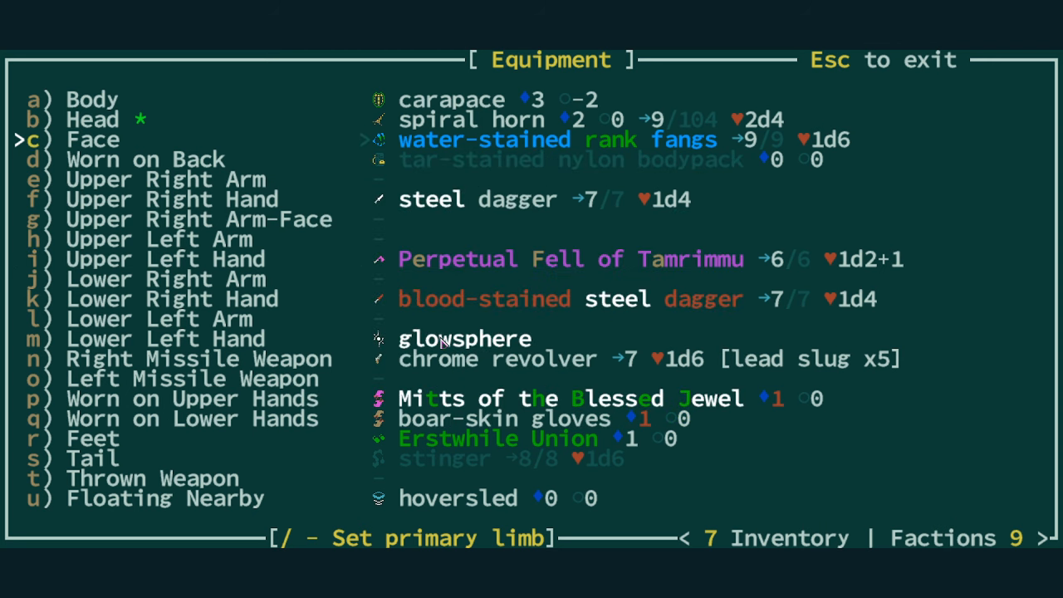
left_click(484, 139)
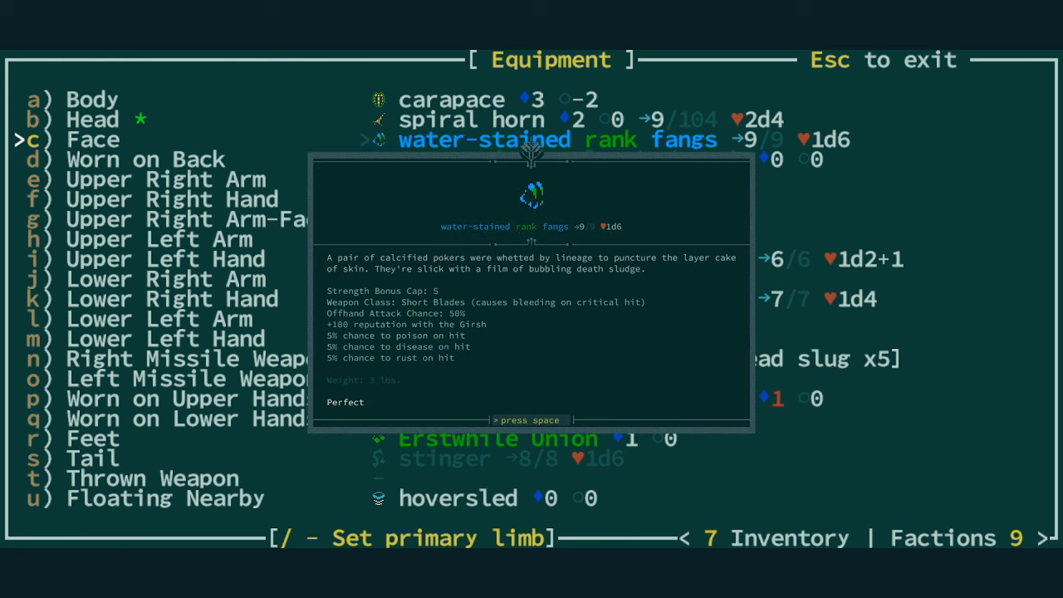
mouse_move(457, 320)
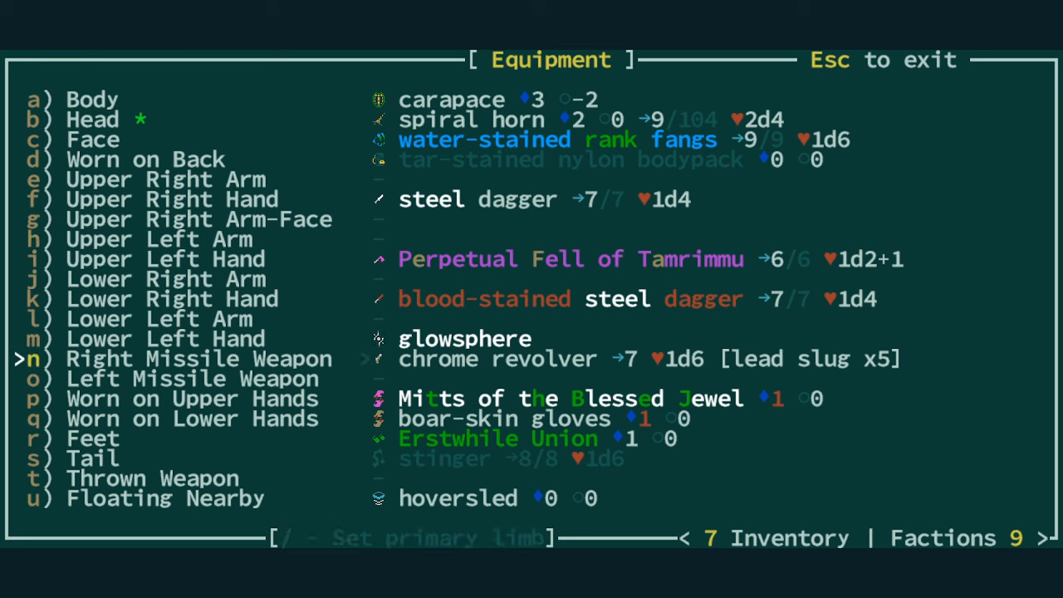
- Exit Equipment and begin the water ritual with Warden Esther
key("Escape")
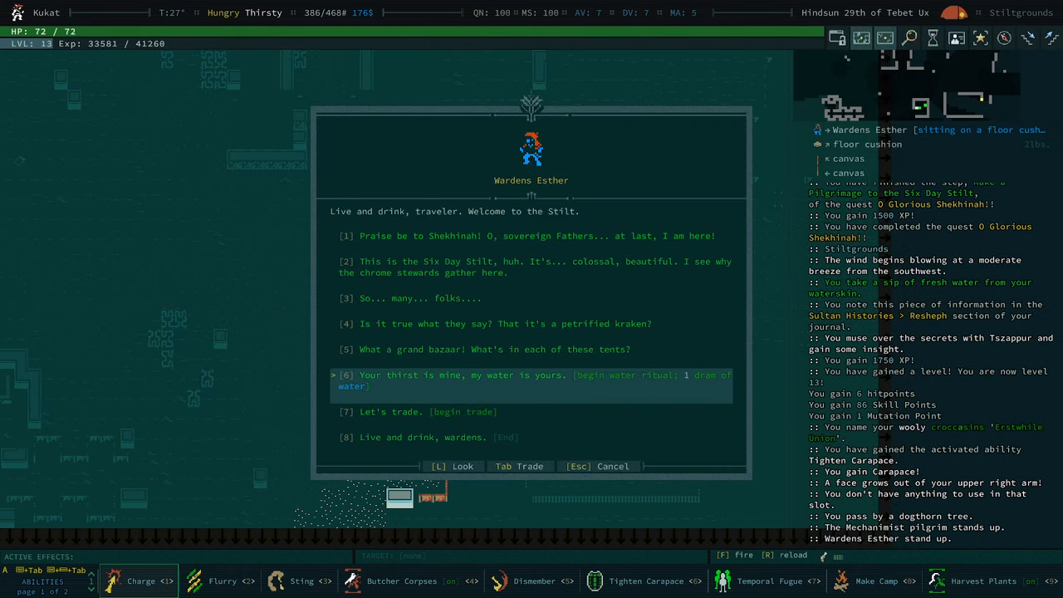
left_click(534, 380)
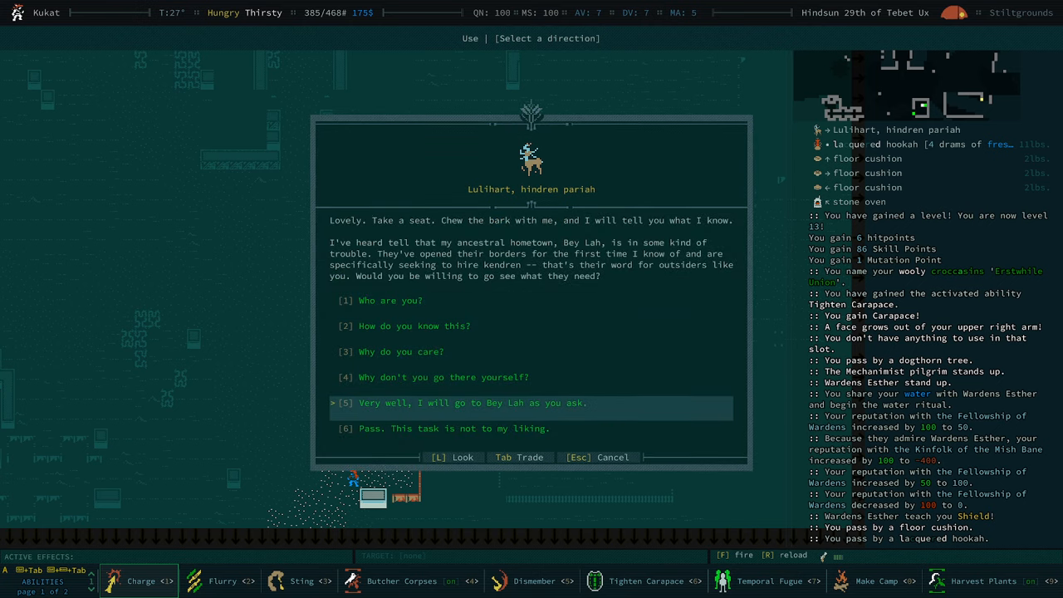
- Agree to visit Bey Lah, acknowledging the yondercane and Petals on the Wind quest
left_click(473, 403)
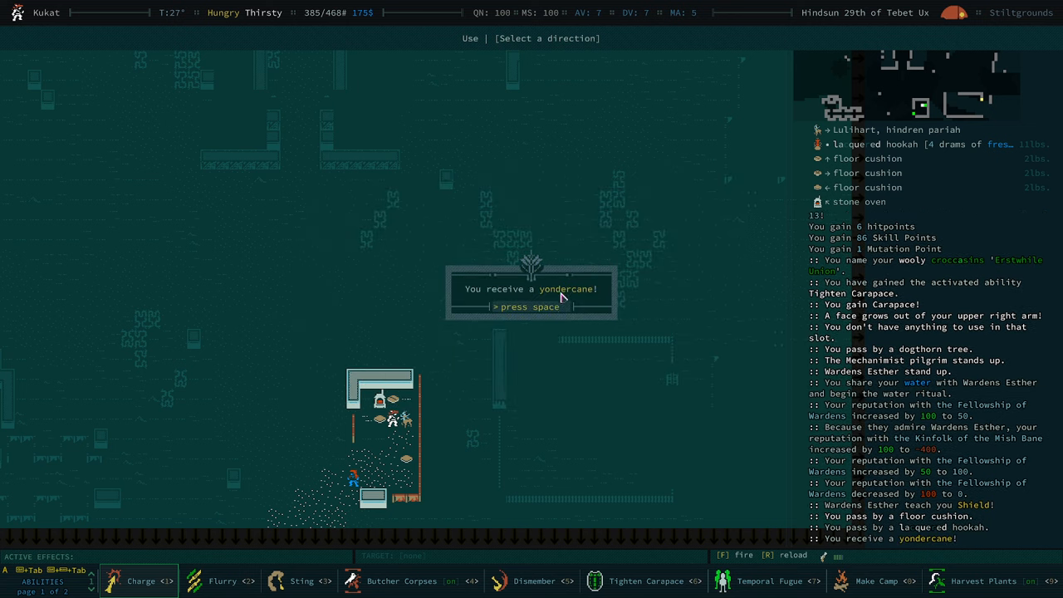
mouse_move(573, 274)
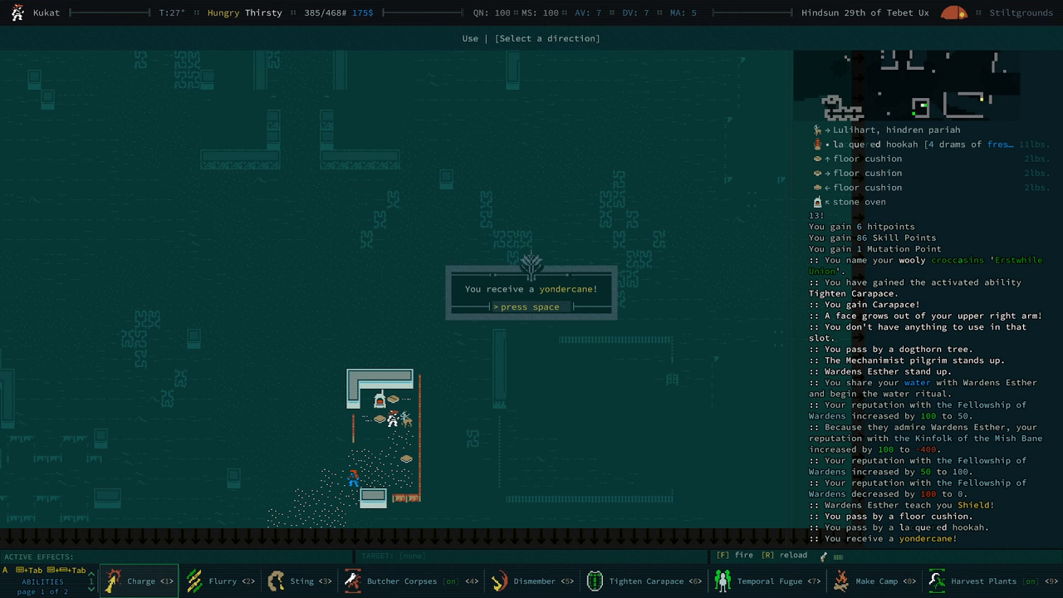
key("space")
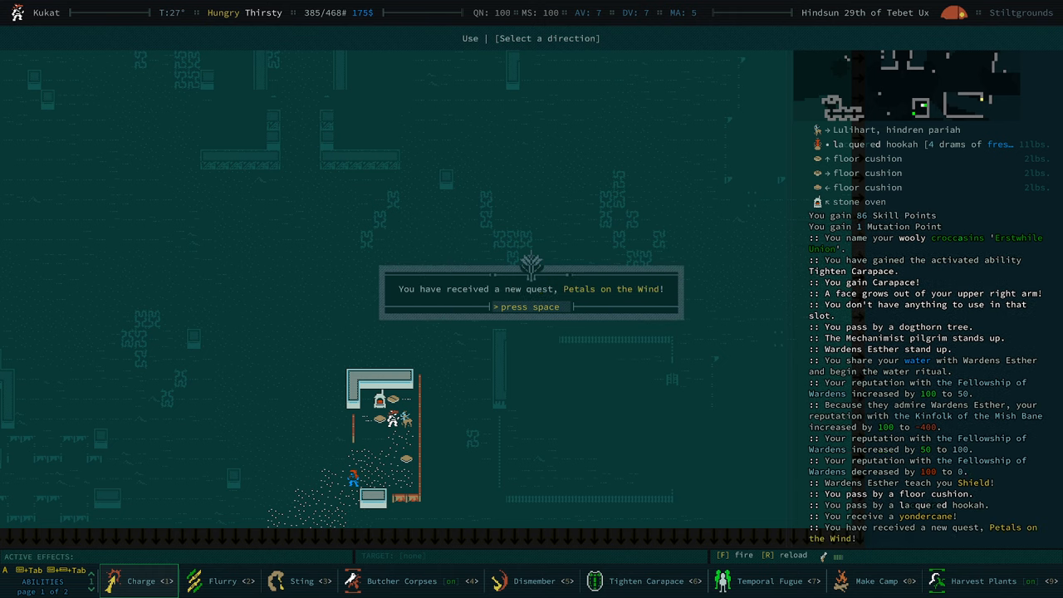
key("space")
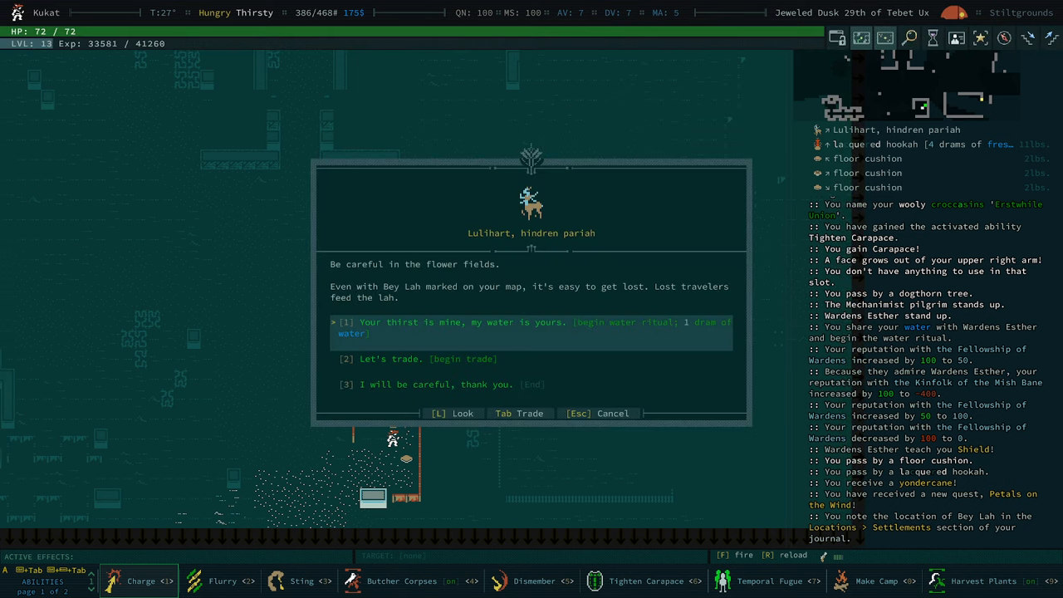
- Begin the water ritual with Lulihart and accept the reputation loss message
left_click(531, 327)
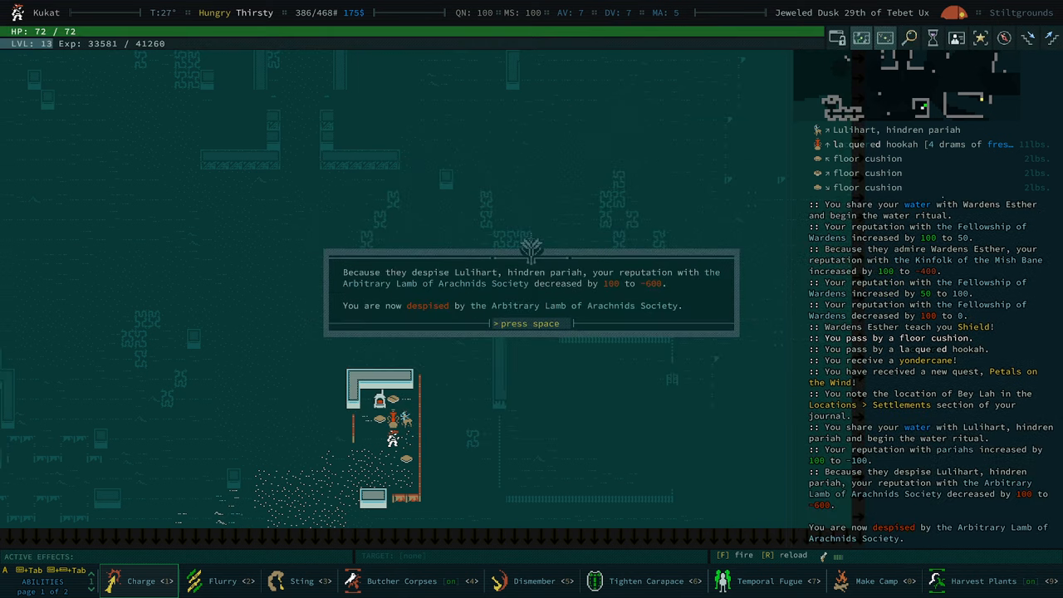
key("space")
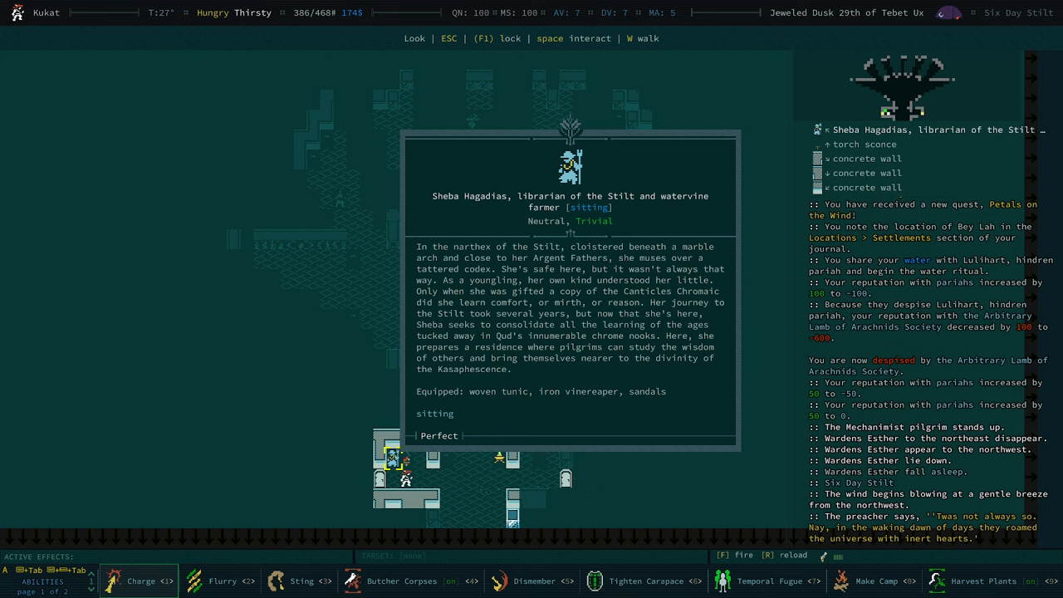
- Speak with librarian Sheba Hagadias and offer to give her books
key("Escape")
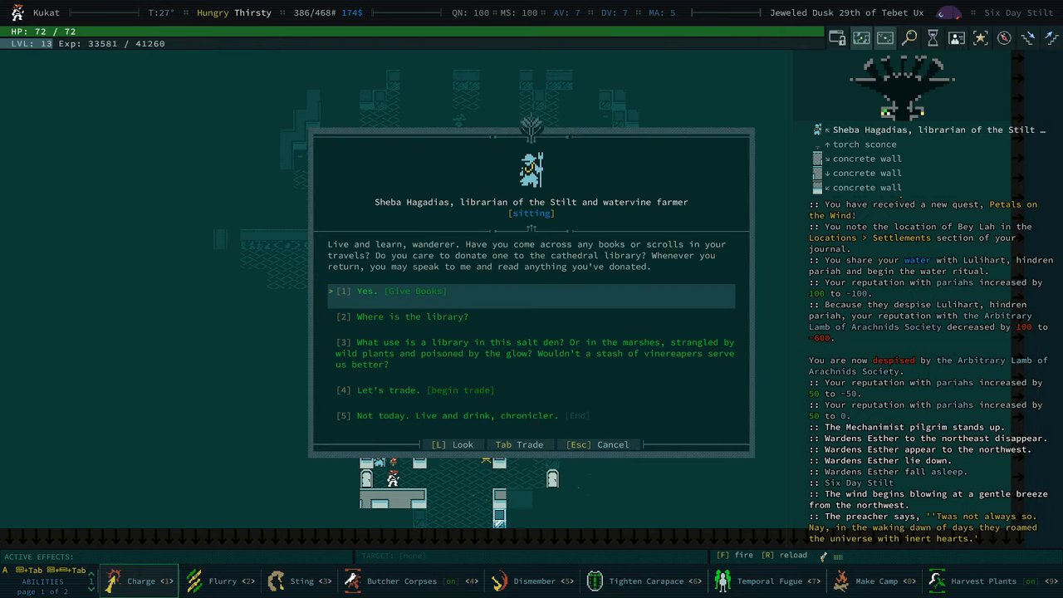
left_click(391, 290)
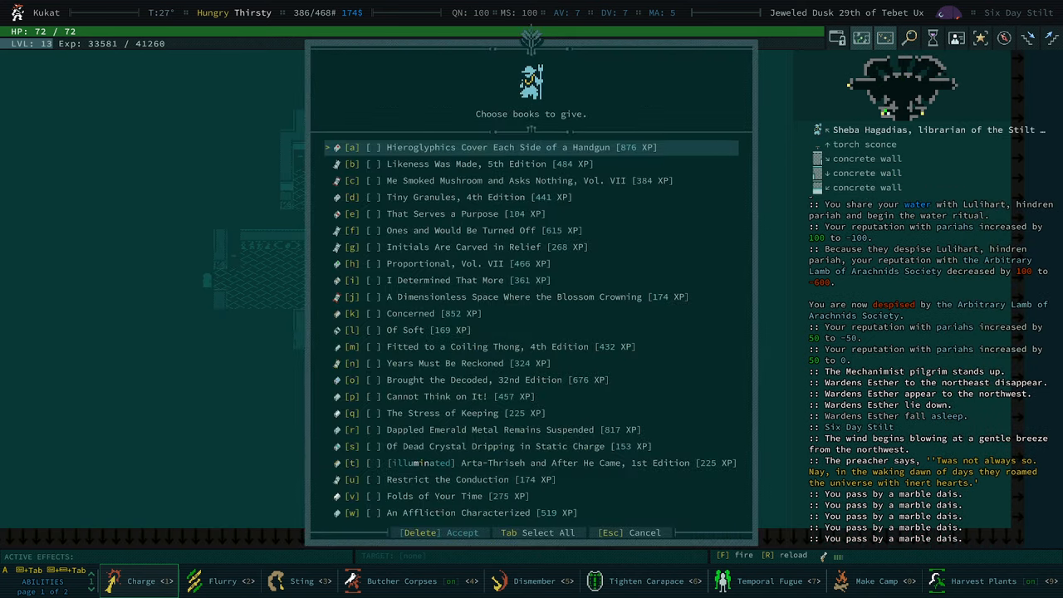
mouse_move(614, 151)
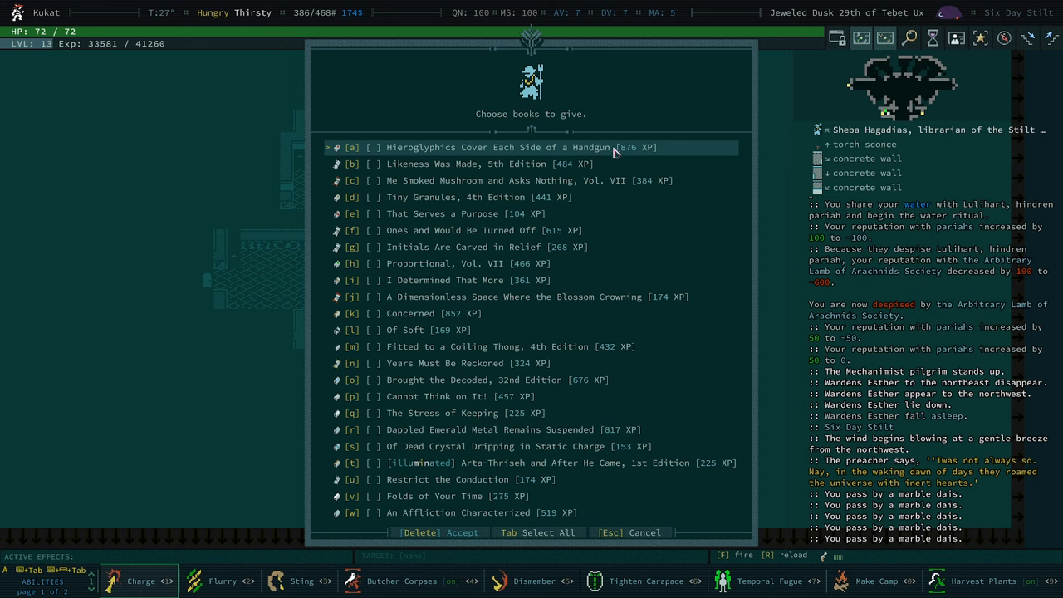
mouse_move(567, 163)
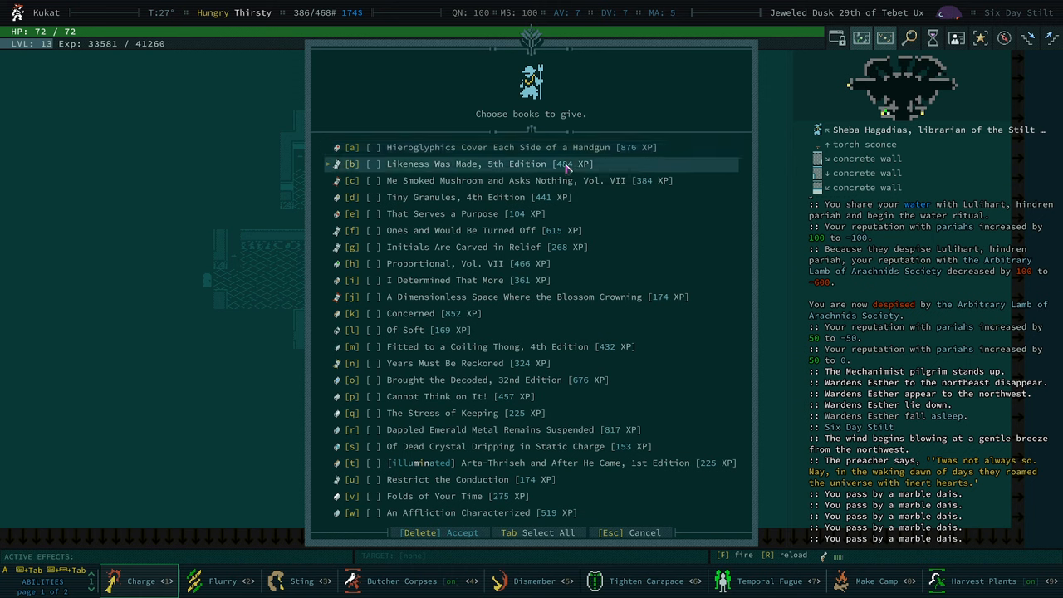
- Back out of the 'Choose books to give' list without donating any books
left_click(531, 213)
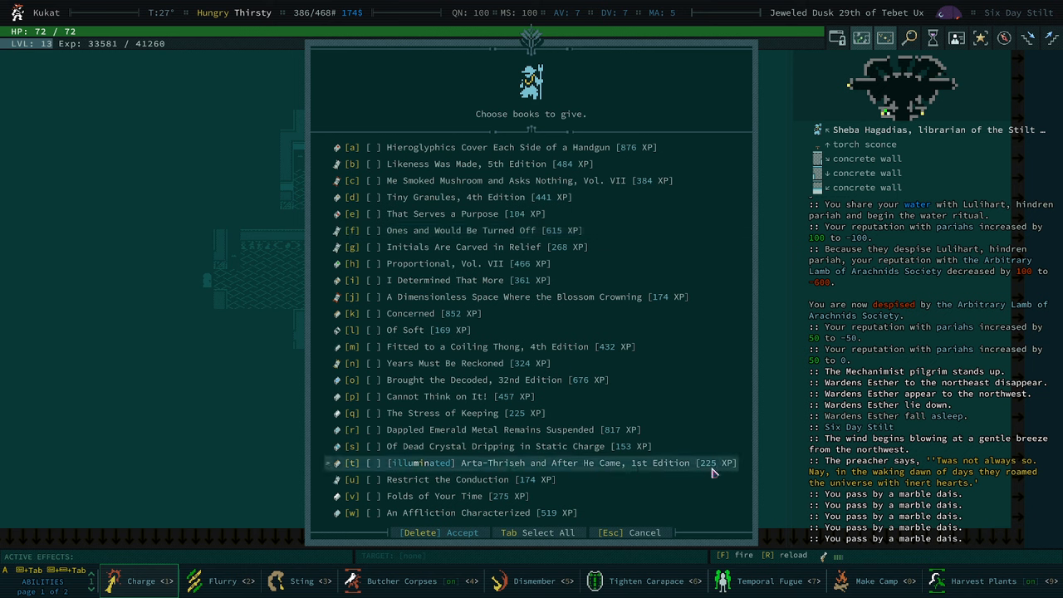
mouse_move(405, 468)
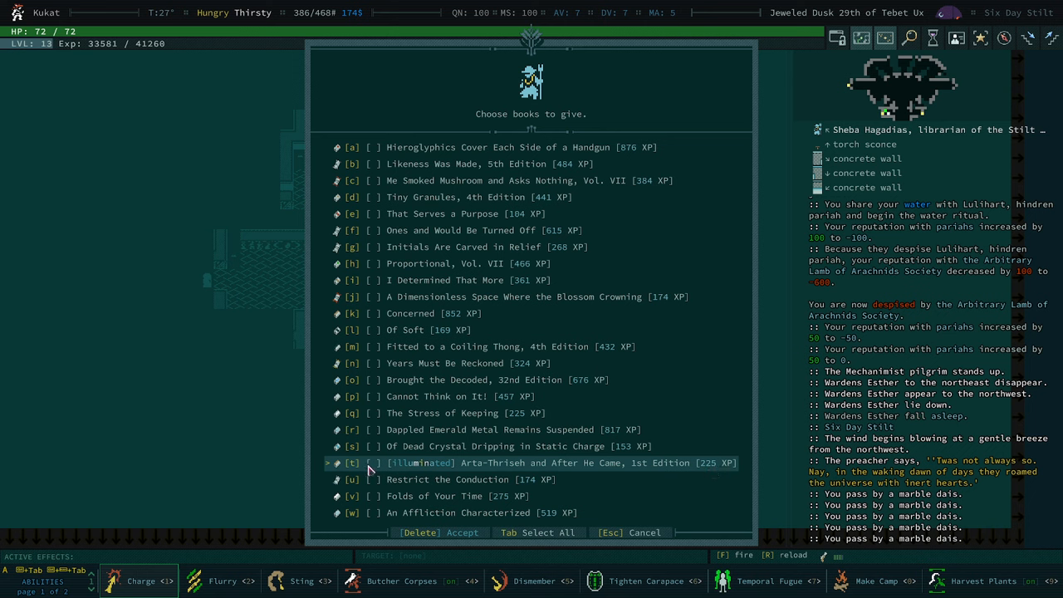
mouse_move(472, 473)
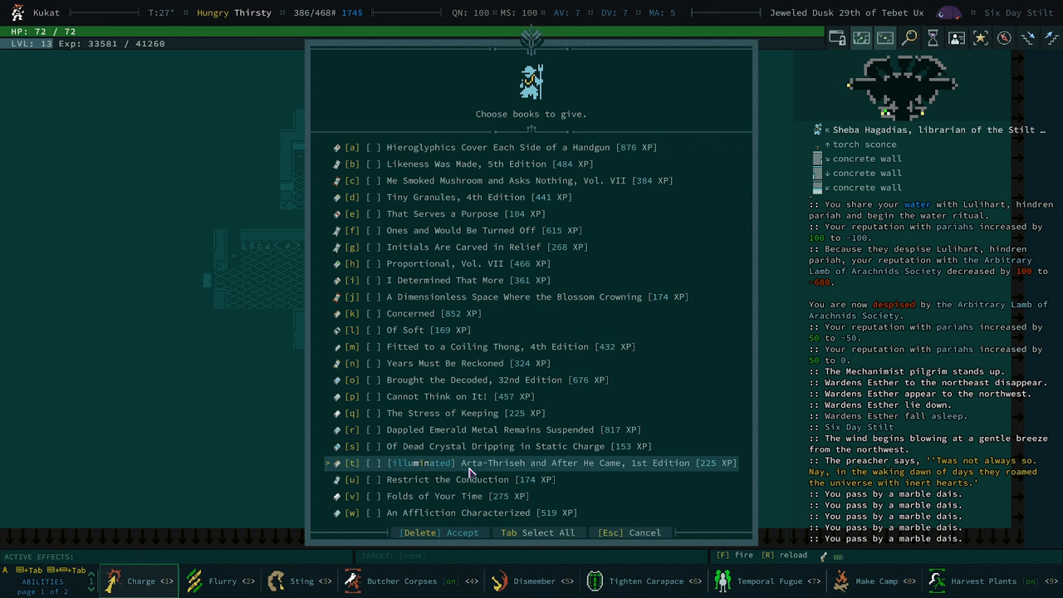
mouse_move(517, 467)
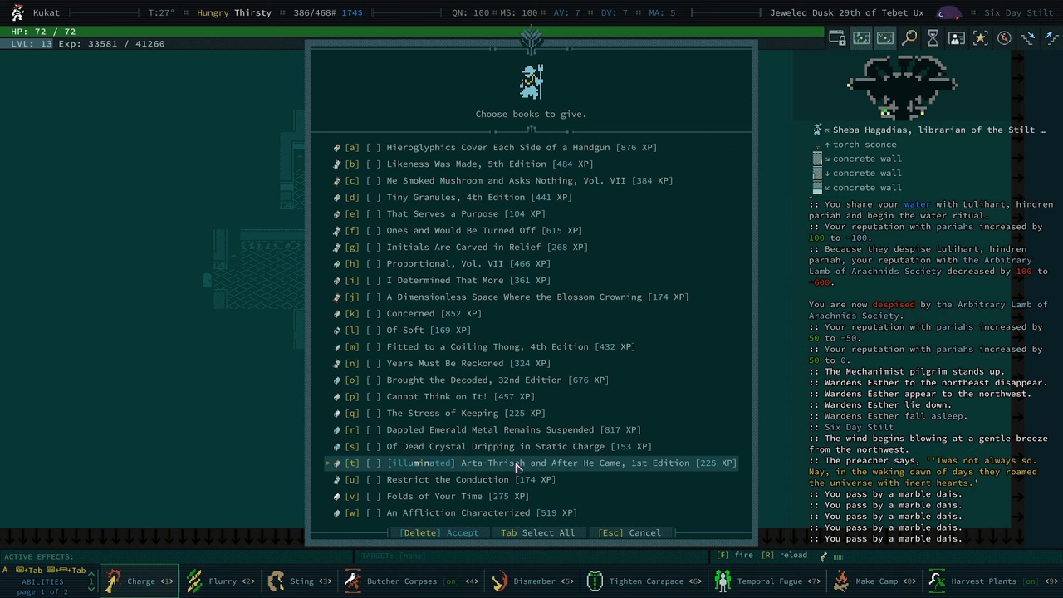
mouse_move(558, 472)
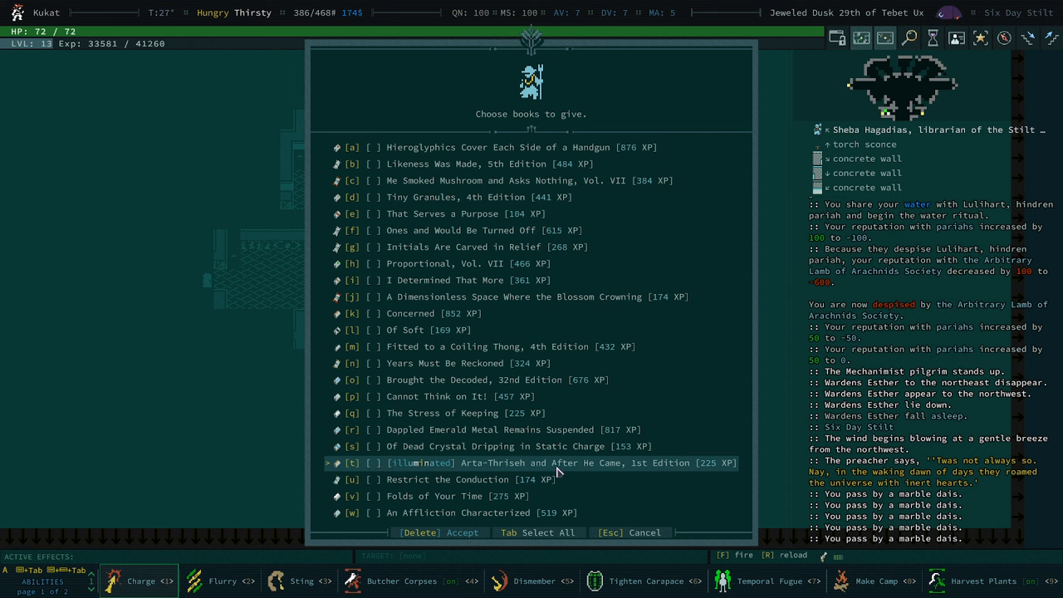
mouse_move(471, 478)
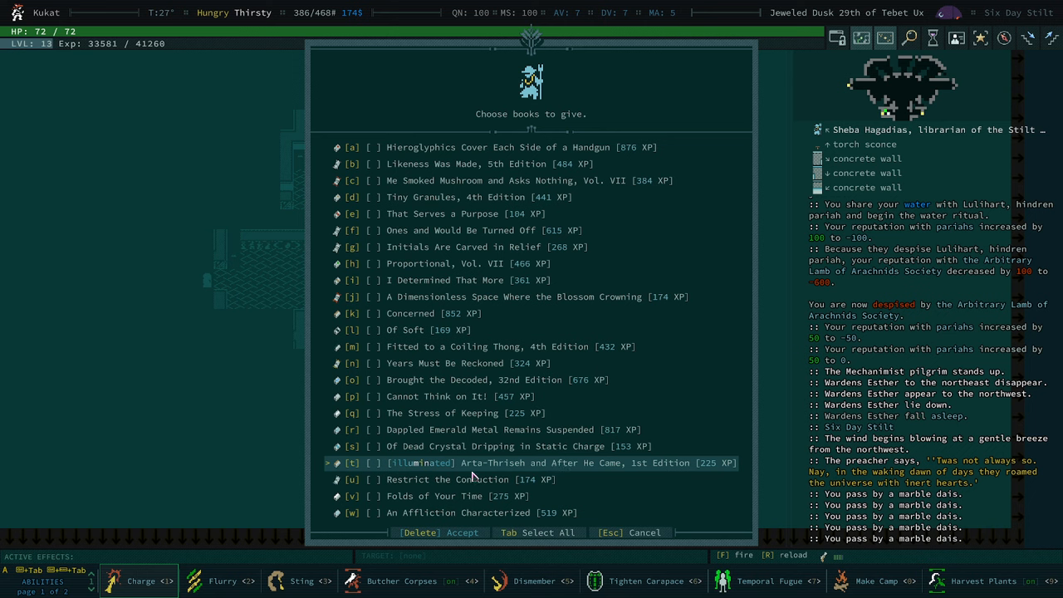
mouse_move(508, 246)
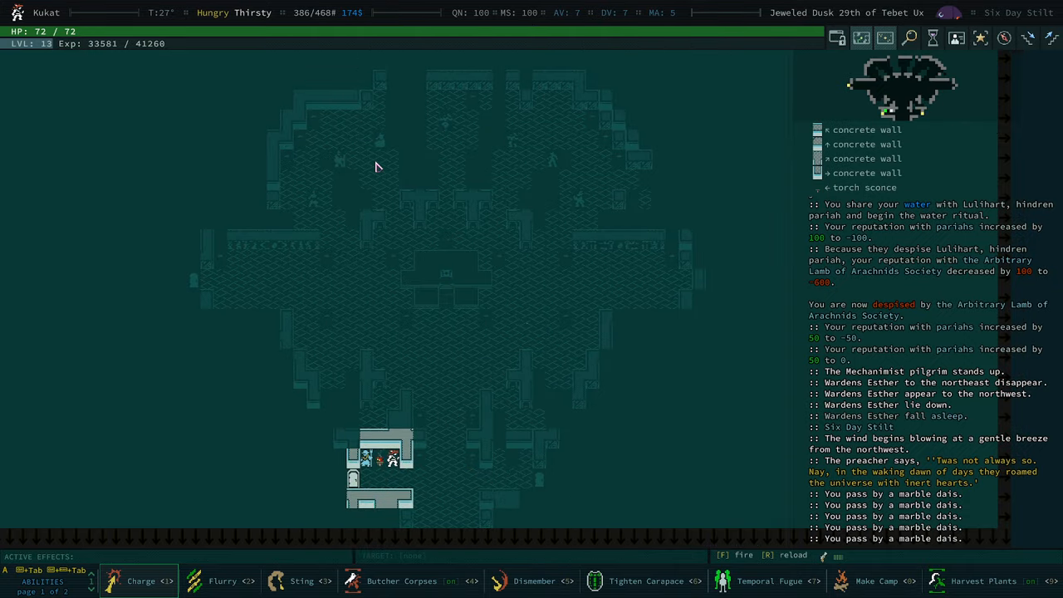
- Open the north chest from the inventory and stash the books, dropping to 362 lbs
key("i")
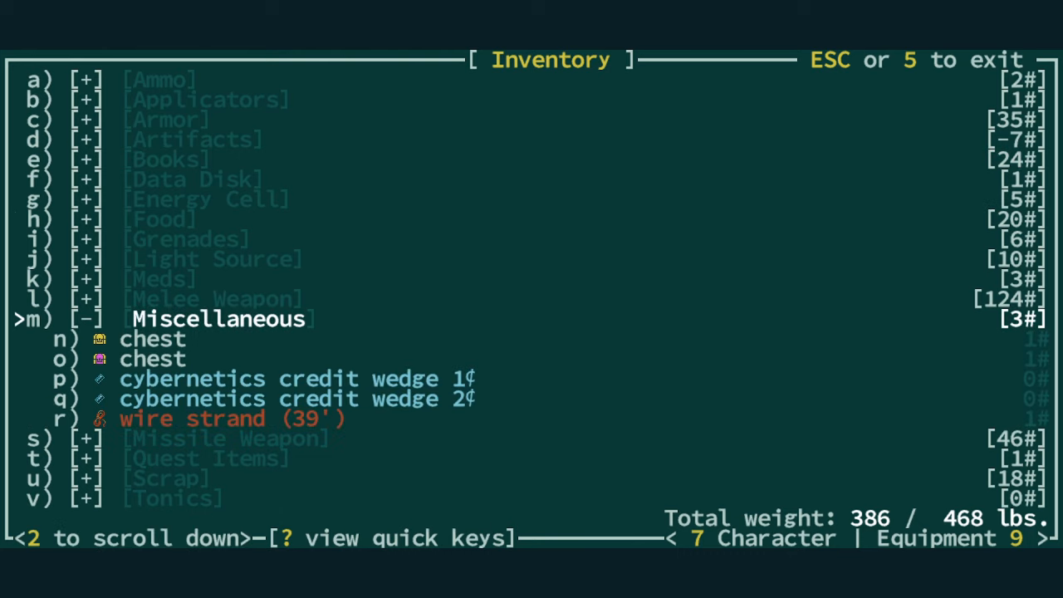
left_click(153, 358)
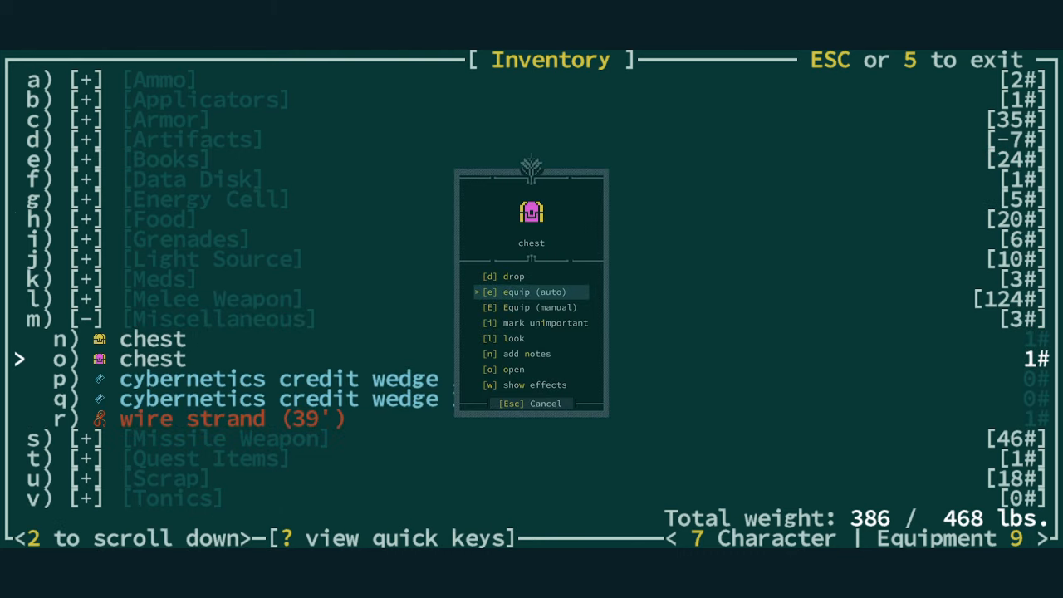
left_click(512, 368)
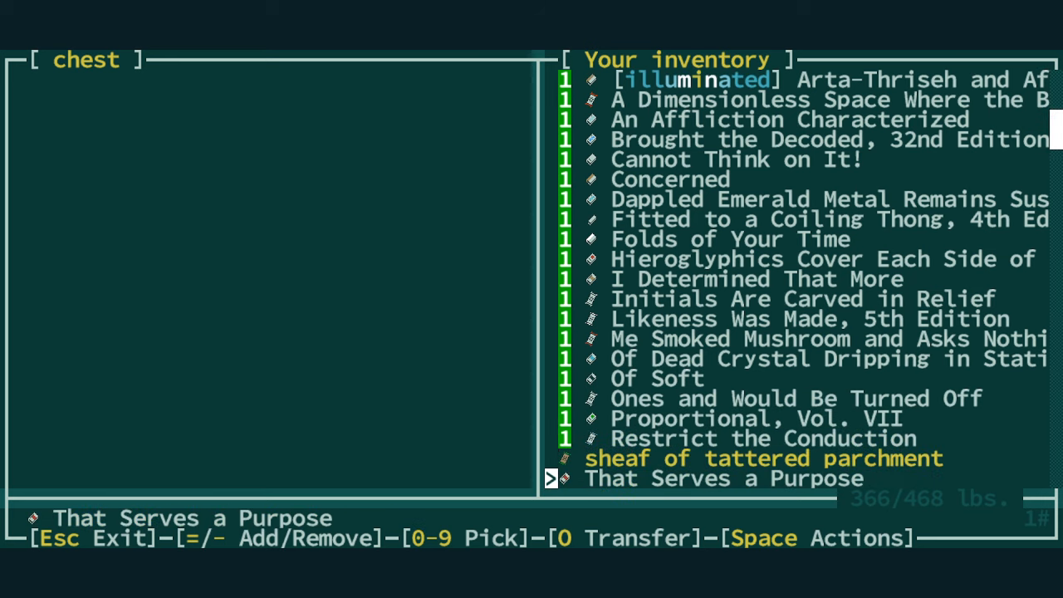
scroll("down", 3)
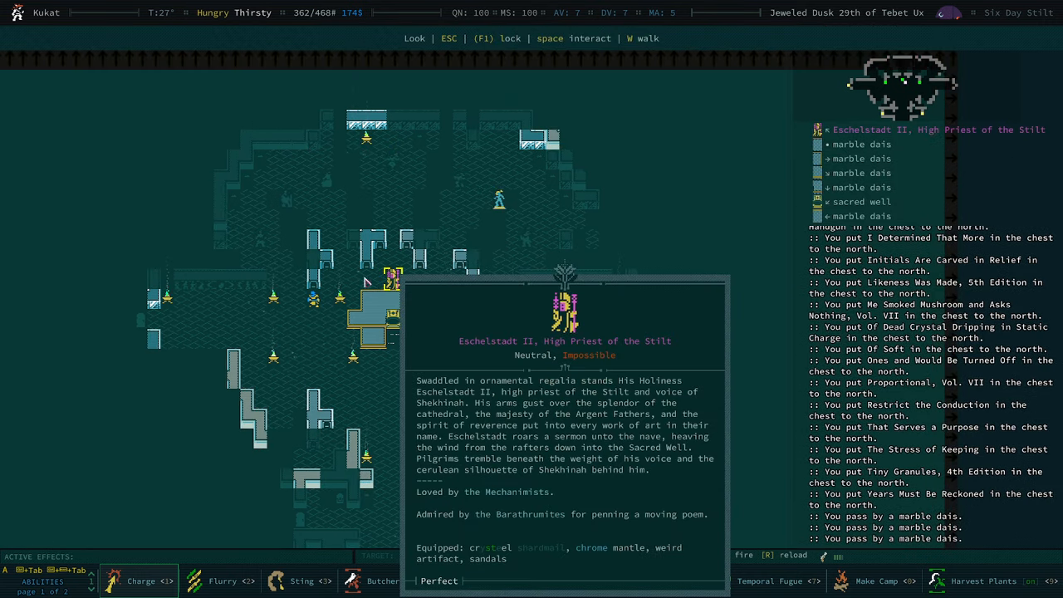
mouse_move(615, 369)
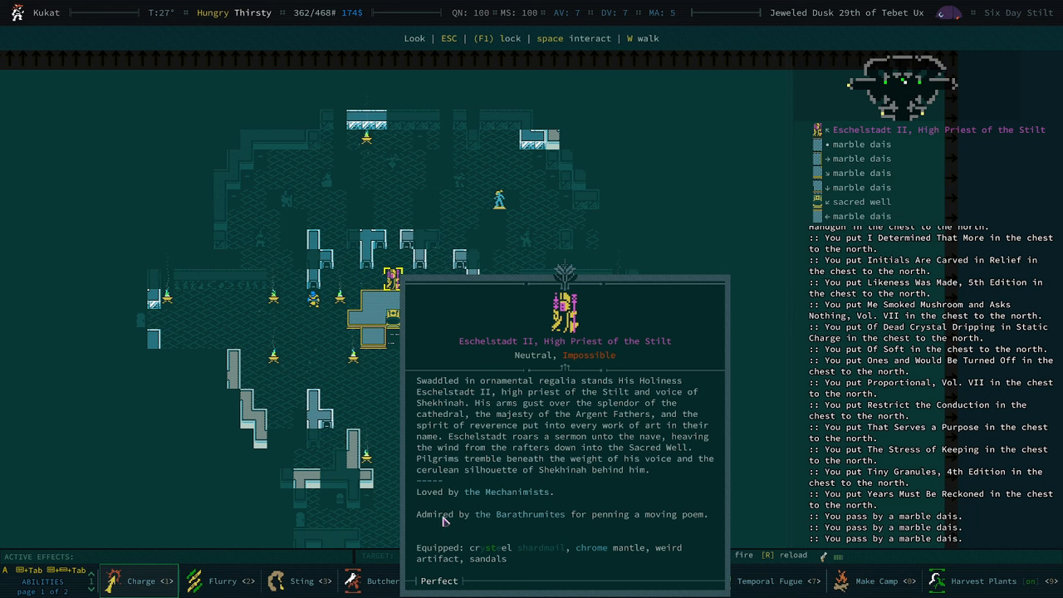
mouse_move(680, 532)
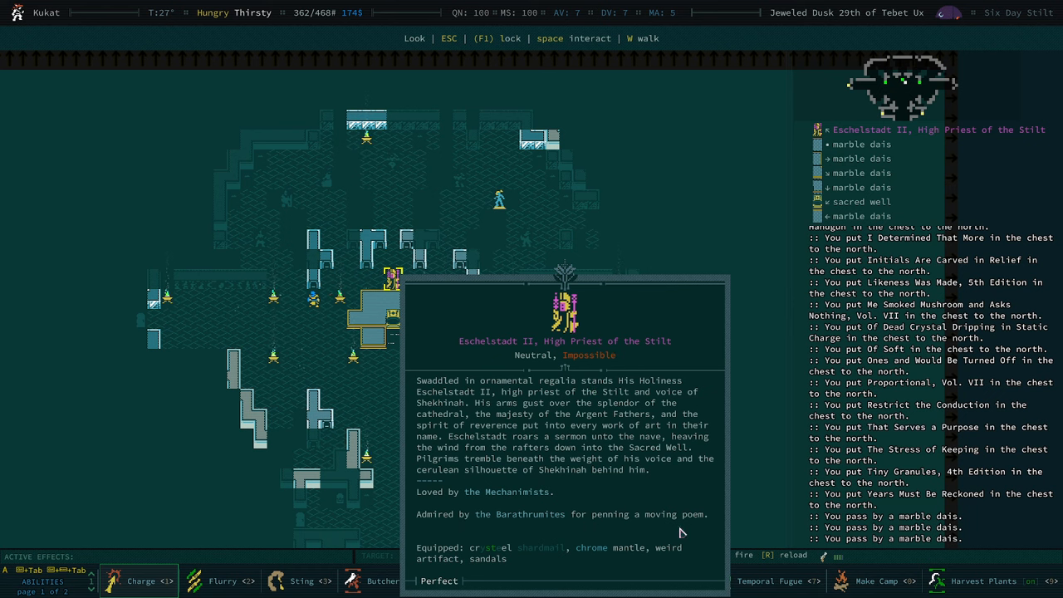
- Talk to Eschelstadt II and choose 'Your thirst is mine, my water is yours'
key("Escape")
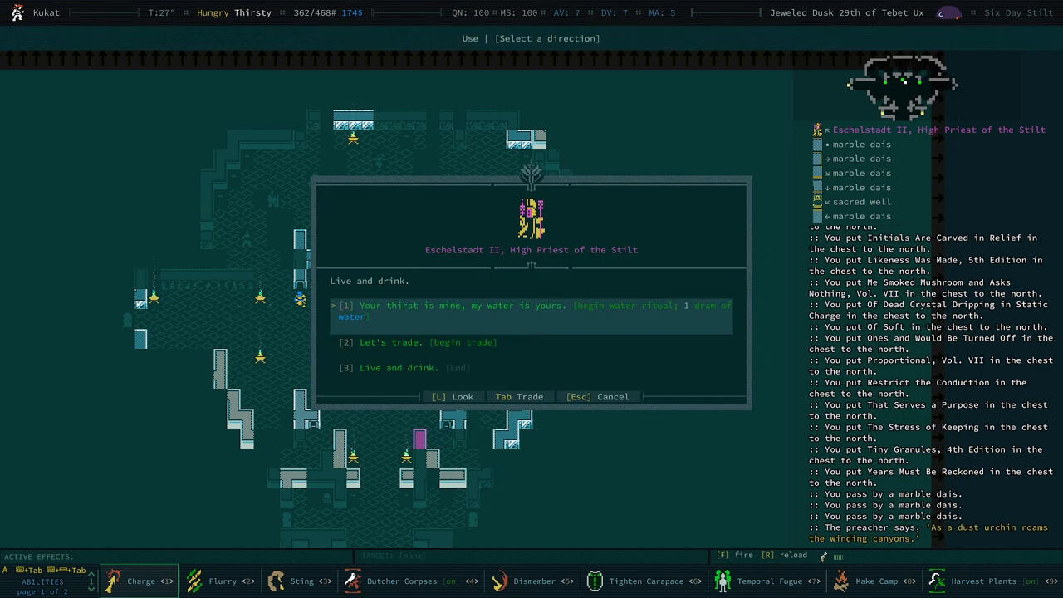
left_click(531, 304)
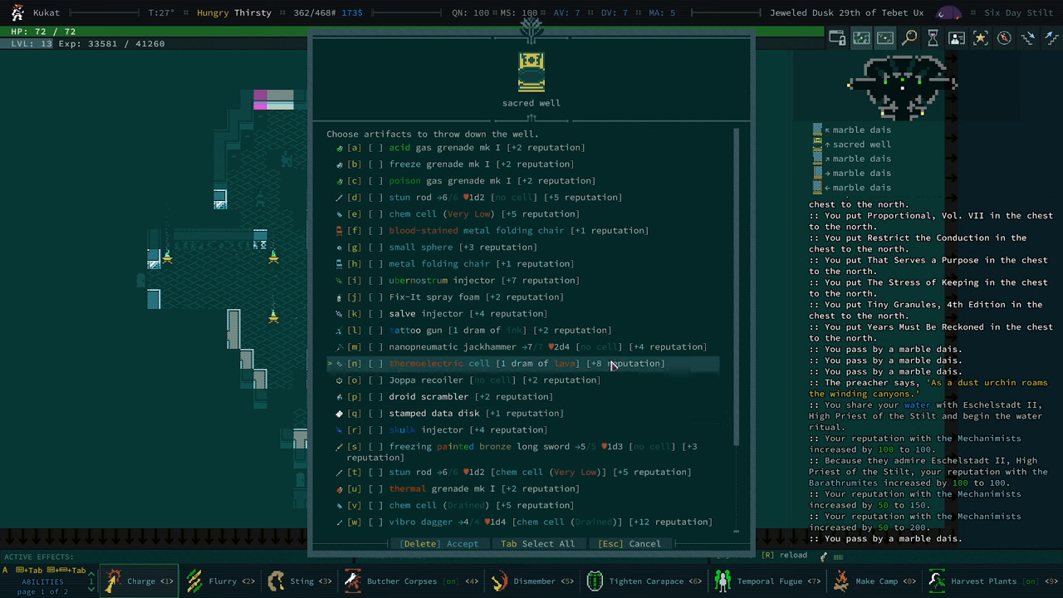
- Scroll the Buy Skills screen to the Short Blade tree showing Hobble at 150
scroll("down", 3)
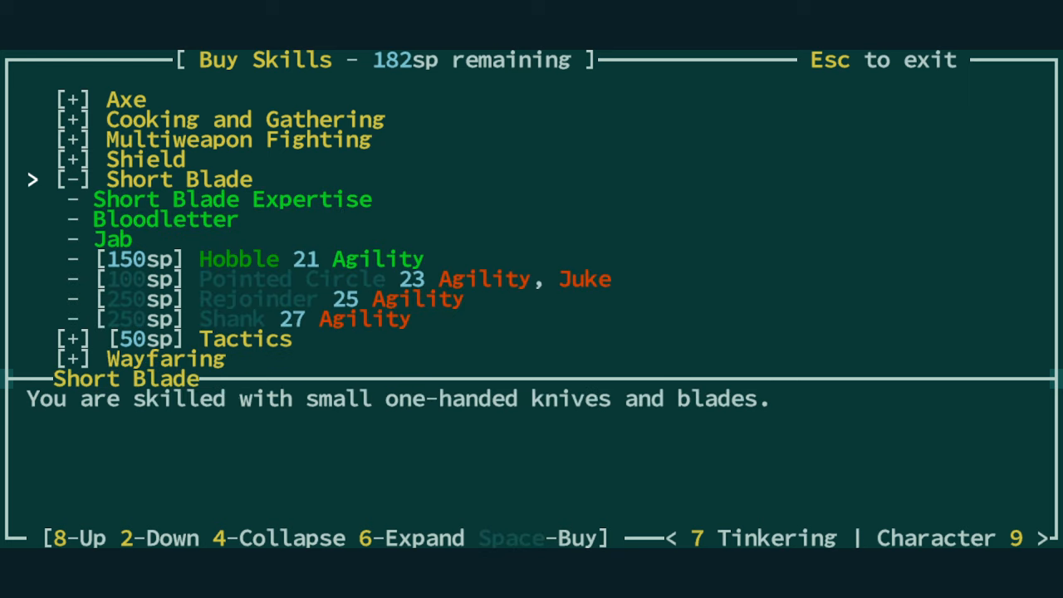
key("2")
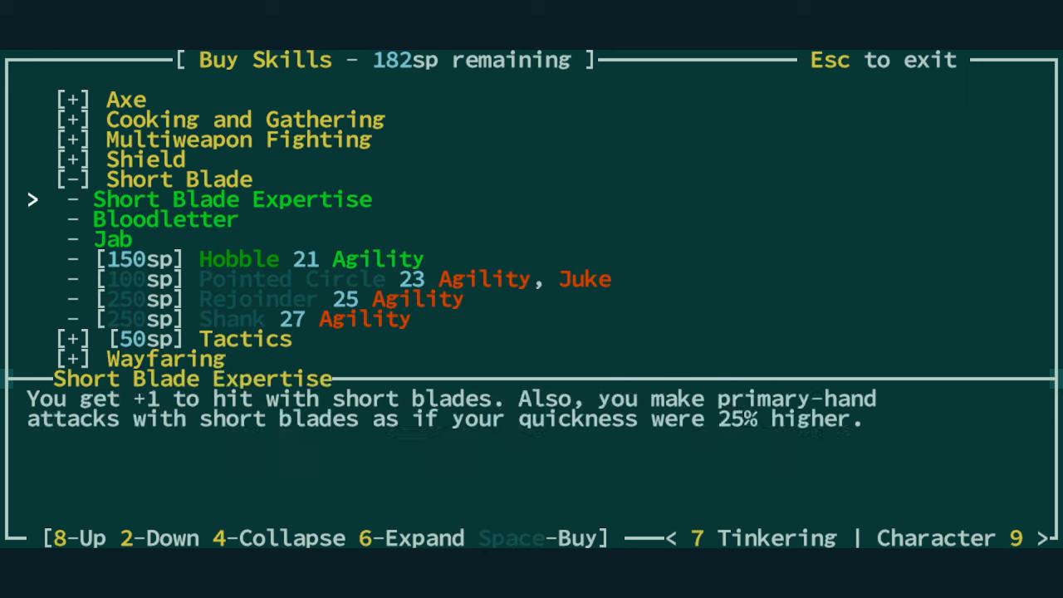
key("2")
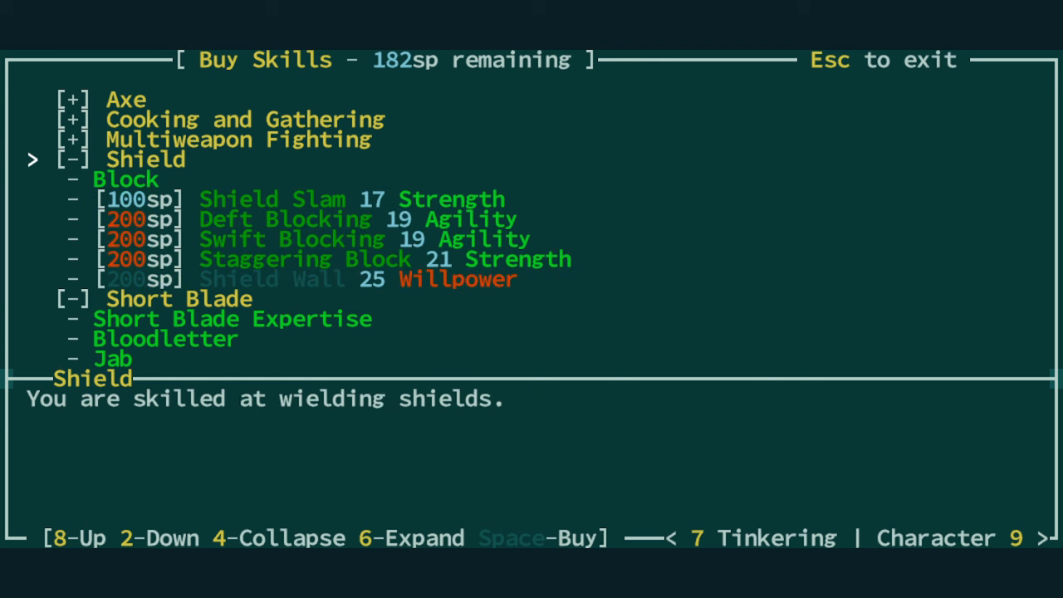
key("2")
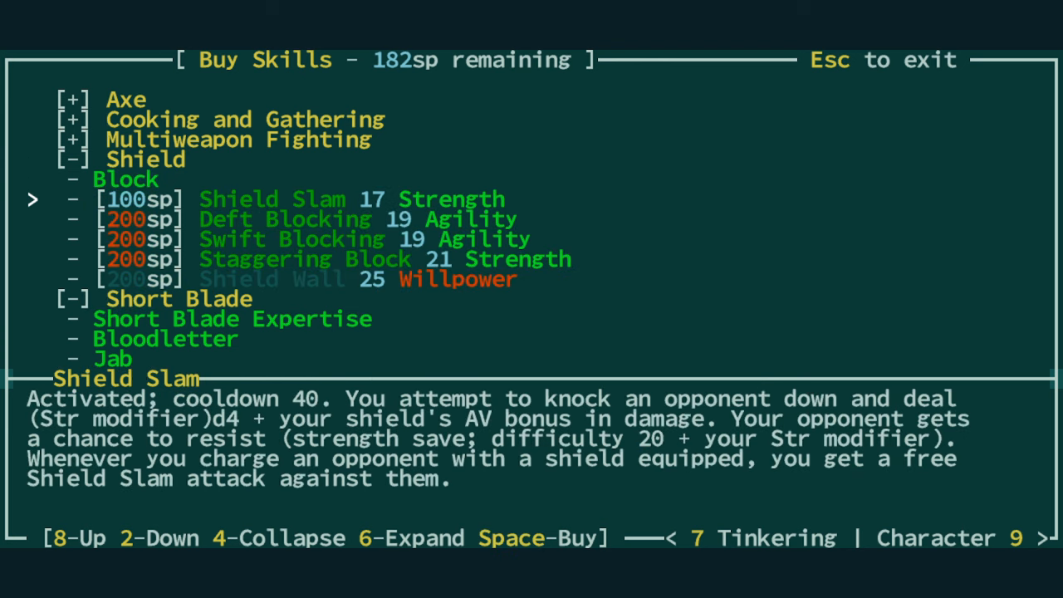
key("8")
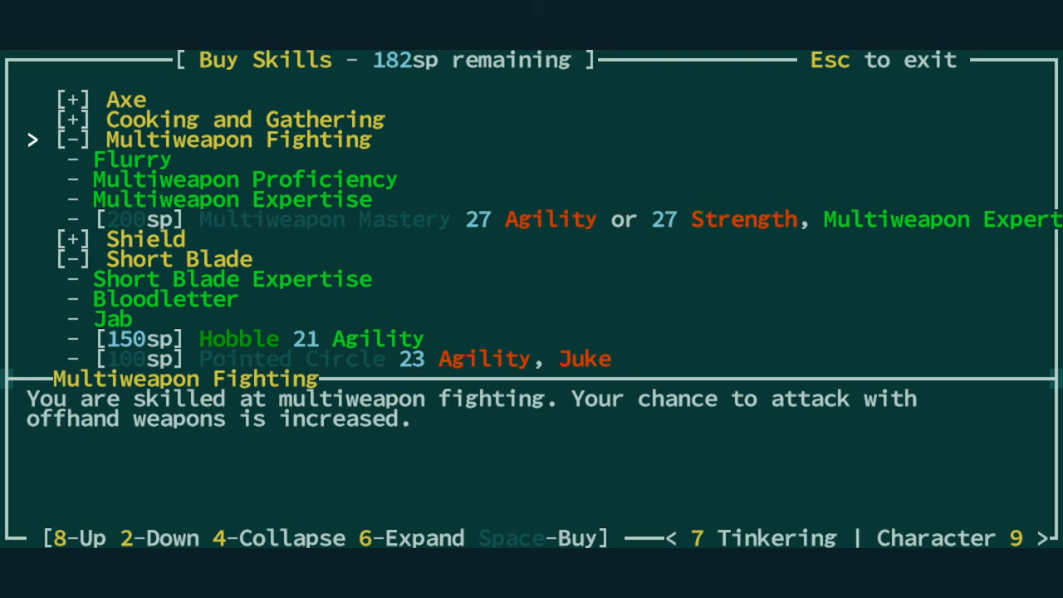
key("2")
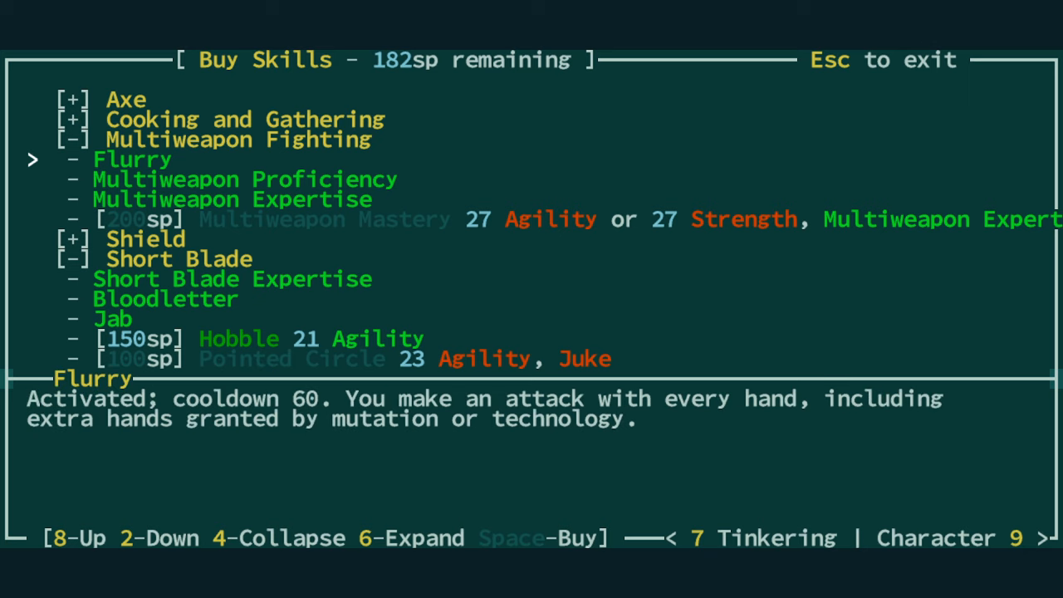
key("2")
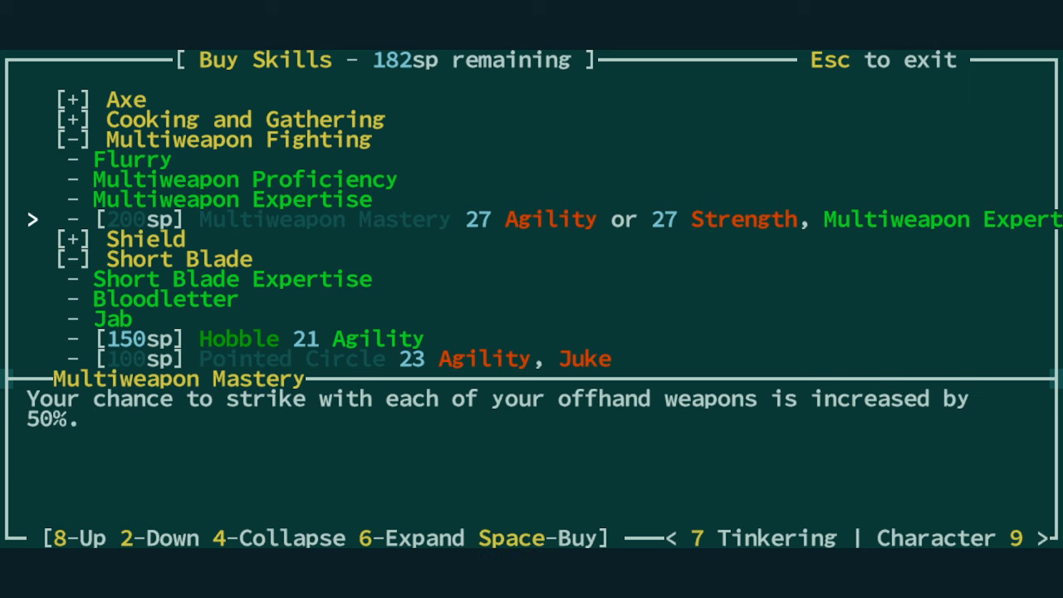
key("9")
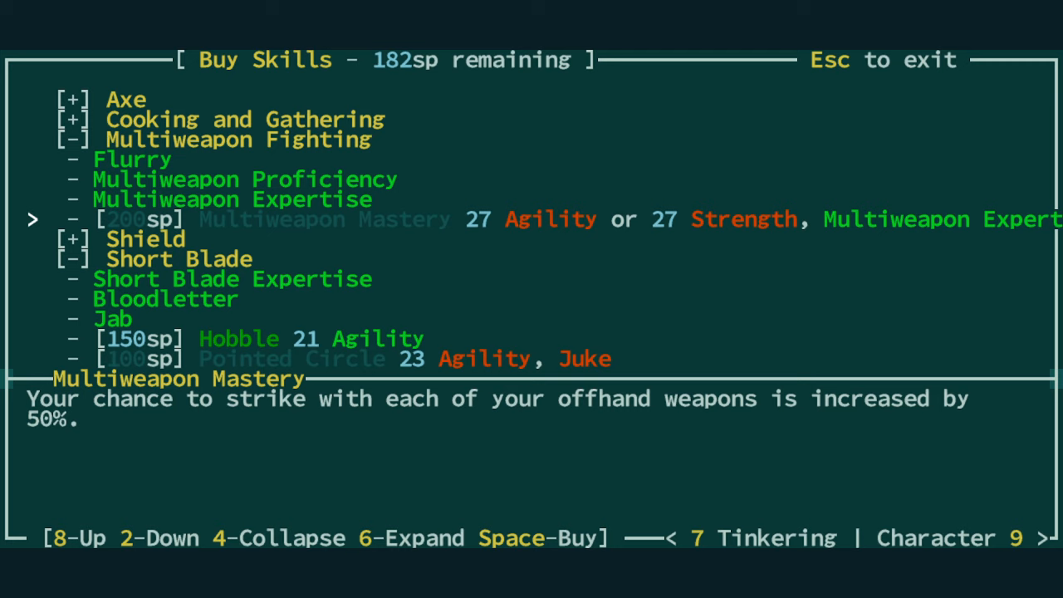
key("8")
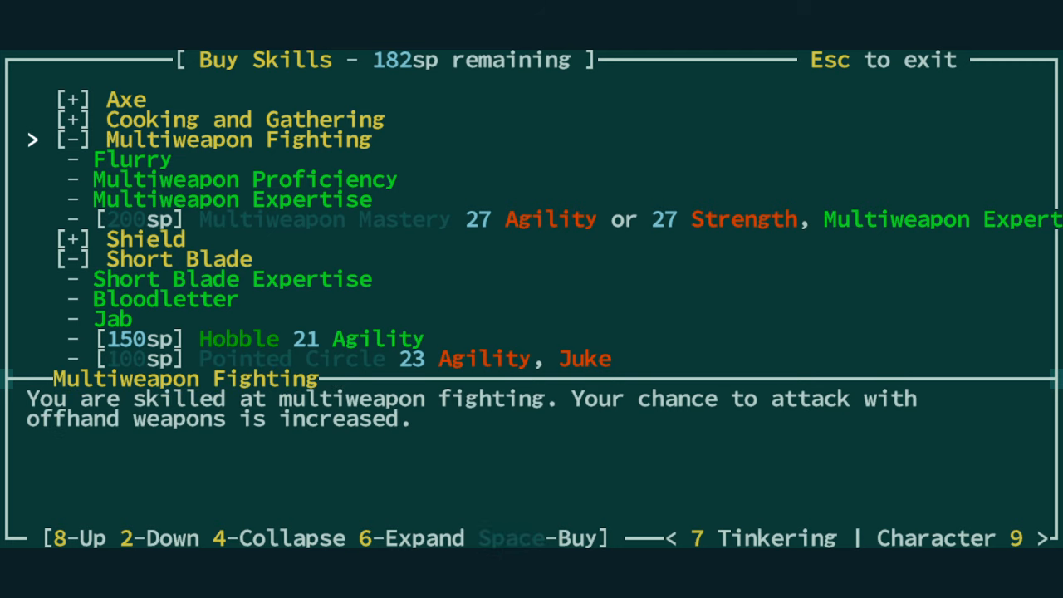
mouse_move(372, 219)
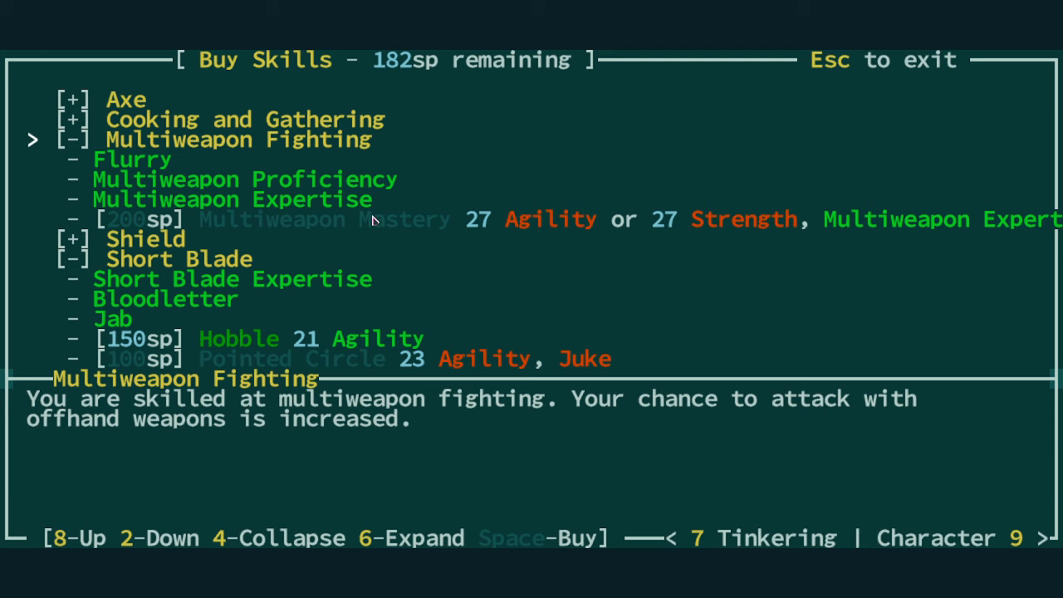
mouse_move(473, 235)
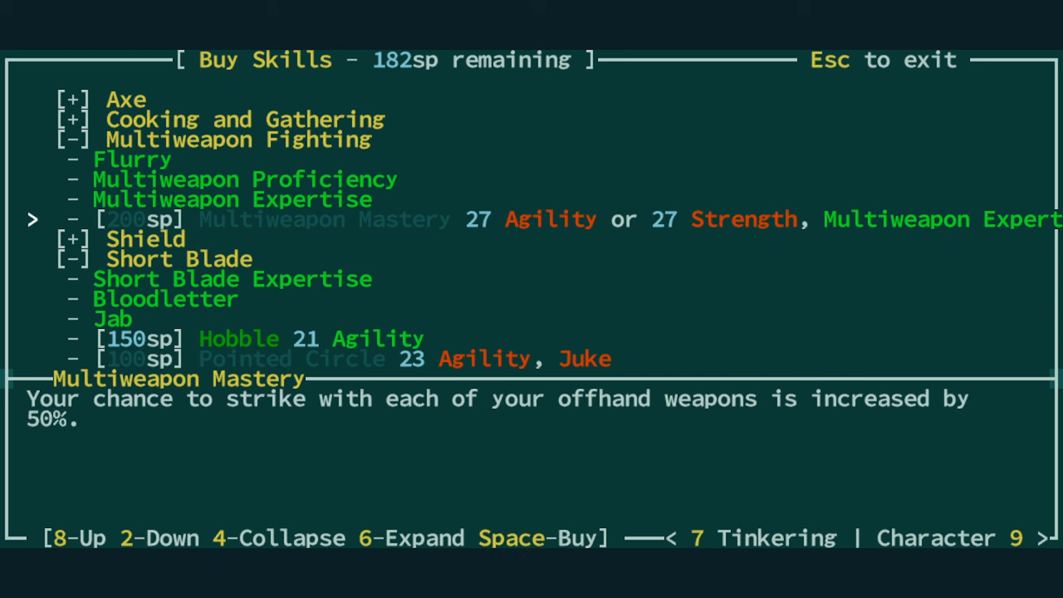
key("Escape")
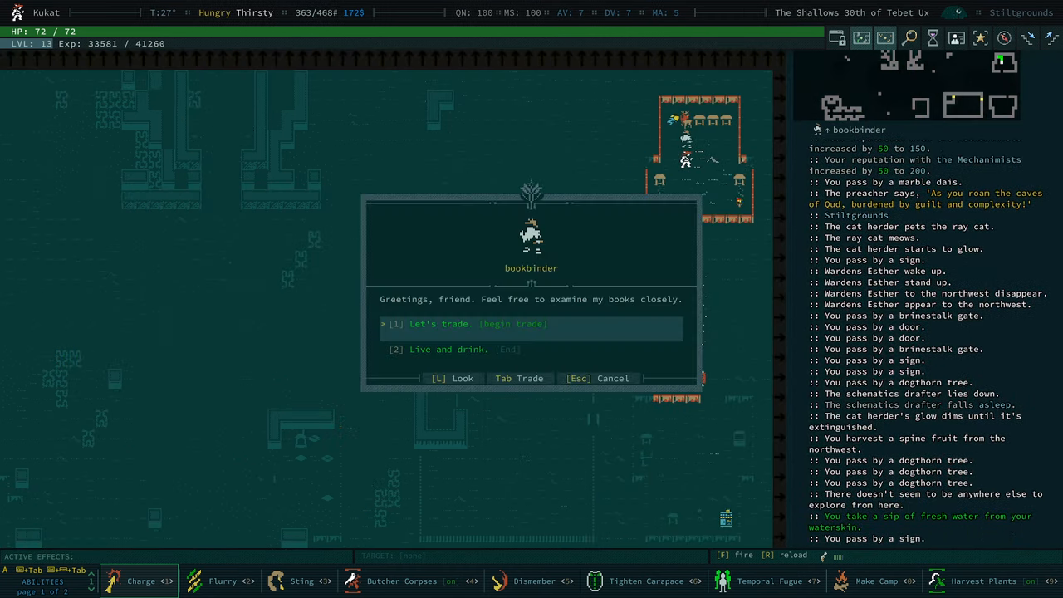
left_click(440, 324)
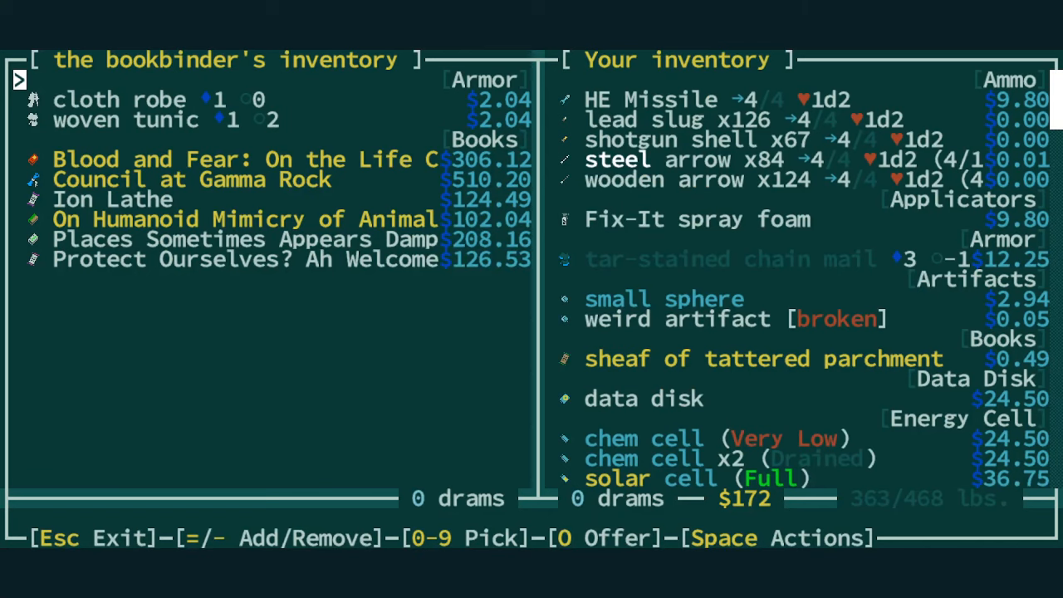
key("Escape")
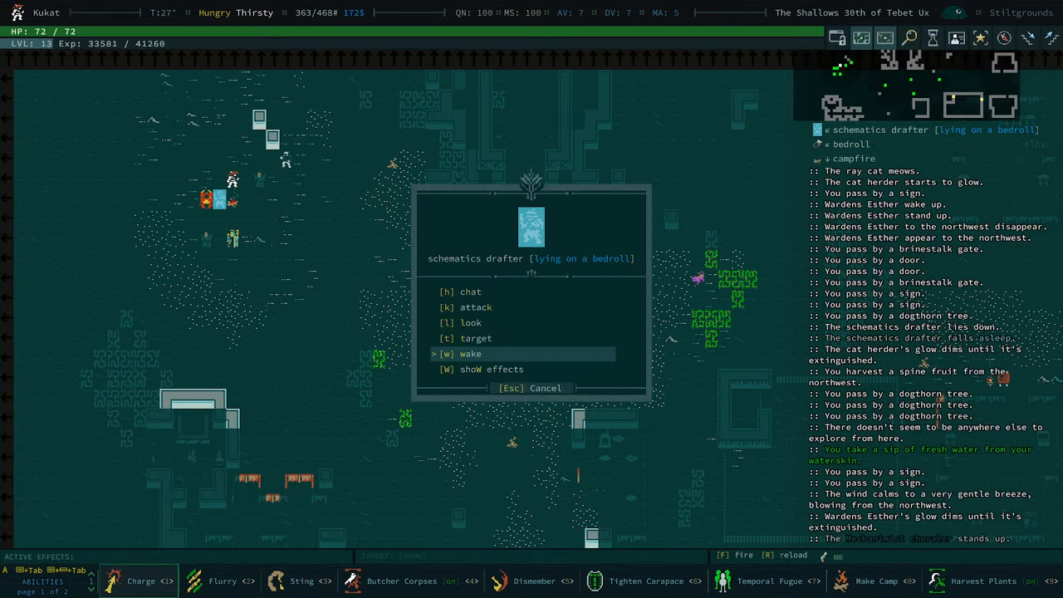
- Wake the schematics drafter, look over its data disks, and close its trade
left_click(470, 354)
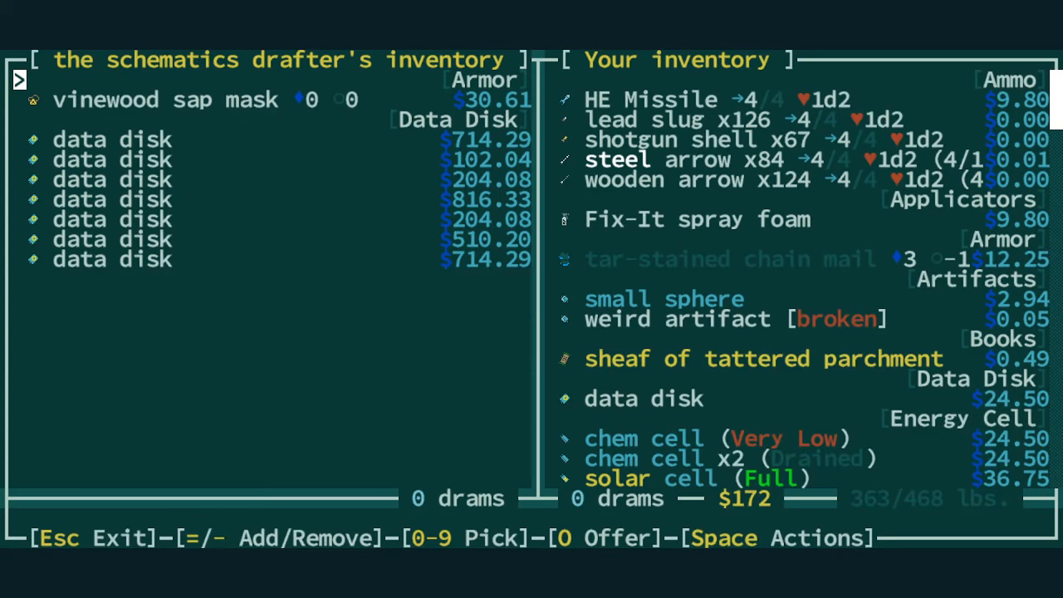
key("Escape")
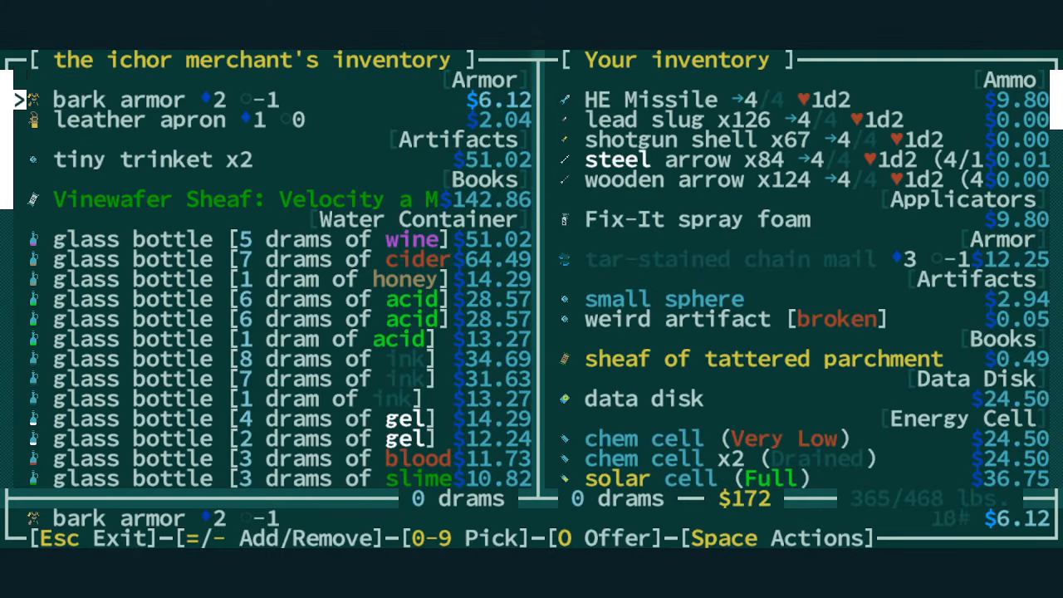
- Browse the ichor merchant's liquids and the kipper's food, then dismiss the exploration notice
scroll("down", 3)
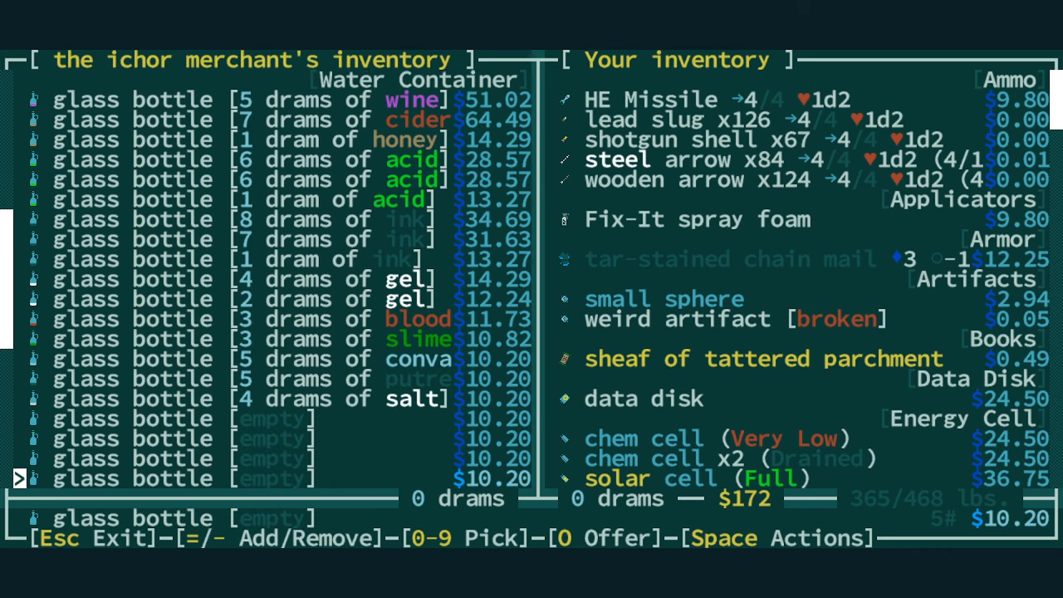
key("Escape")
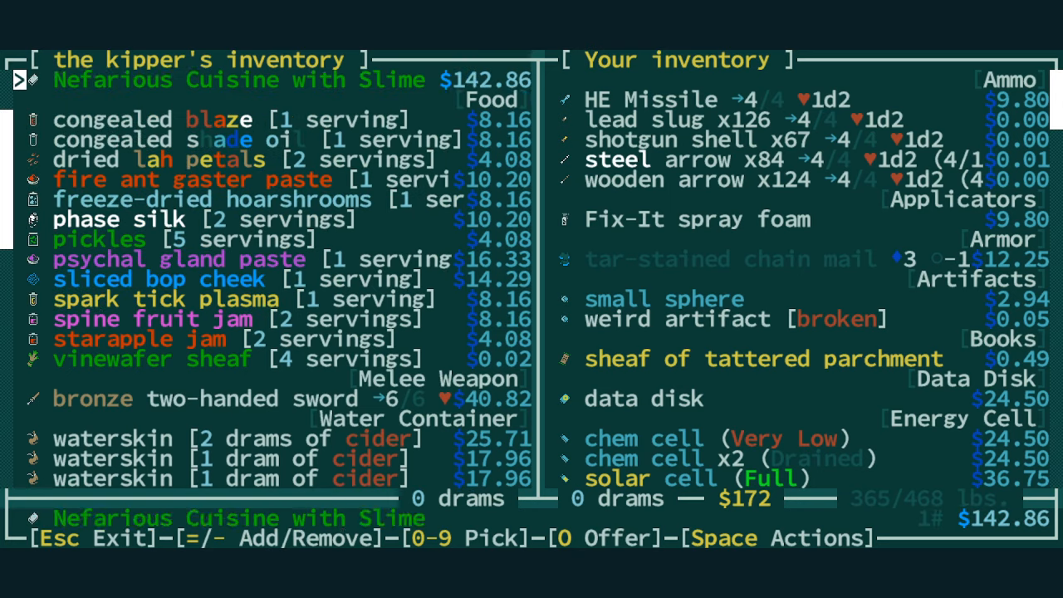
key("Escape")
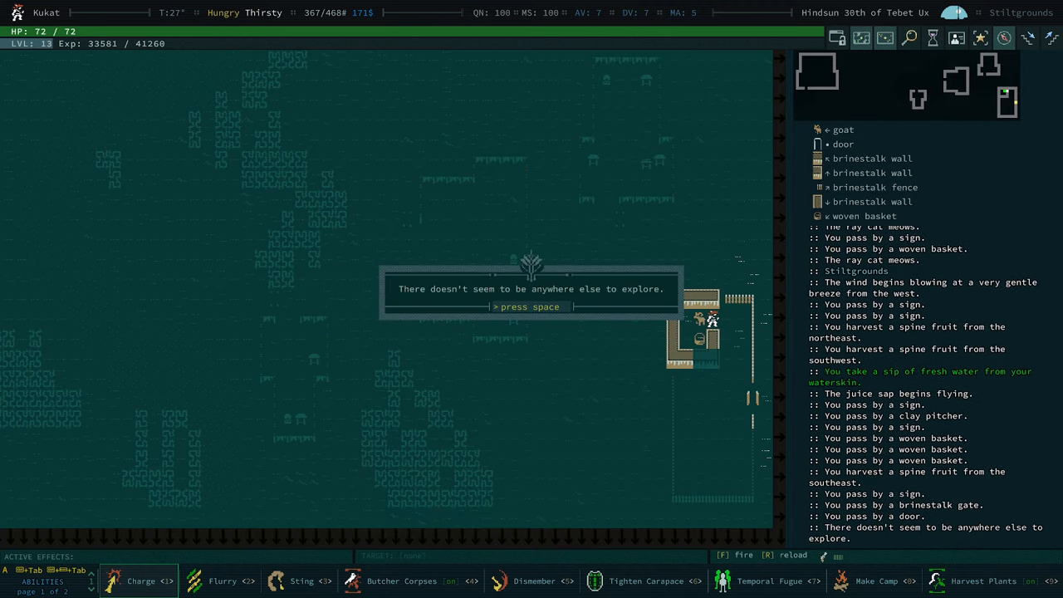
key("space")
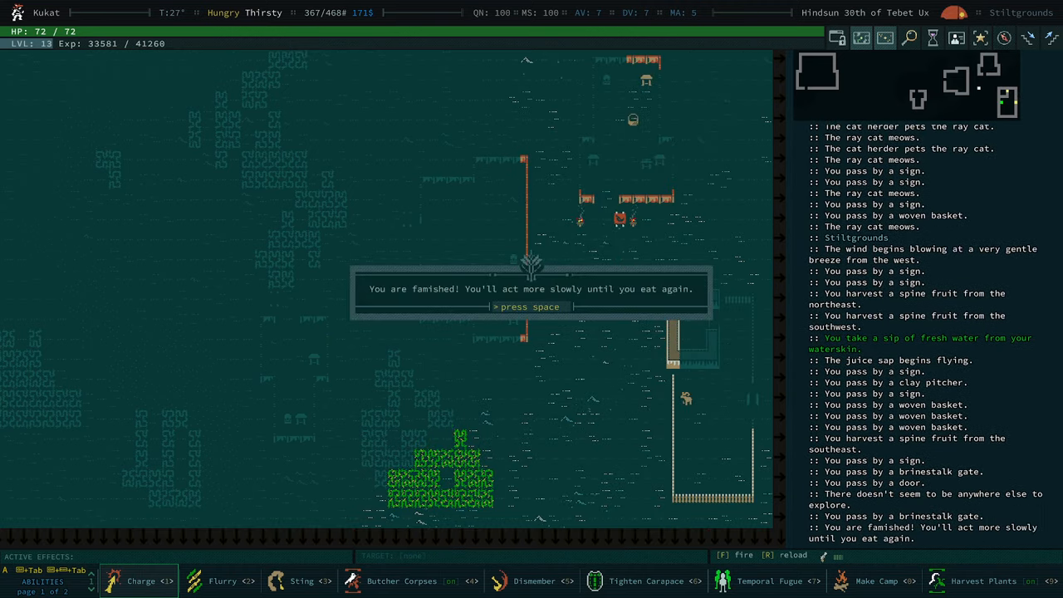
- Travel to the chef, eat a clay oven meal, and dismiss the follow-up notices
key("space")
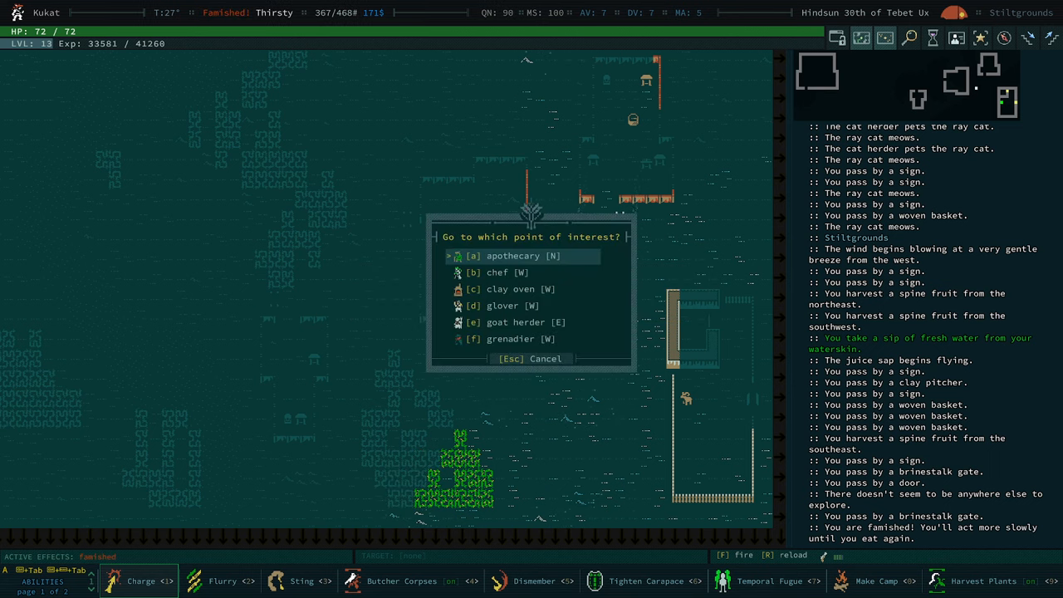
left_click(497, 273)
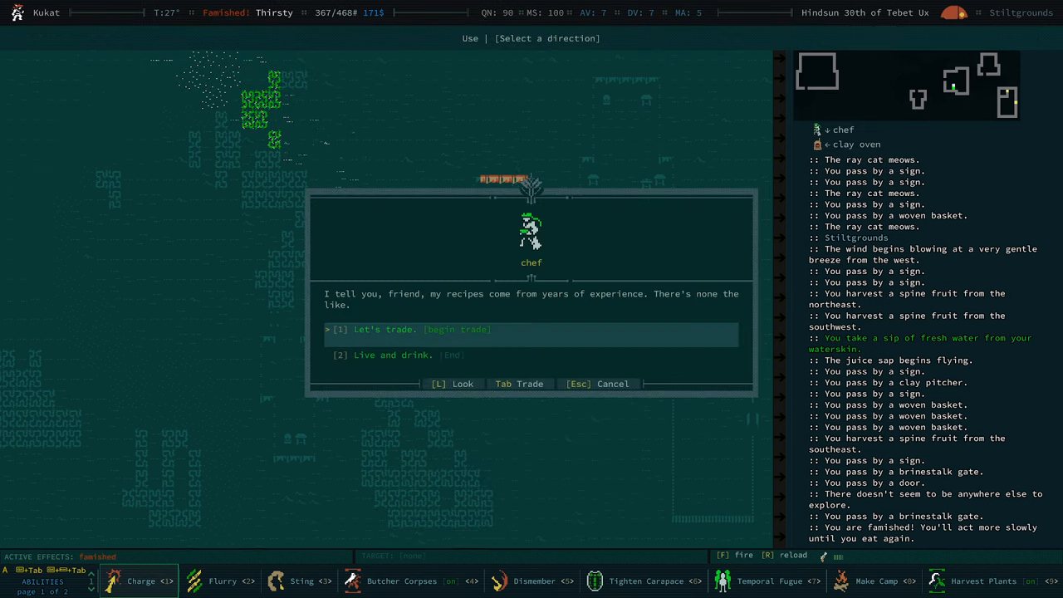
left_click(400, 328)
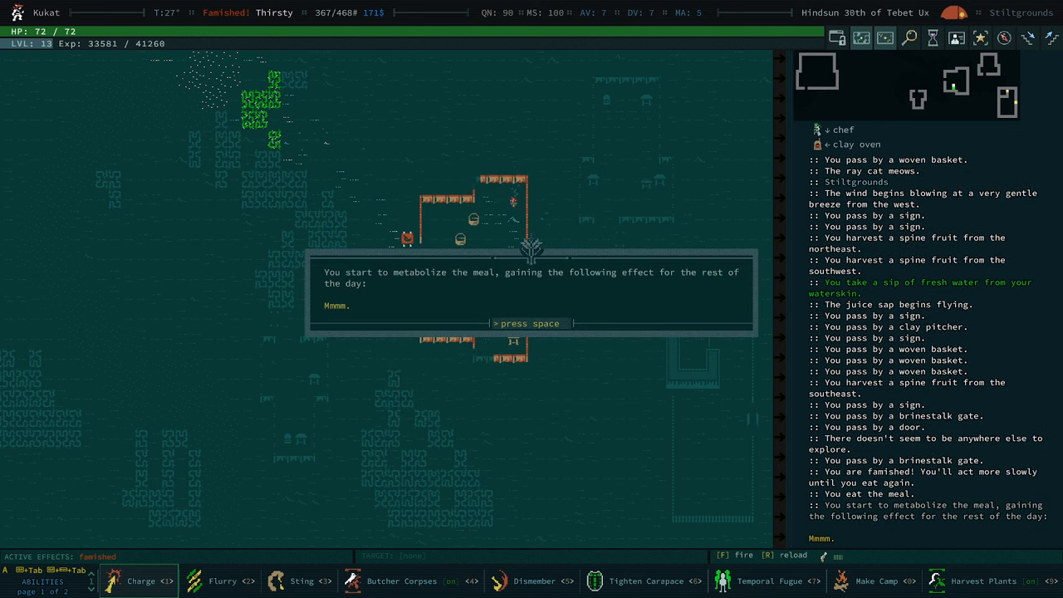
key("space")
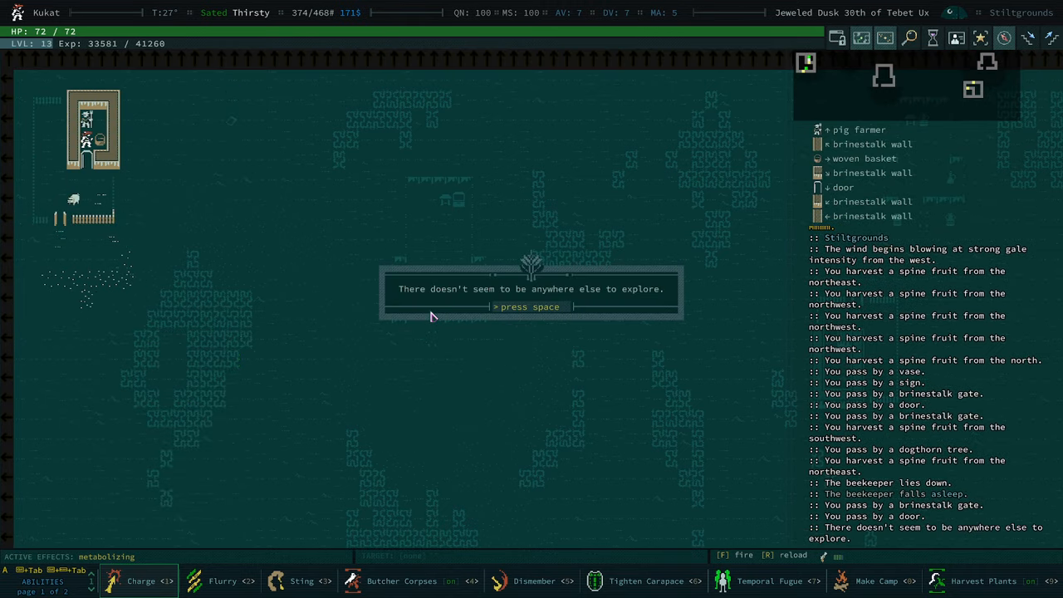
key("space")
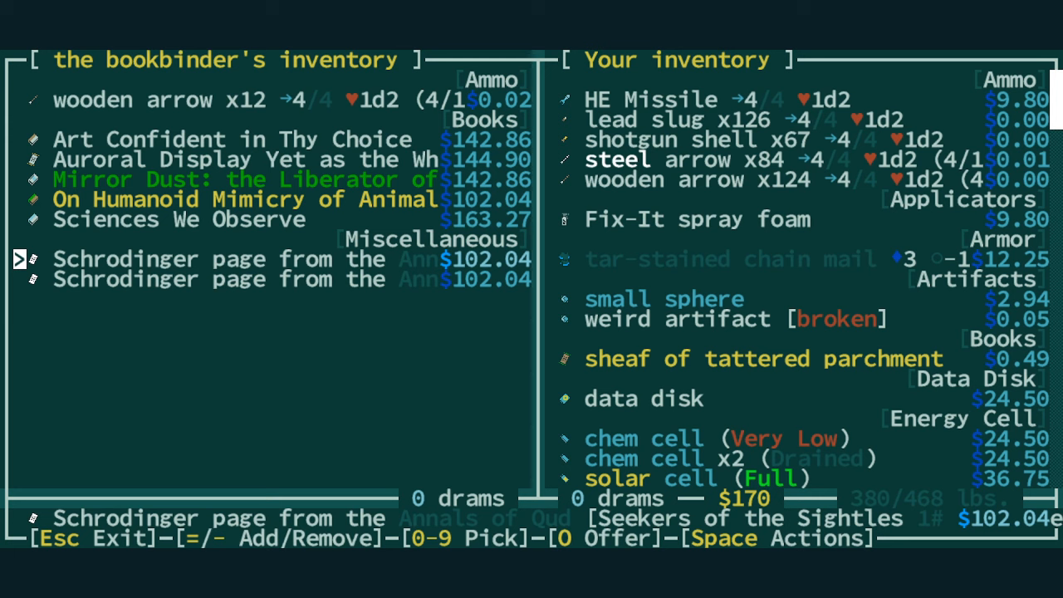
mouse_move(646, 527)
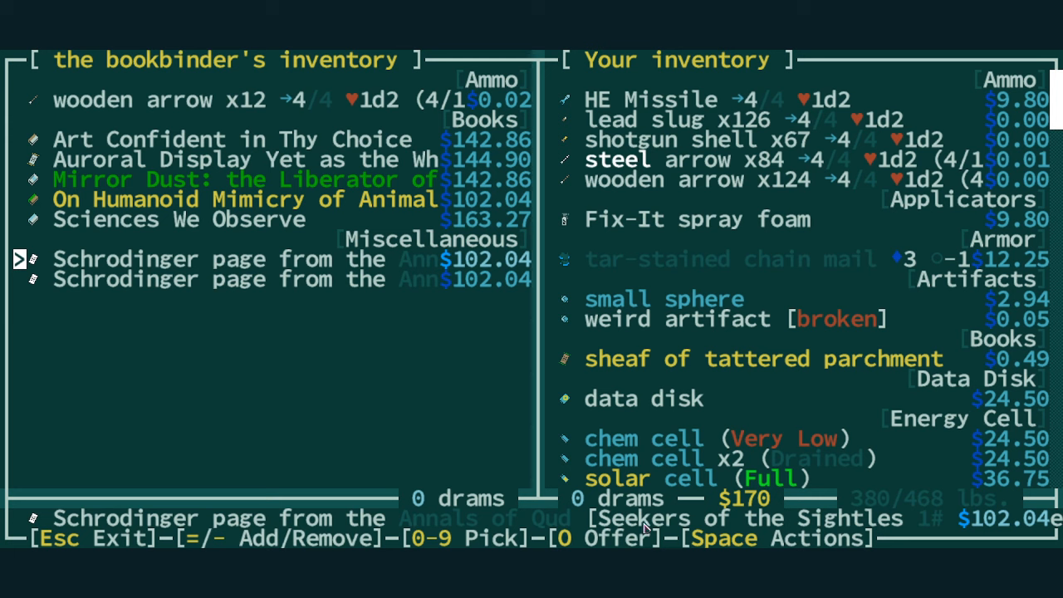
mouse_move(465, 405)
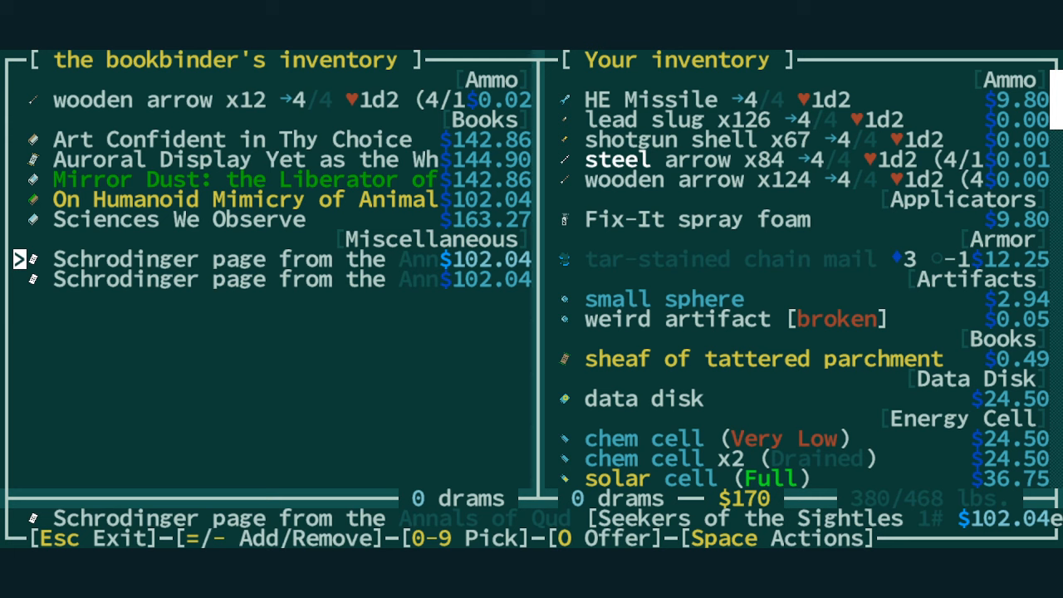
mouse_move(508, 518)
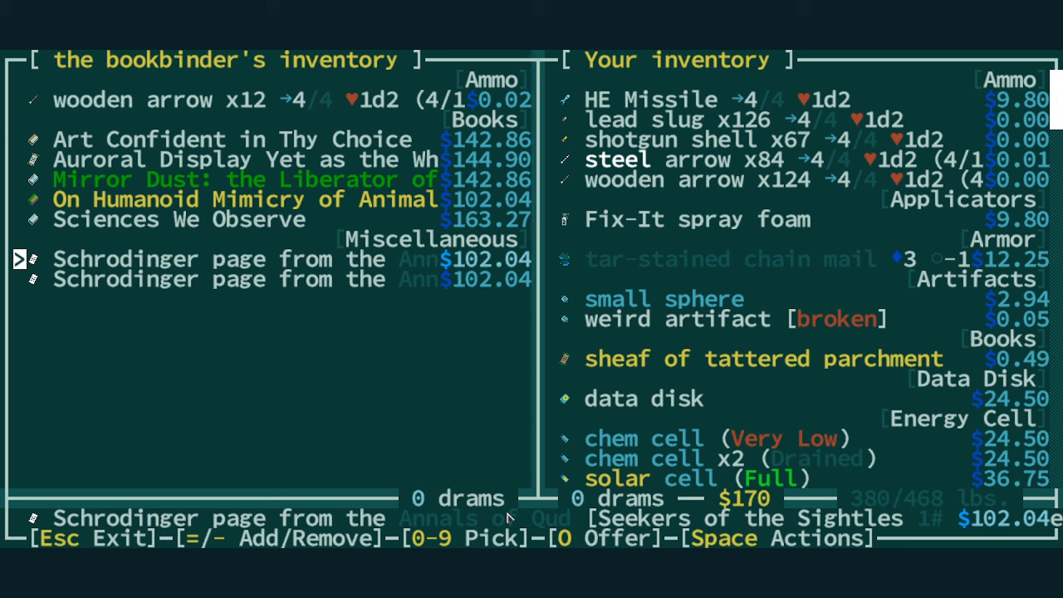
mouse_move(762, 523)
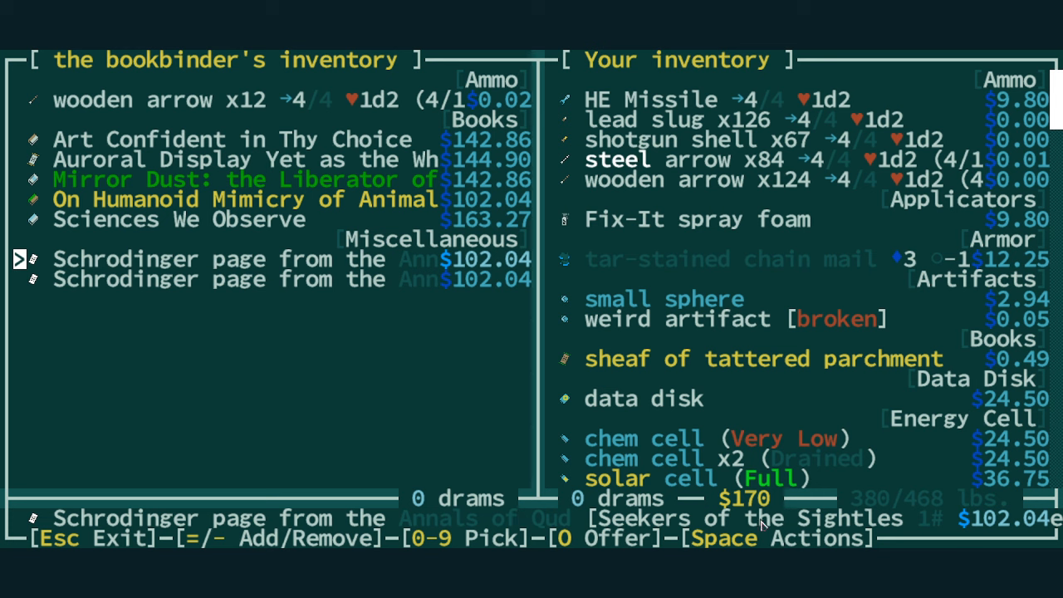
mouse_move(509, 423)
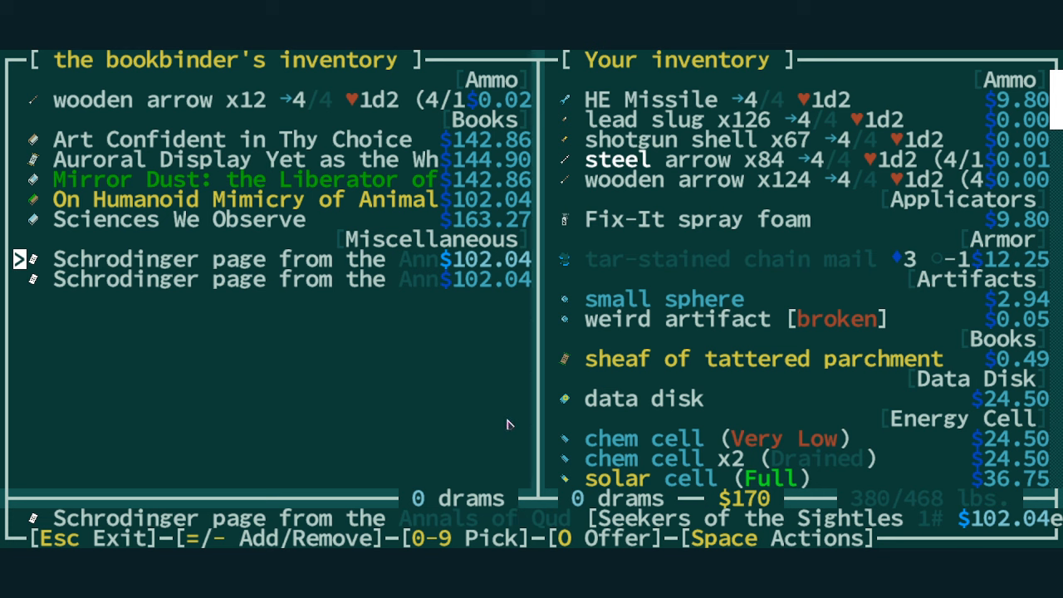
mouse_move(385, 374)
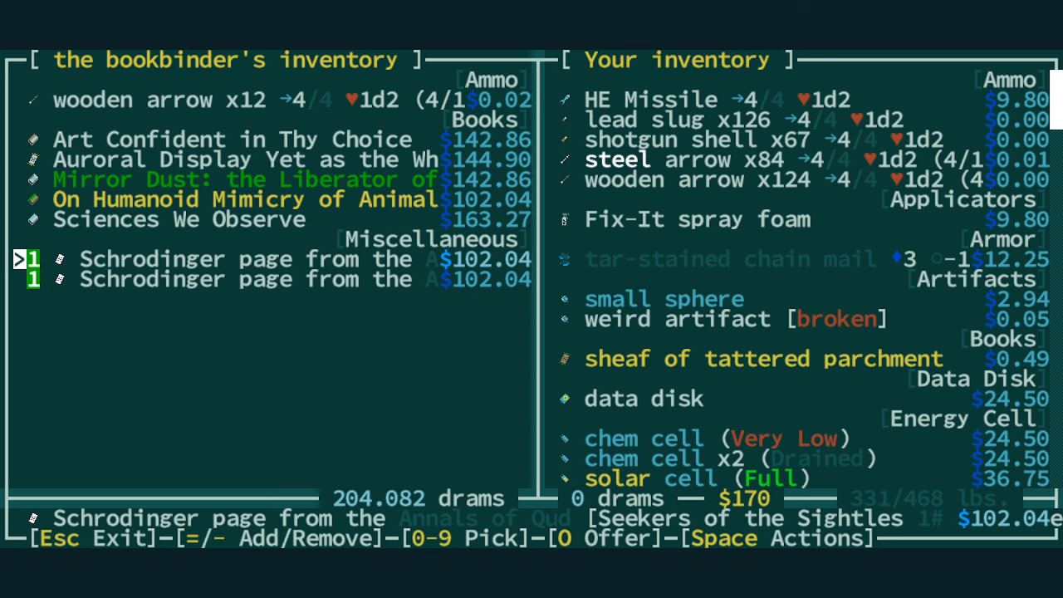
- Bring up the faction reputation list, showing cats at -300
key("Escape")
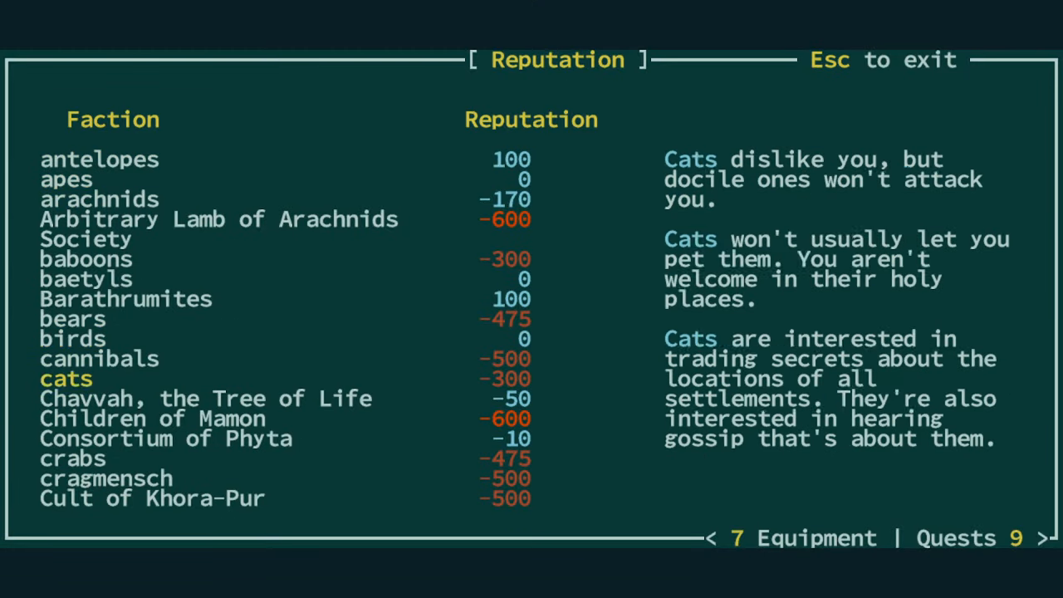
- Scroll reputations to swine and Seekers of the Sightless Way (-500), then resume trading
scroll("down", 3)
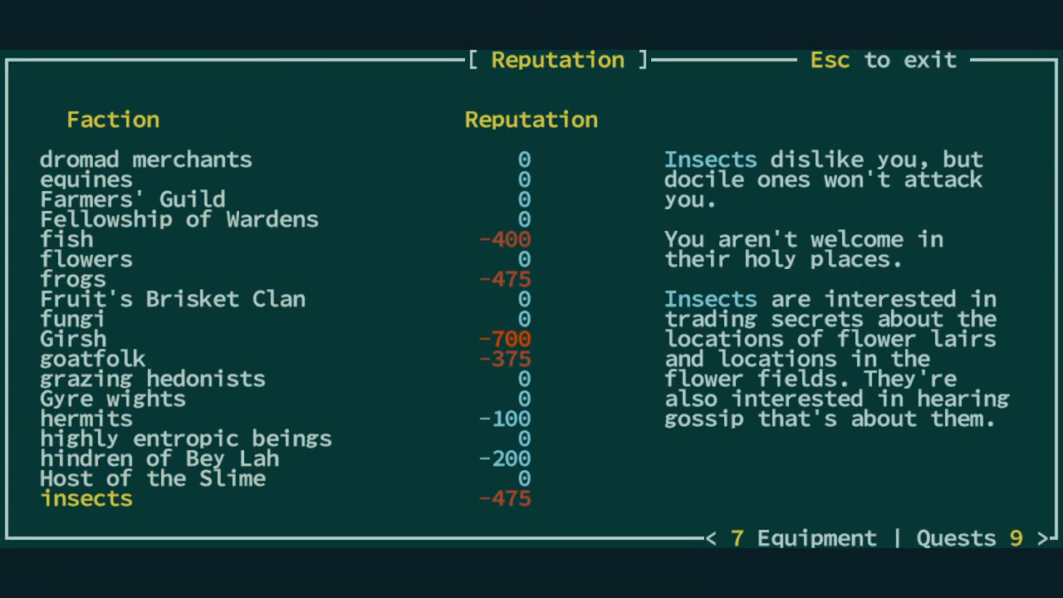
scroll("down", 3)
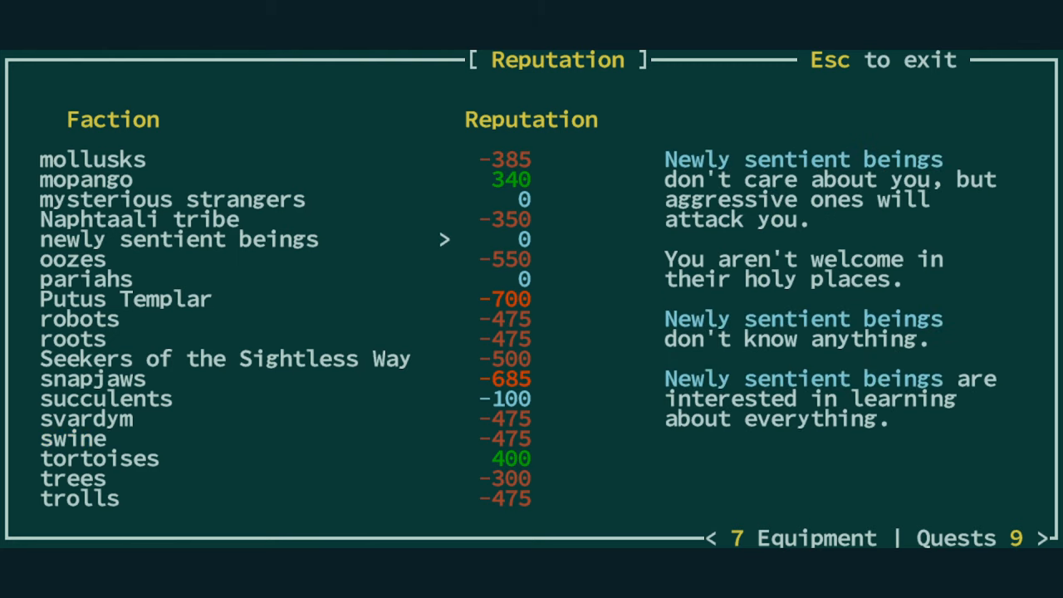
key("Escape")
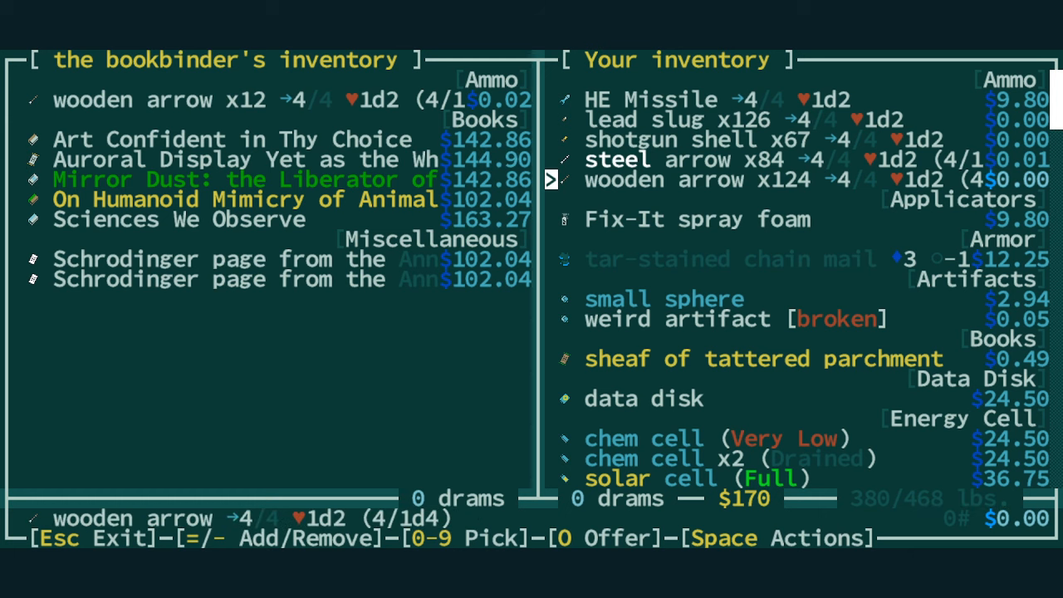
- Offer the steel long sword and other spare melee weapons, then complete the trade
key("Down")
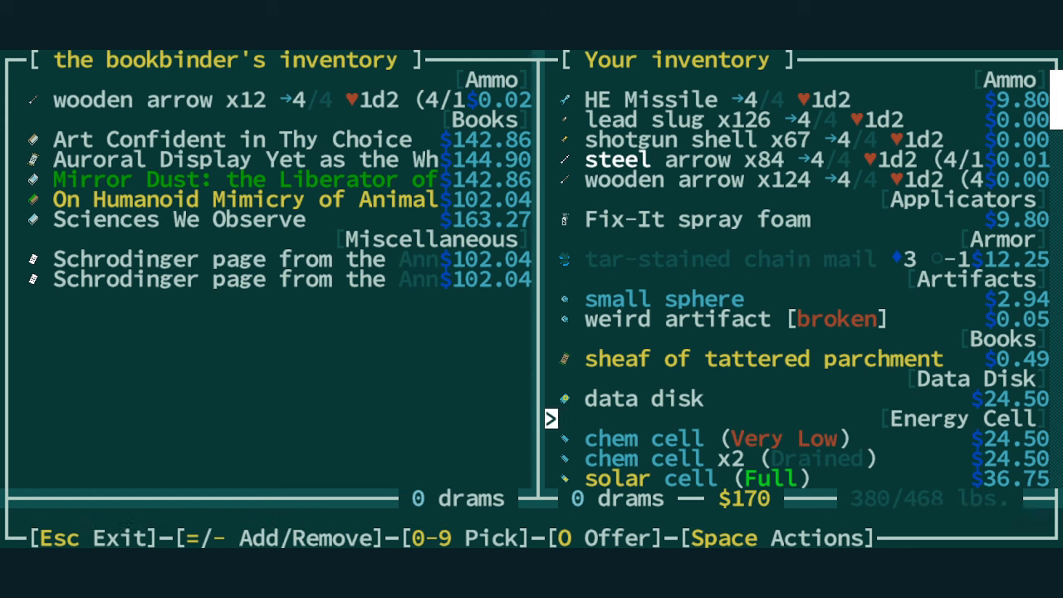
scroll("down", 3)
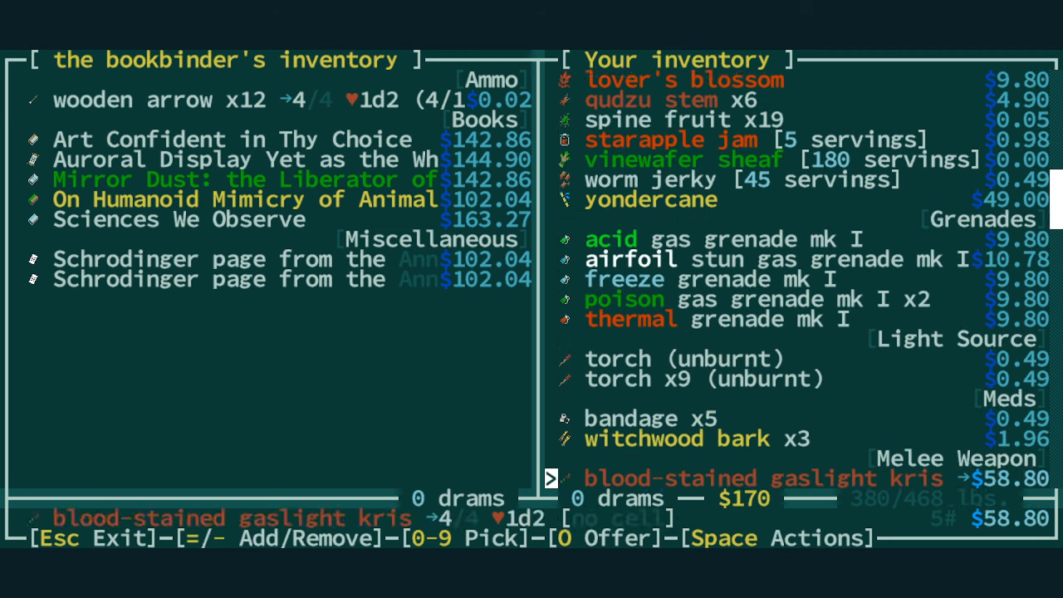
scroll("down", 3)
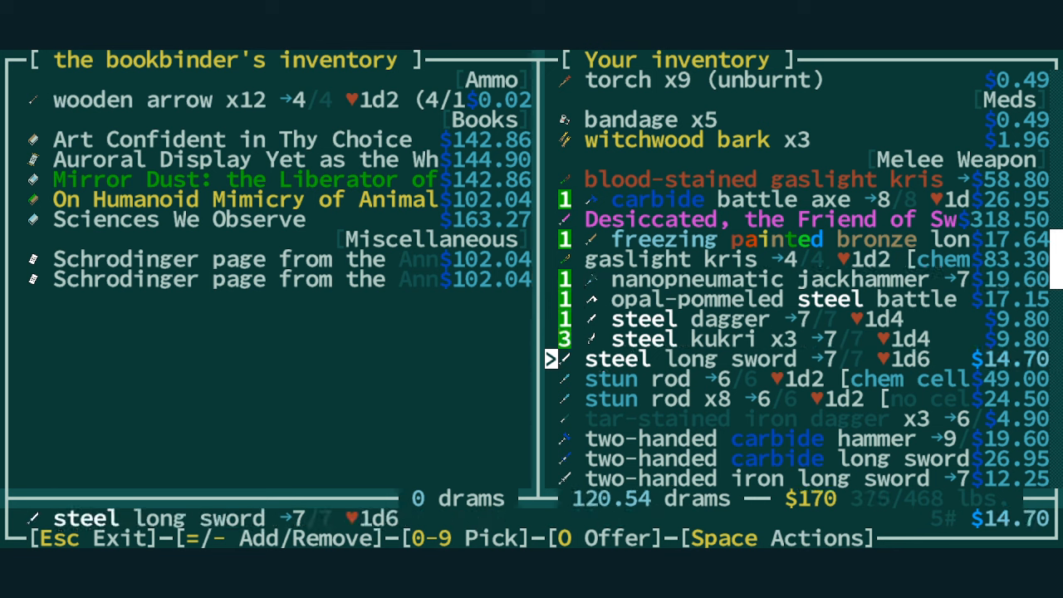
key("Down")
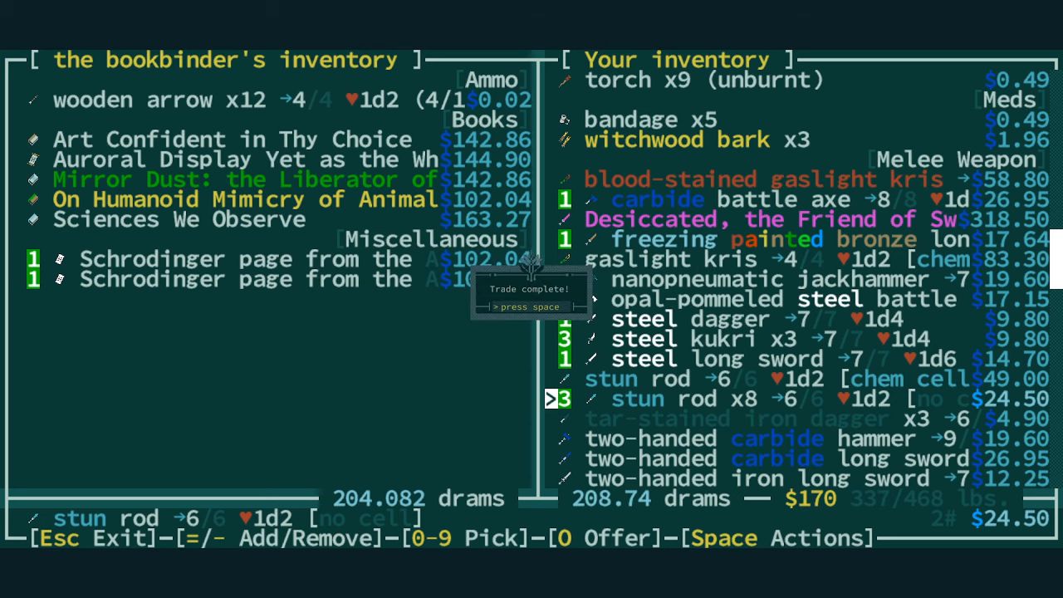
key("space")
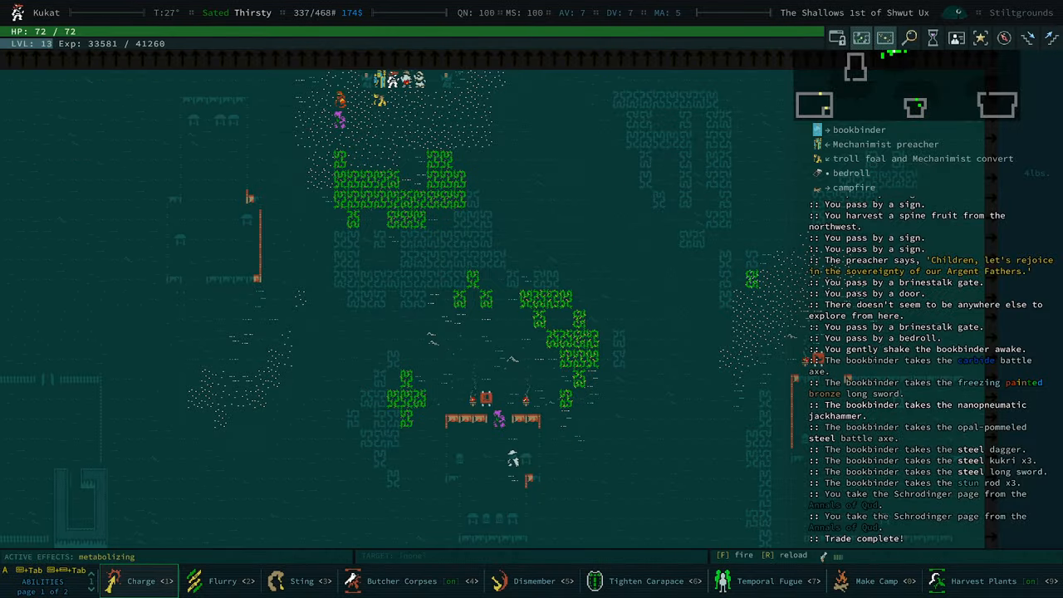
- Read the swine Schrodinger page from the inventory, raising swine reputation to -275
key("i")
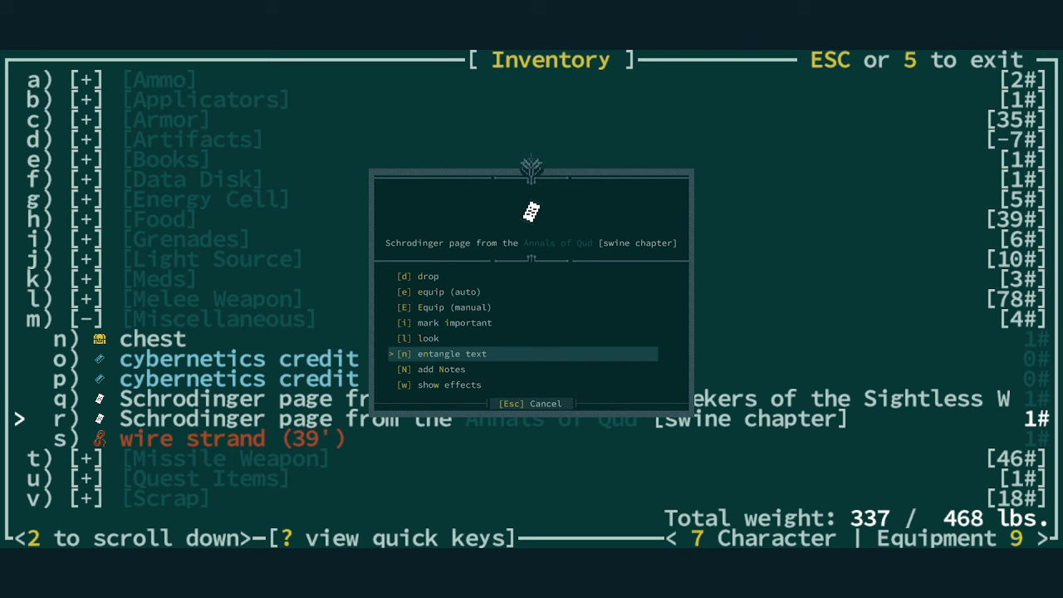
mouse_move(322, 415)
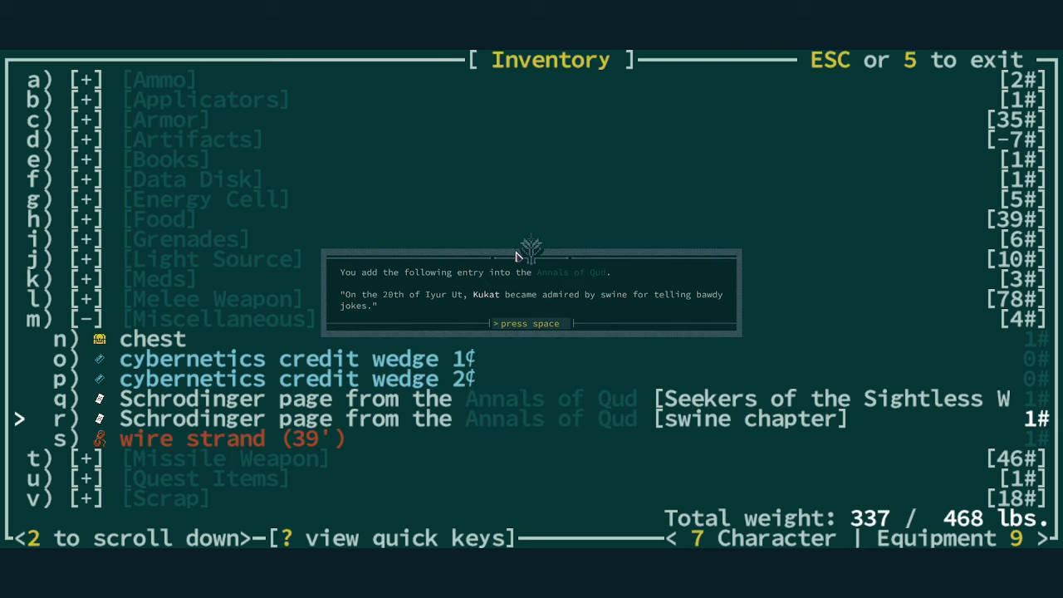
mouse_move(486, 308)
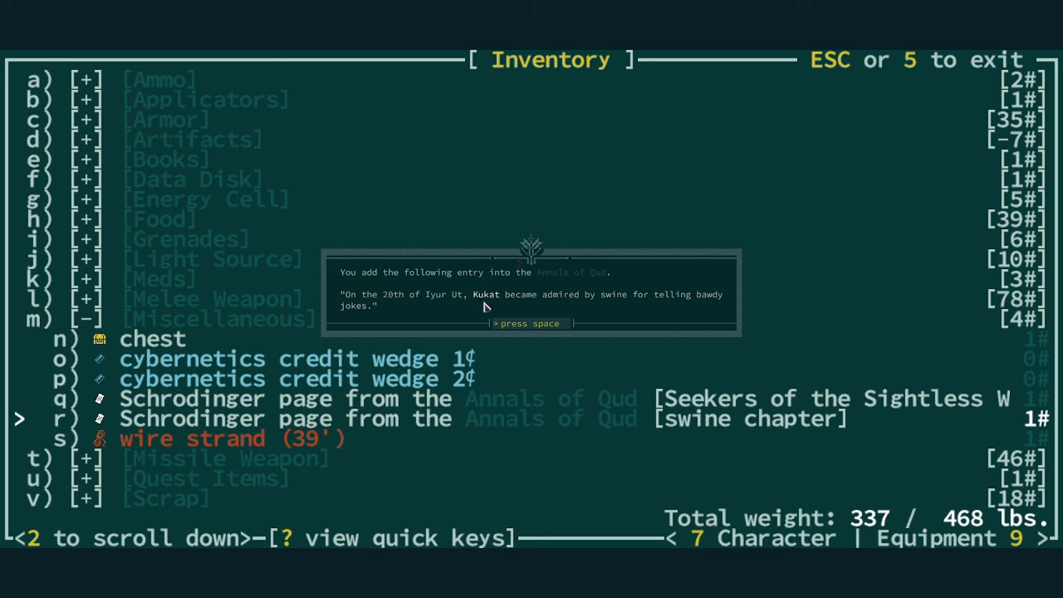
mouse_move(552, 319)
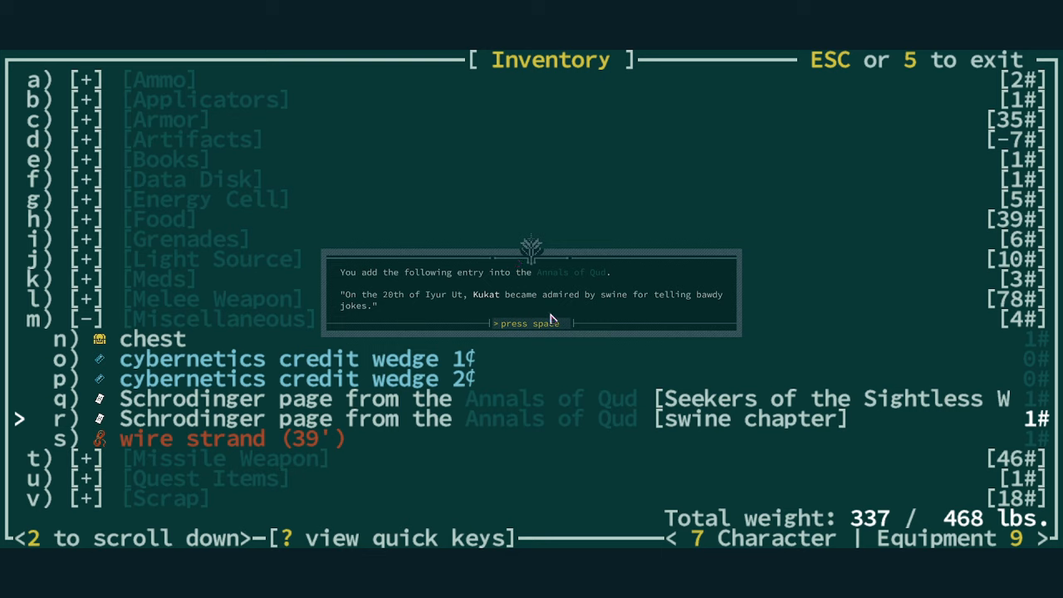
key("space")
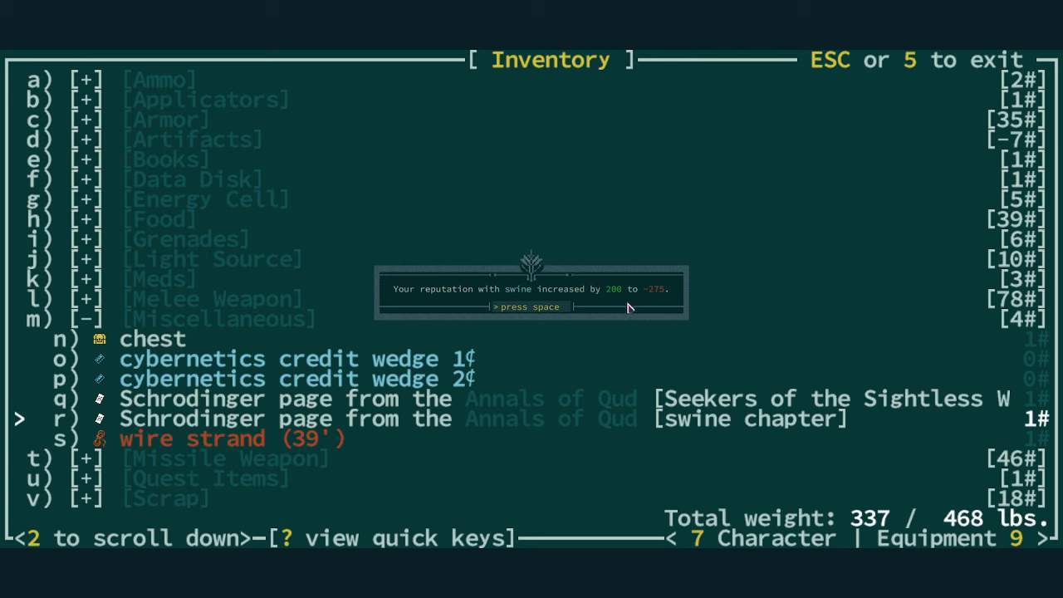
key("space")
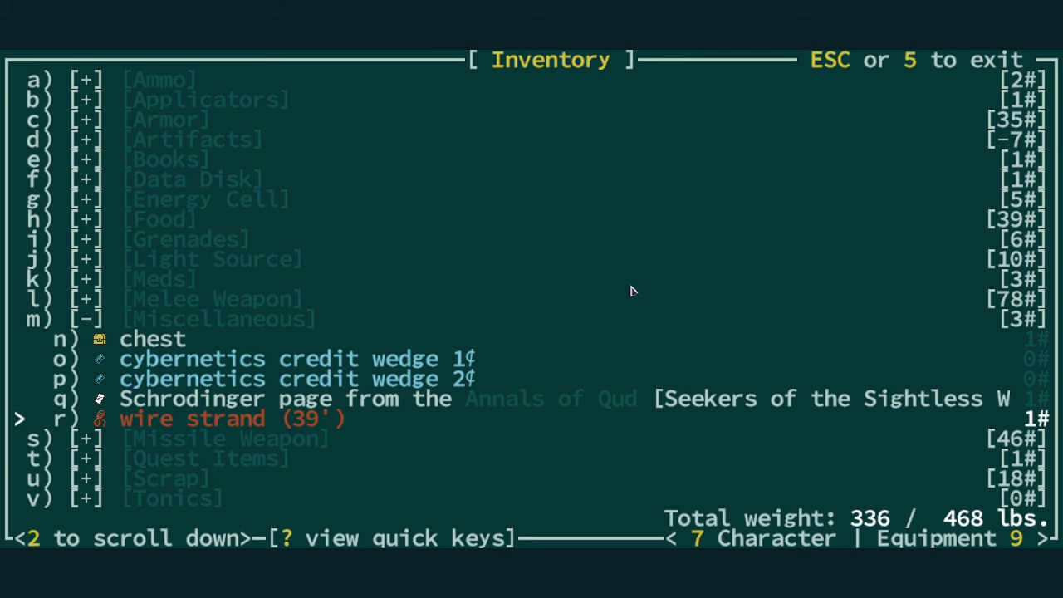
- Read the Seekers of the Sightless Way page, reaching -305 reputation, and close the inventory
key("up")
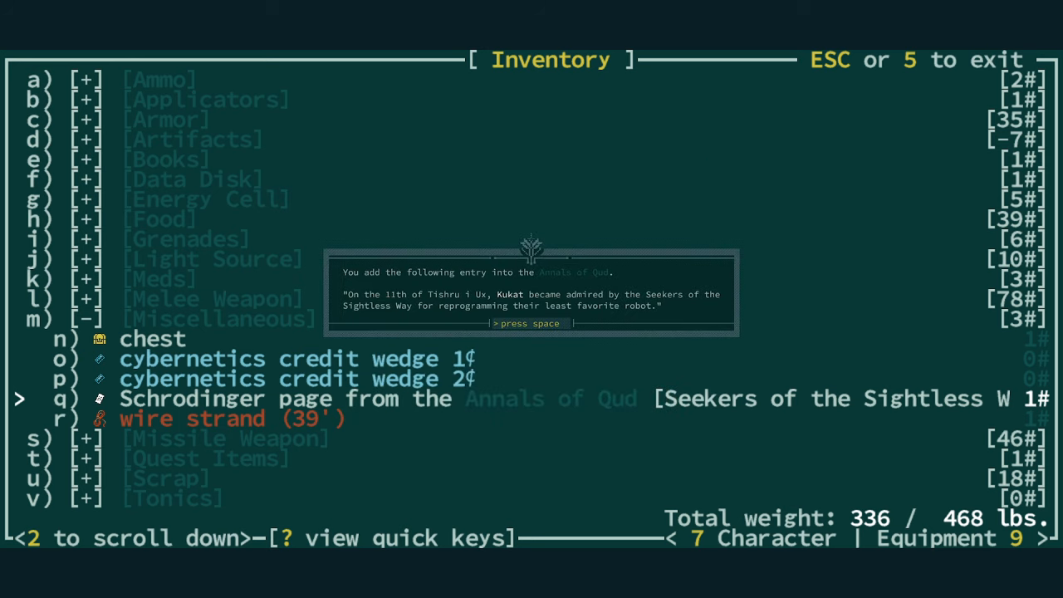
mouse_move(634, 303)
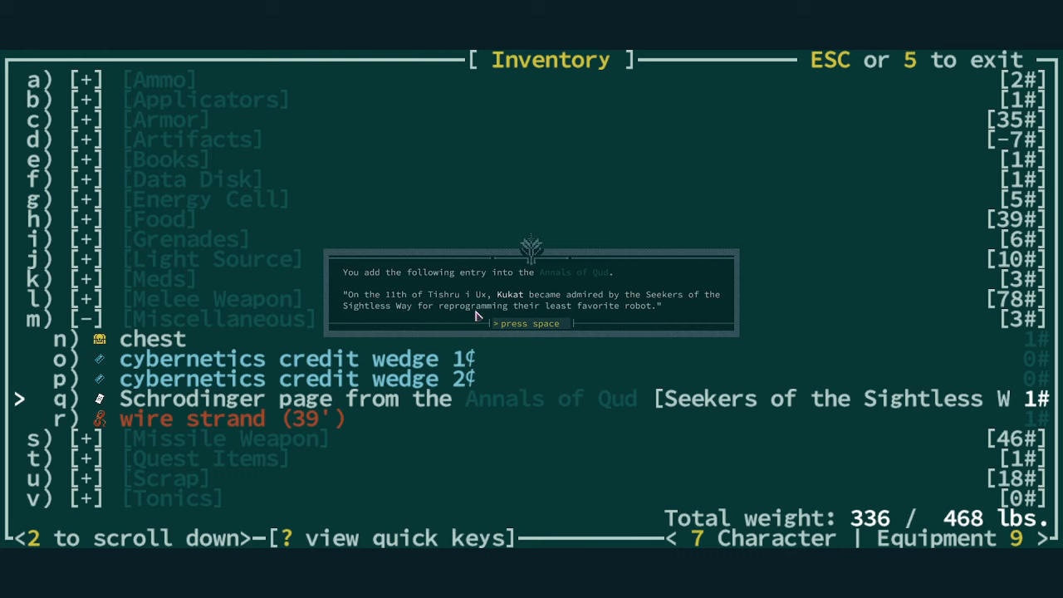
key("space")
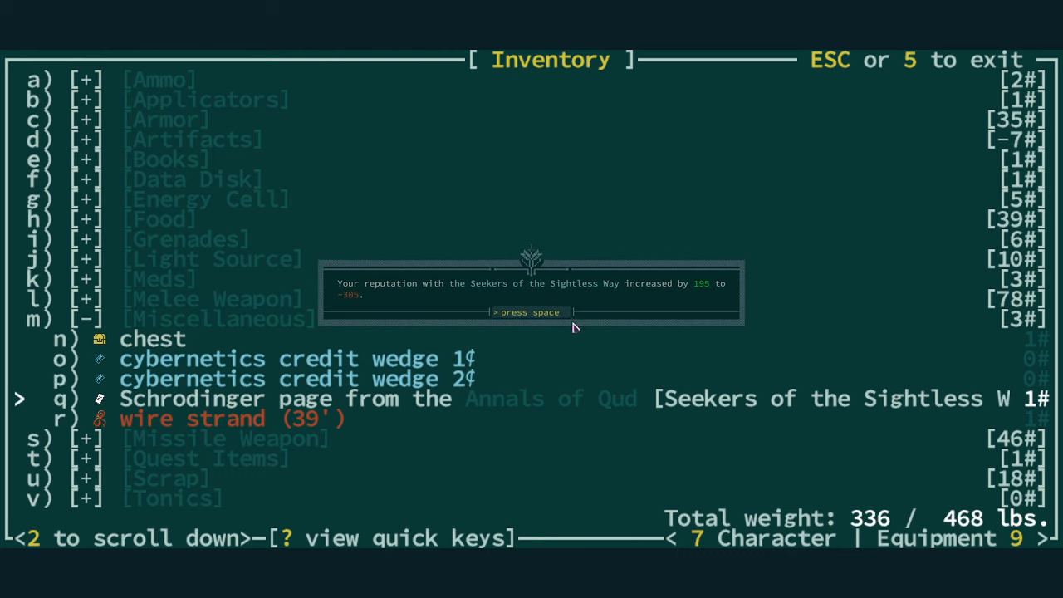
mouse_move(704, 287)
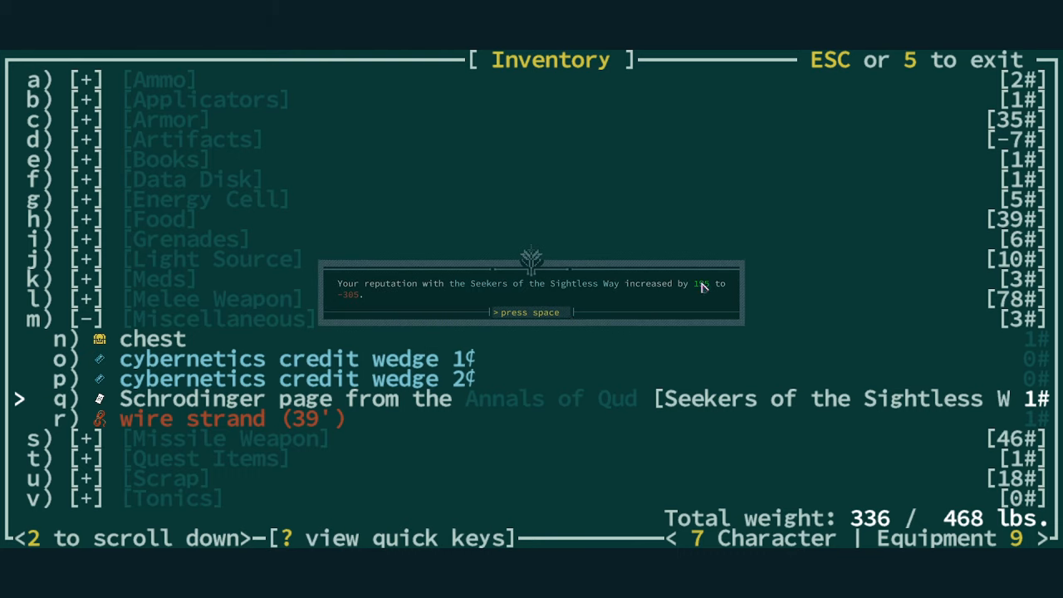
key("space")
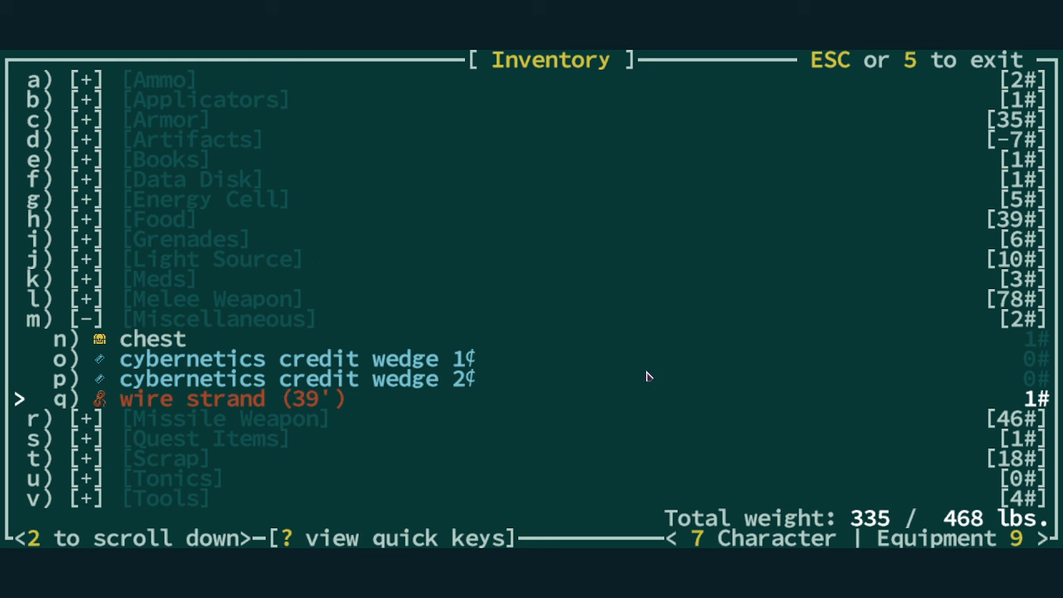
key("Escape")
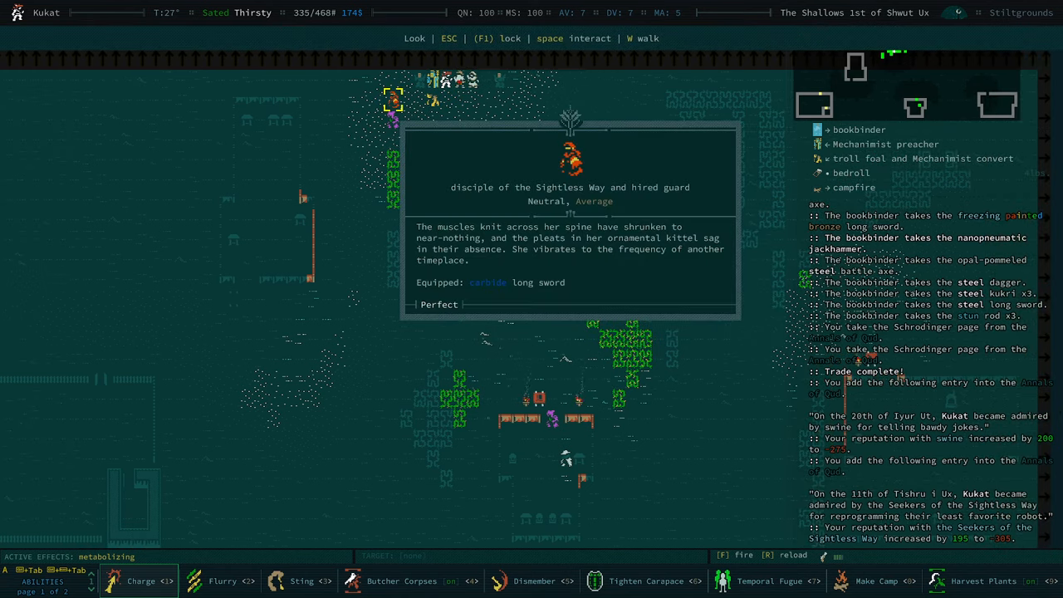
mouse_move(660, 195)
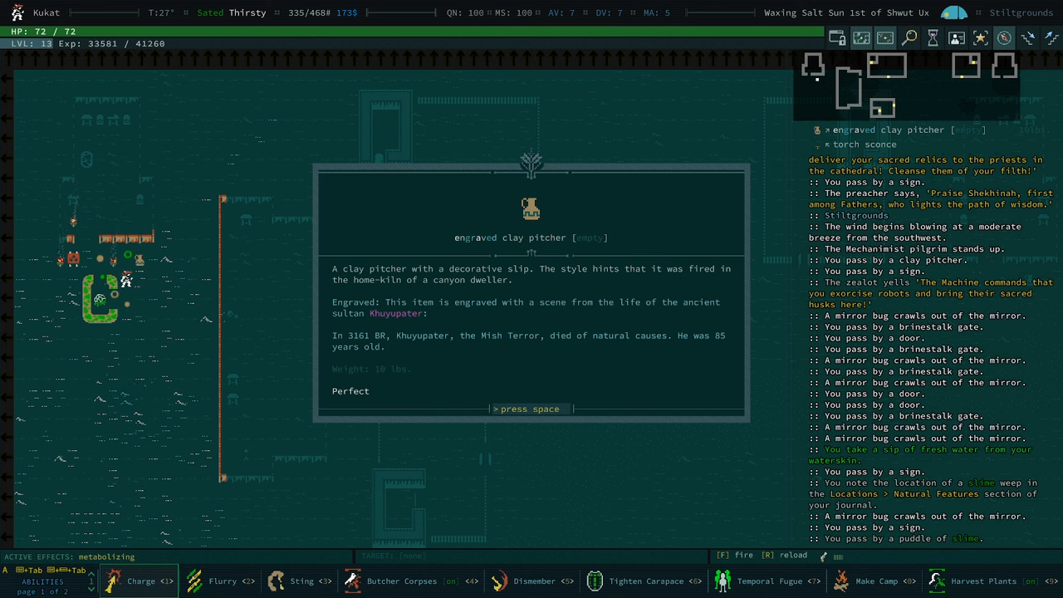
- Dismiss the clay pitcher description and the Khuyupater journal note
key("space")
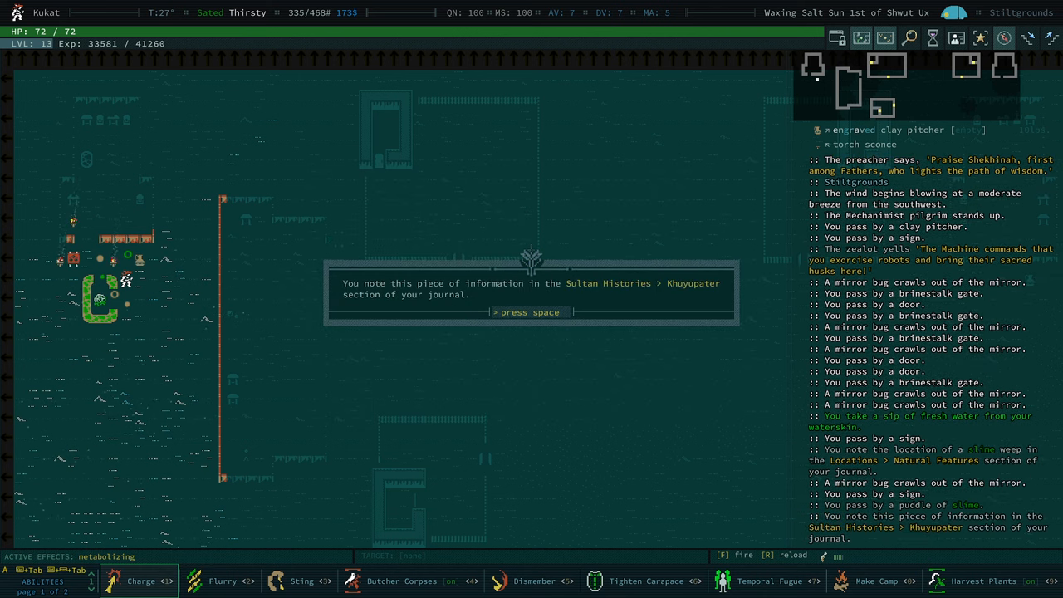
key("space")
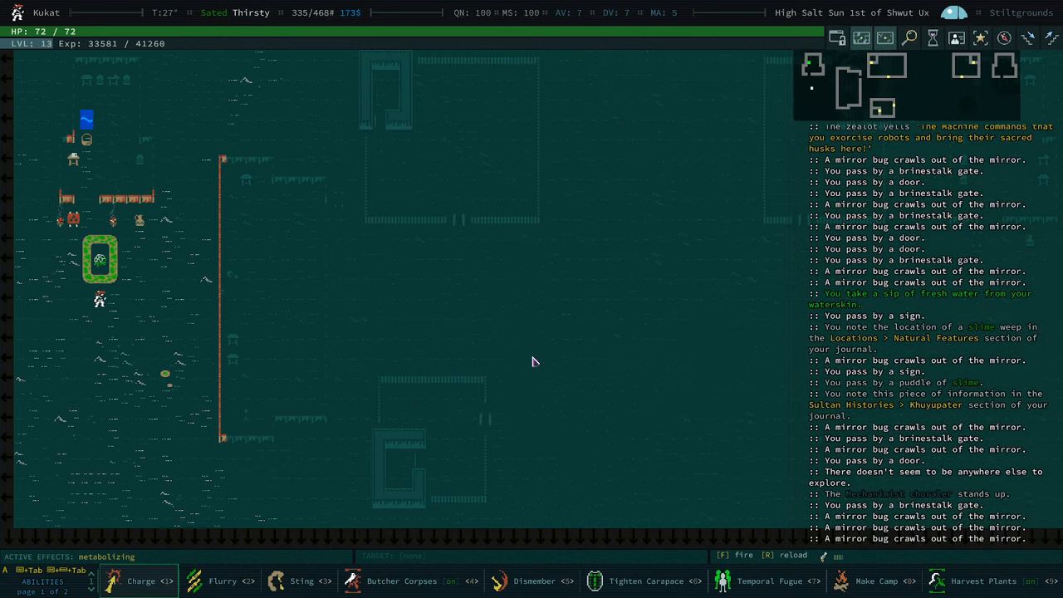
mouse_move(135, 265)
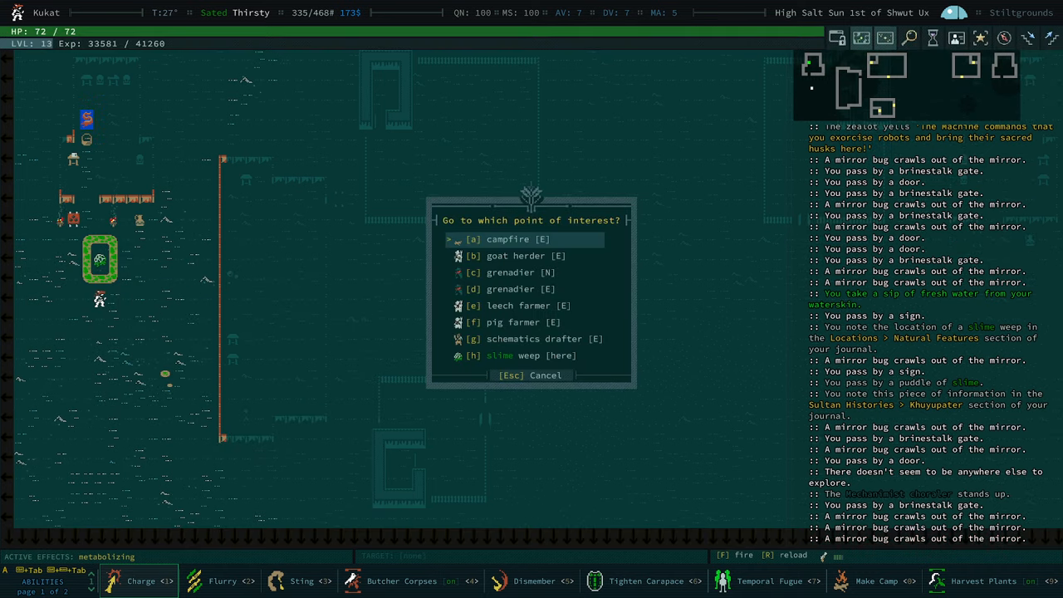
- Pick the schematics drafter as the travel destination and go there
left_click(544, 339)
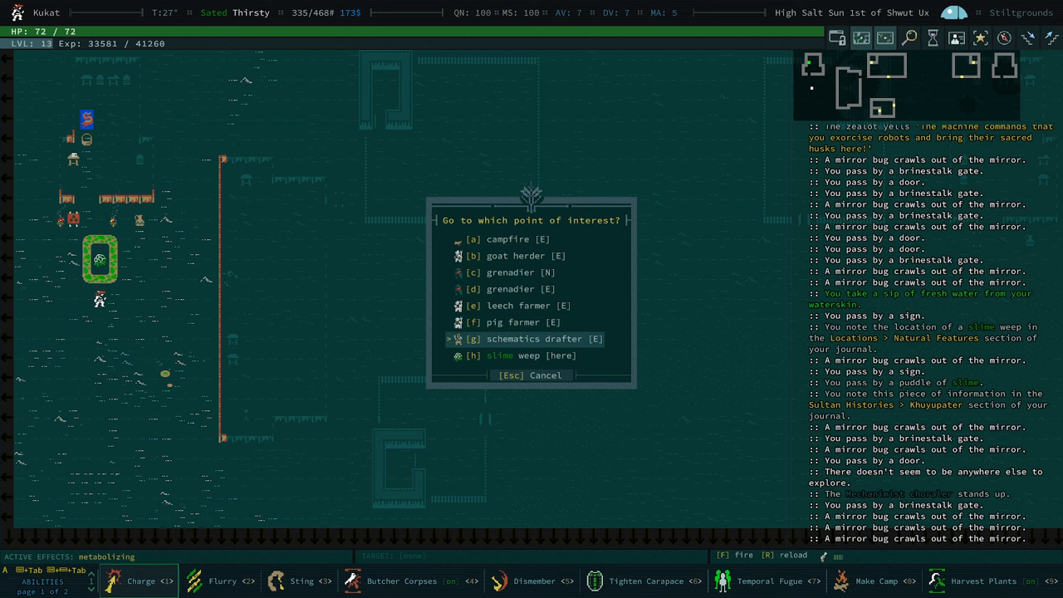
key("Escape")
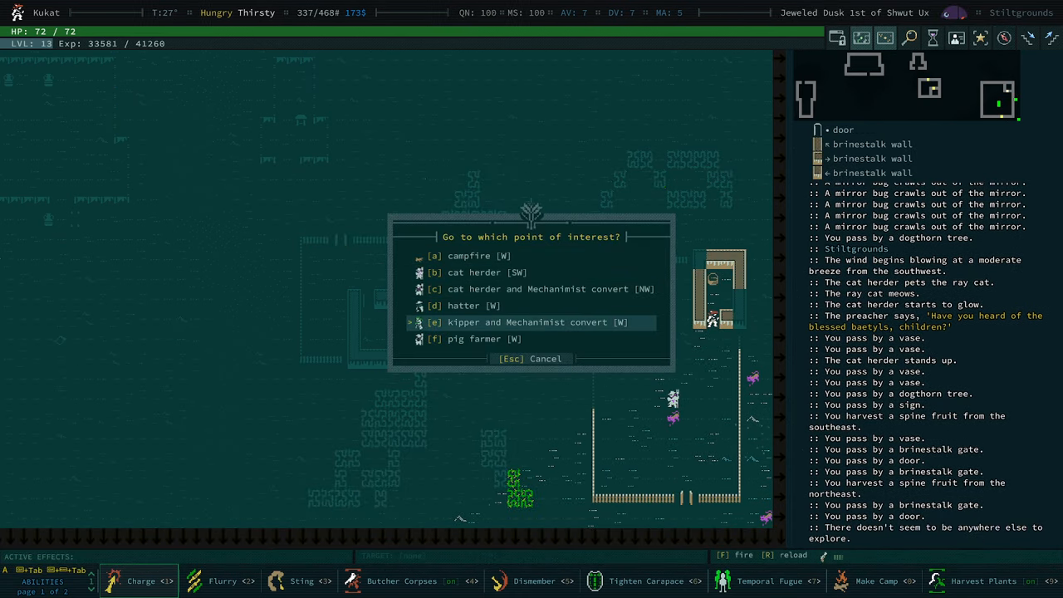
- Browse the kipper and Mechanimist convert's wares and mark the wild rice for purchase
left_click(531, 322)
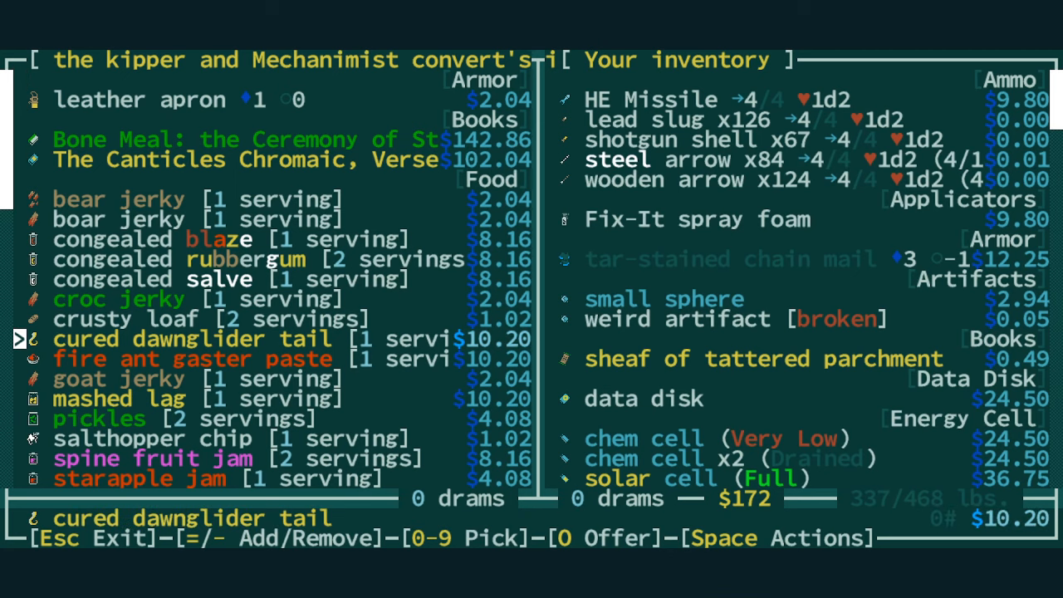
scroll("down", 3)
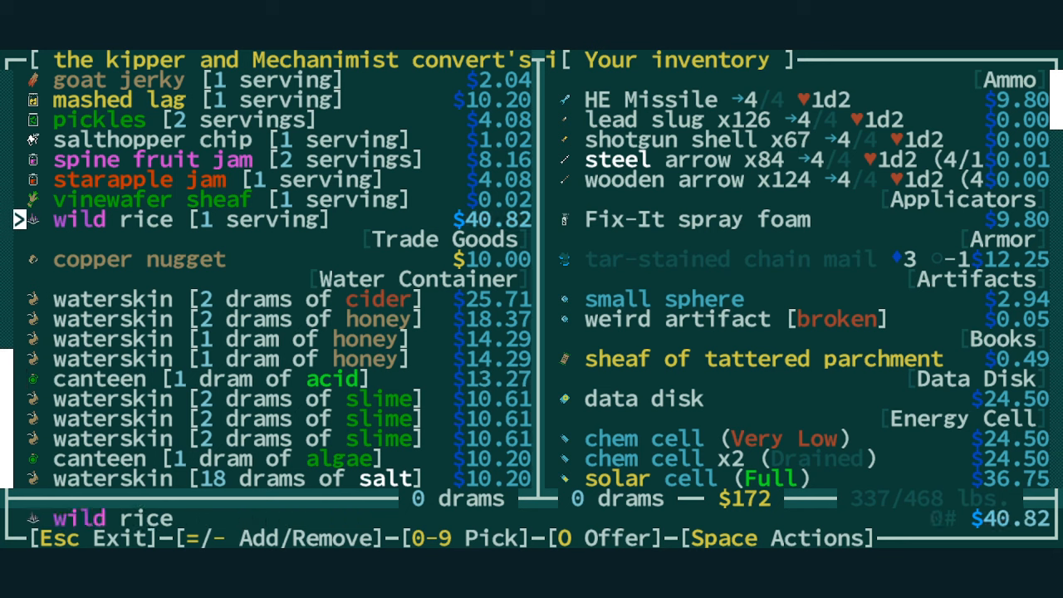
key("1")
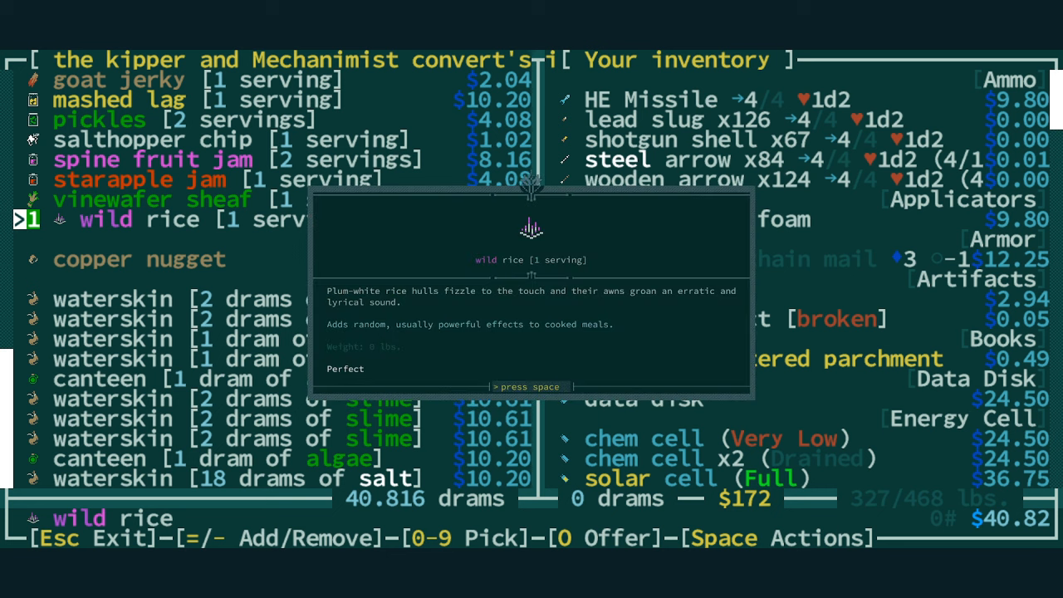
mouse_move(401, 334)
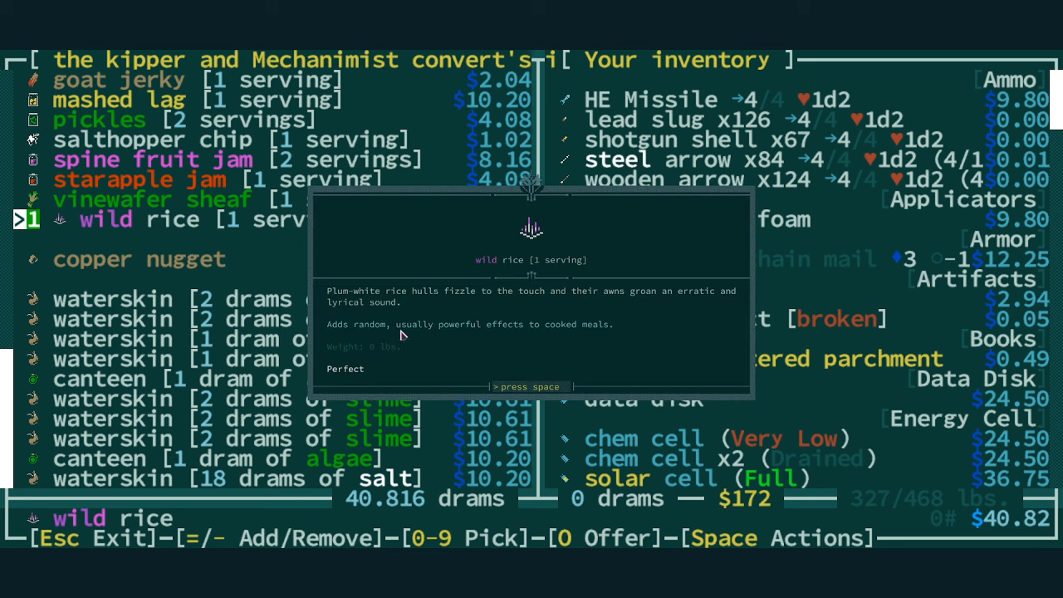
key("space")
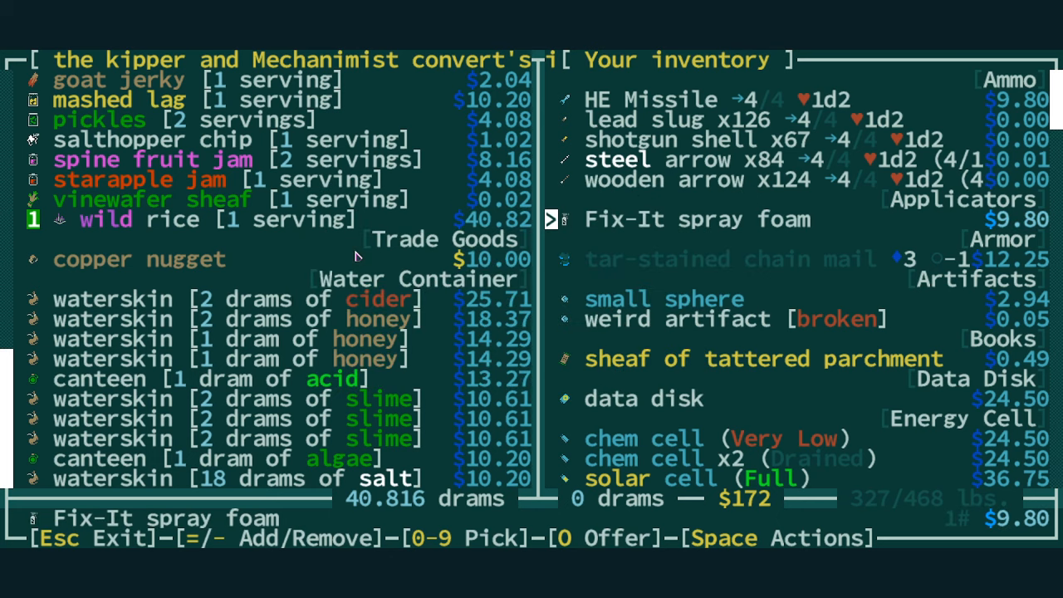
scroll("down", 3)
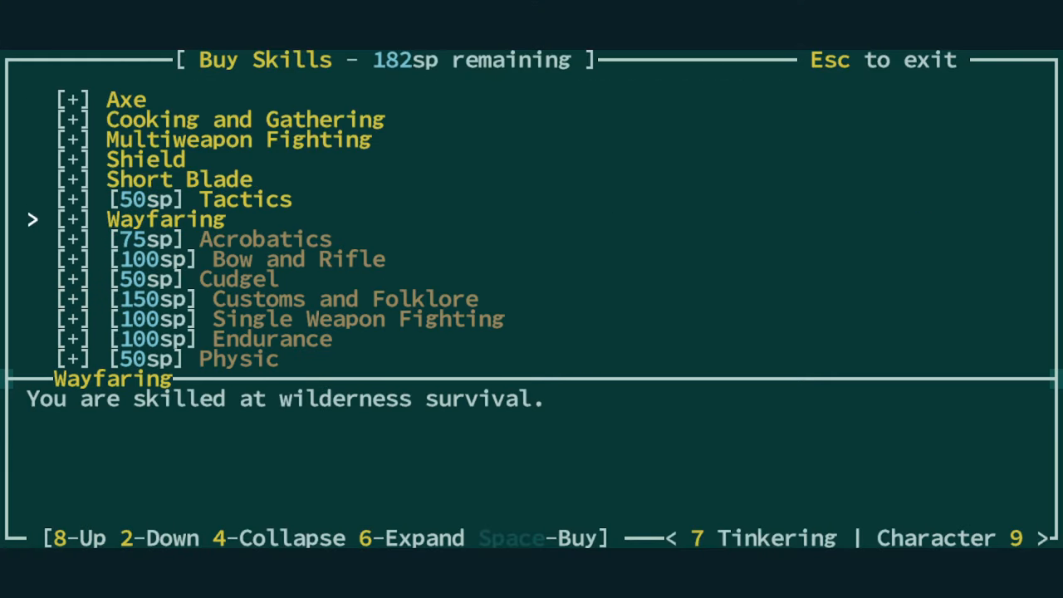
- Buy Tinkering for 100 sp, leaving 82 skill points, and exit the skills screen
key("2")
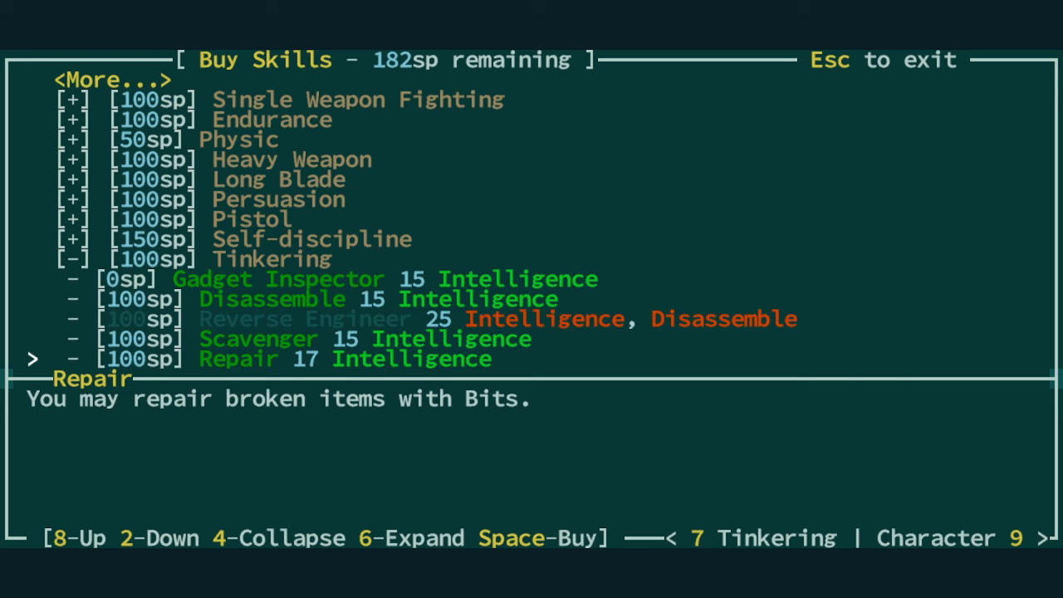
key("8")
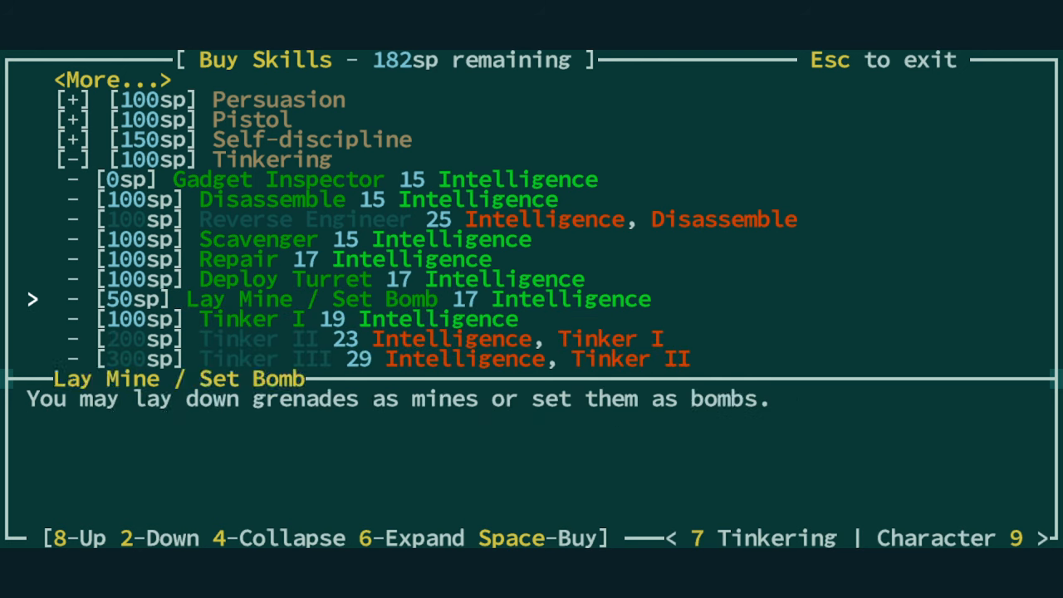
key("8")
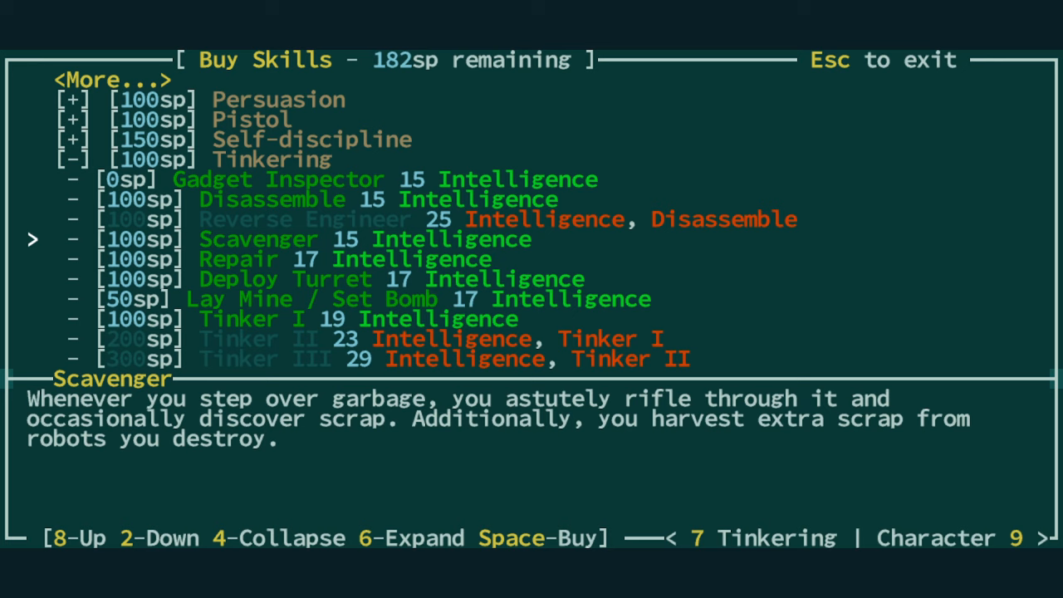
key("2")
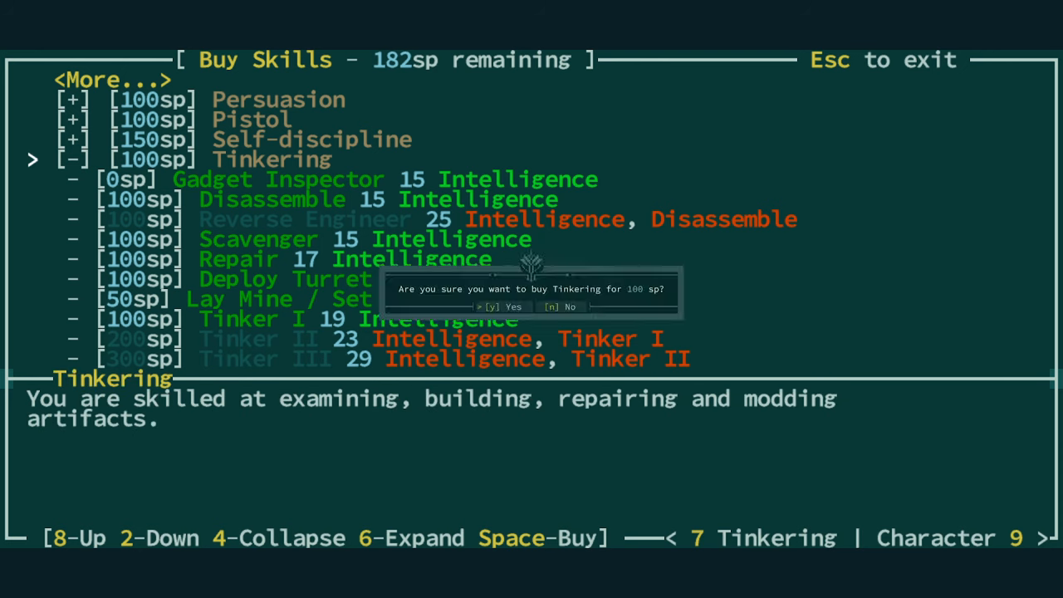
key("y")
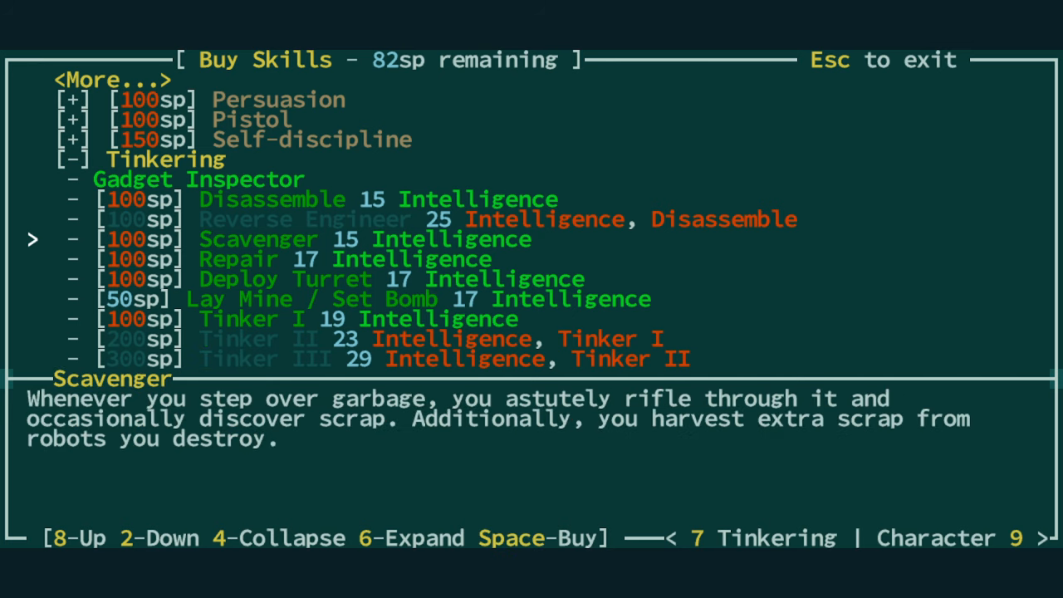
key("8")
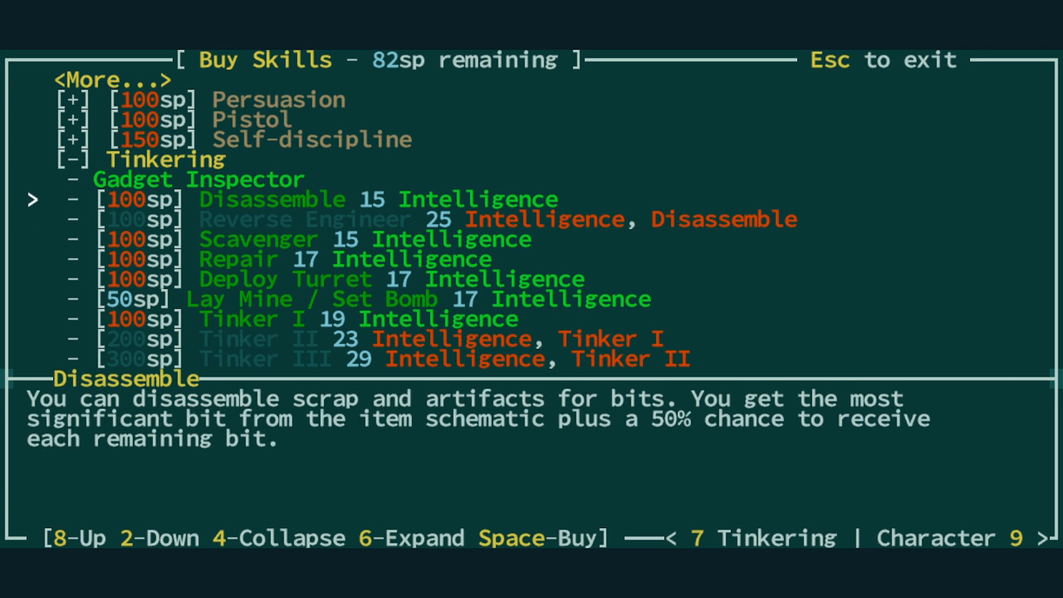
key("Escape")
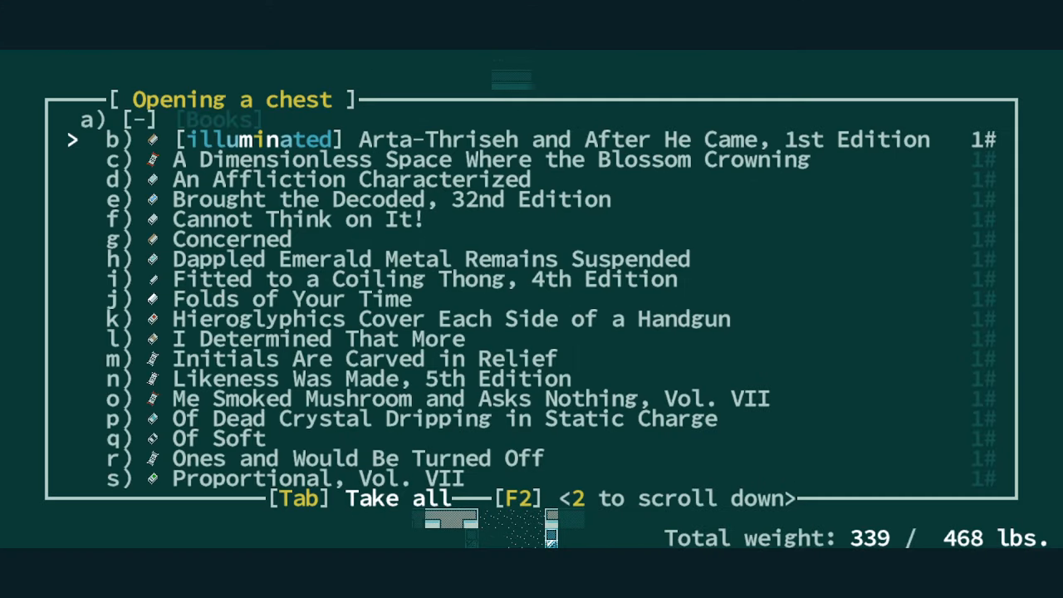
- Take the chest's books and donate them to Sheba Hagadias for 9471 XP and level 14
key("Tab")
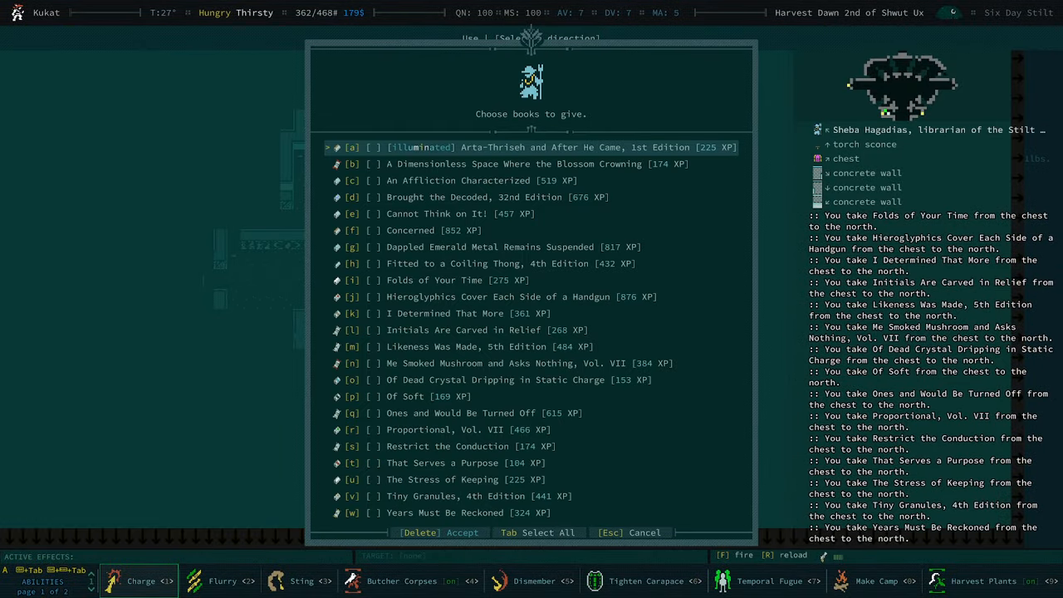
key("Tab")
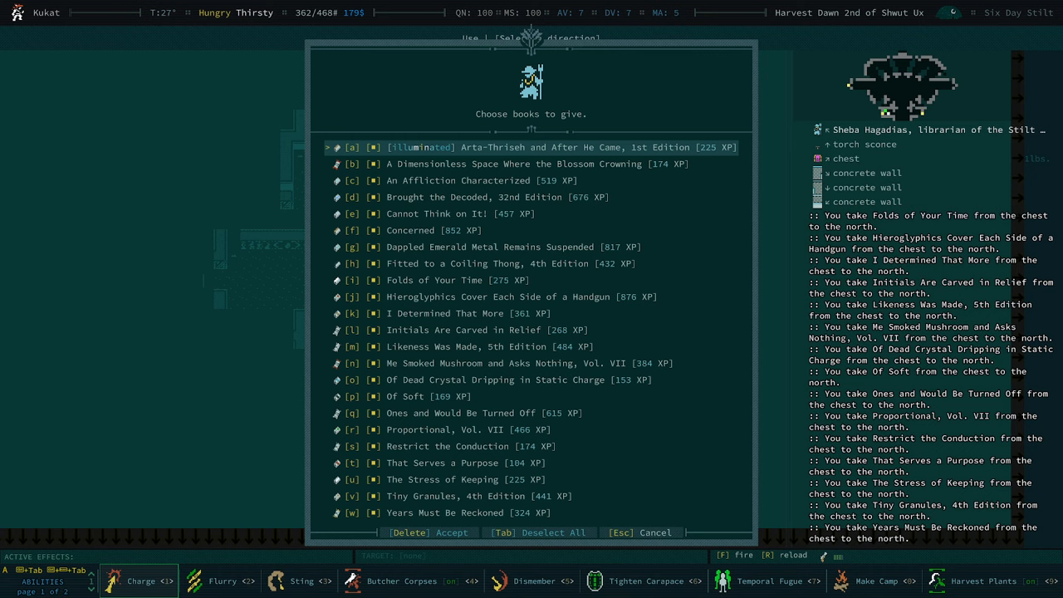
left_click(451, 532)
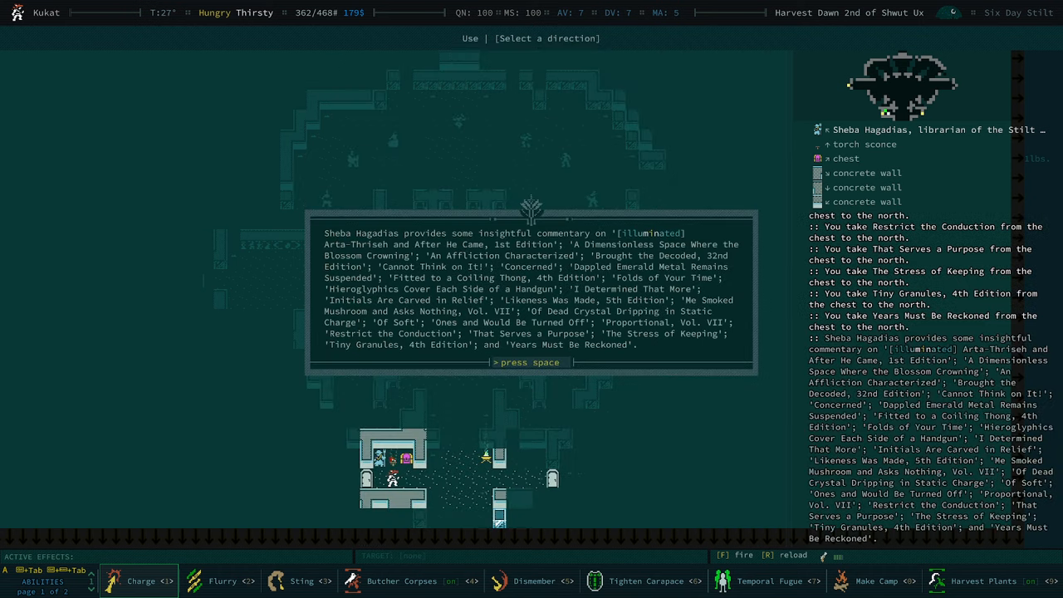
key("space")
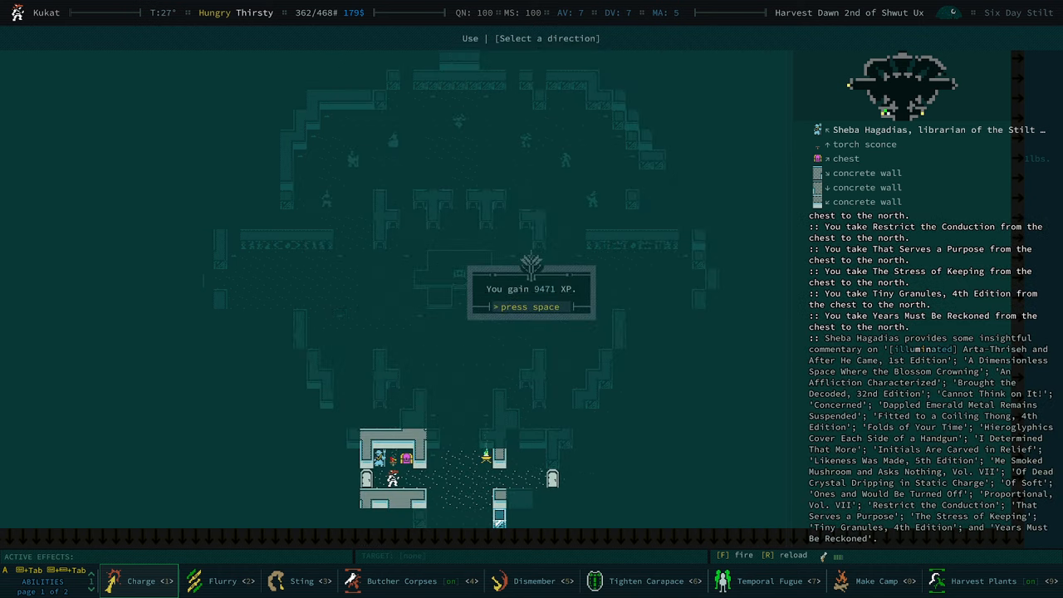
key("space")
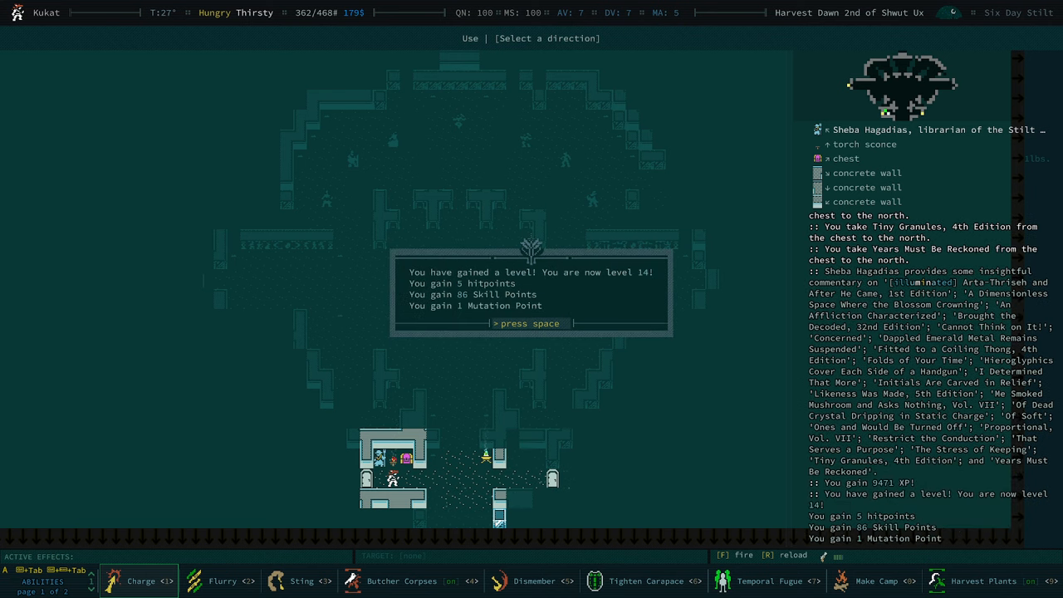
key("space")
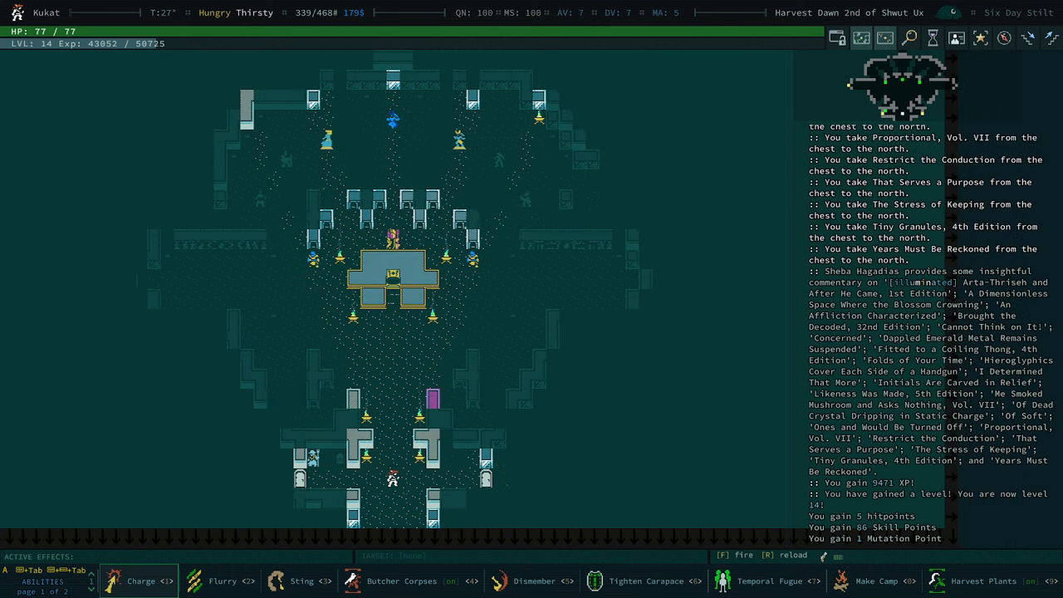
mouse_move(280, 346)
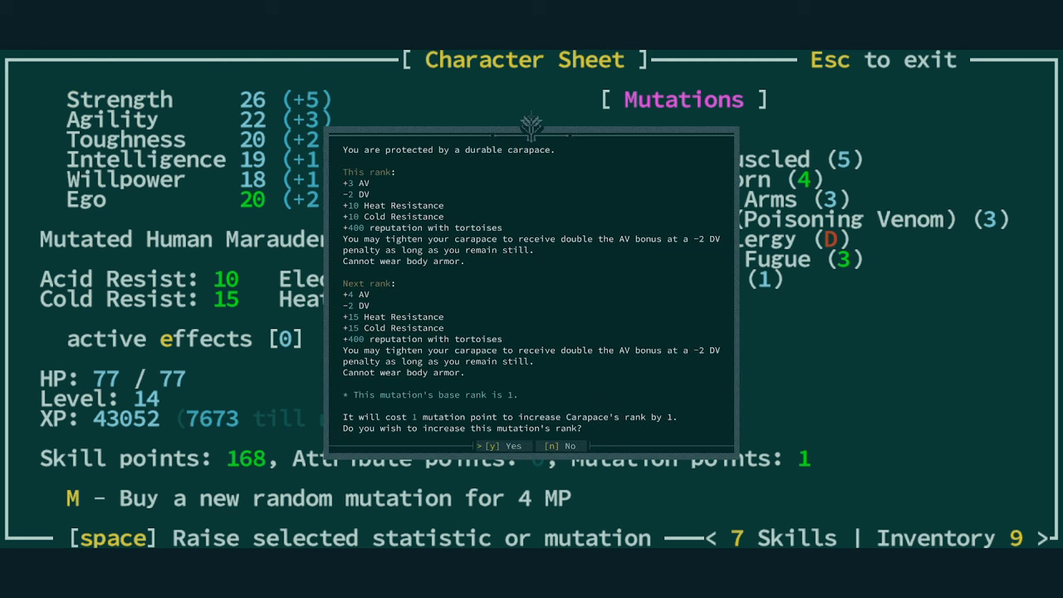
mouse_move(369, 305)
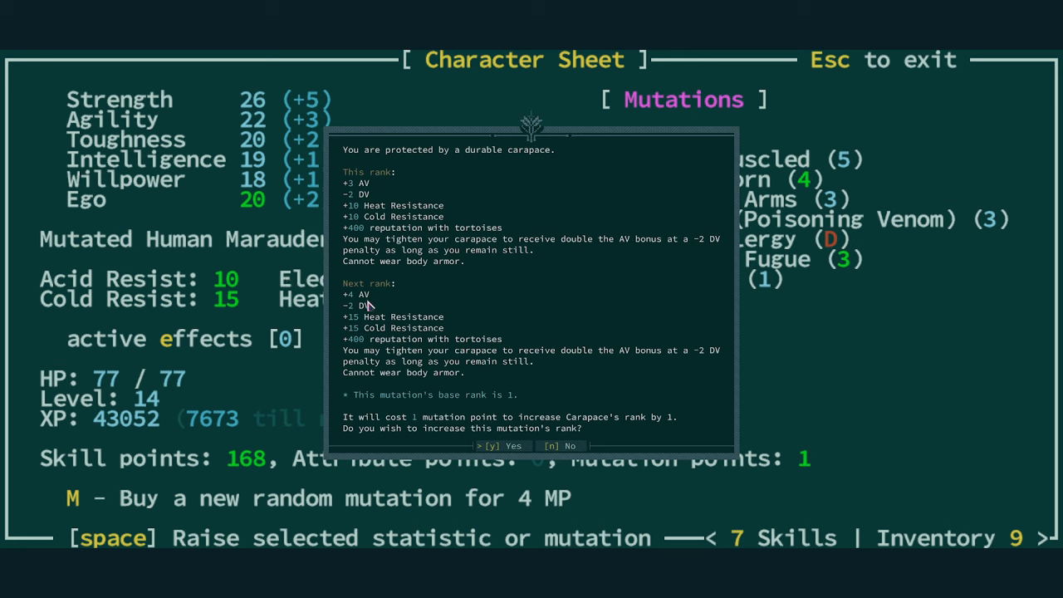
mouse_move(372, 350)
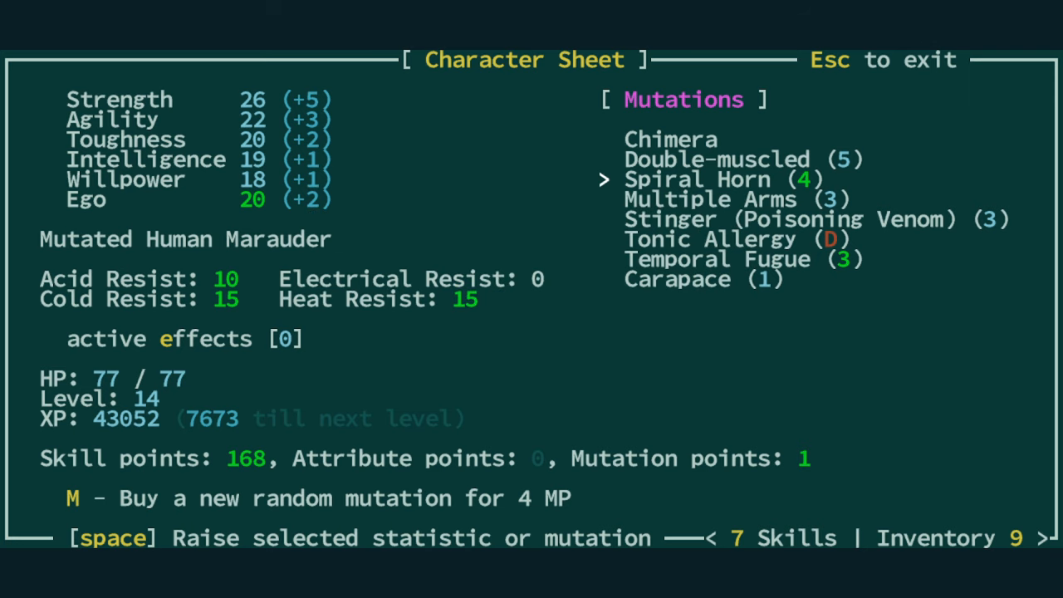
- Buy Tinker I, dropping to 168 skill points
key("Down")
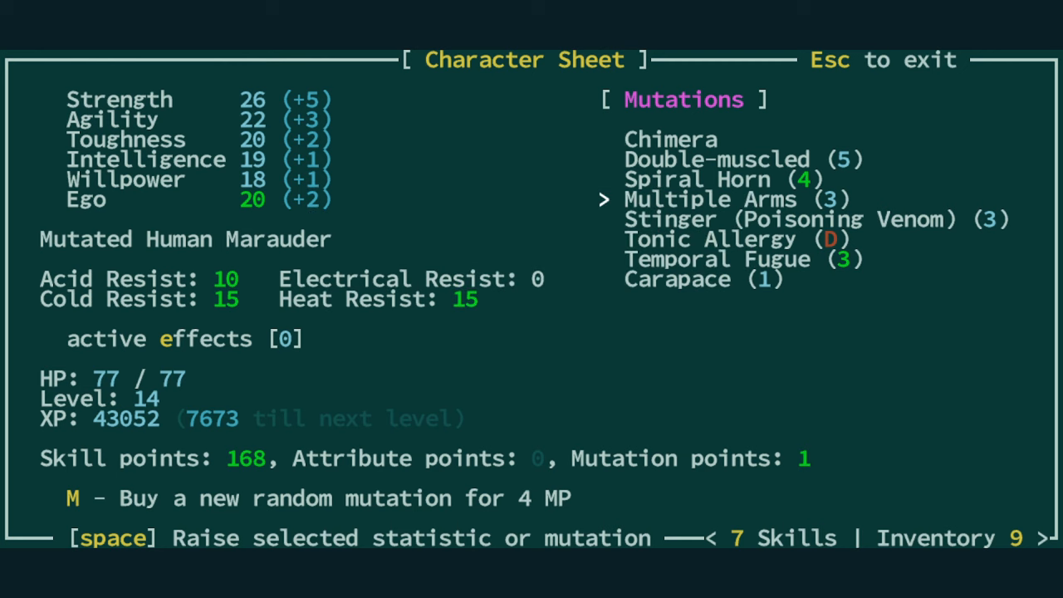
key("space")
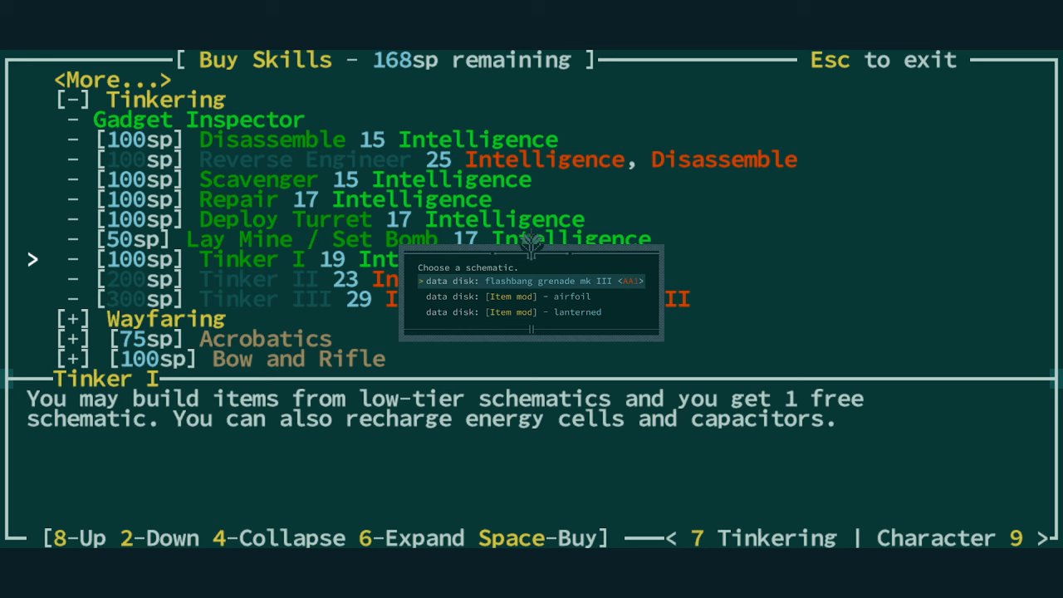
- Pick the lanterned item-mod schematic and dismiss the new data disk message
key("Down")
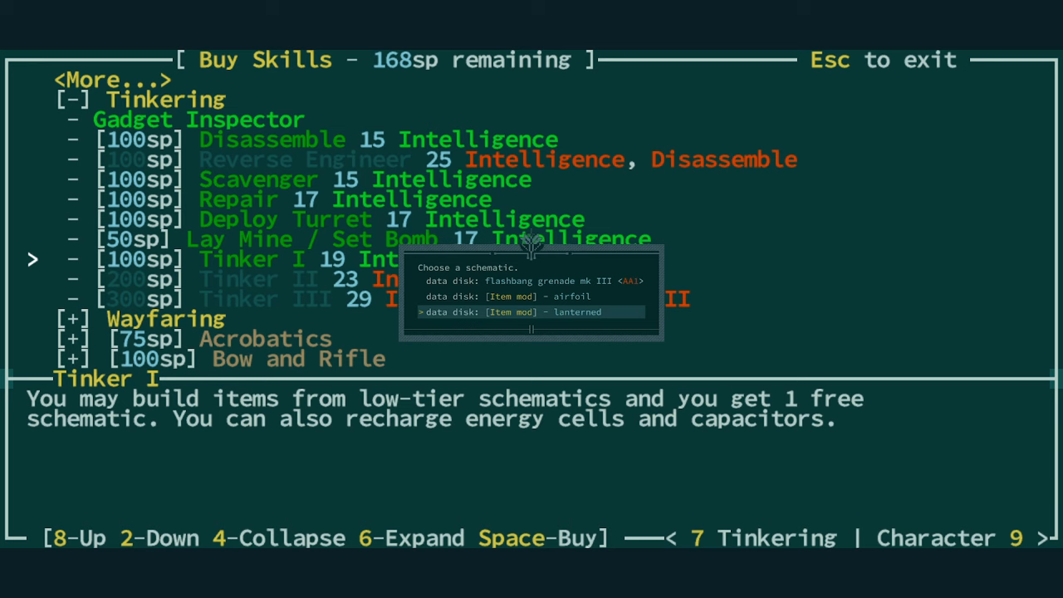
key("up")
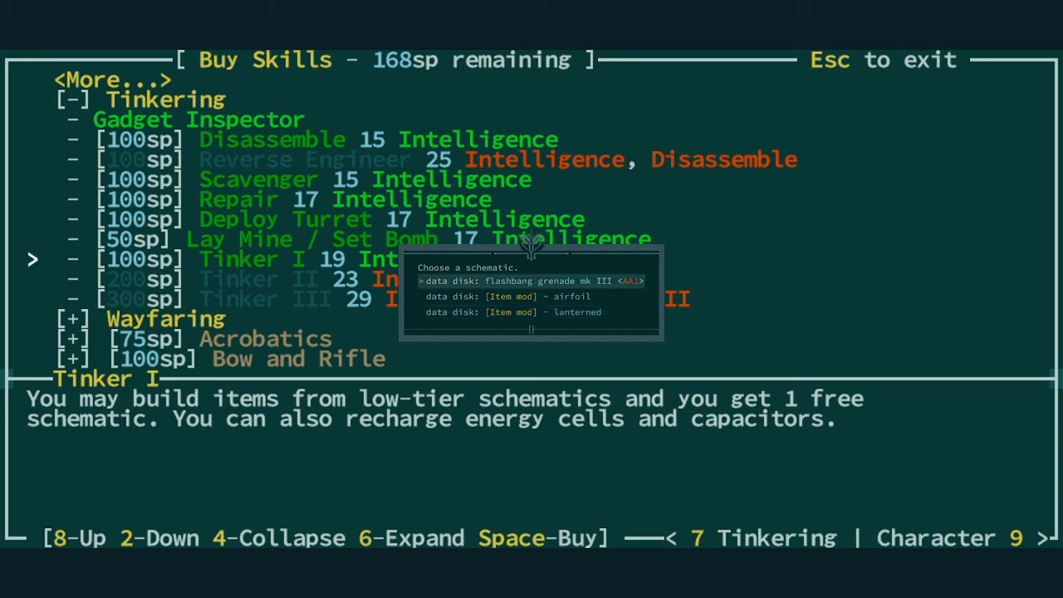
key("Down")
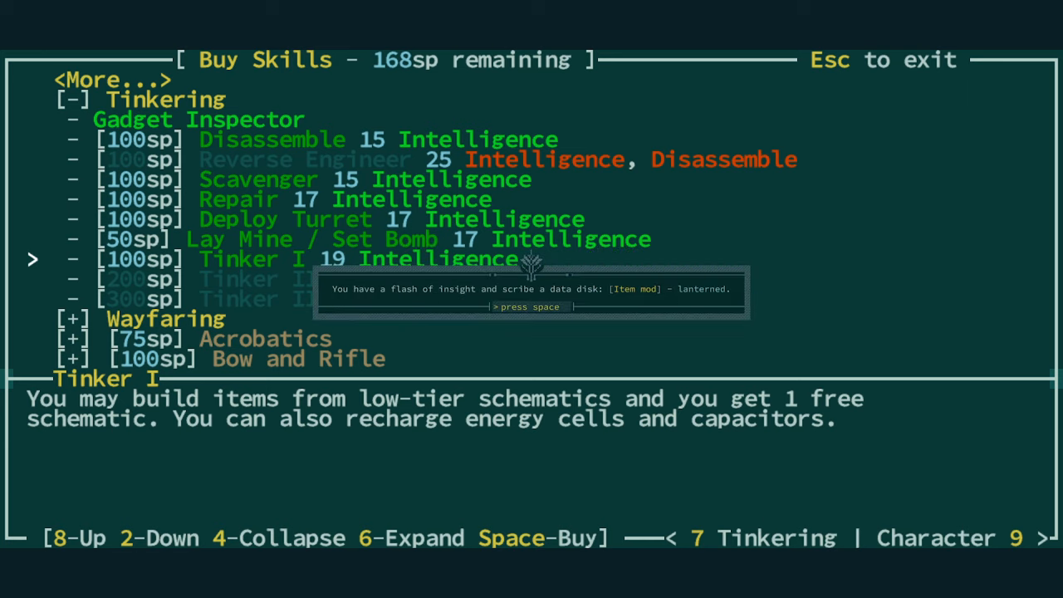
key("space")
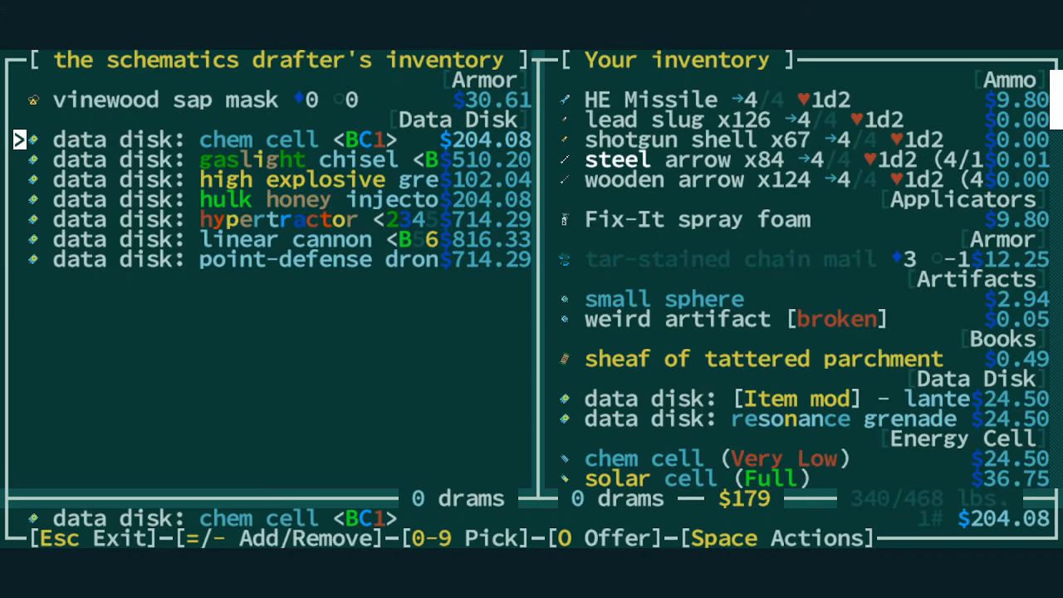
mouse_move(296, 260)
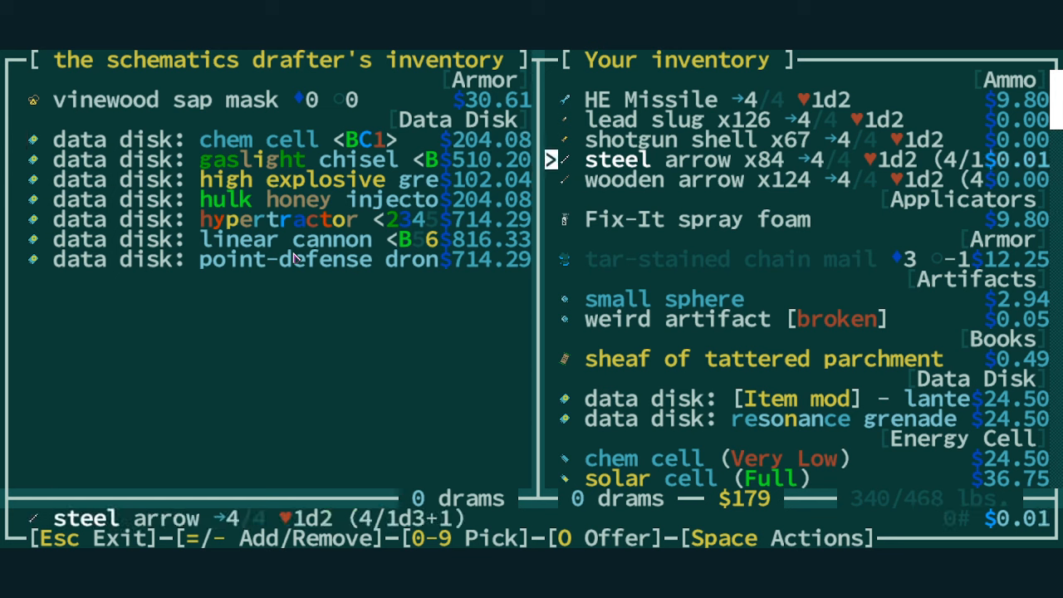
- Pay 7 drams to identify the weird artifact as a semi-automatic pistol, then browse data disks
key("Down")
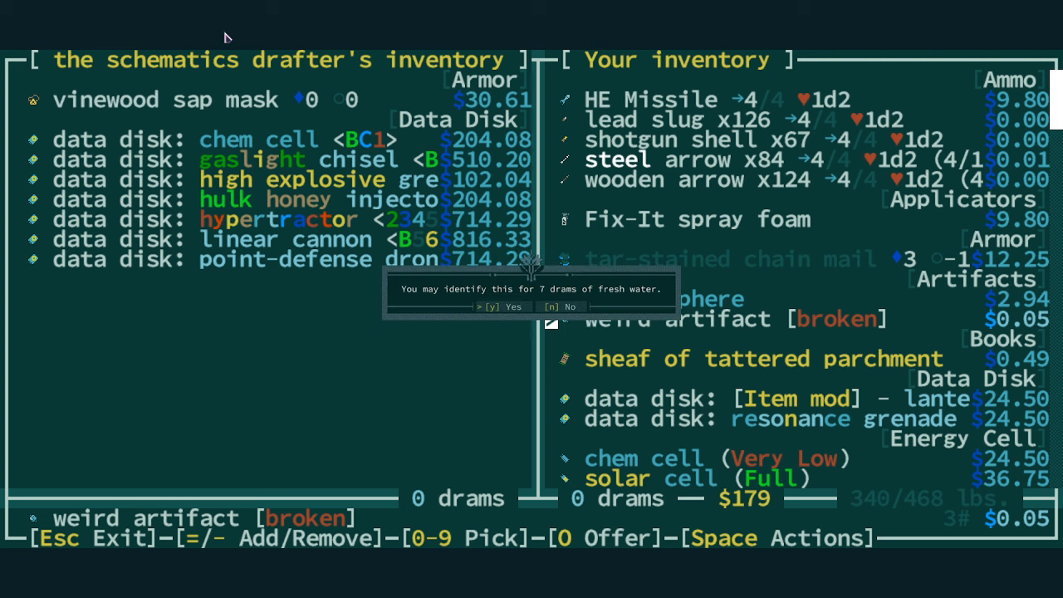
key("y")
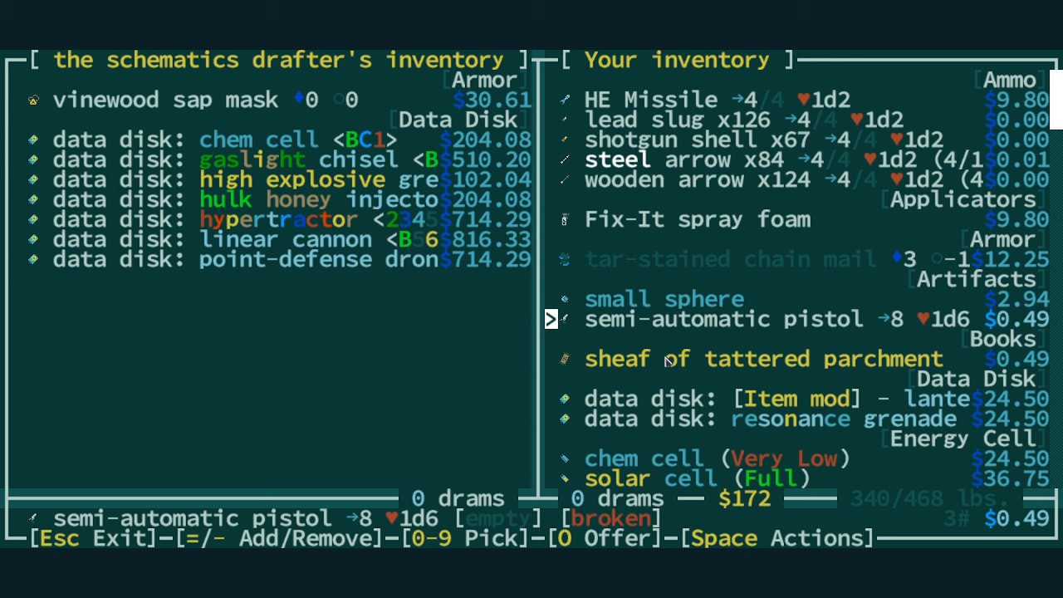
mouse_move(647, 342)
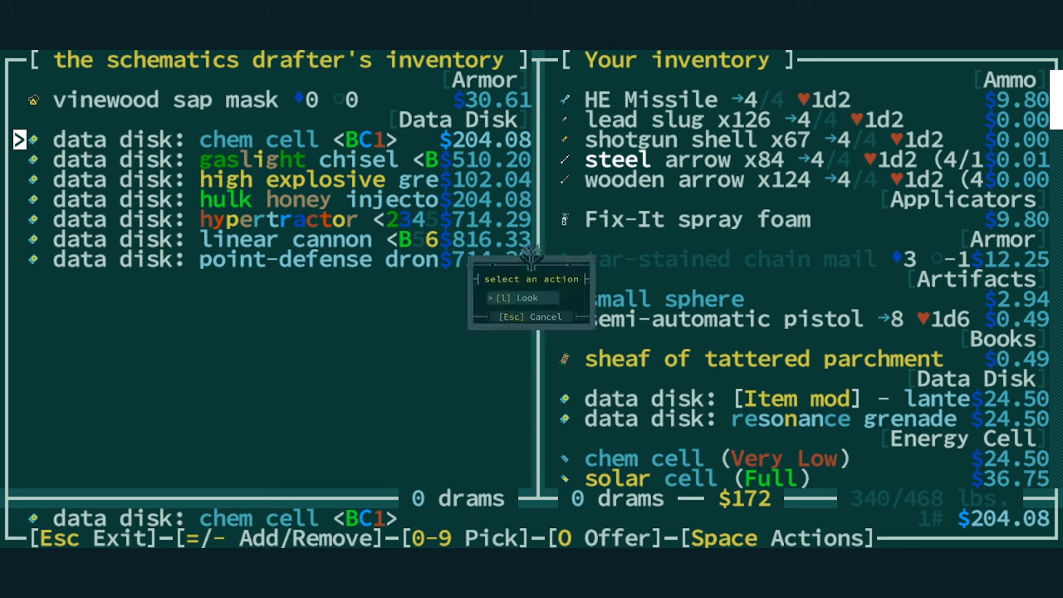
left_click(517, 297)
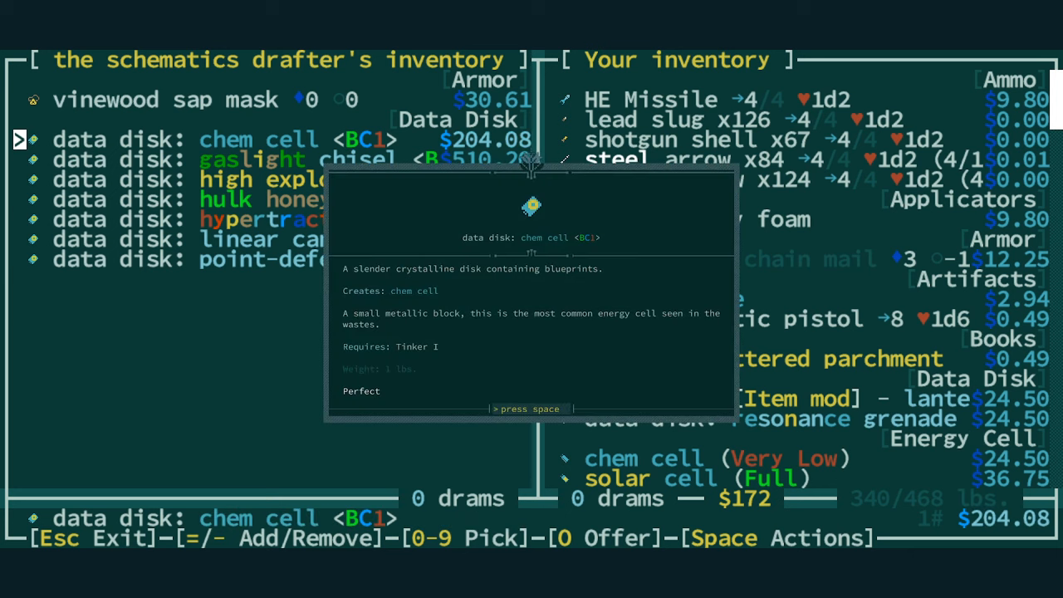
mouse_move(459, 329)
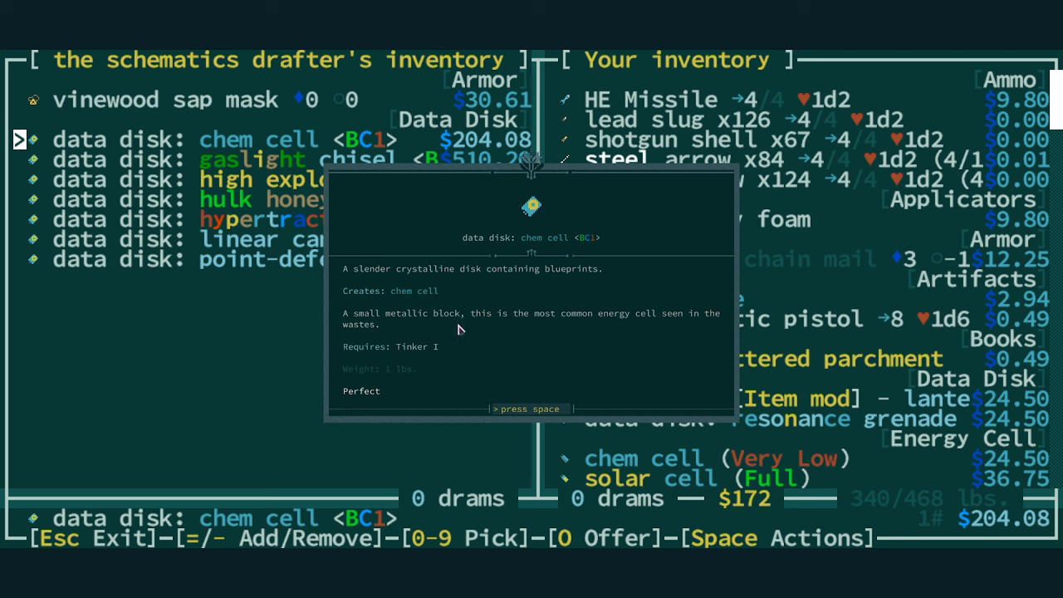
mouse_move(341, 371)
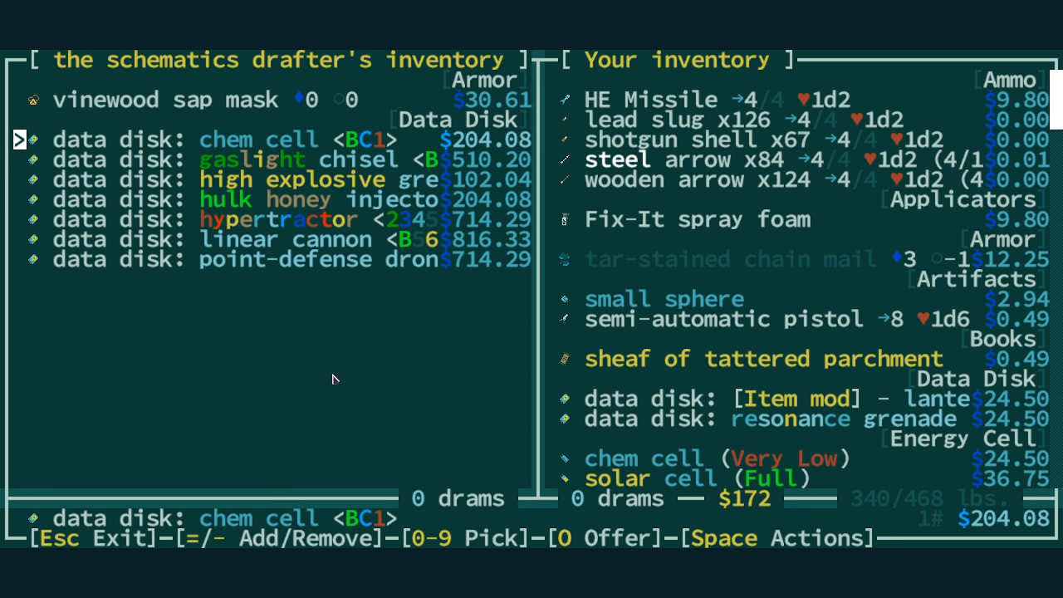
key("Down")
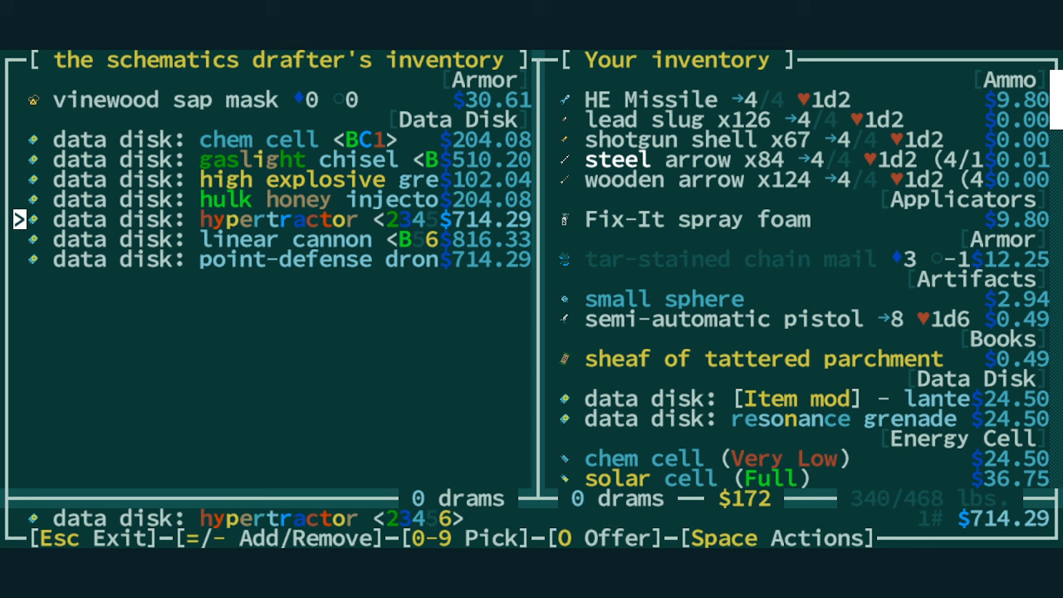
key("Up")
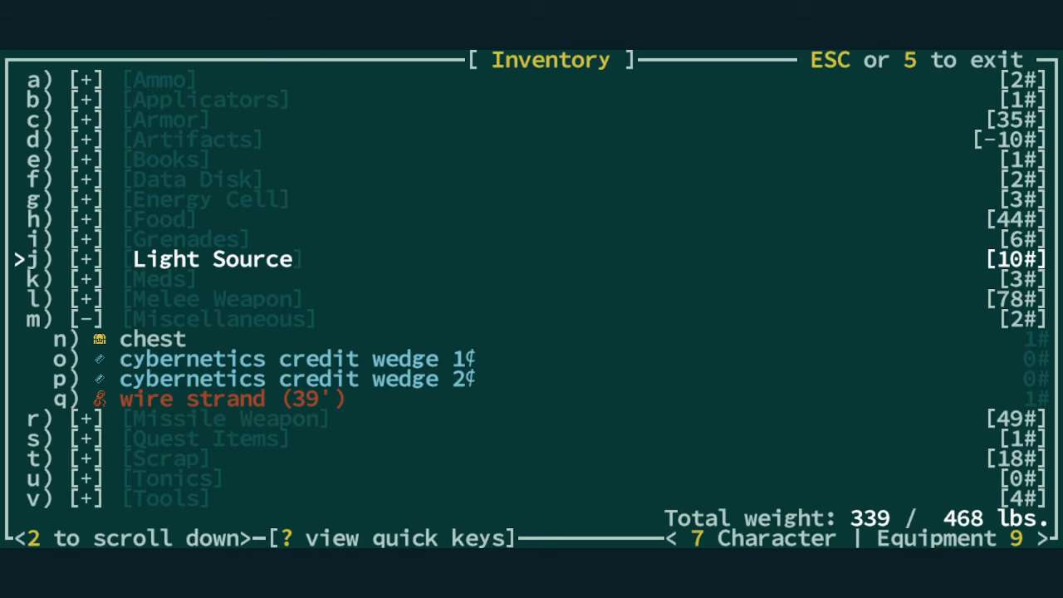
- Browse the inventory categories, then pick a point of interest to travel to
key("Down")
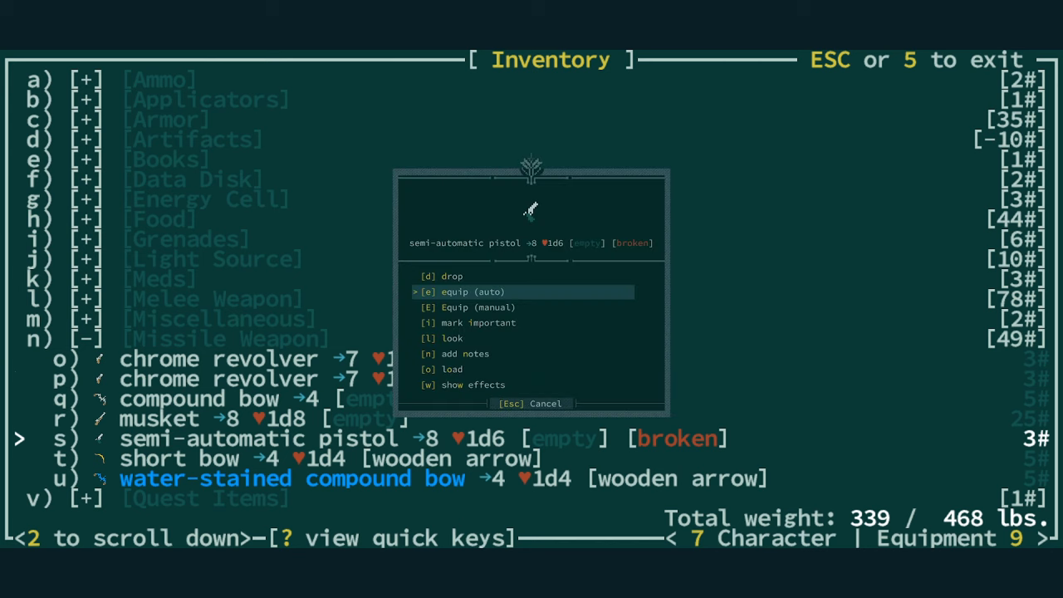
key("Escape")
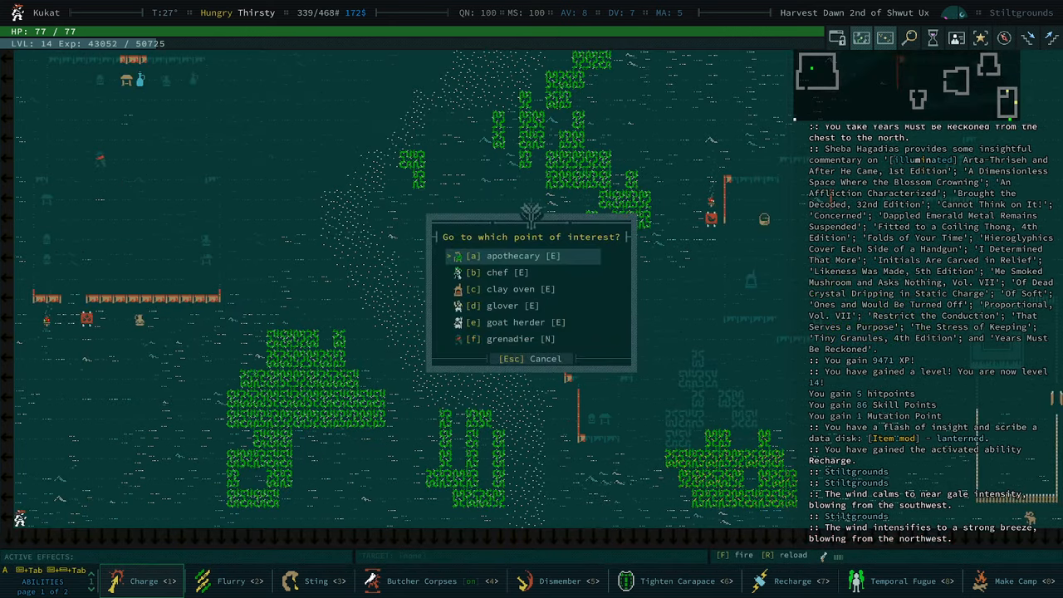
key("Escape")
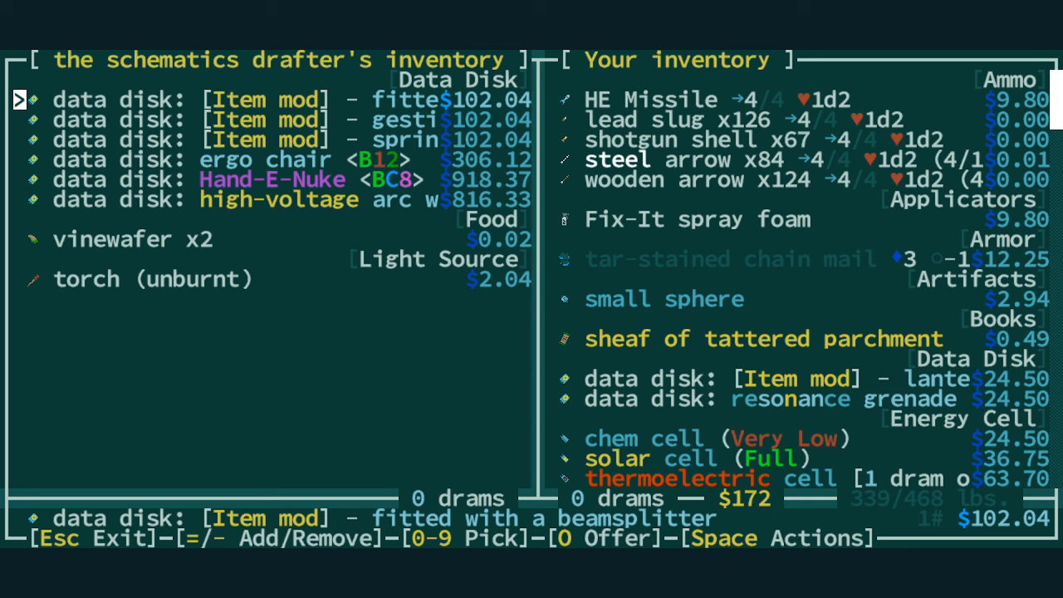
- Mark the drafter's item-mod data disk for purchase and scroll through Kukat's inventory
key("space")
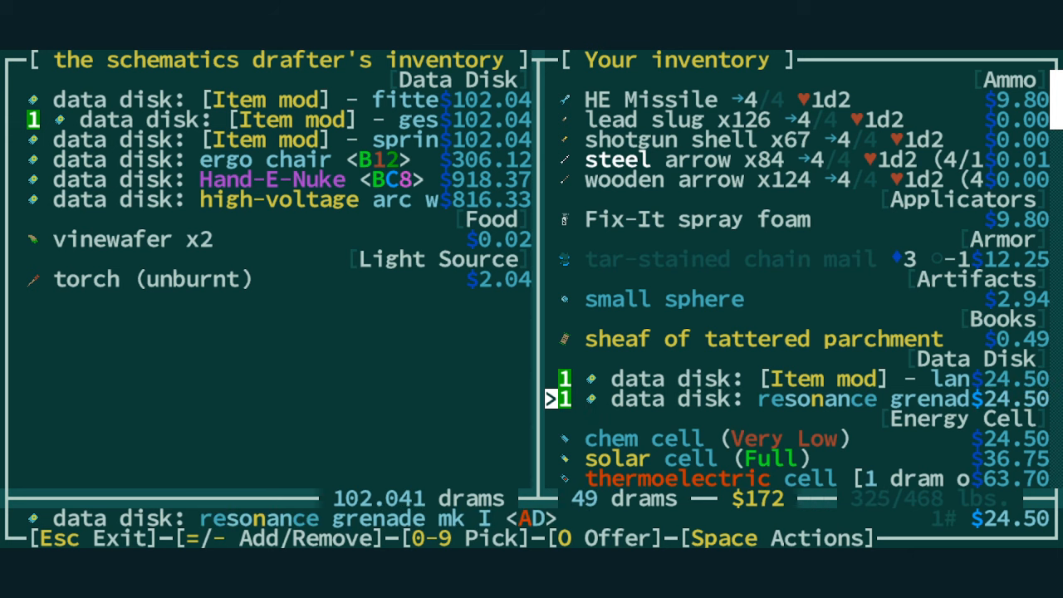
scroll("down", 3)
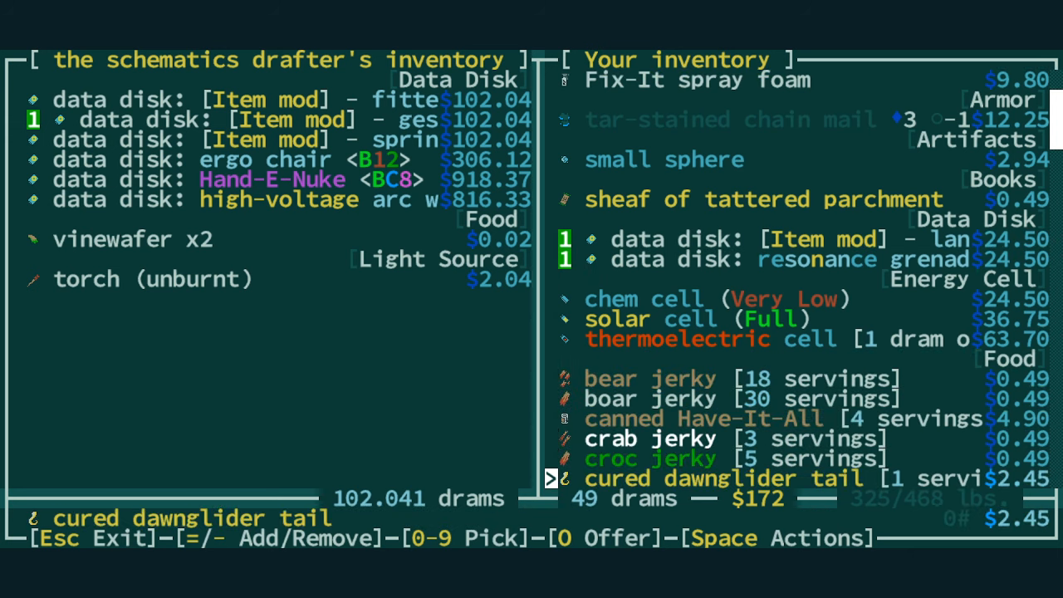
scroll("down", 3)
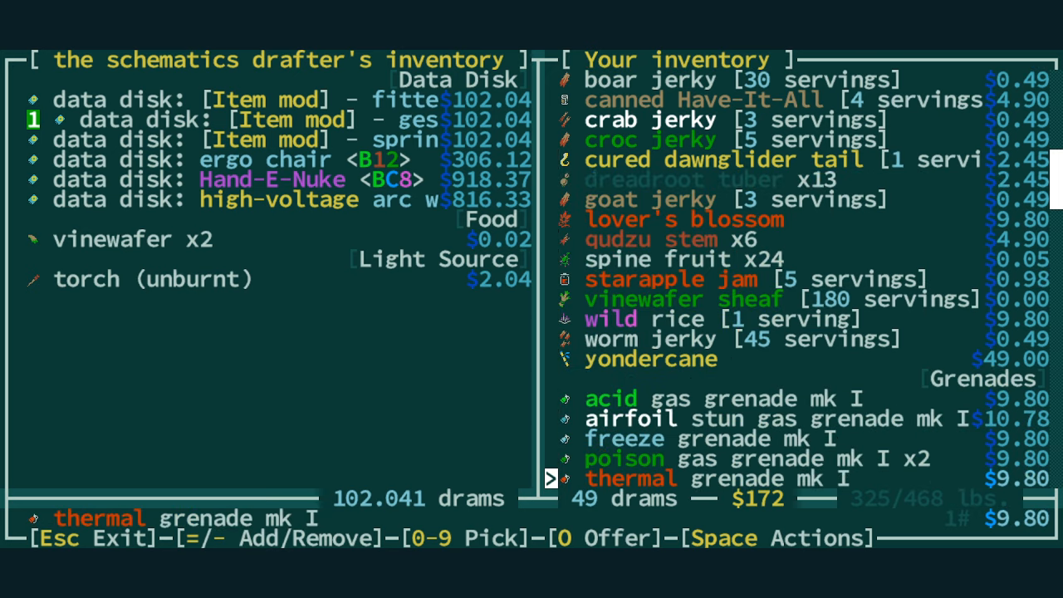
scroll("down", 3)
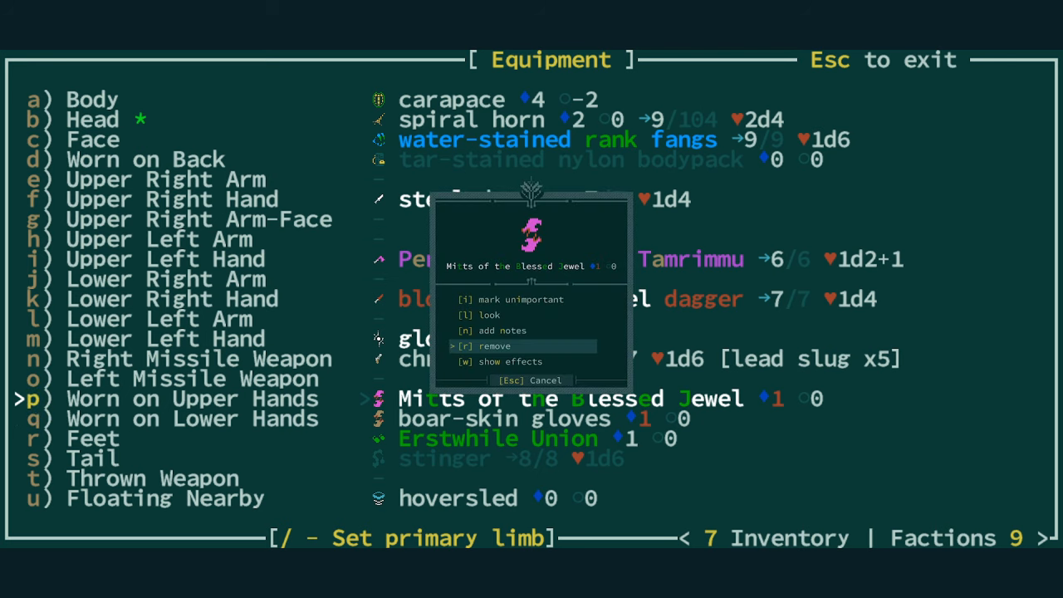
key("up")
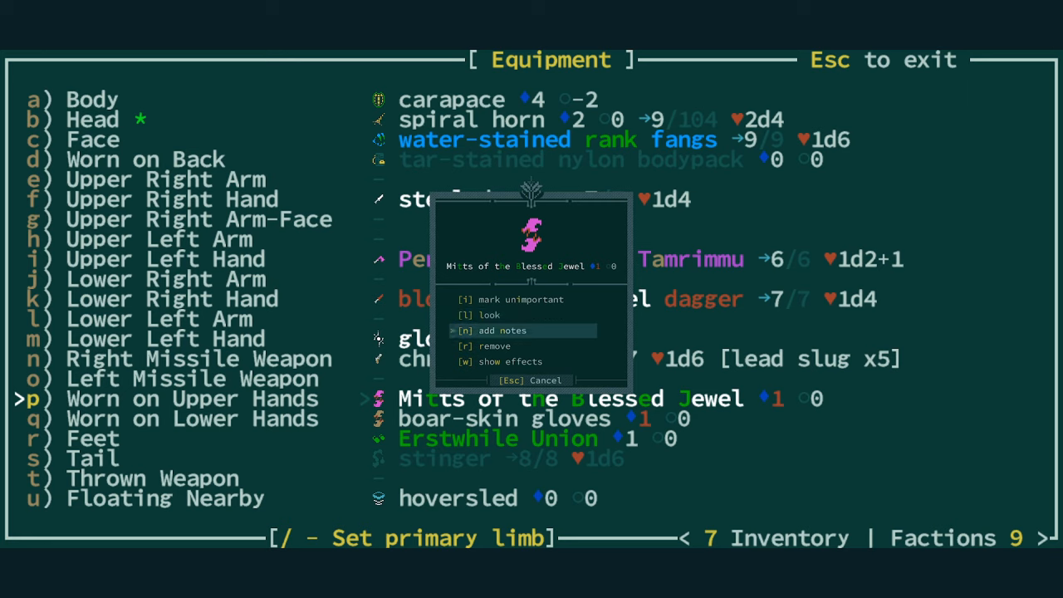
key("Down")
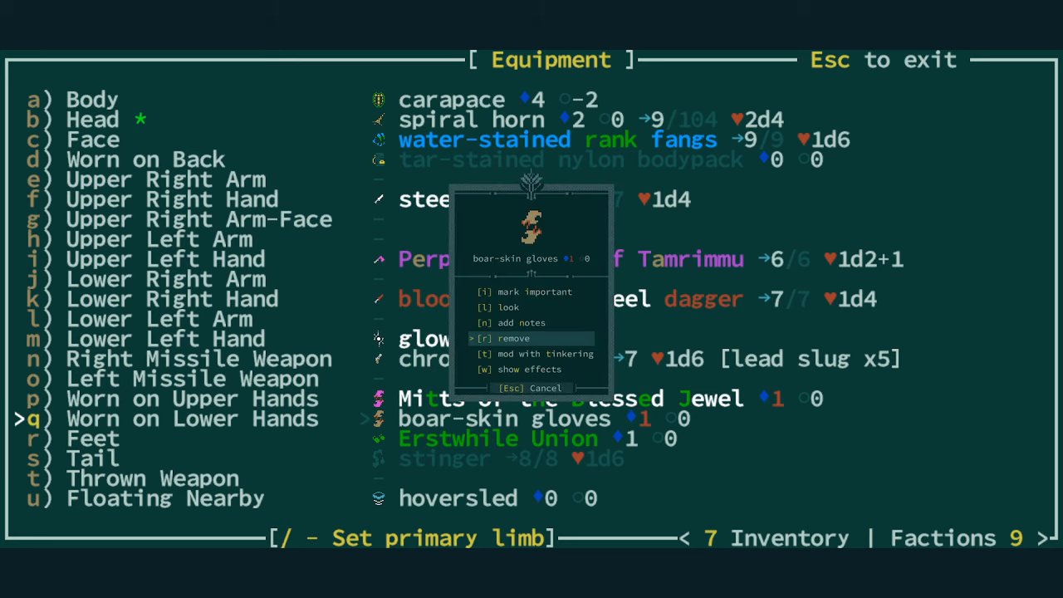
left_click(544, 353)
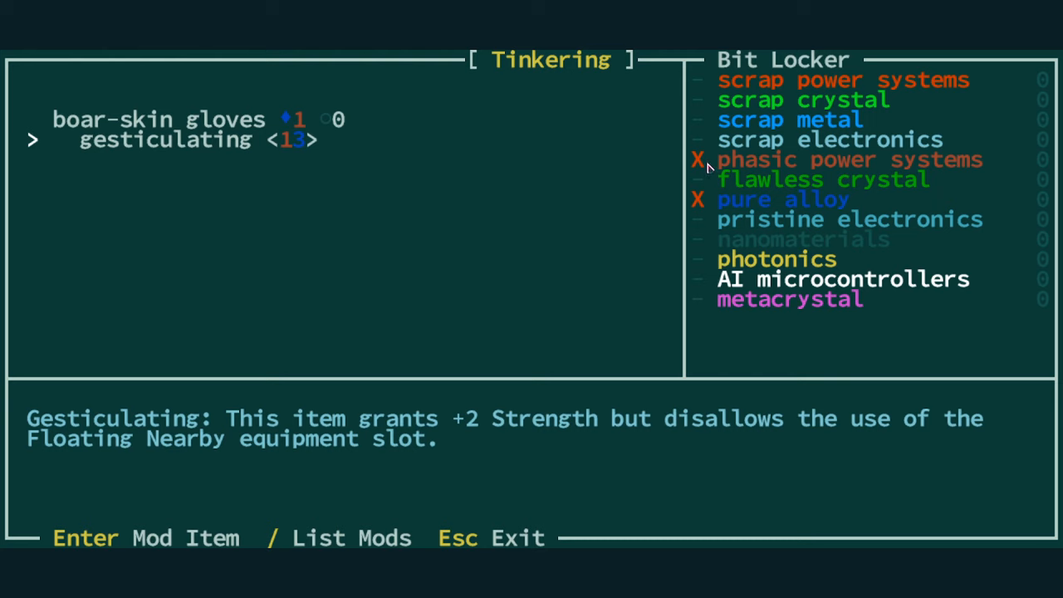
mouse_move(1033, 86)
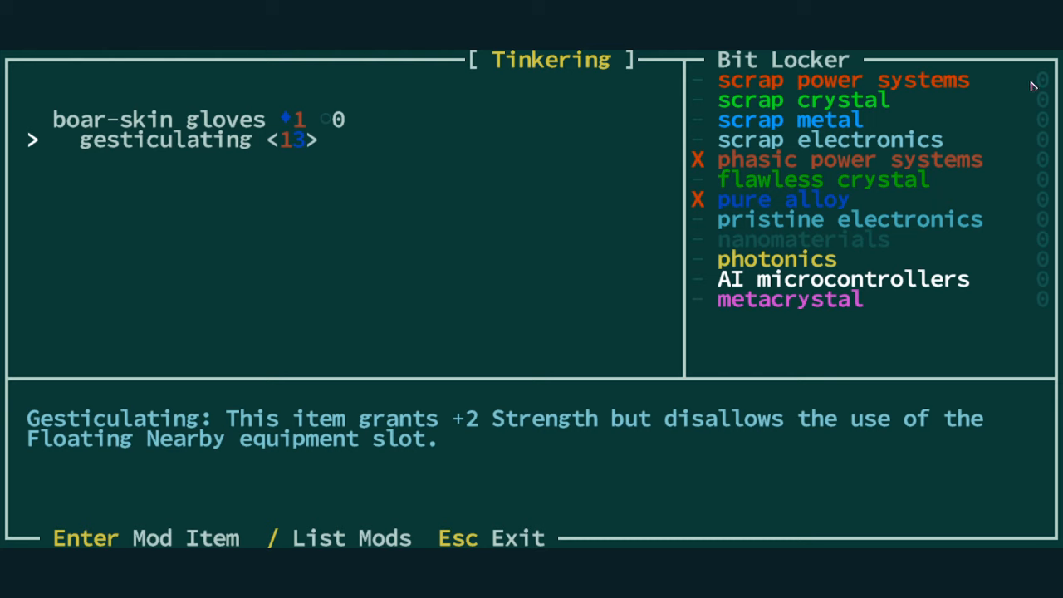
mouse_move(489, 441)
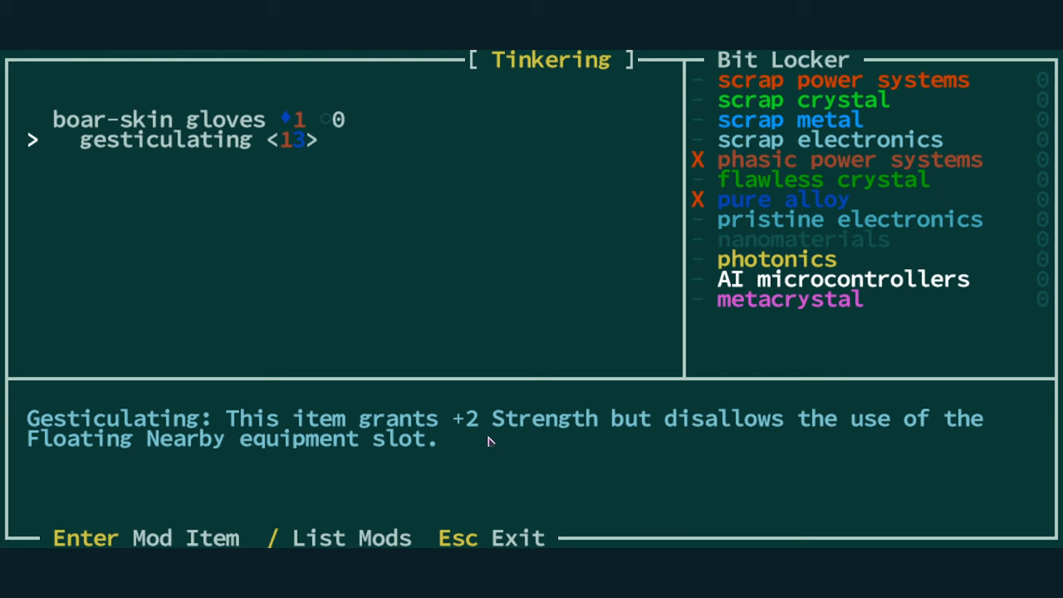
mouse_move(851, 436)
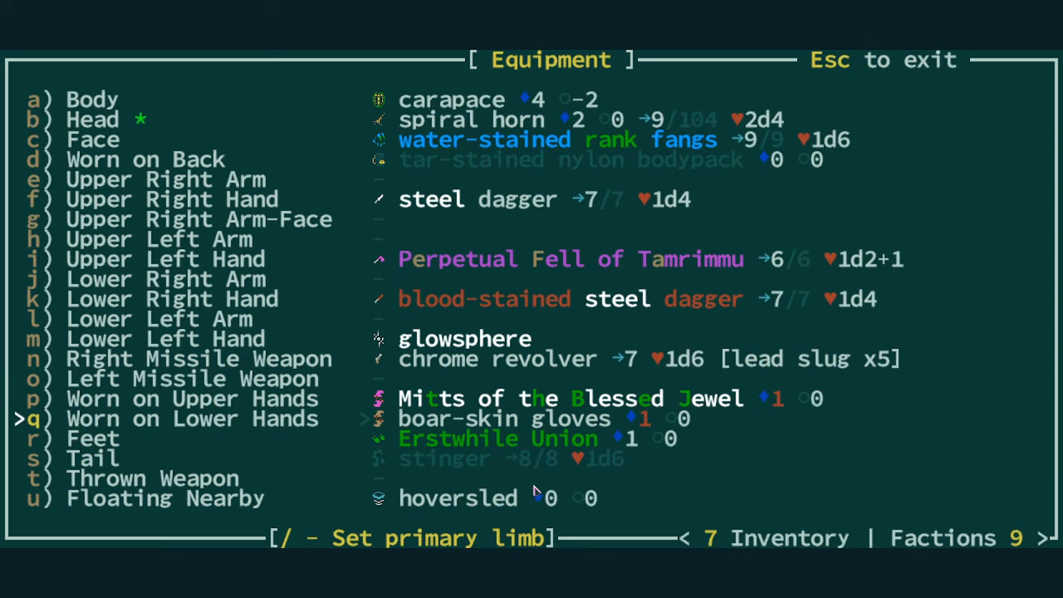
mouse_move(492, 480)
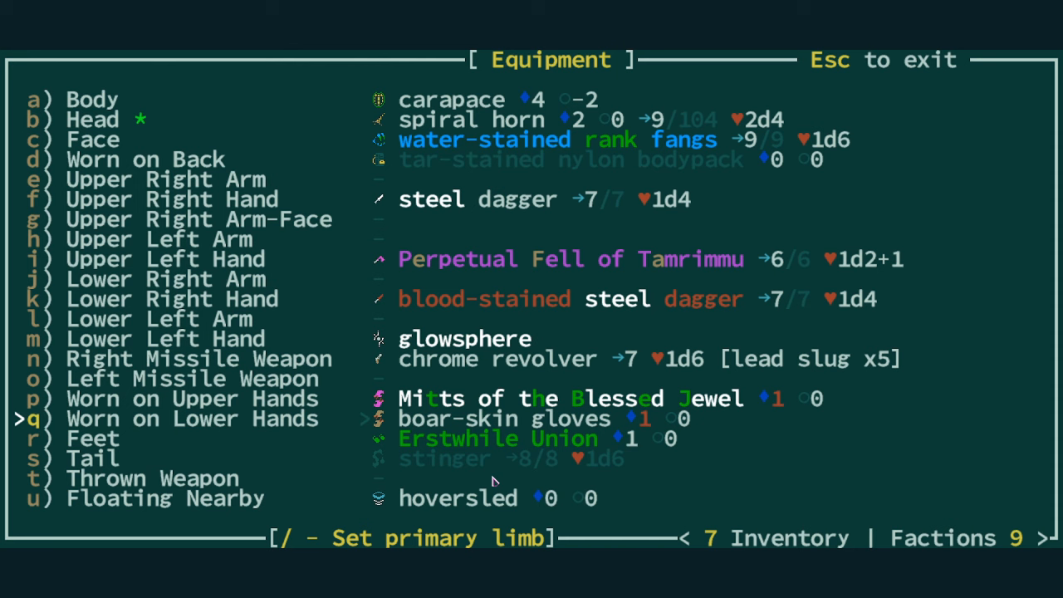
key("Escape")
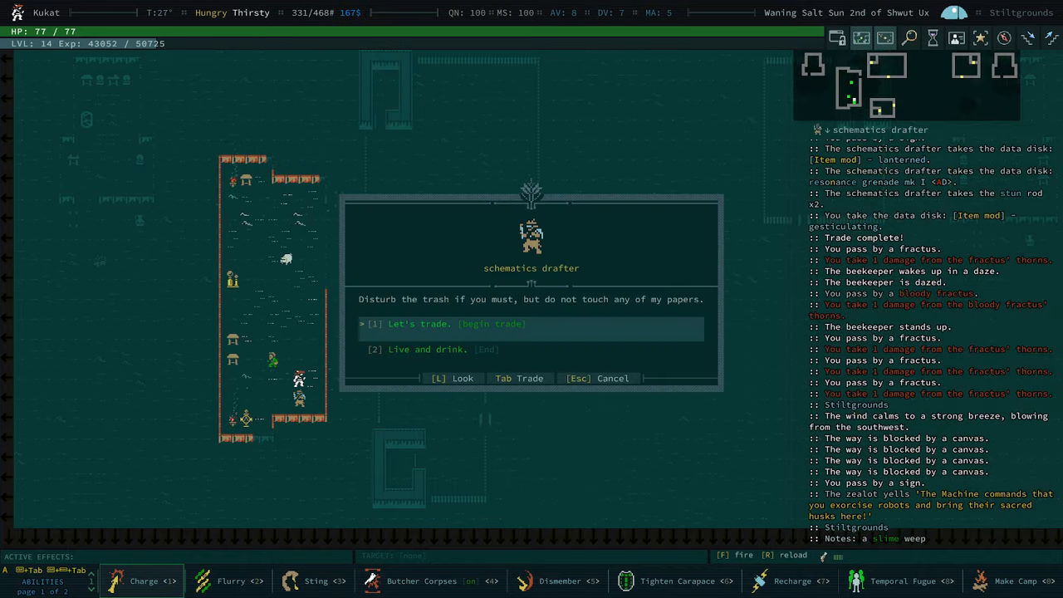
- Trade with the schematics drafter and inspect the spiral borer and drum-loaded data disks
left_click(418, 324)
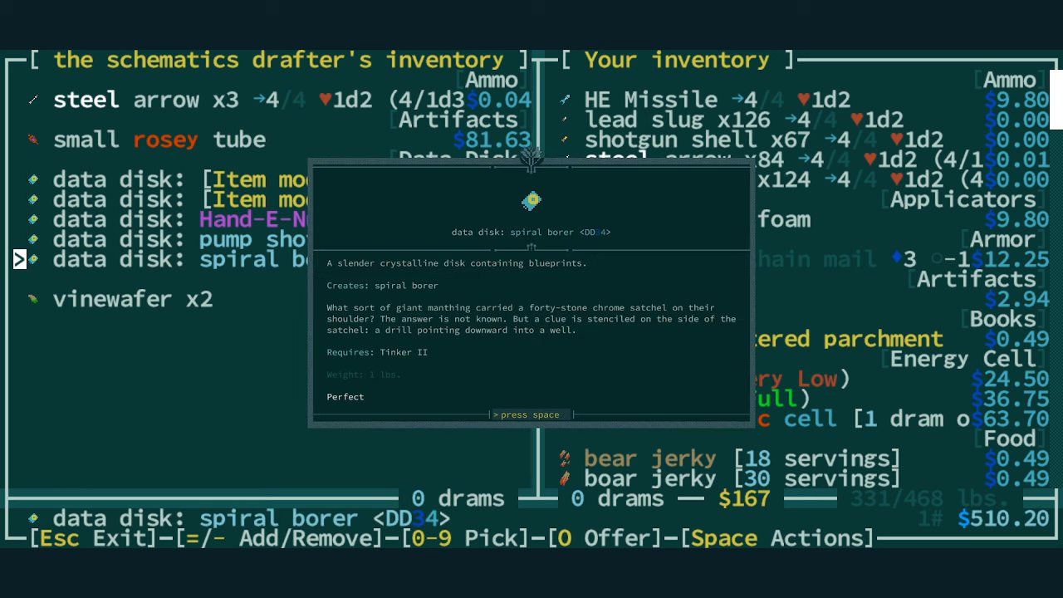
key("space")
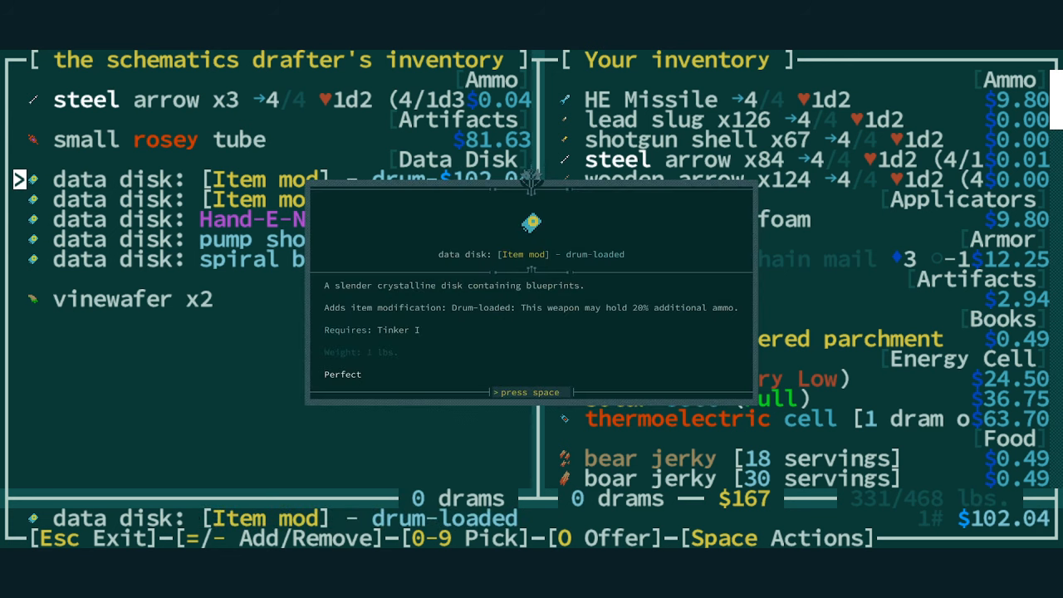
key("space")
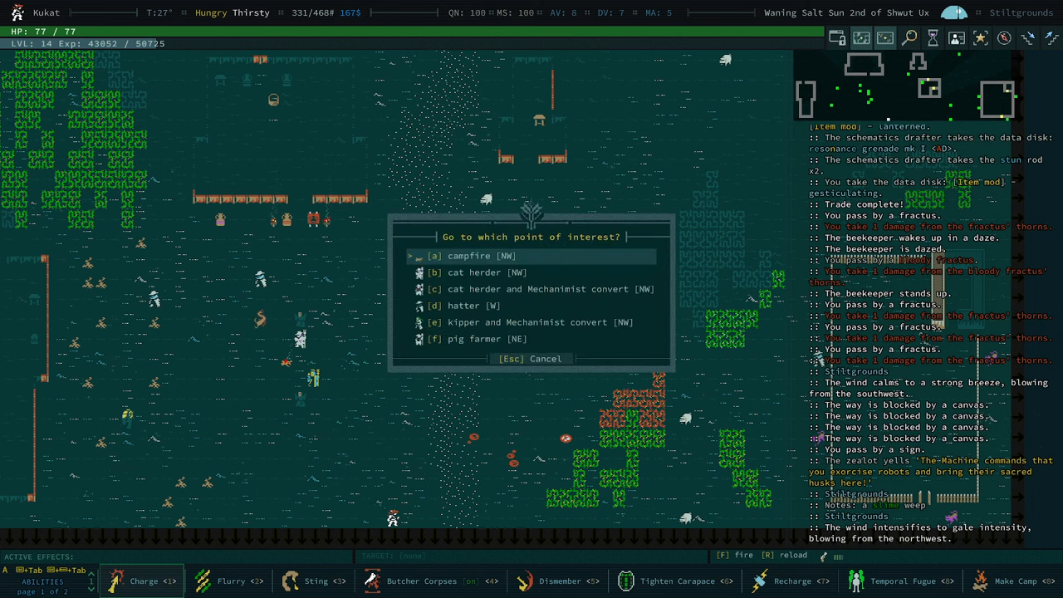
- Browse another drafter's data disks, inspecting the 714-dram geomagnetic disc, then return to the map
key("Escape")
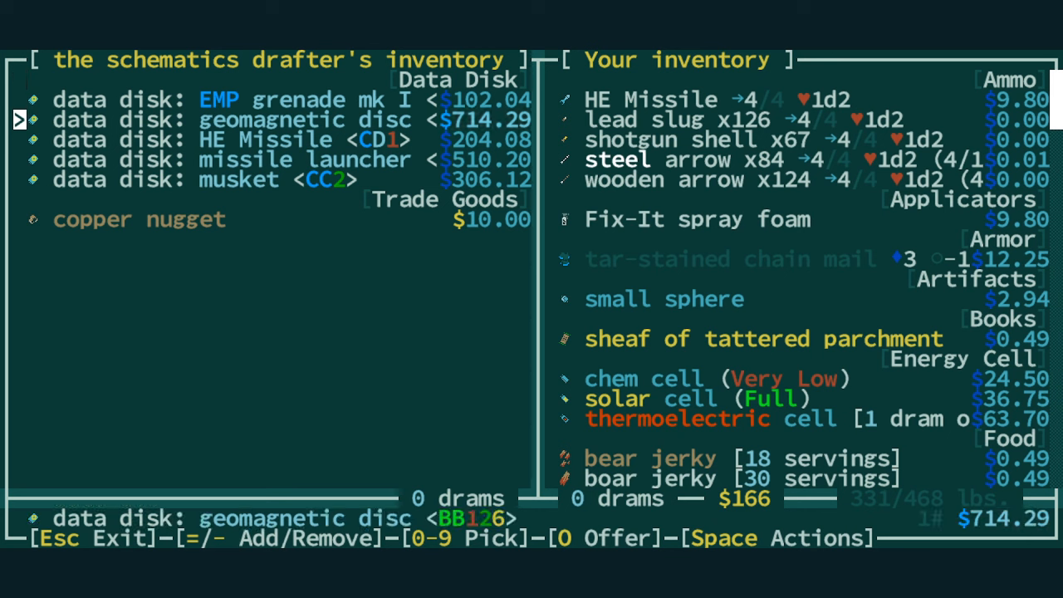
key("up")
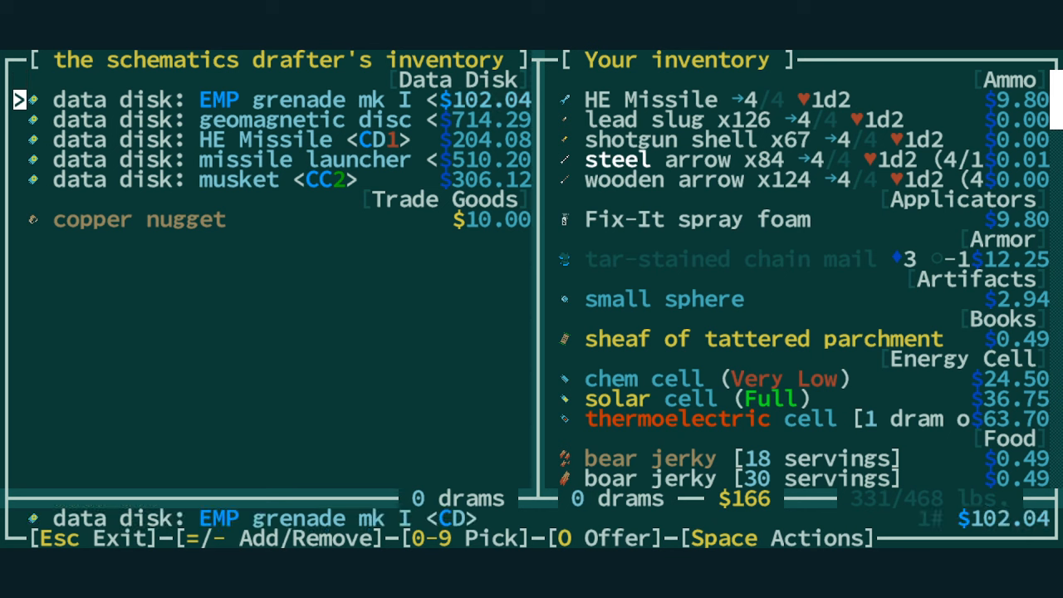
left_click(290, 119)
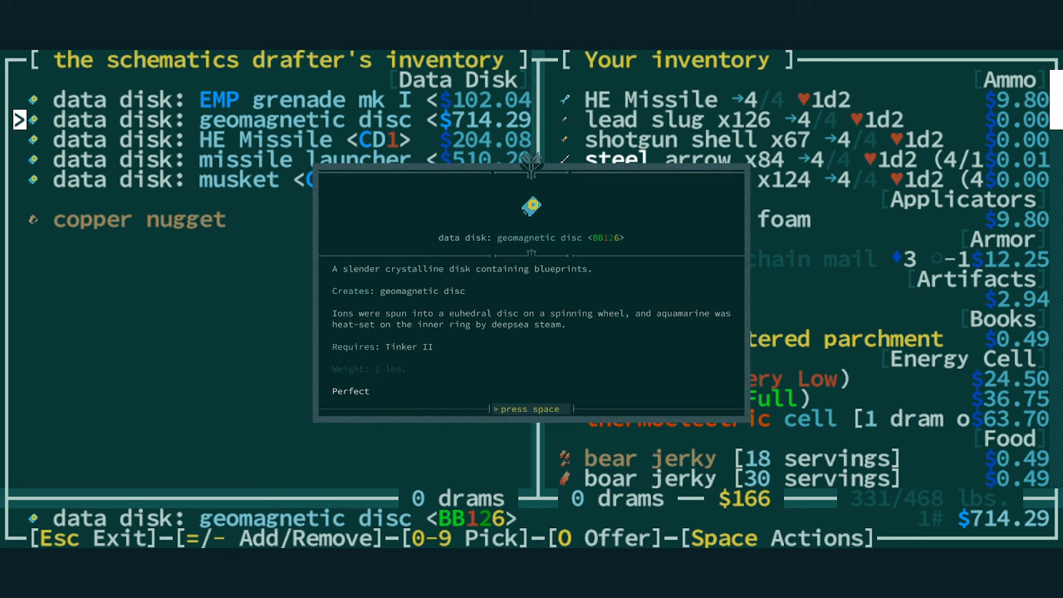
key("Escape")
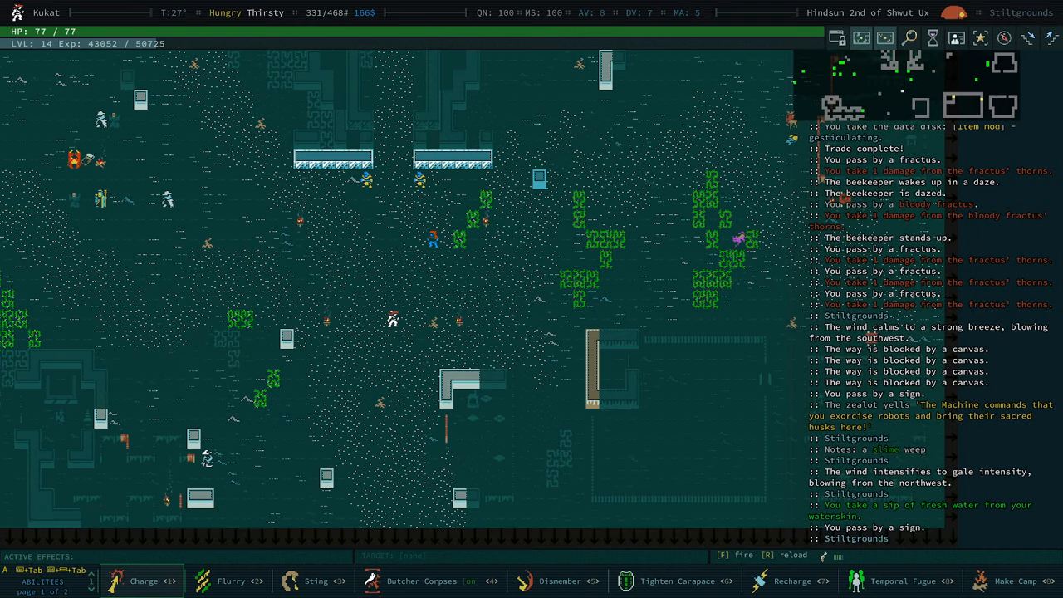
- Move the tar-stained chain mail and spare weapons into the chest, dropping weight to 187 lbs
key("i")
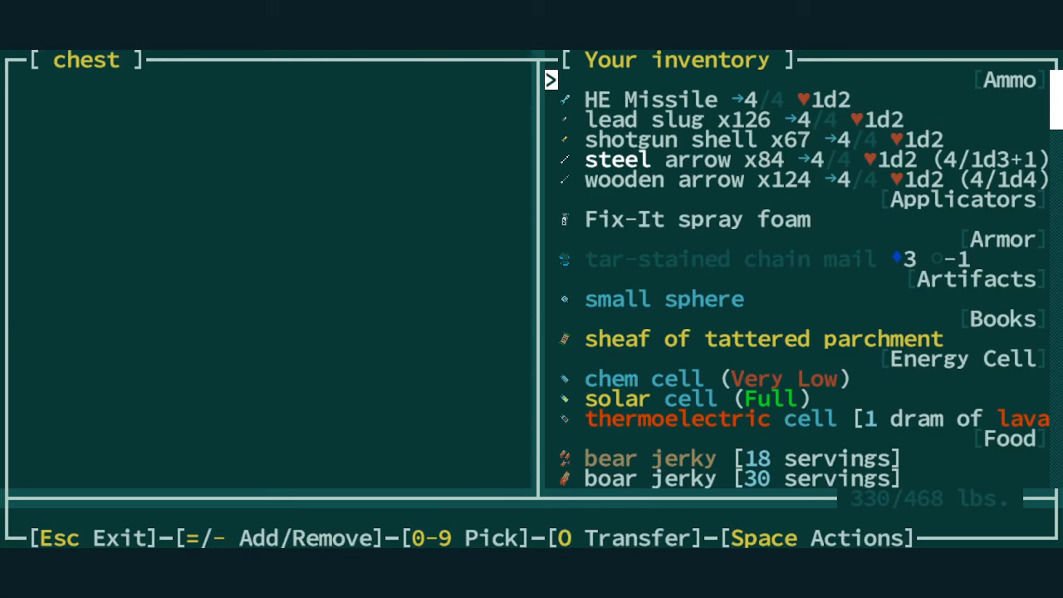
key("Down")
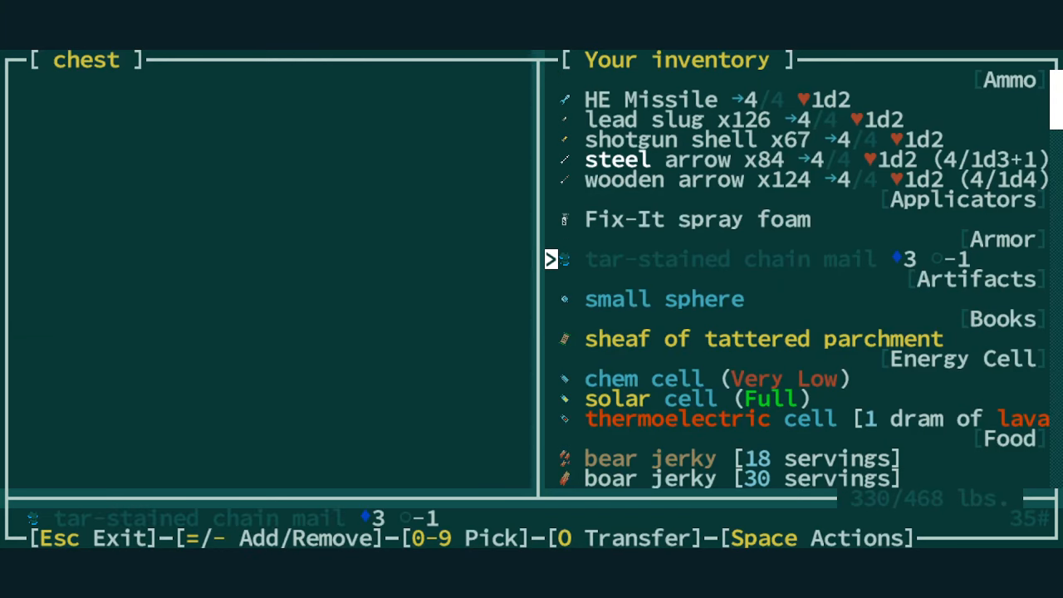
scroll("down", 3)
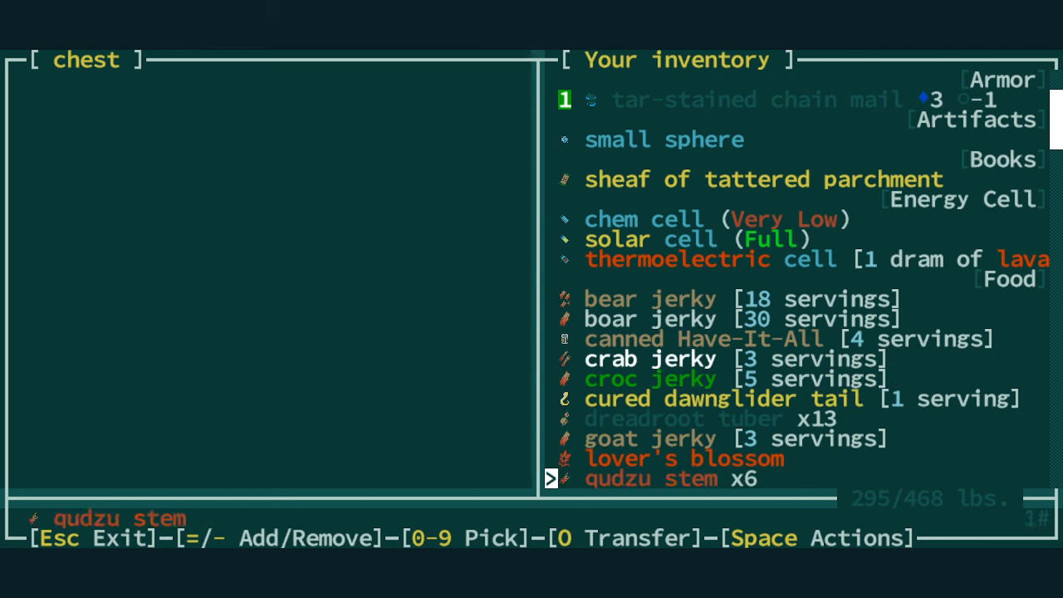
scroll("down", 3)
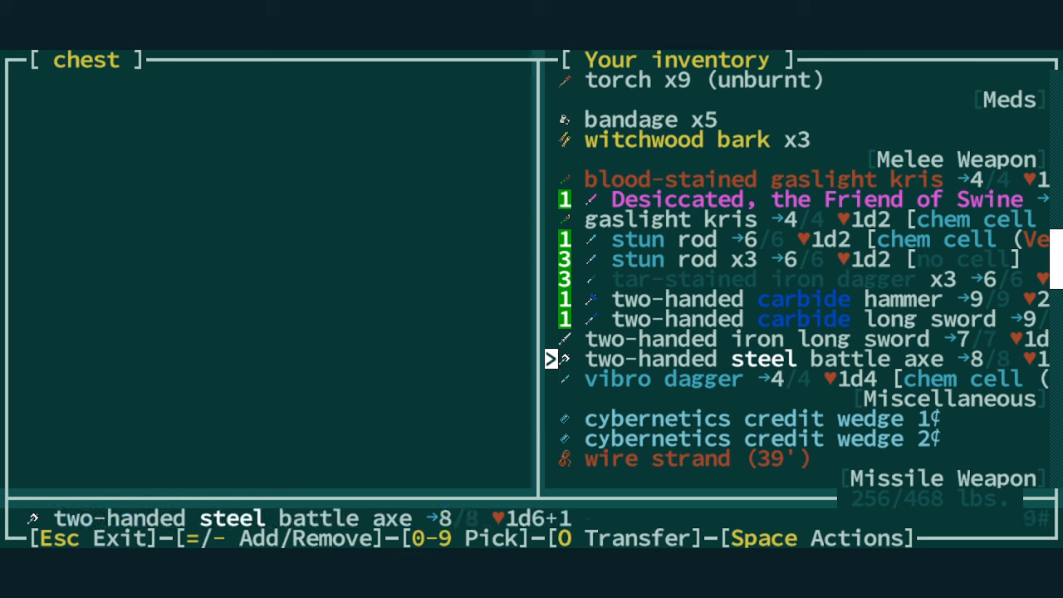
key("up")
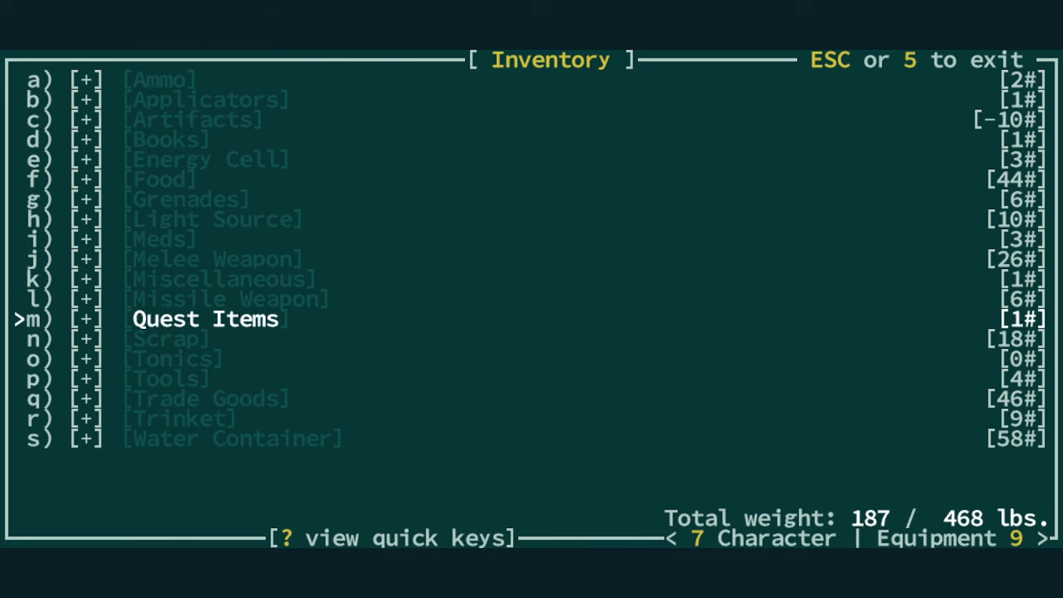
- Look over the bent metal sheet under Scrap, then page through the character sheet to Equipment
left_click(164, 338)
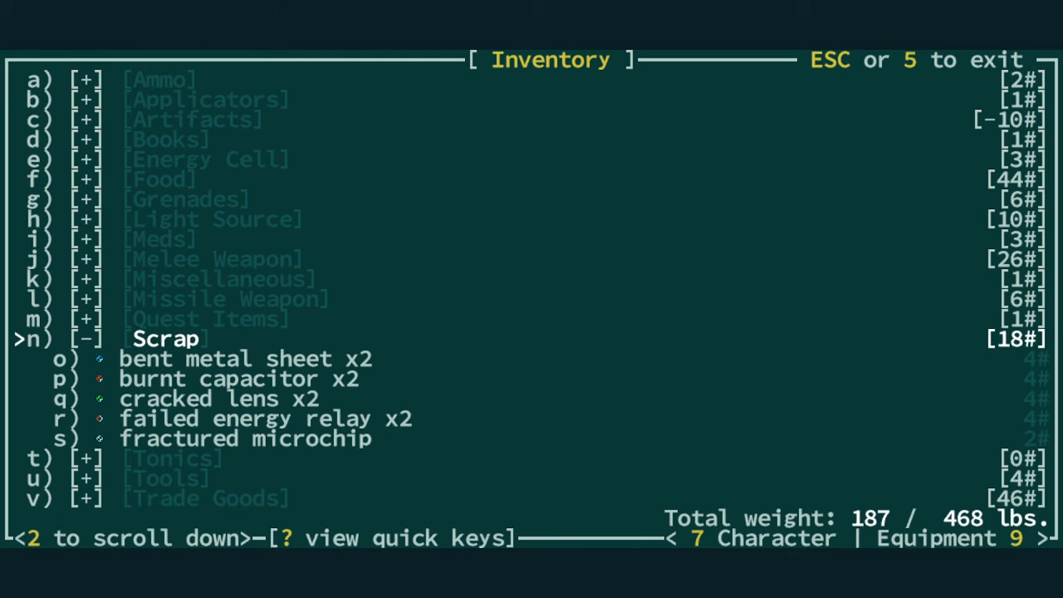
left_click(244, 358)
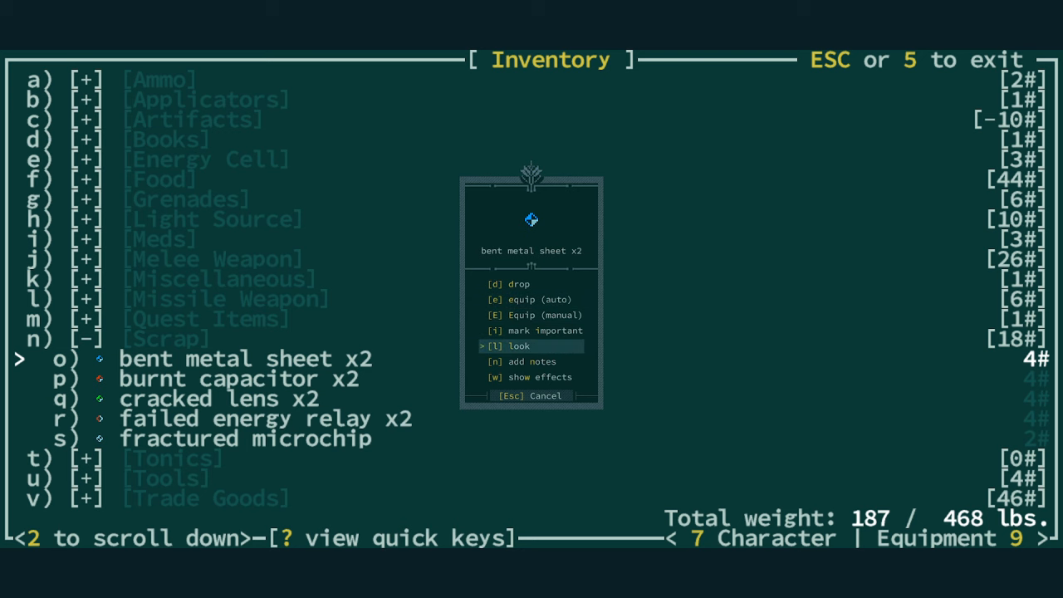
key("Escape")
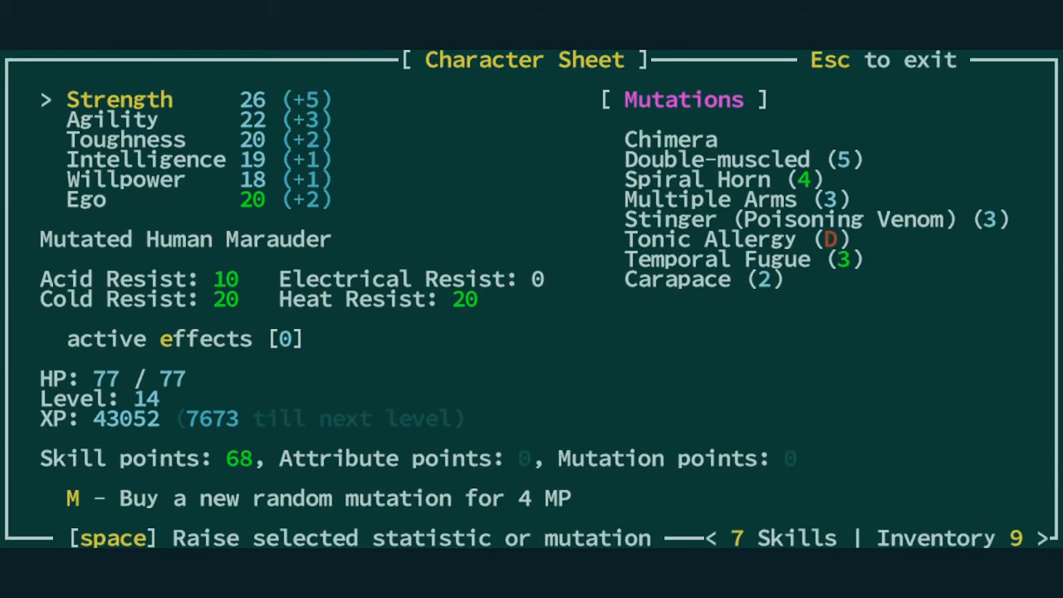
key("Escape")
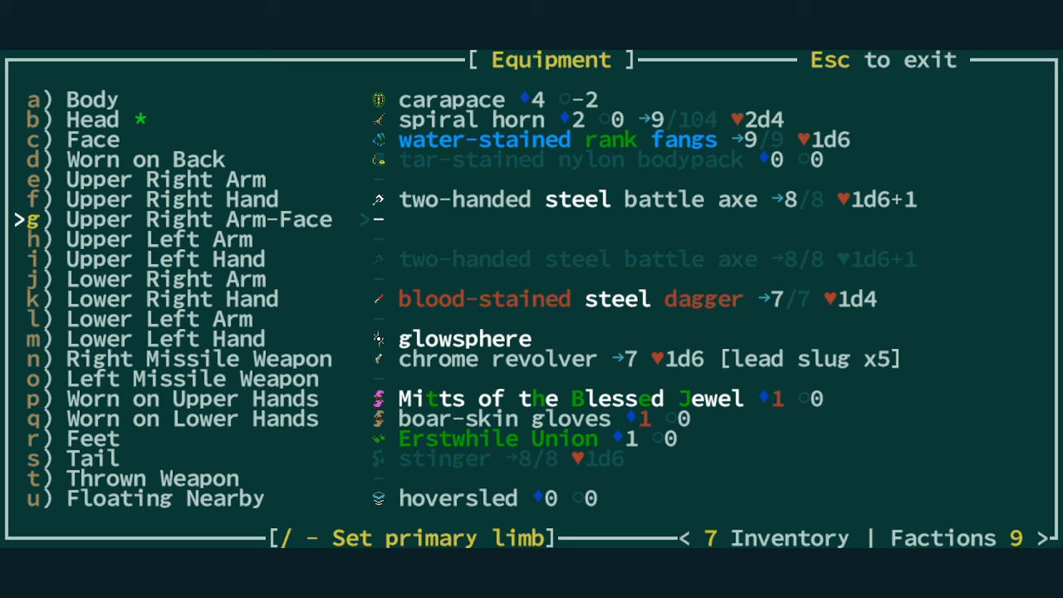
- Read the equipped two-handed steel battle axe's description
key("Down")
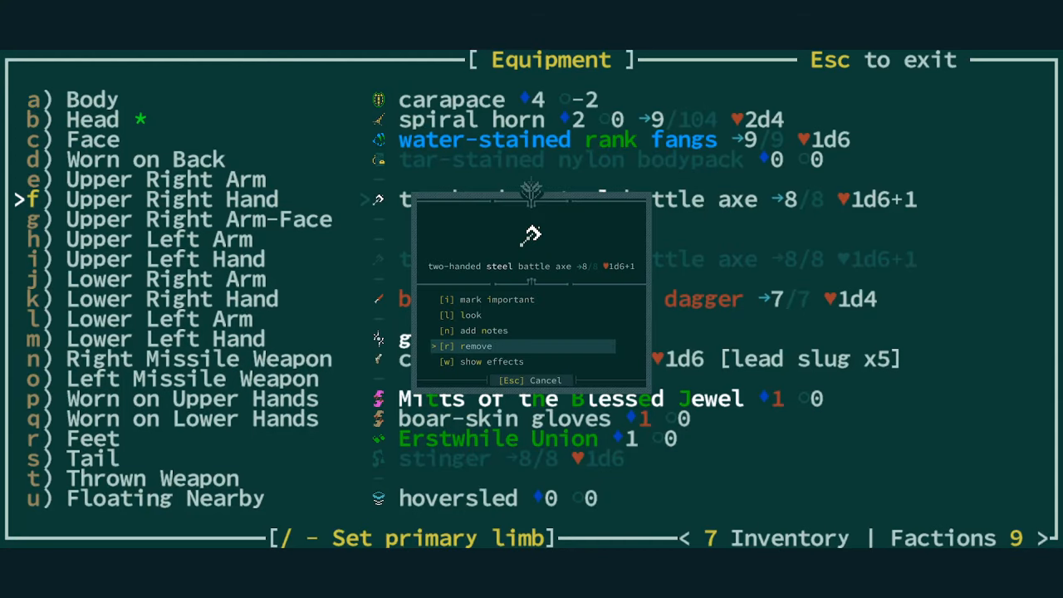
left_click(470, 314)
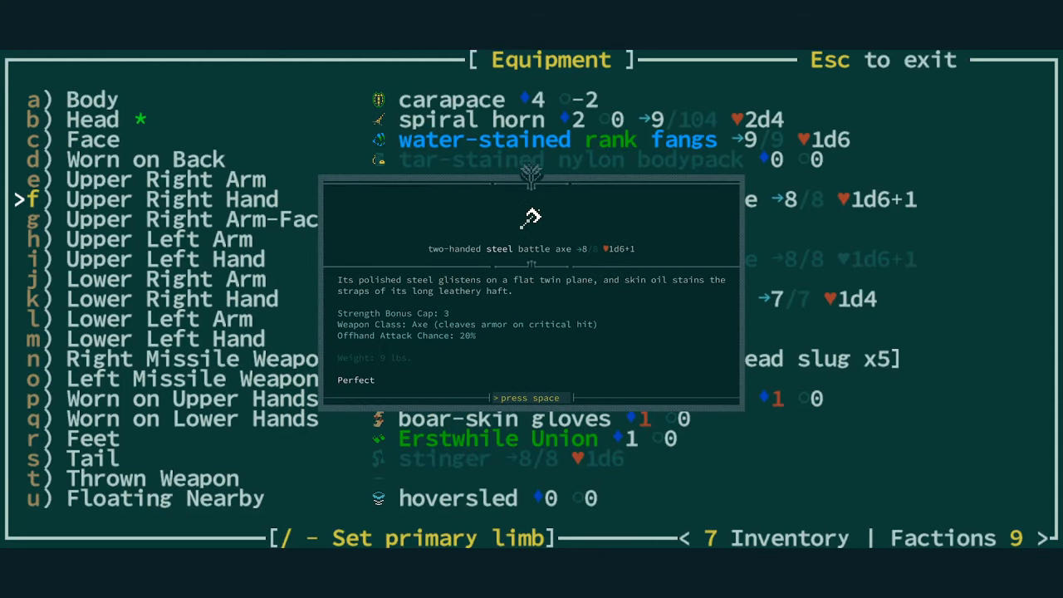
key("space")
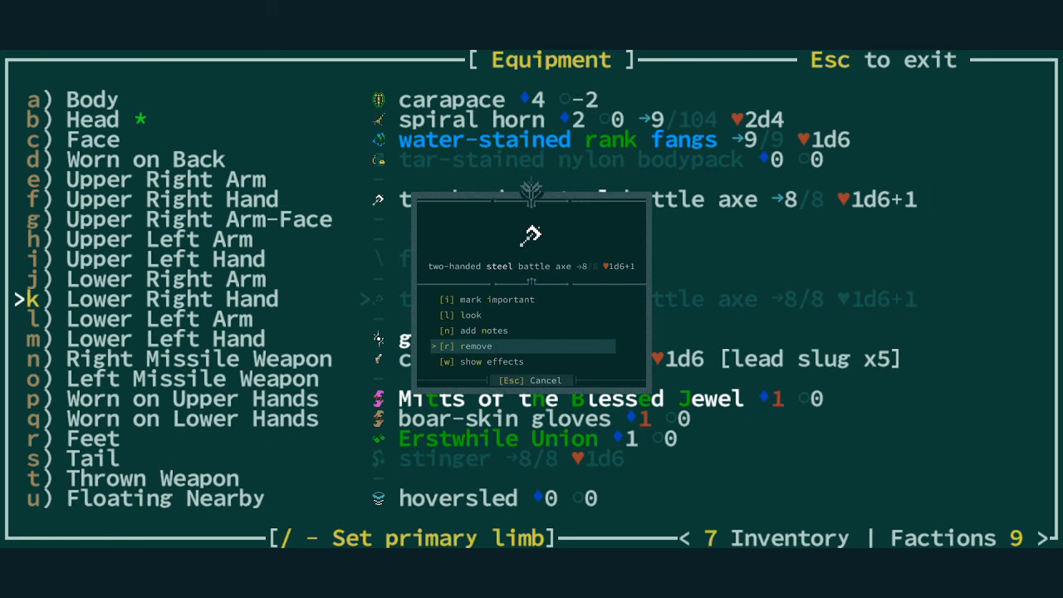
- Unwield the battle axe and wield a steel dagger in the empty hand
left_click(471, 314)
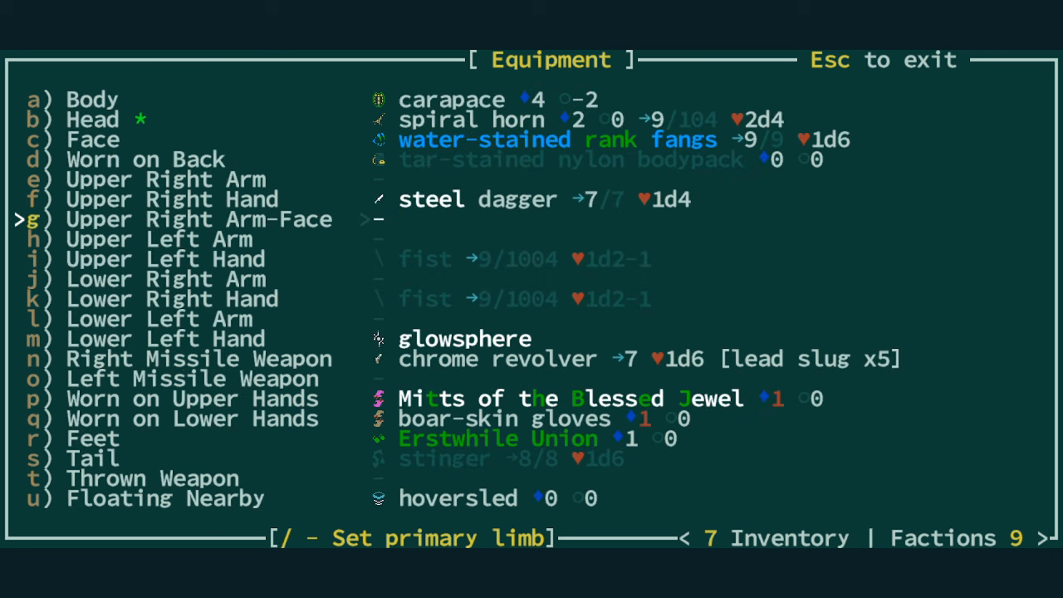
left_click(33, 220)
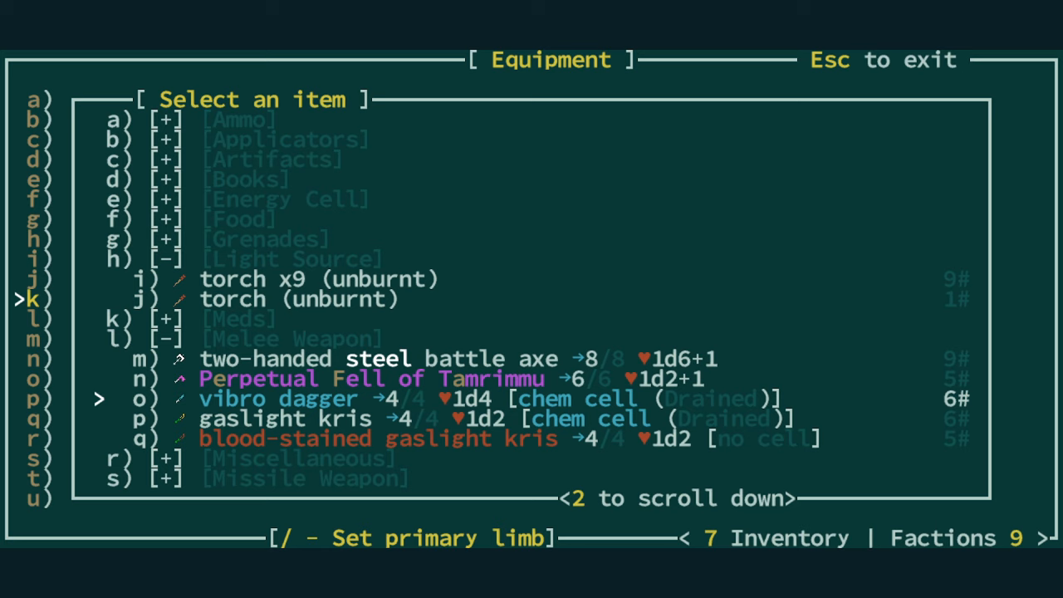
key("Down")
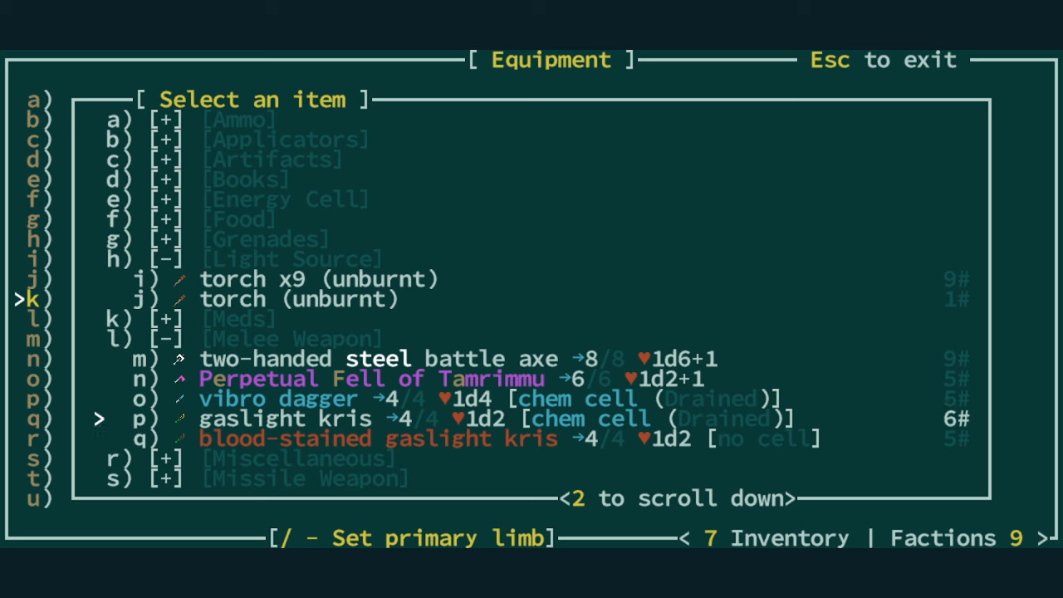
key("up")
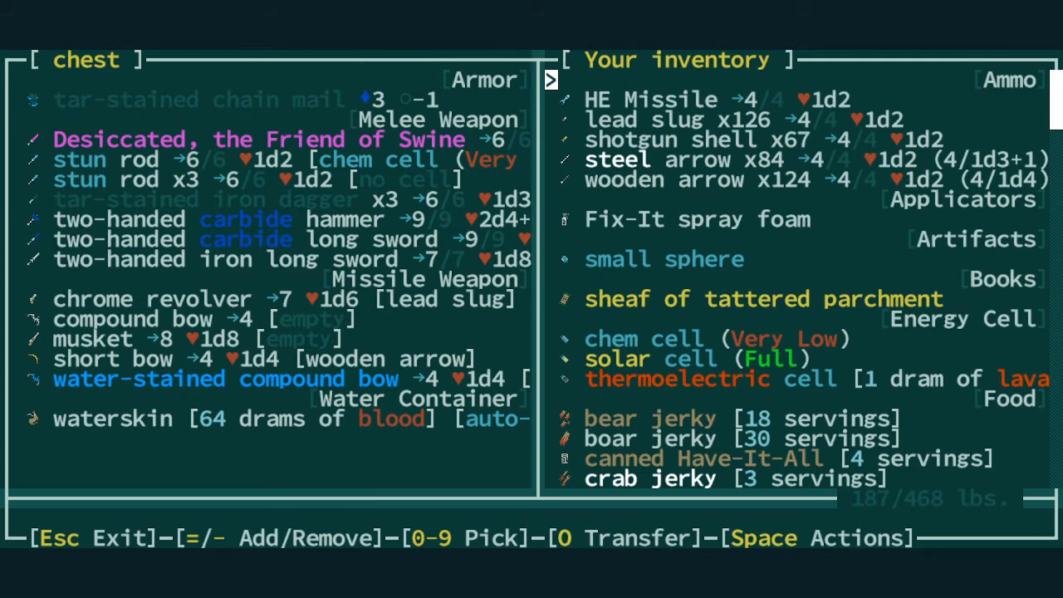
- Store the steel battle axe in the chest and wield the Perpetual Fell of Tamrimmu, regaining Temporal Fugue
scroll("down", 3)
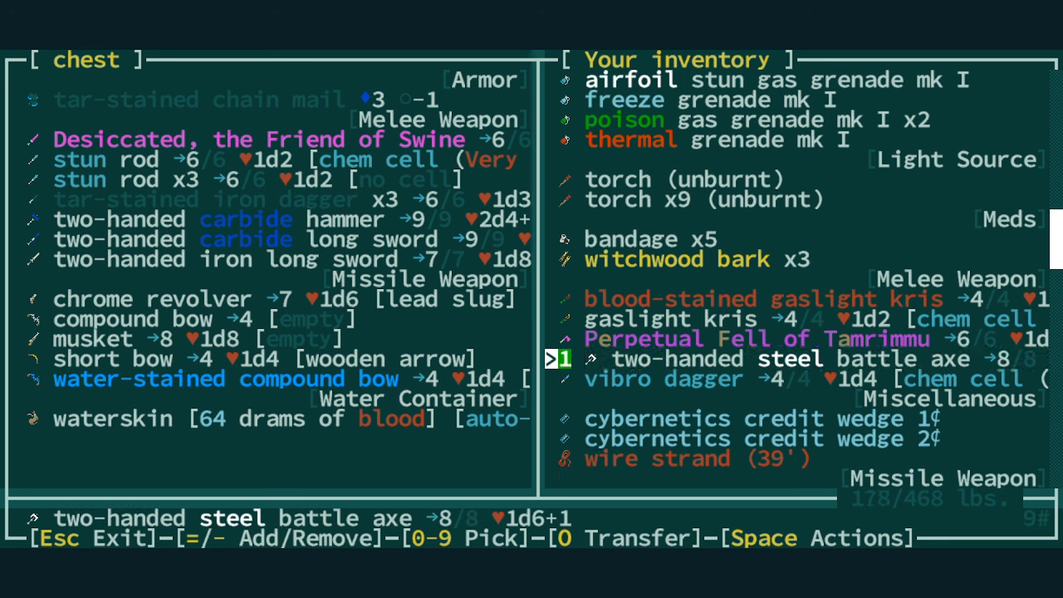
key("up")
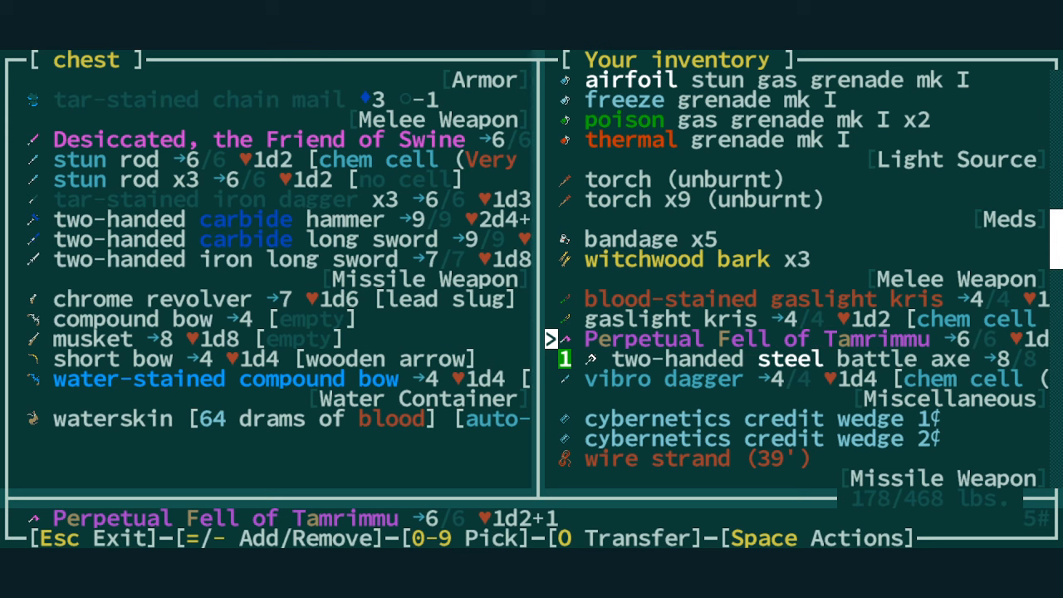
key("Escape")
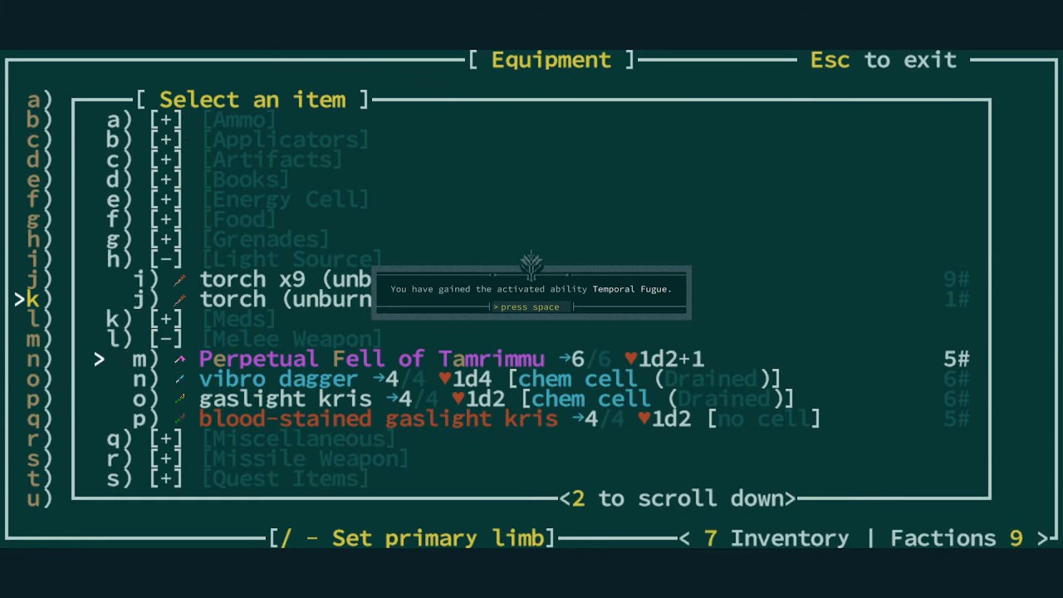
key("Escape")
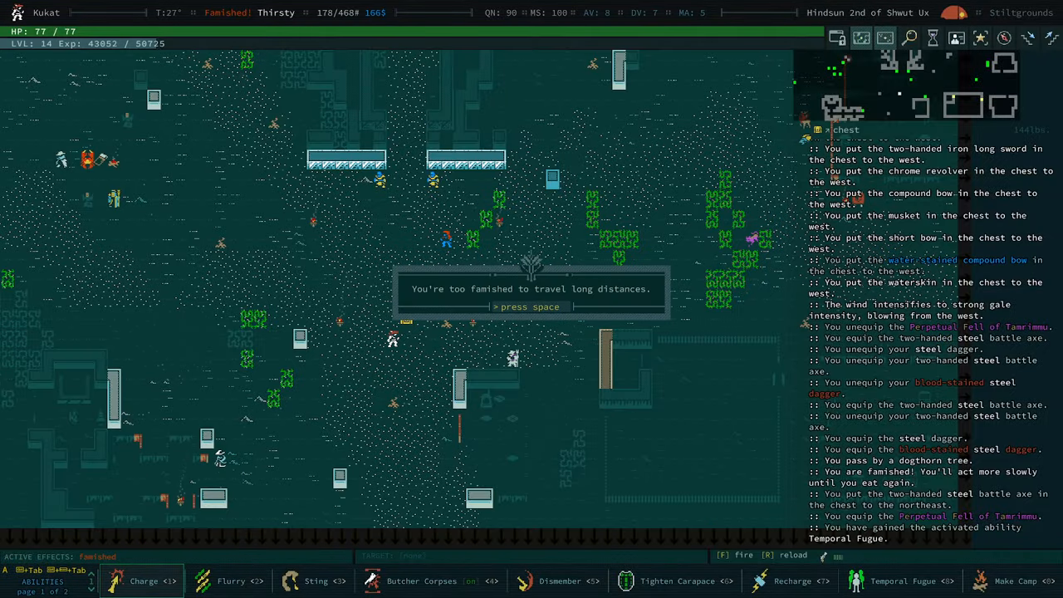
- Cook found ingredients at the campfire, eating a meal for +100% natural healing today
key("space")
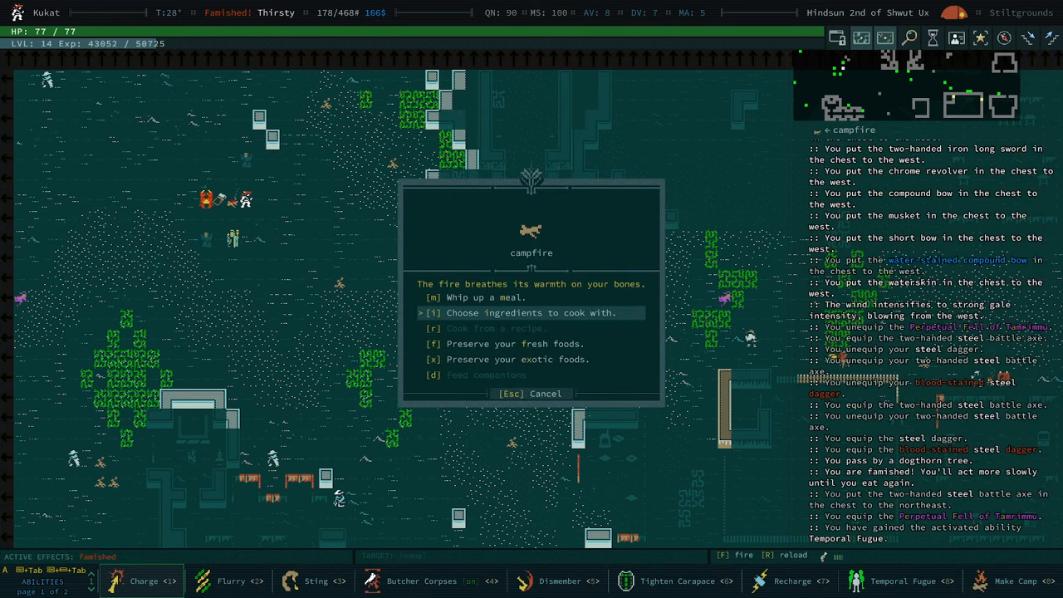
left_click(530, 312)
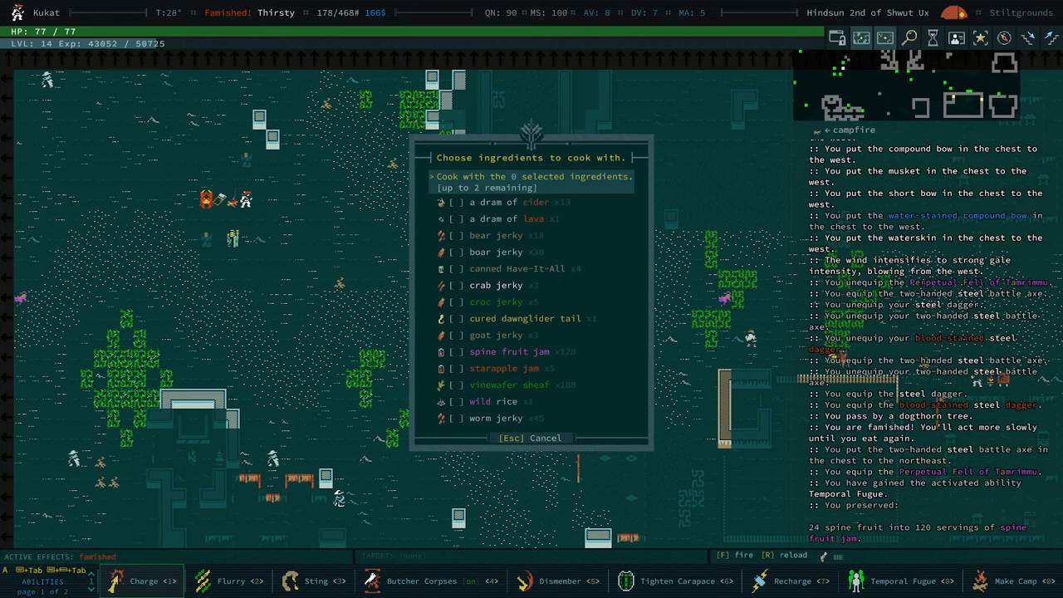
left_click(495, 401)
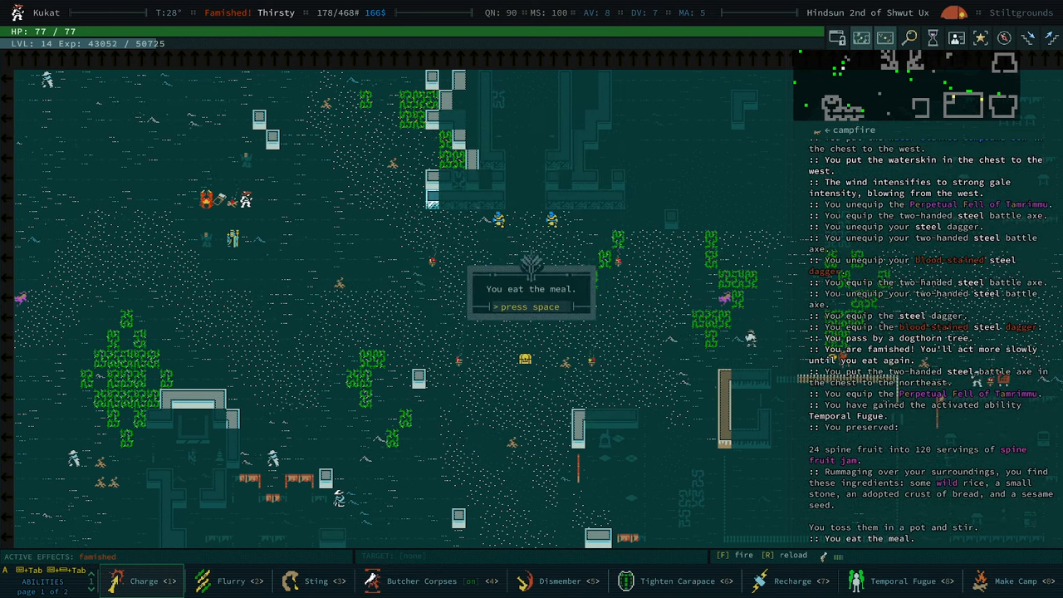
key("space")
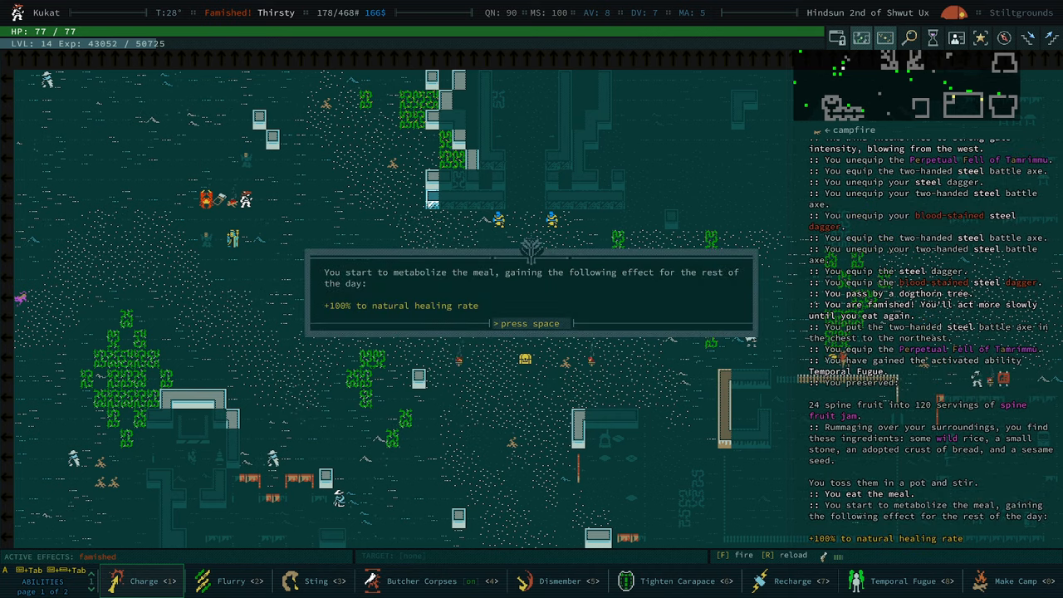
key("space")
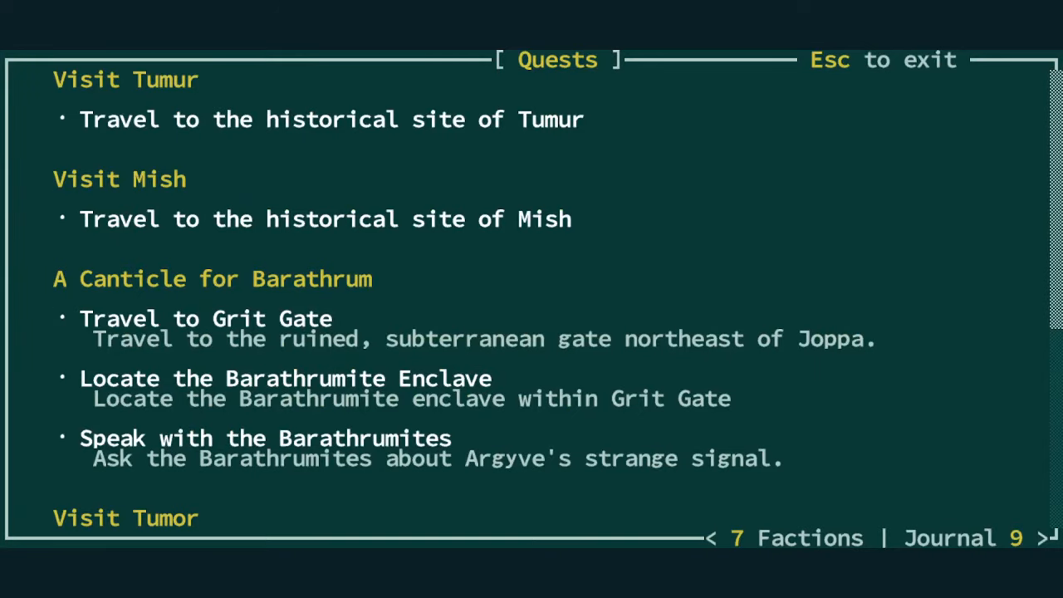
- Scroll through the quests and journal locations Mish, Tumor and Tumur
scroll("down", 3)
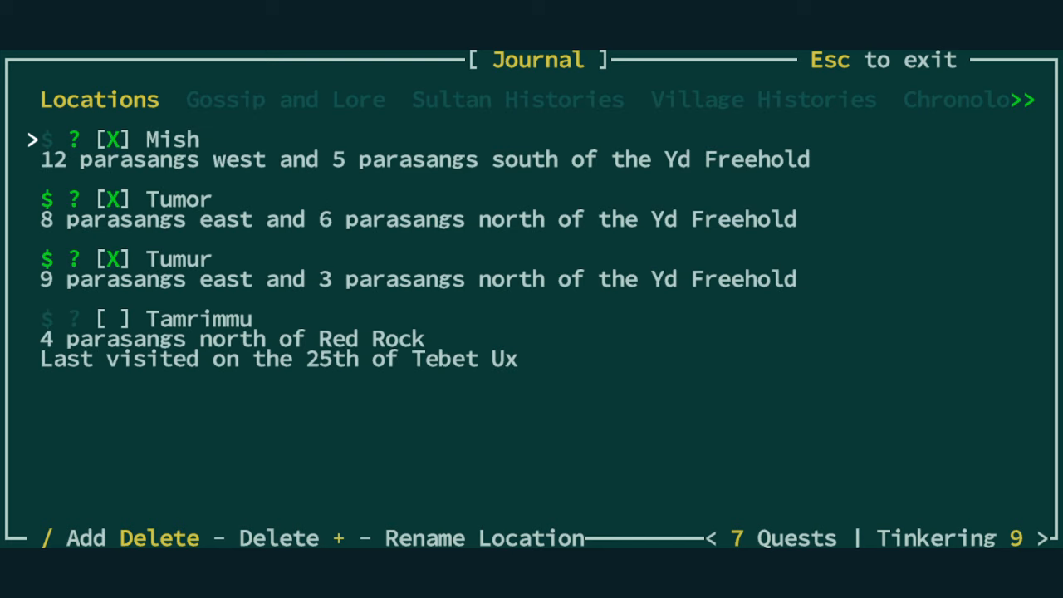
mouse_move(191, 251)
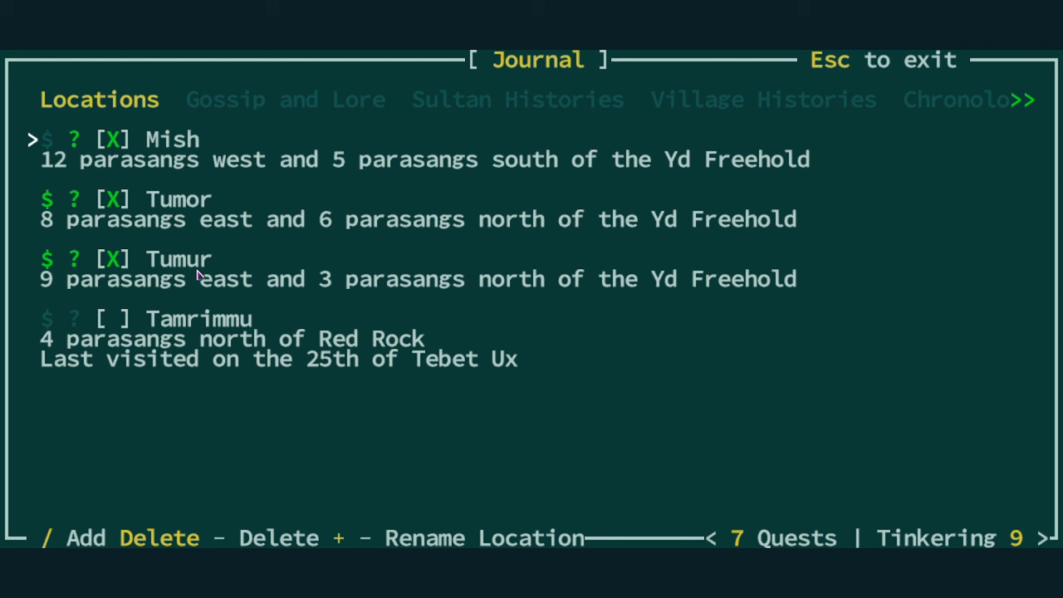
mouse_move(200, 274)
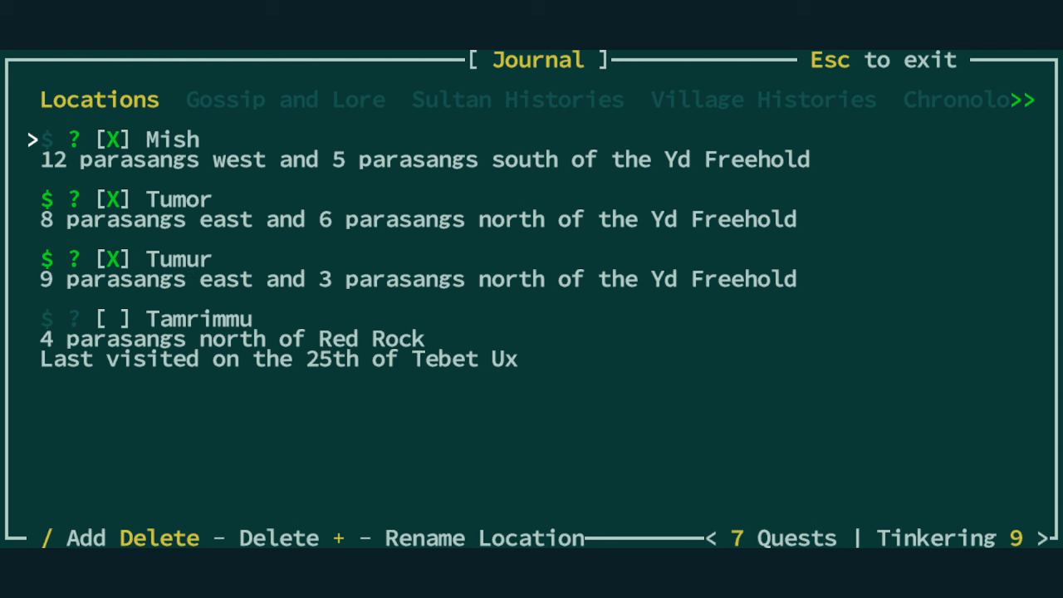
key("Escape")
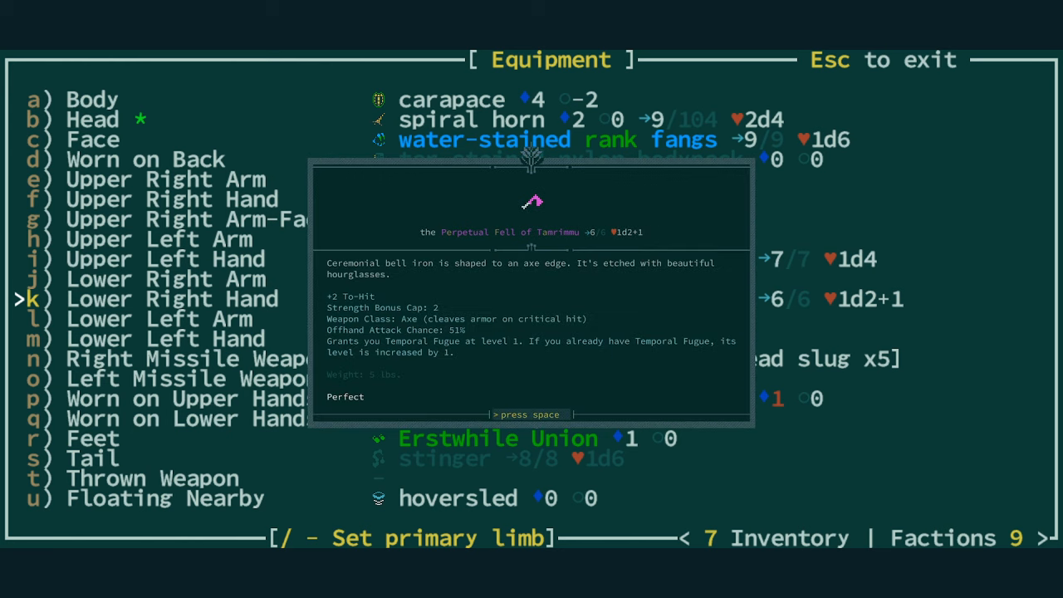
- Close the Perpetual Fell's description to view the steel dagger's 20% offhand details
key("space")
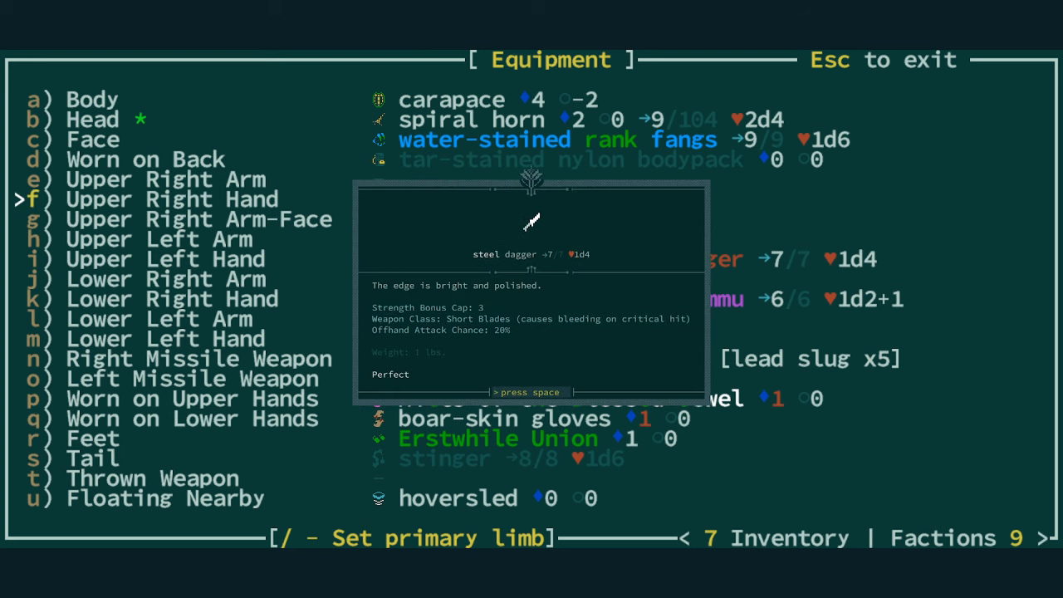
mouse_move(502, 313)
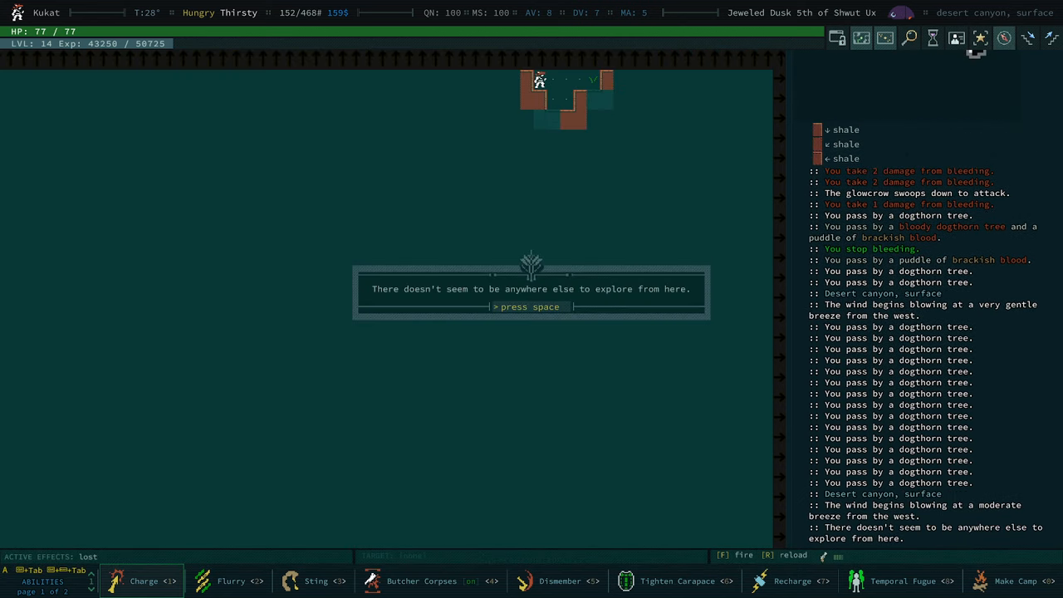
- Dismiss the nothing-left-to-explore notice and pick up the small milky tube
key("space")
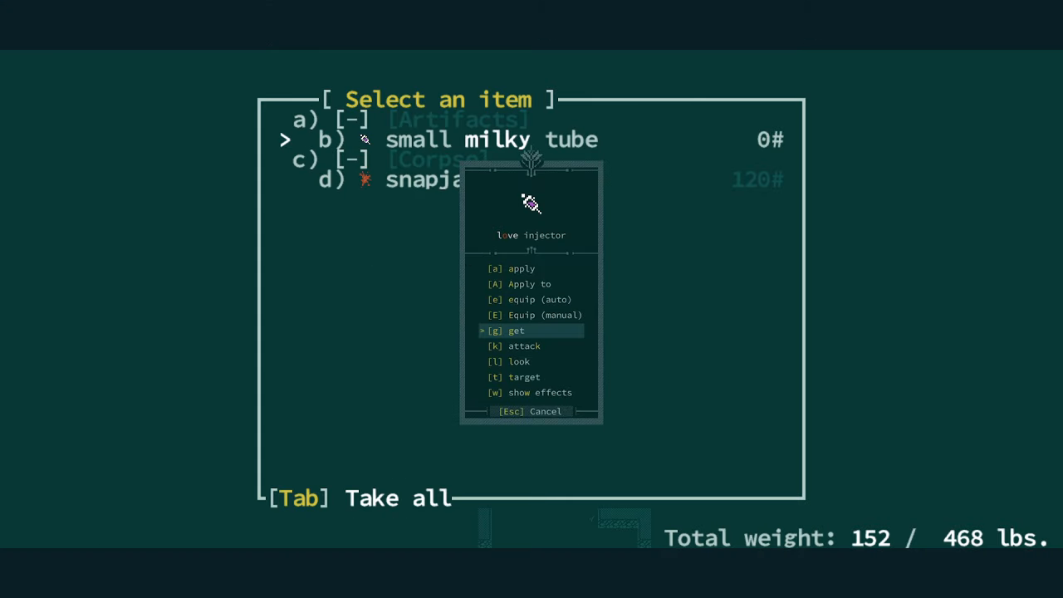
left_click(515, 331)
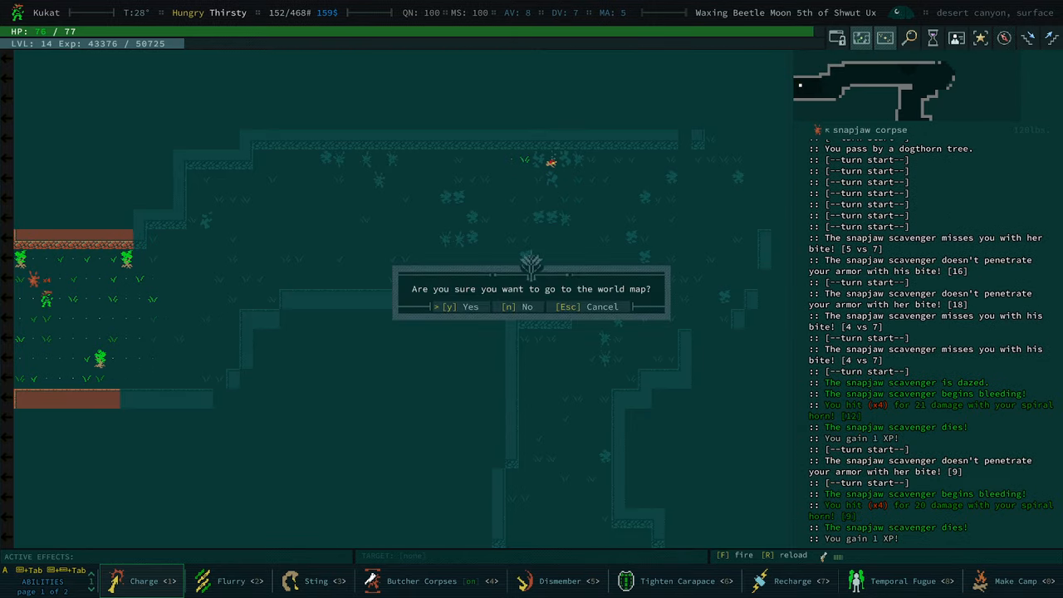
- Leave the desert canyon for the world map, dismissing the lost notice
left_click(448, 306)
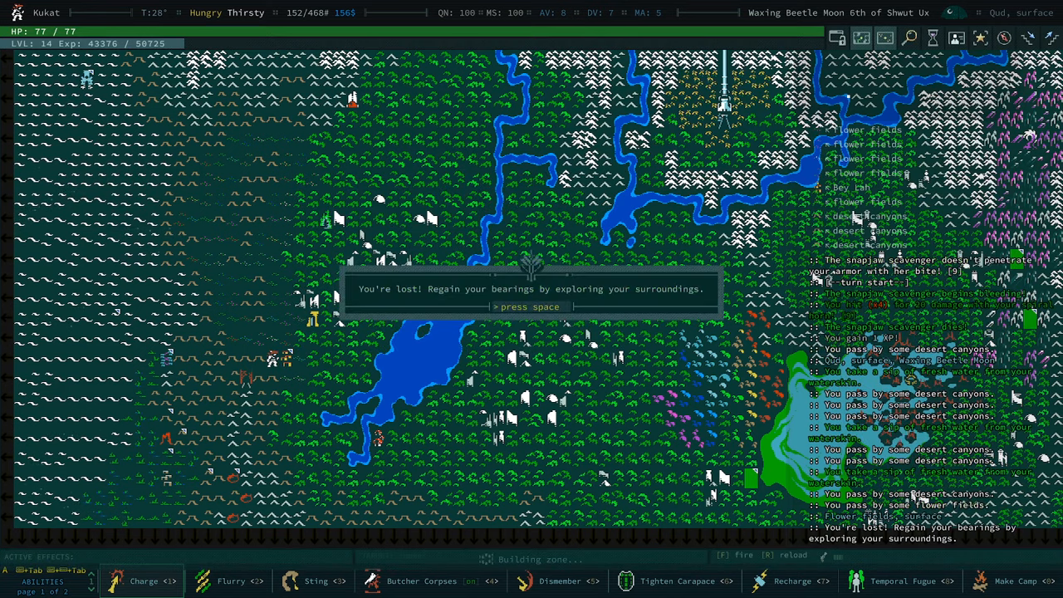
key("space")
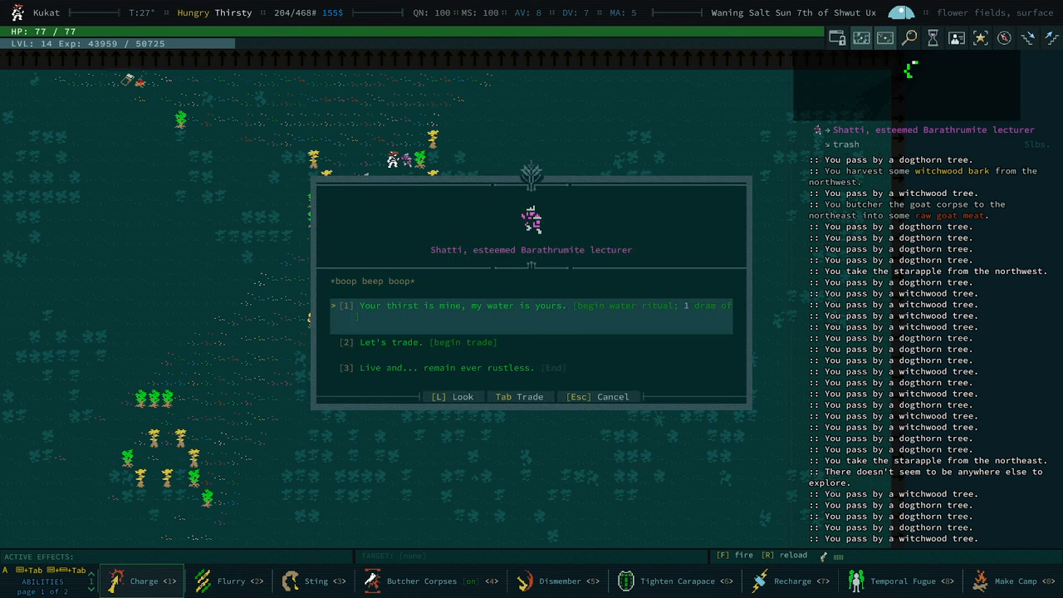
mouse_move(480, 312)
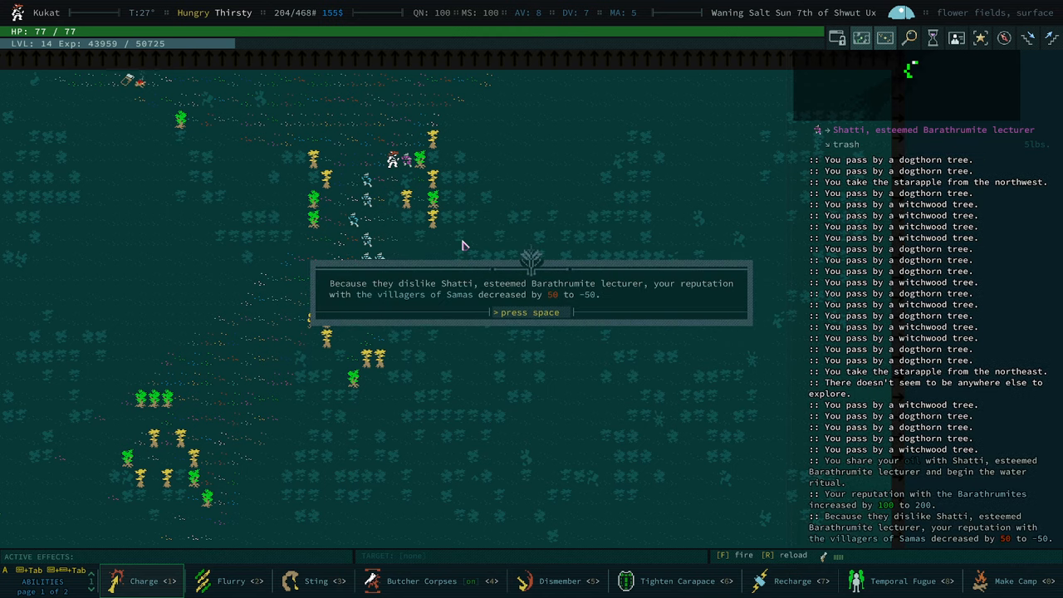
- Share water with Shatti, raising Barathrumite reputation to 200
key("space")
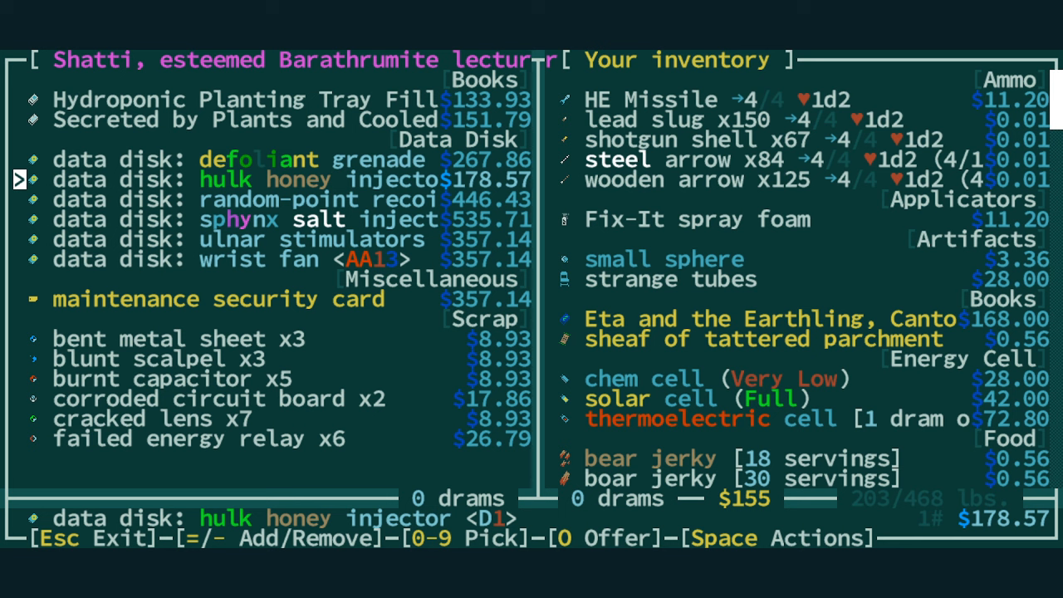
- Browse Shatti's goods past the wrist fan disk and maintenance security card
key("Down")
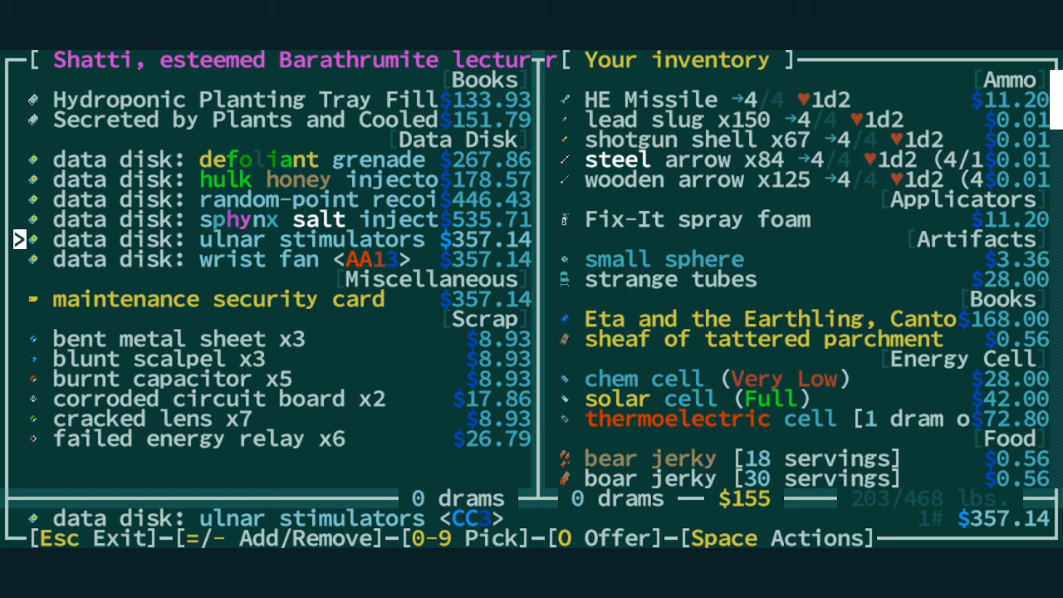
key("Down")
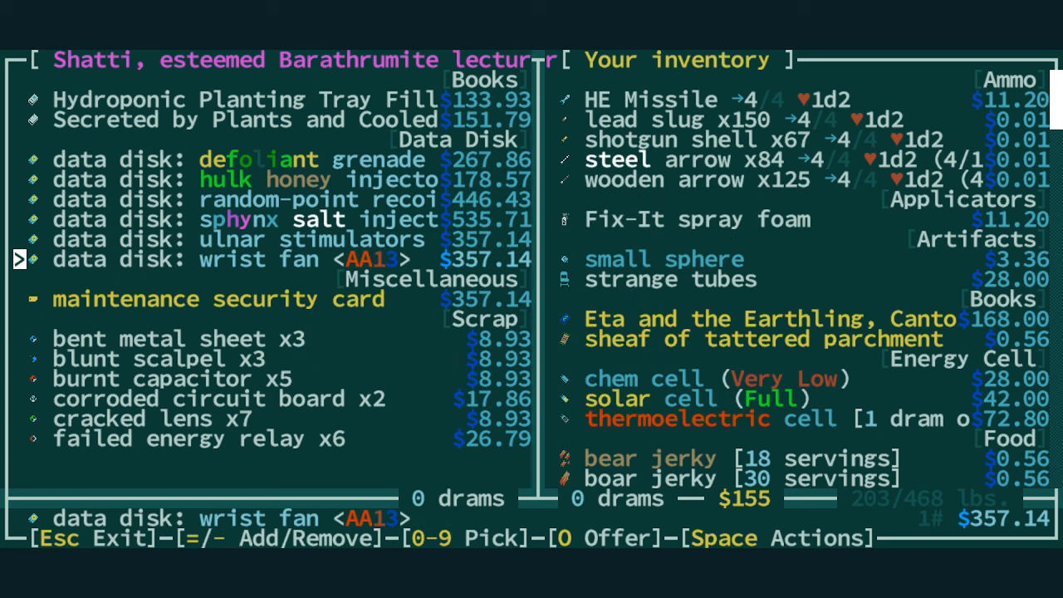
key("down")
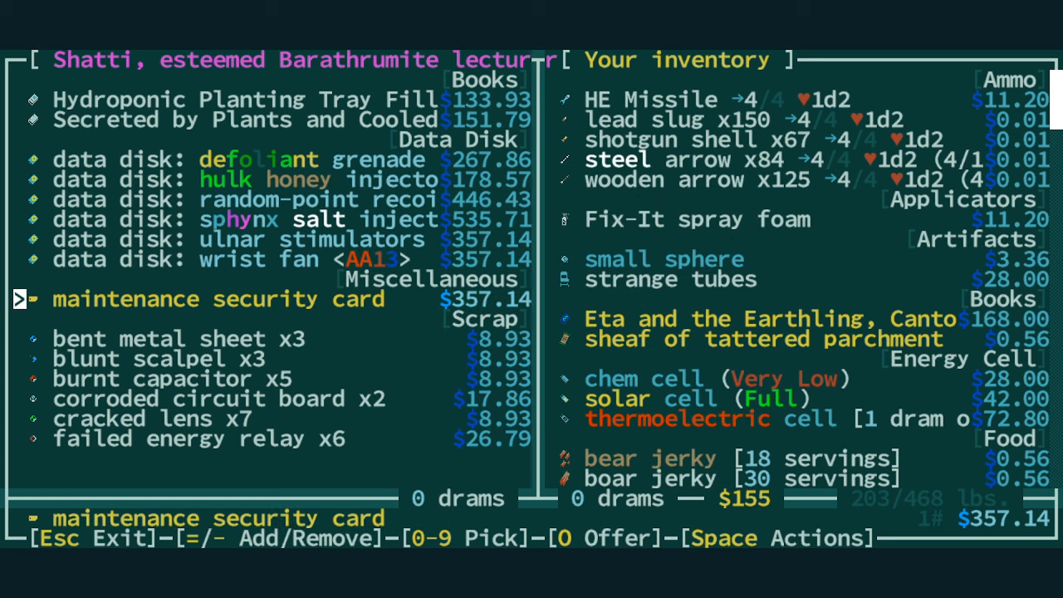
key("Down")
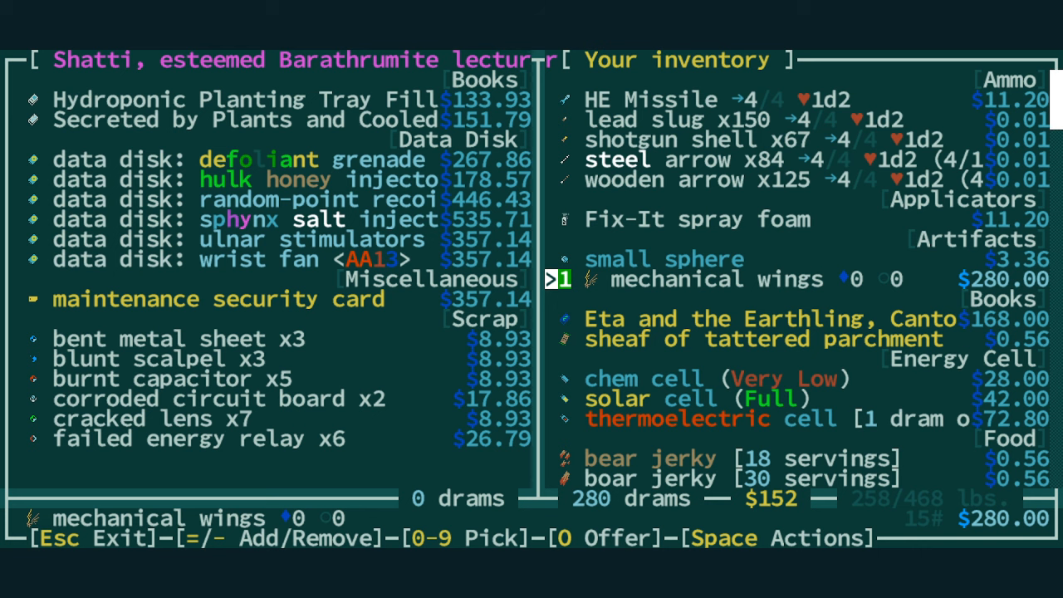
- Offer the mechanical wings, credit wedge and wire for the ulnar stimulators disk
key("Down")
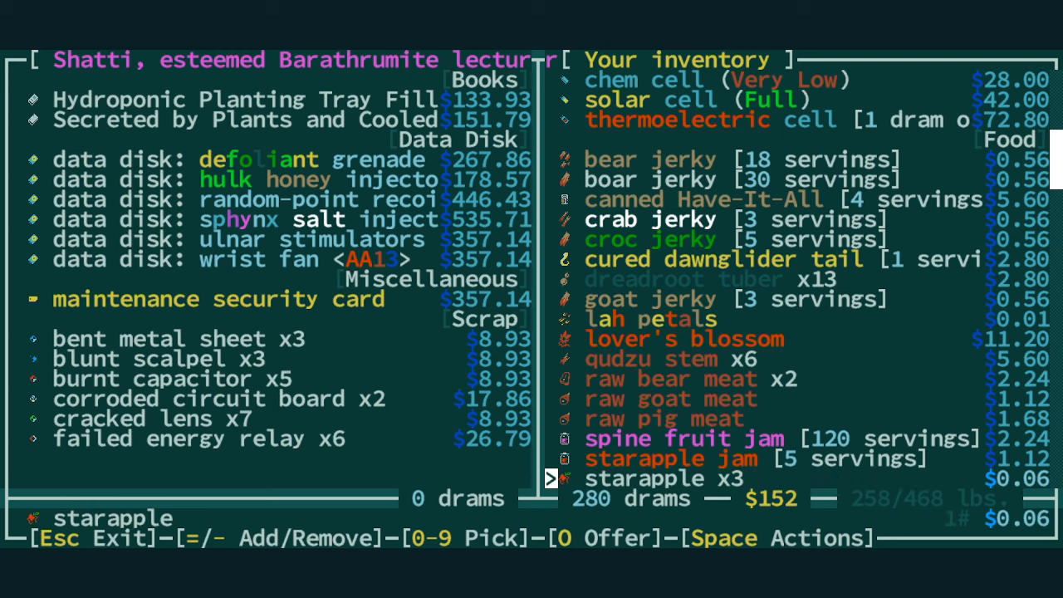
scroll("down", 3)
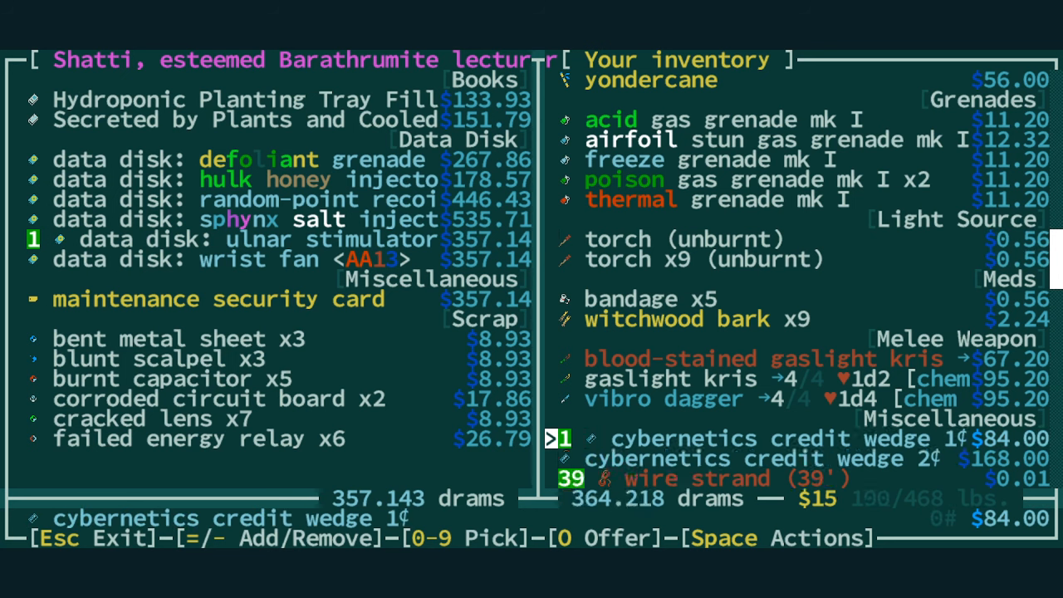
key("space")
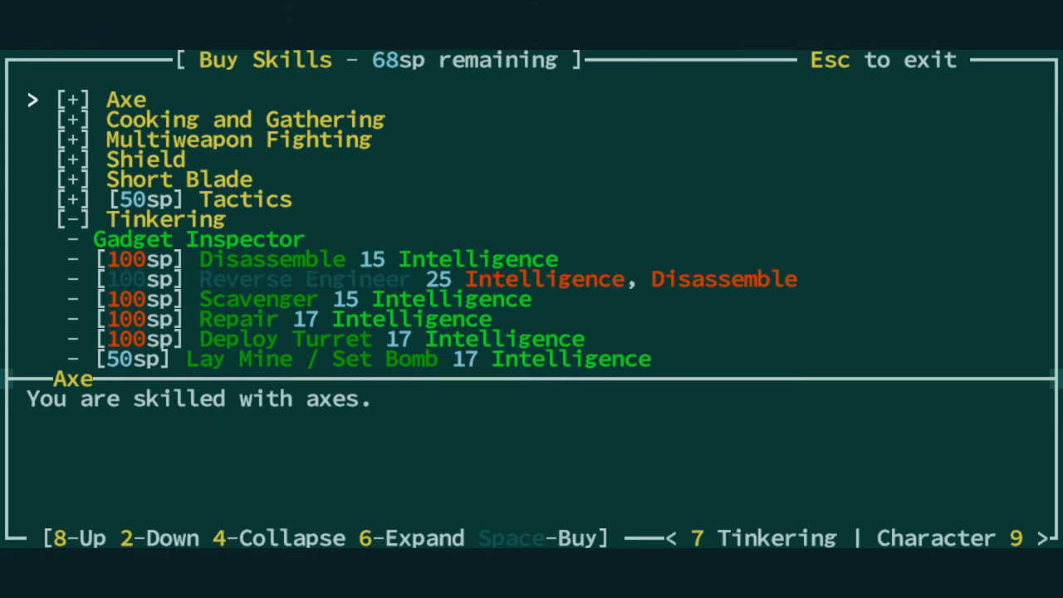
- Complete the trade, learning ulnar stimulators, and dismiss the follow-up messages
key("7")
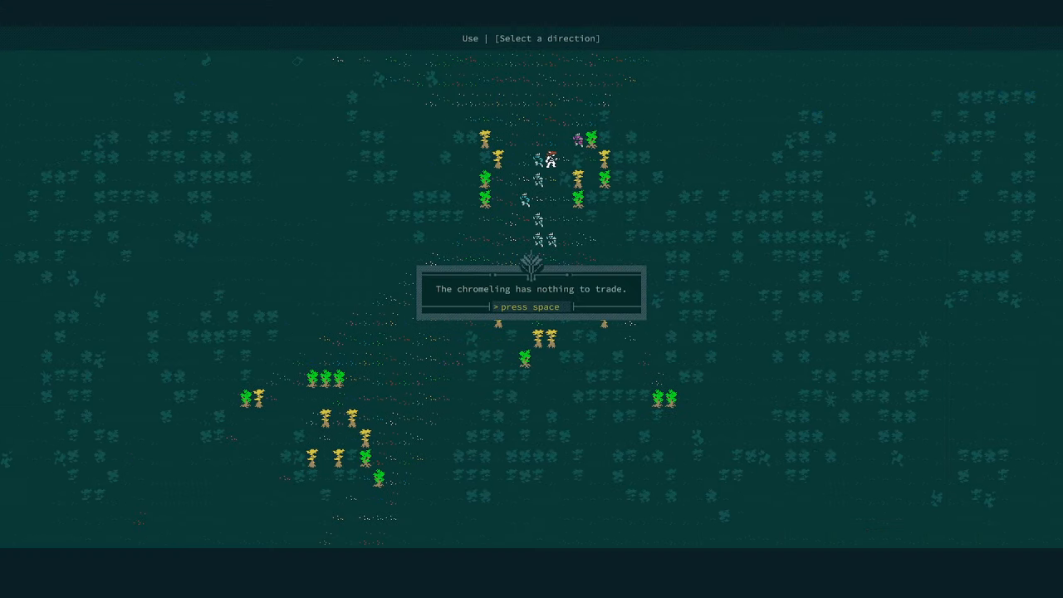
key("space")
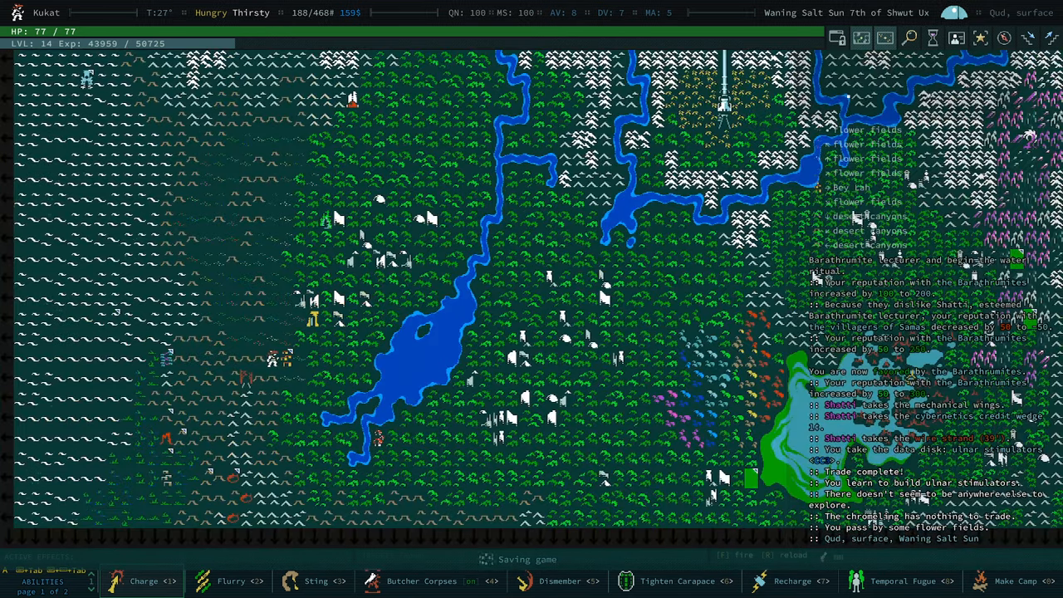